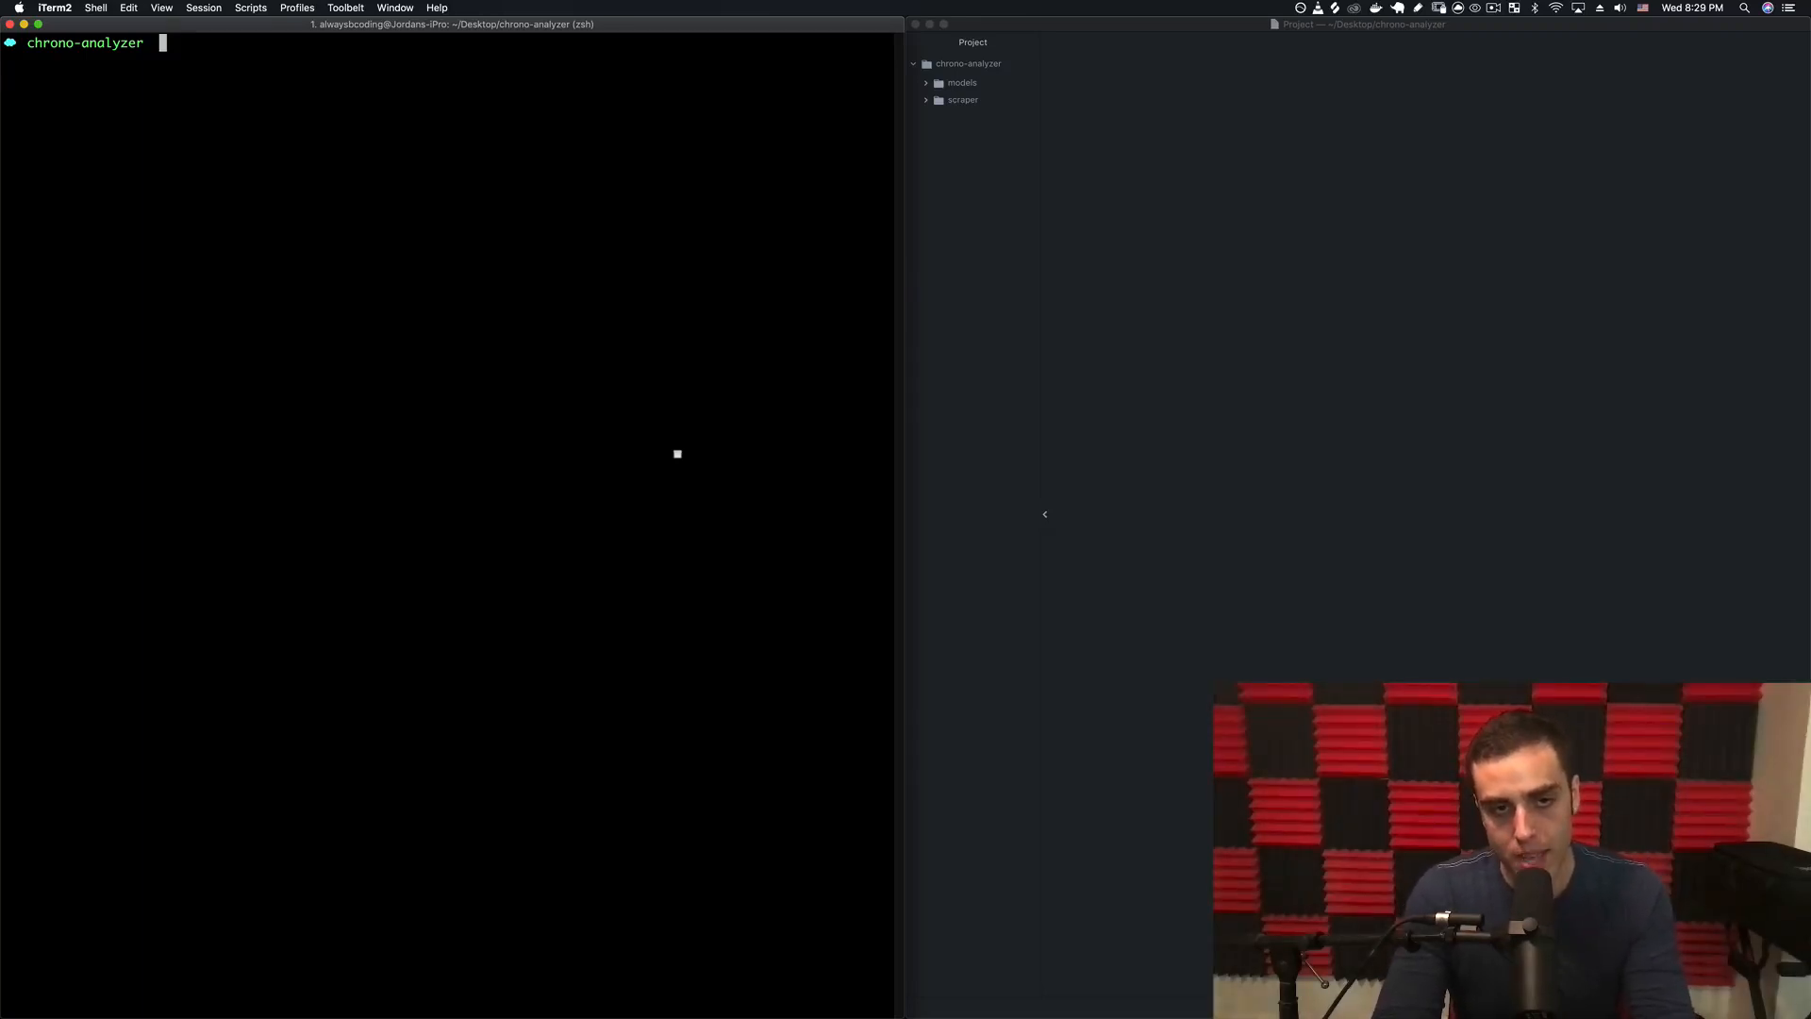
# Create the server folder and a Python virtual environment named myappenv inside it
pyautogui.write('mkdir')
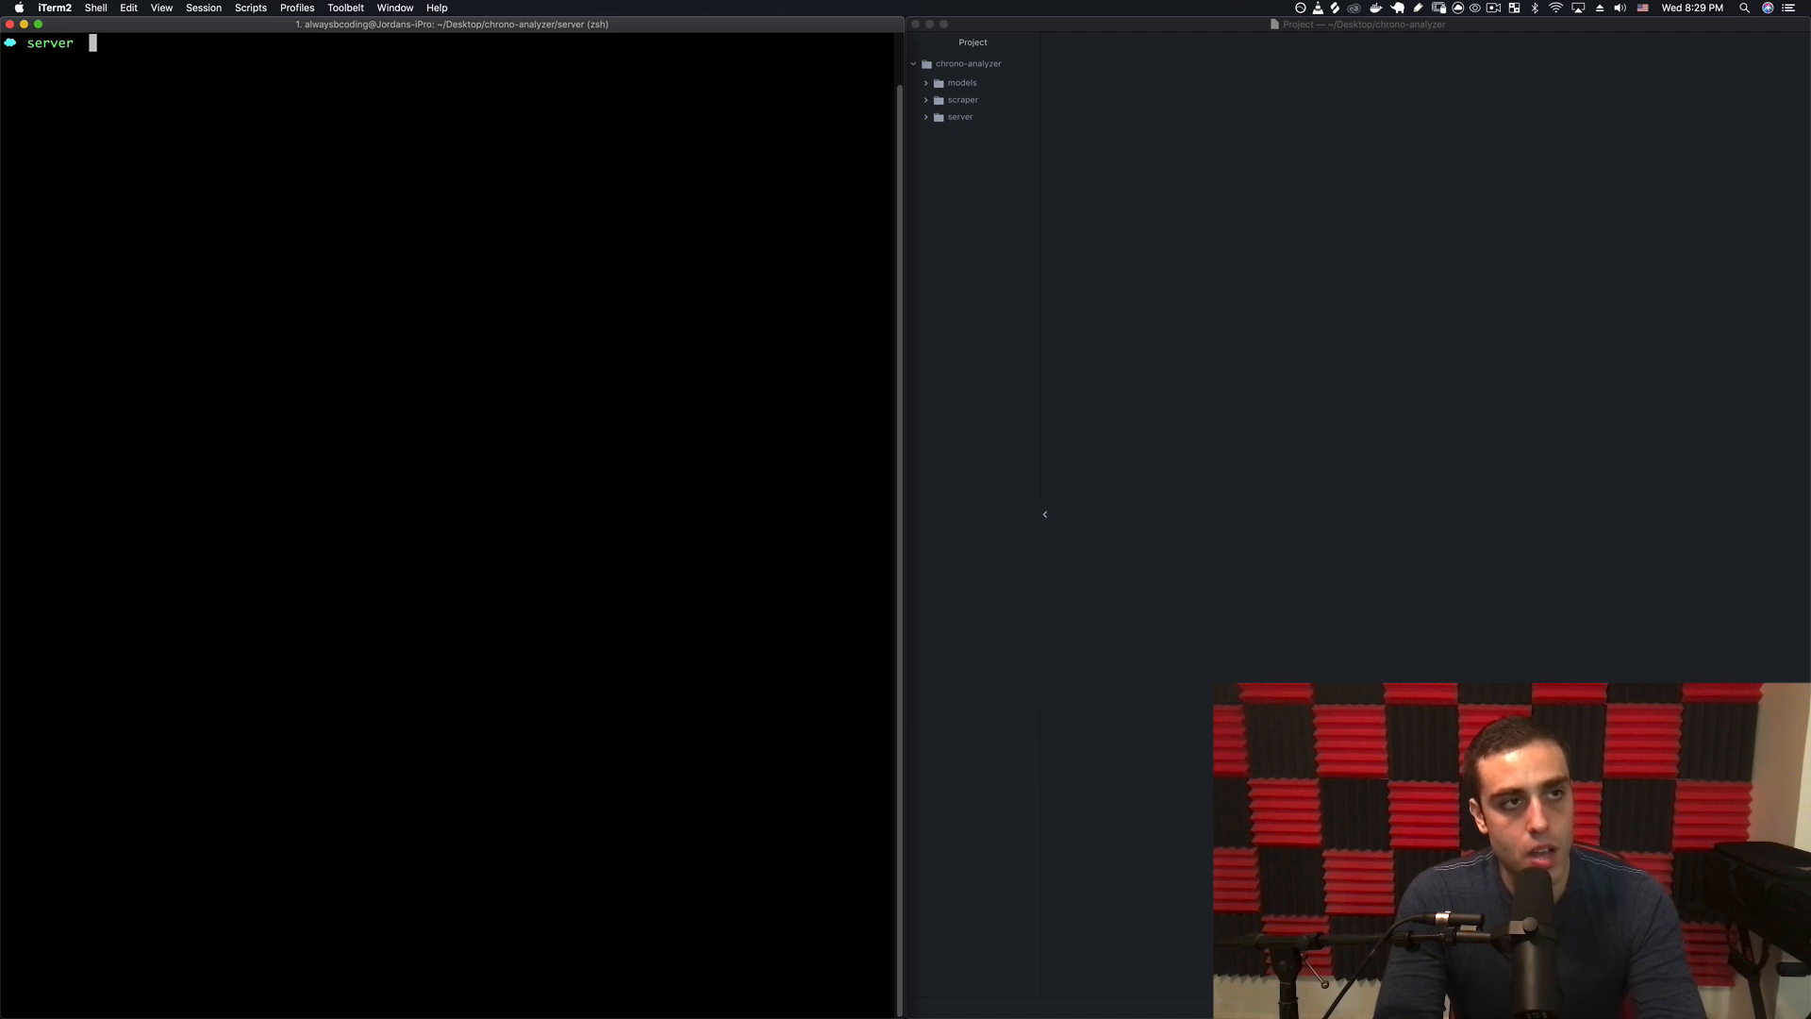
pyautogui.write('python3')
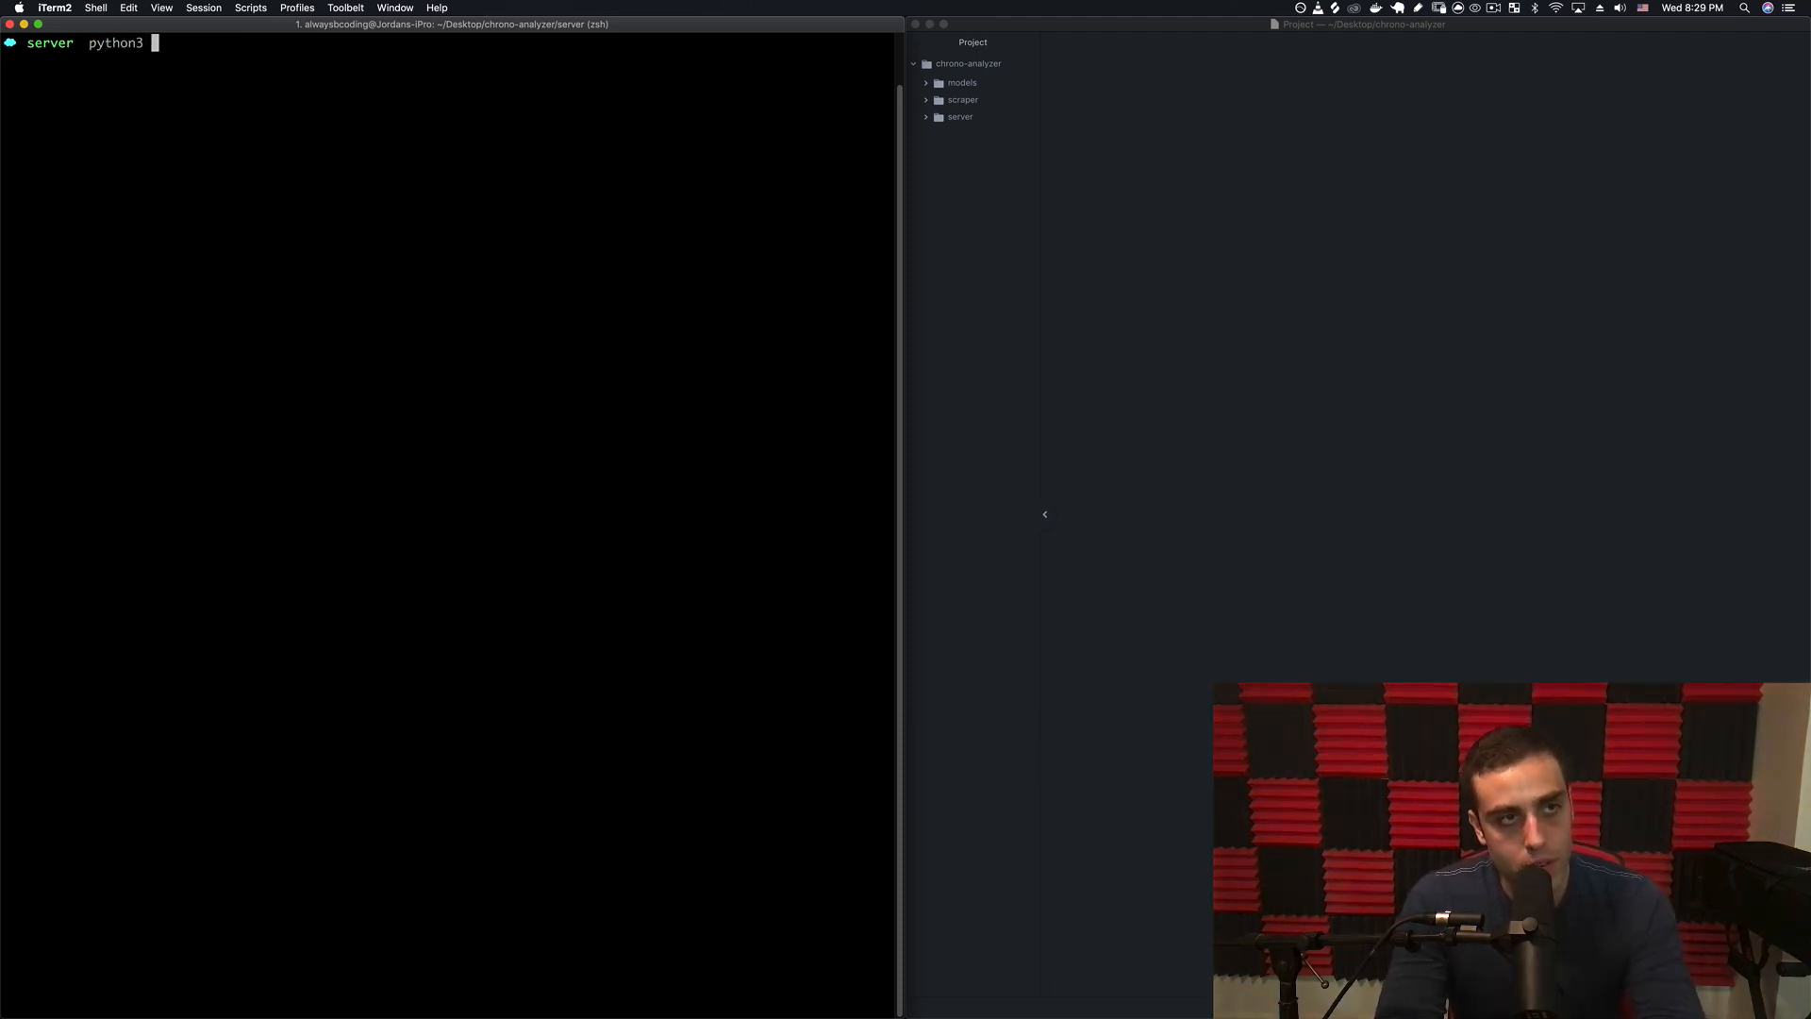
pyautogui.write('-m')
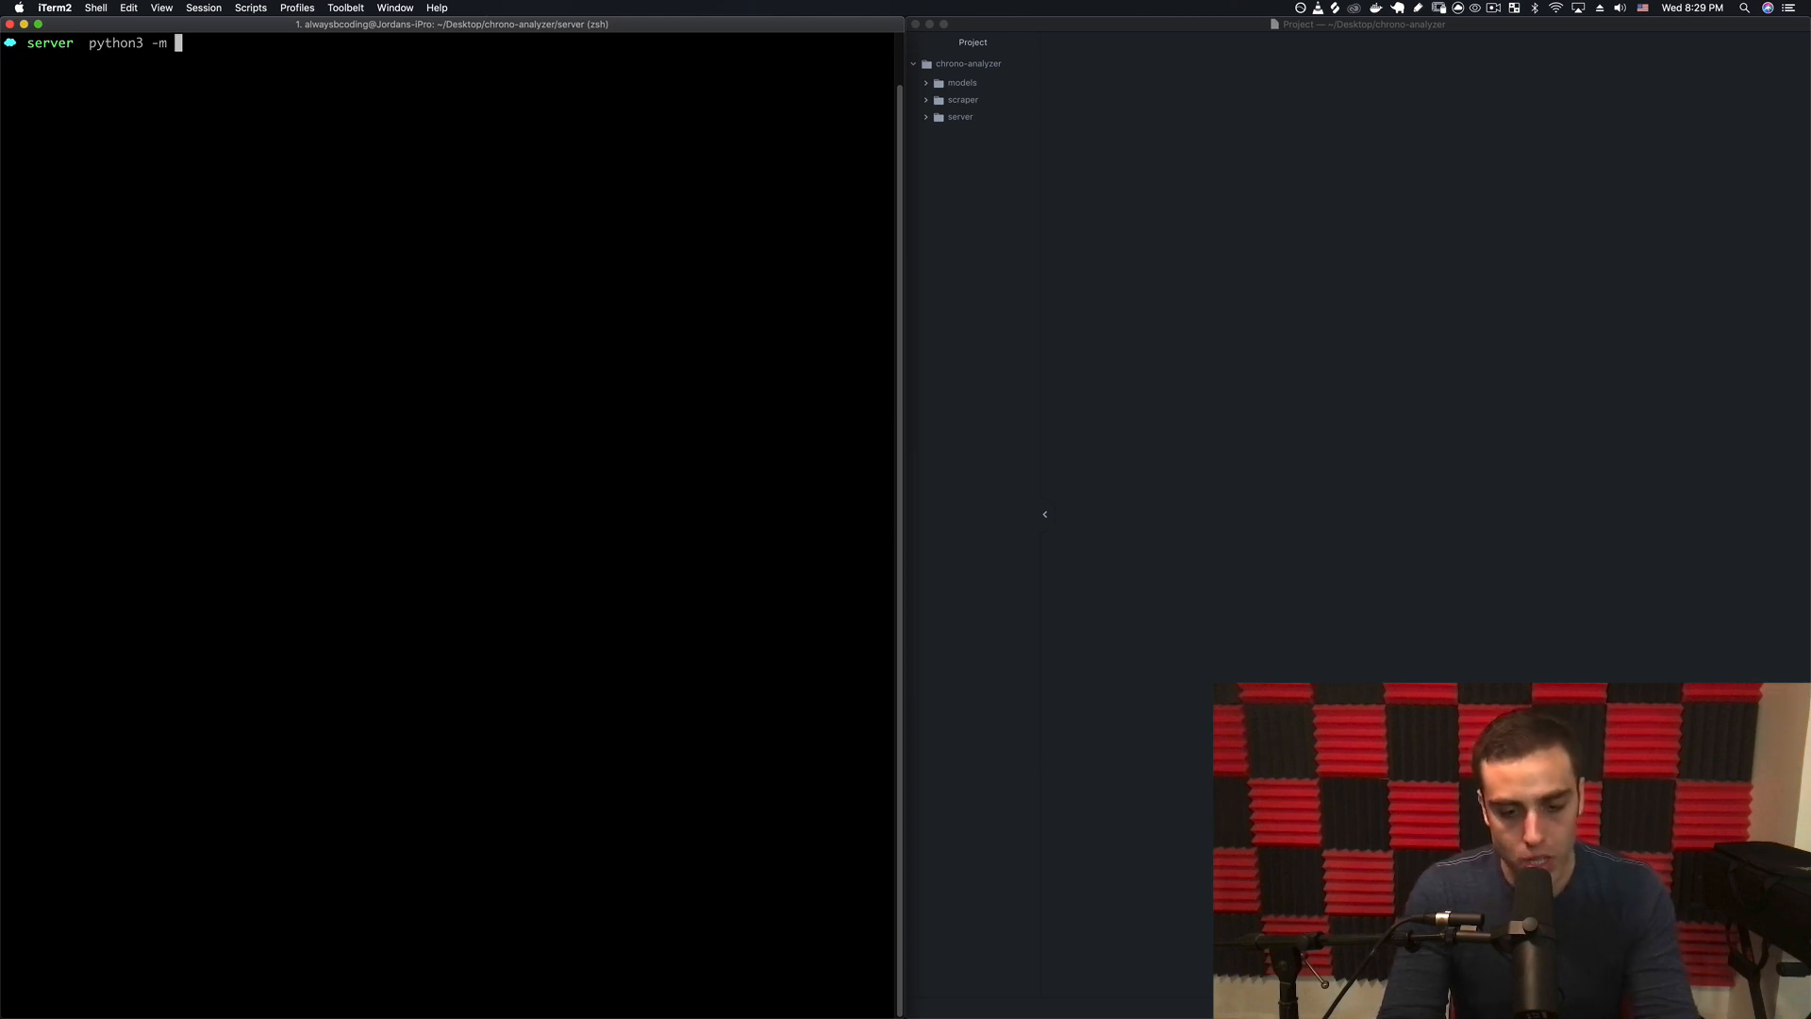
pyautogui.write('venv')
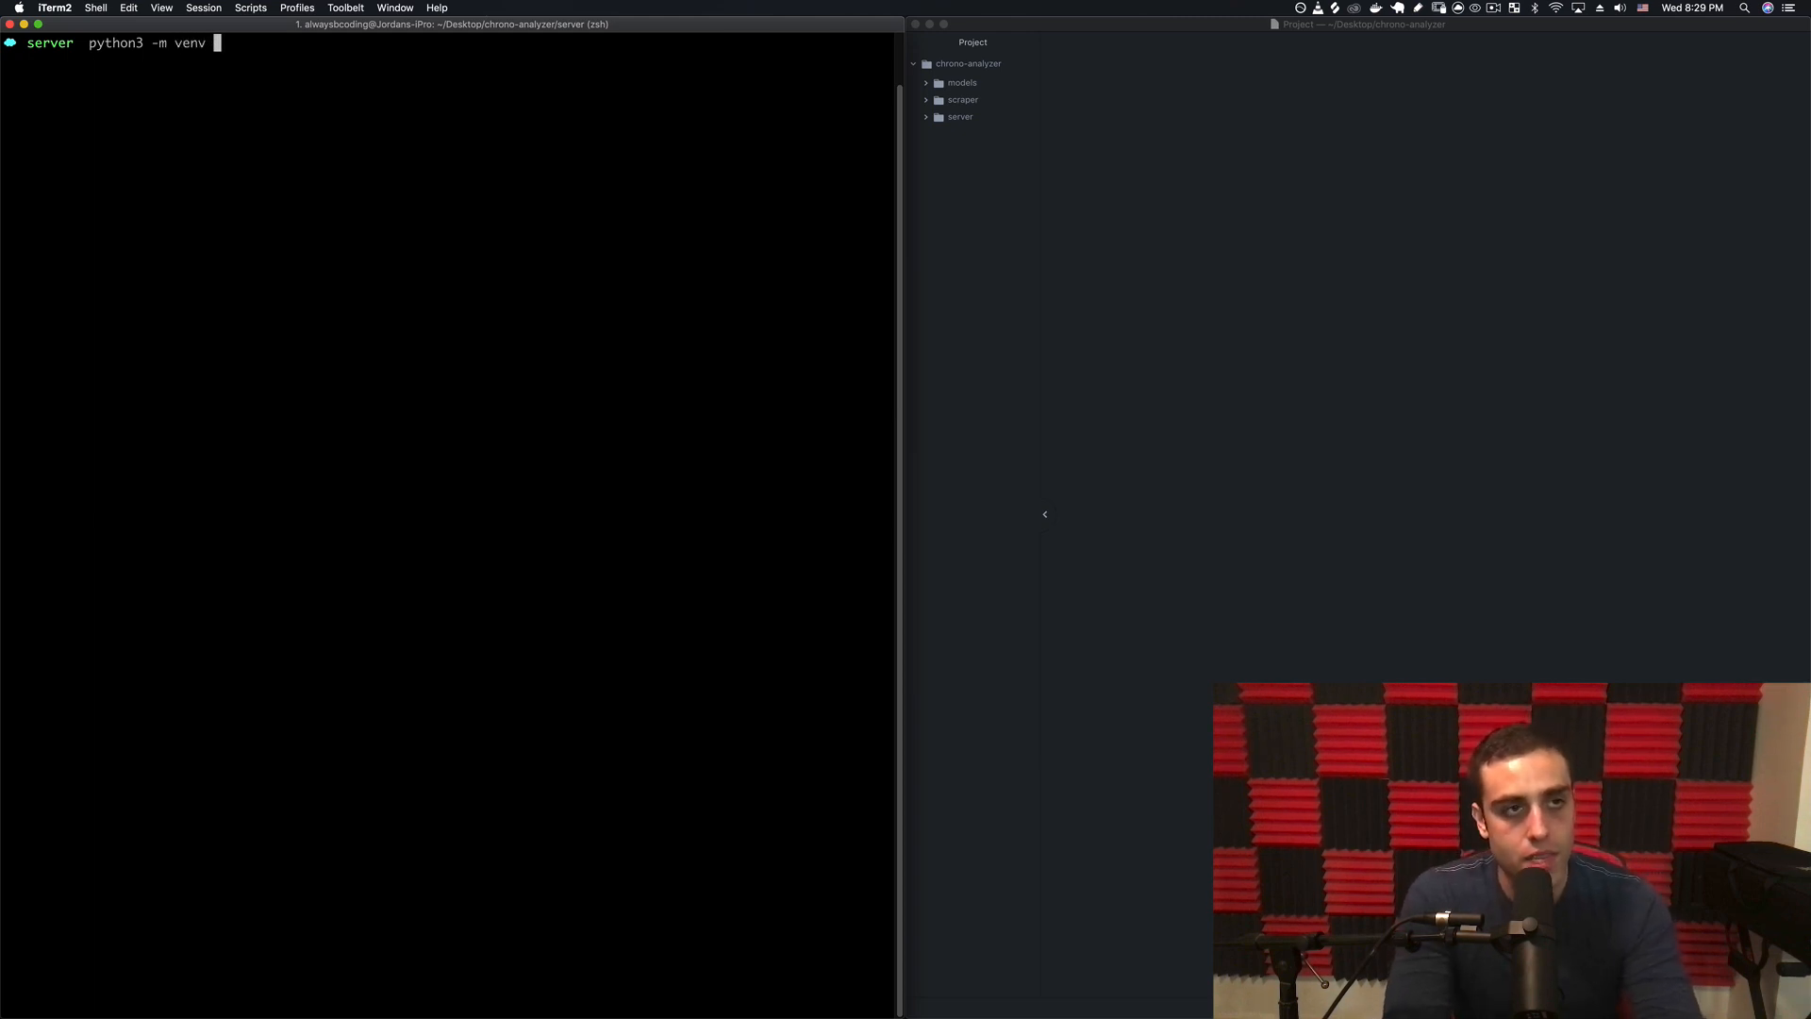
pyautogui.write('myappenv')
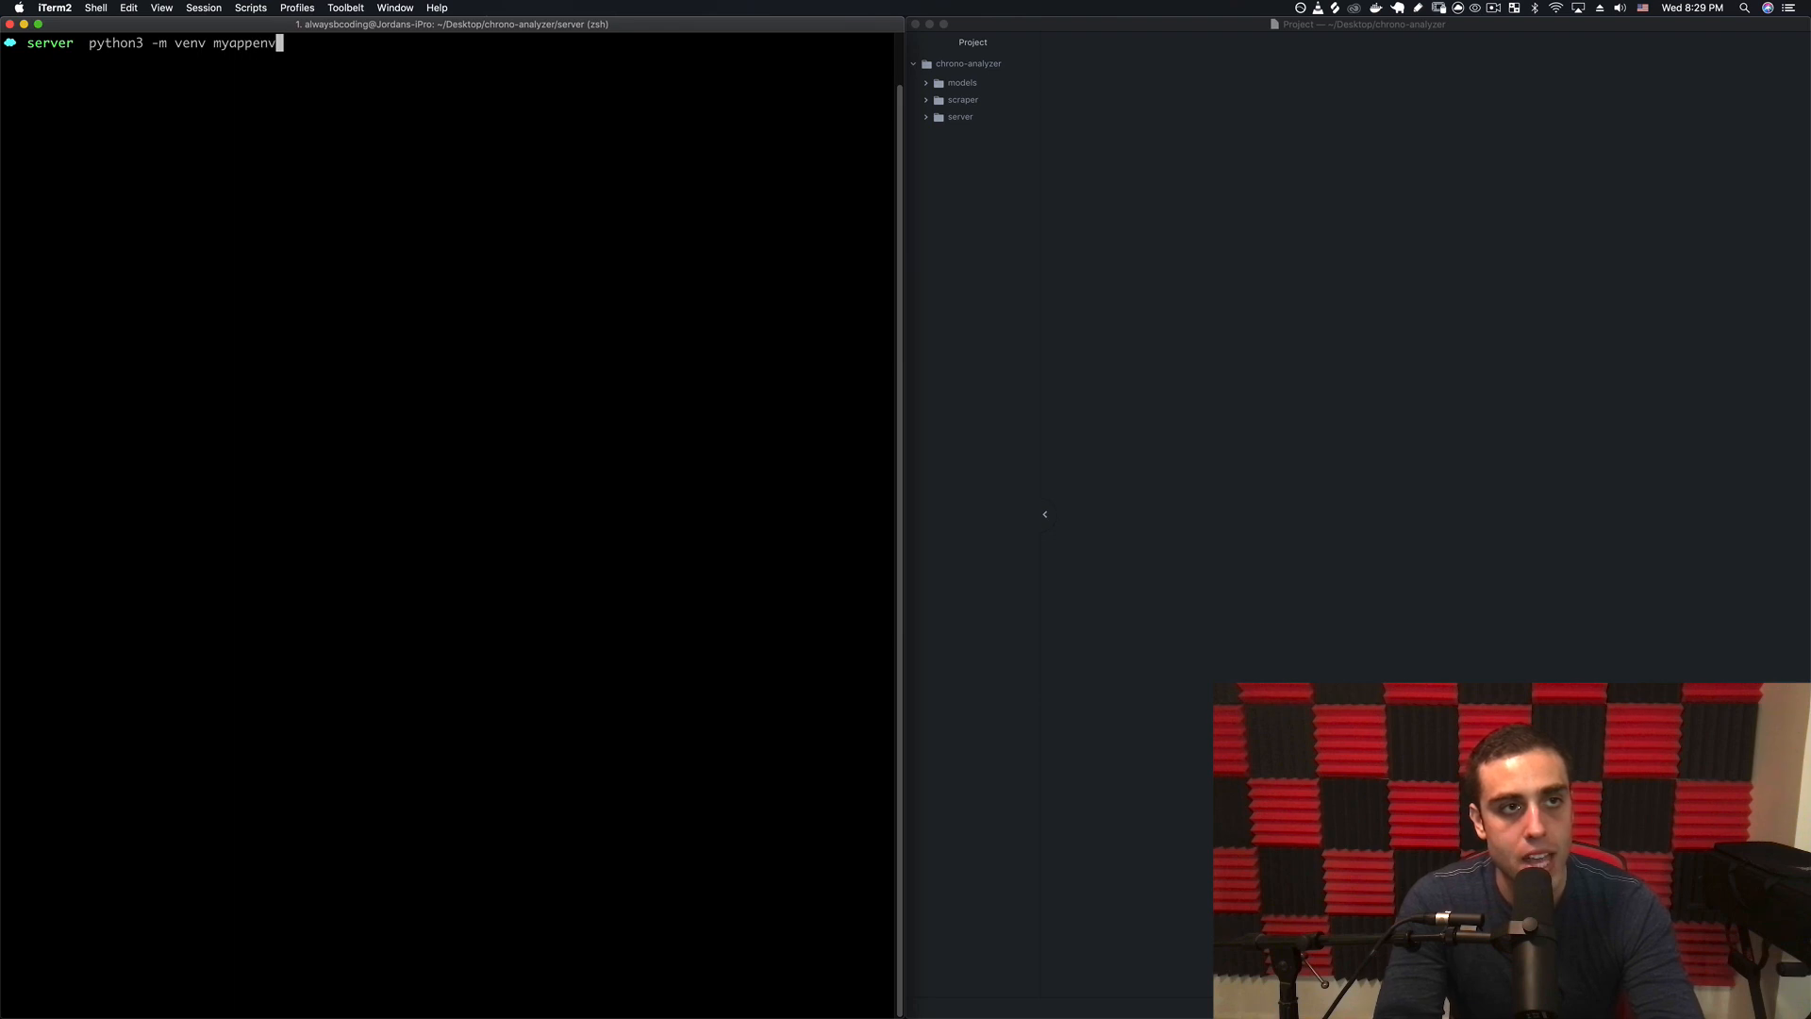
pyautogui.press('enter')
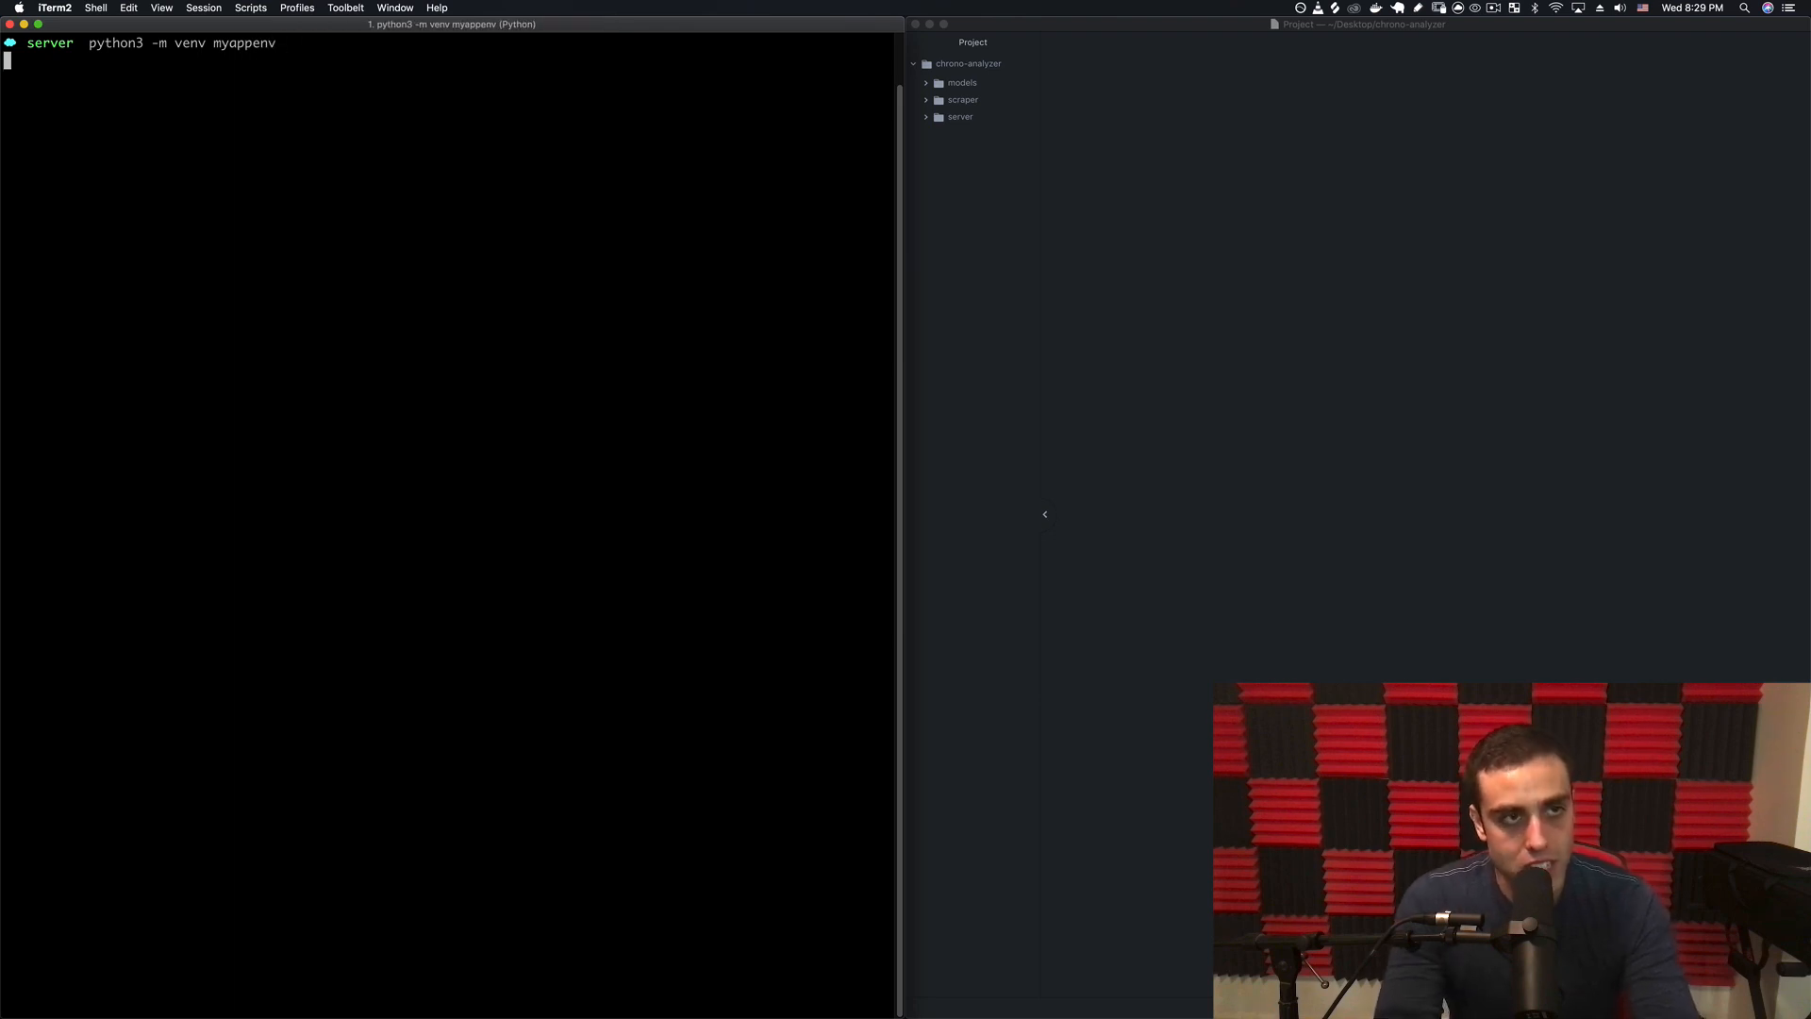
# Activate myappenv and create an empty requirements file with touch
pyautogui.write('source')
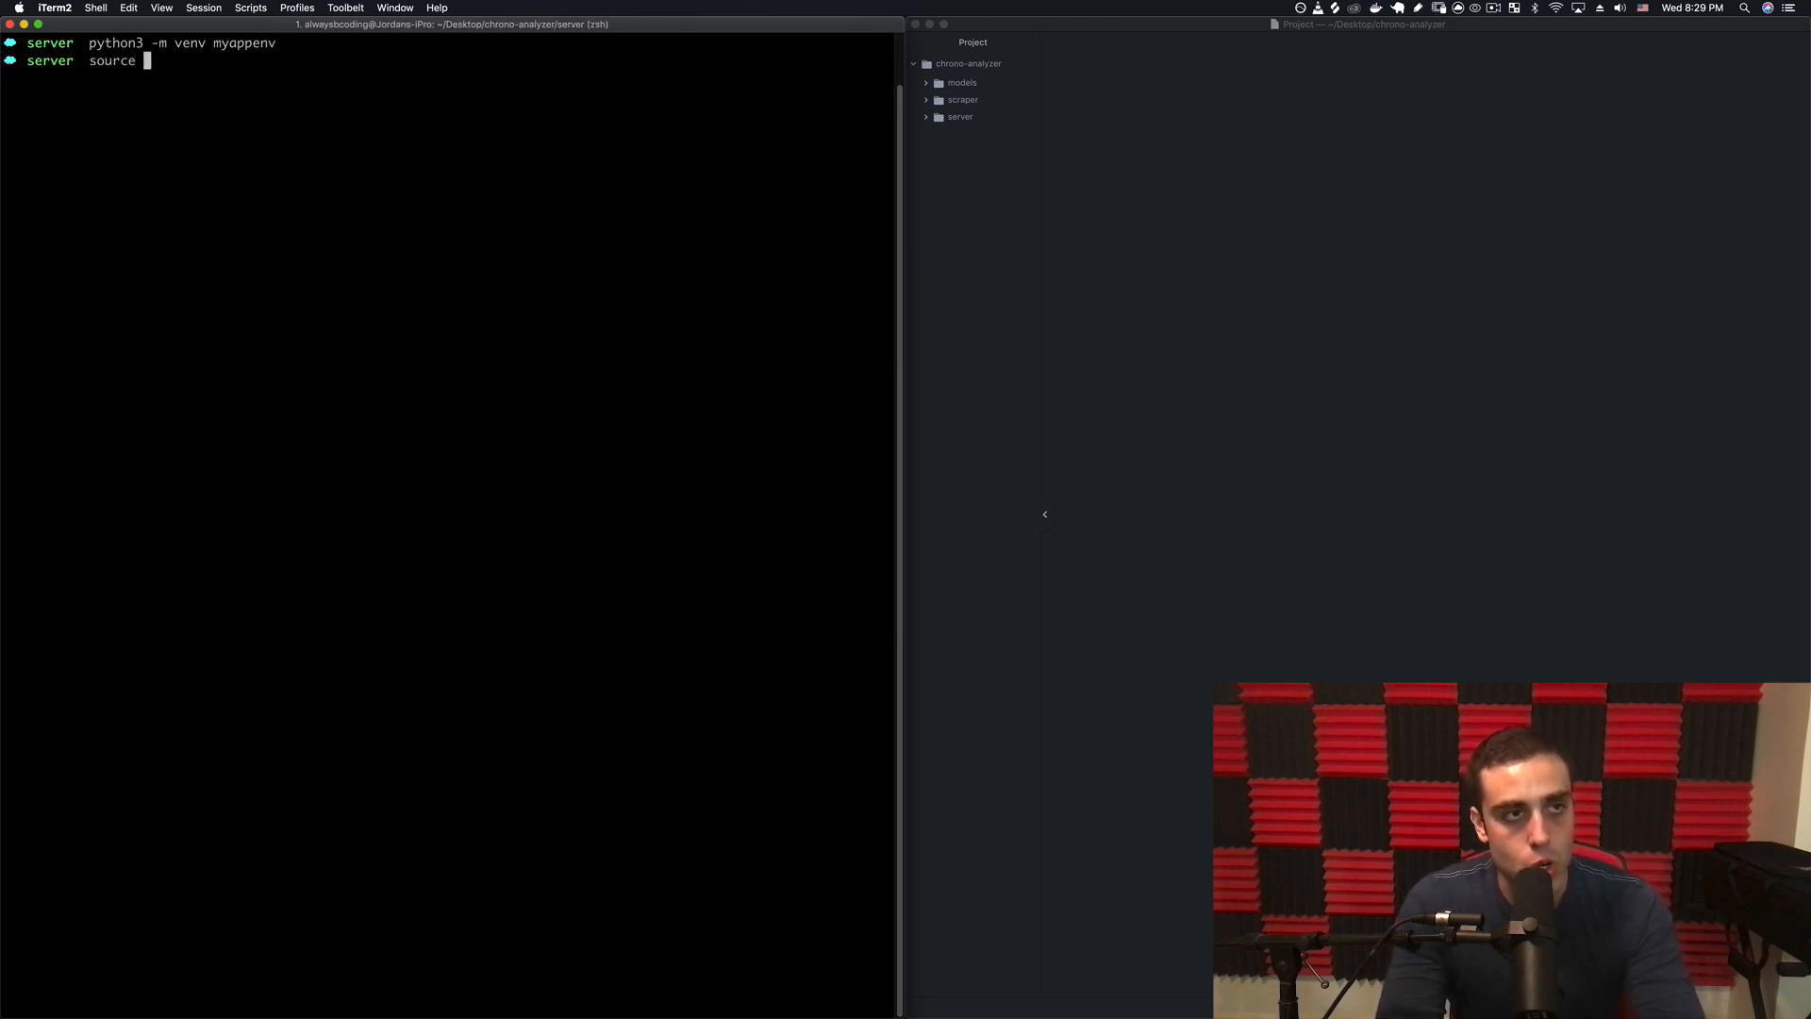
pyautogui.write('myappenv/bin/')
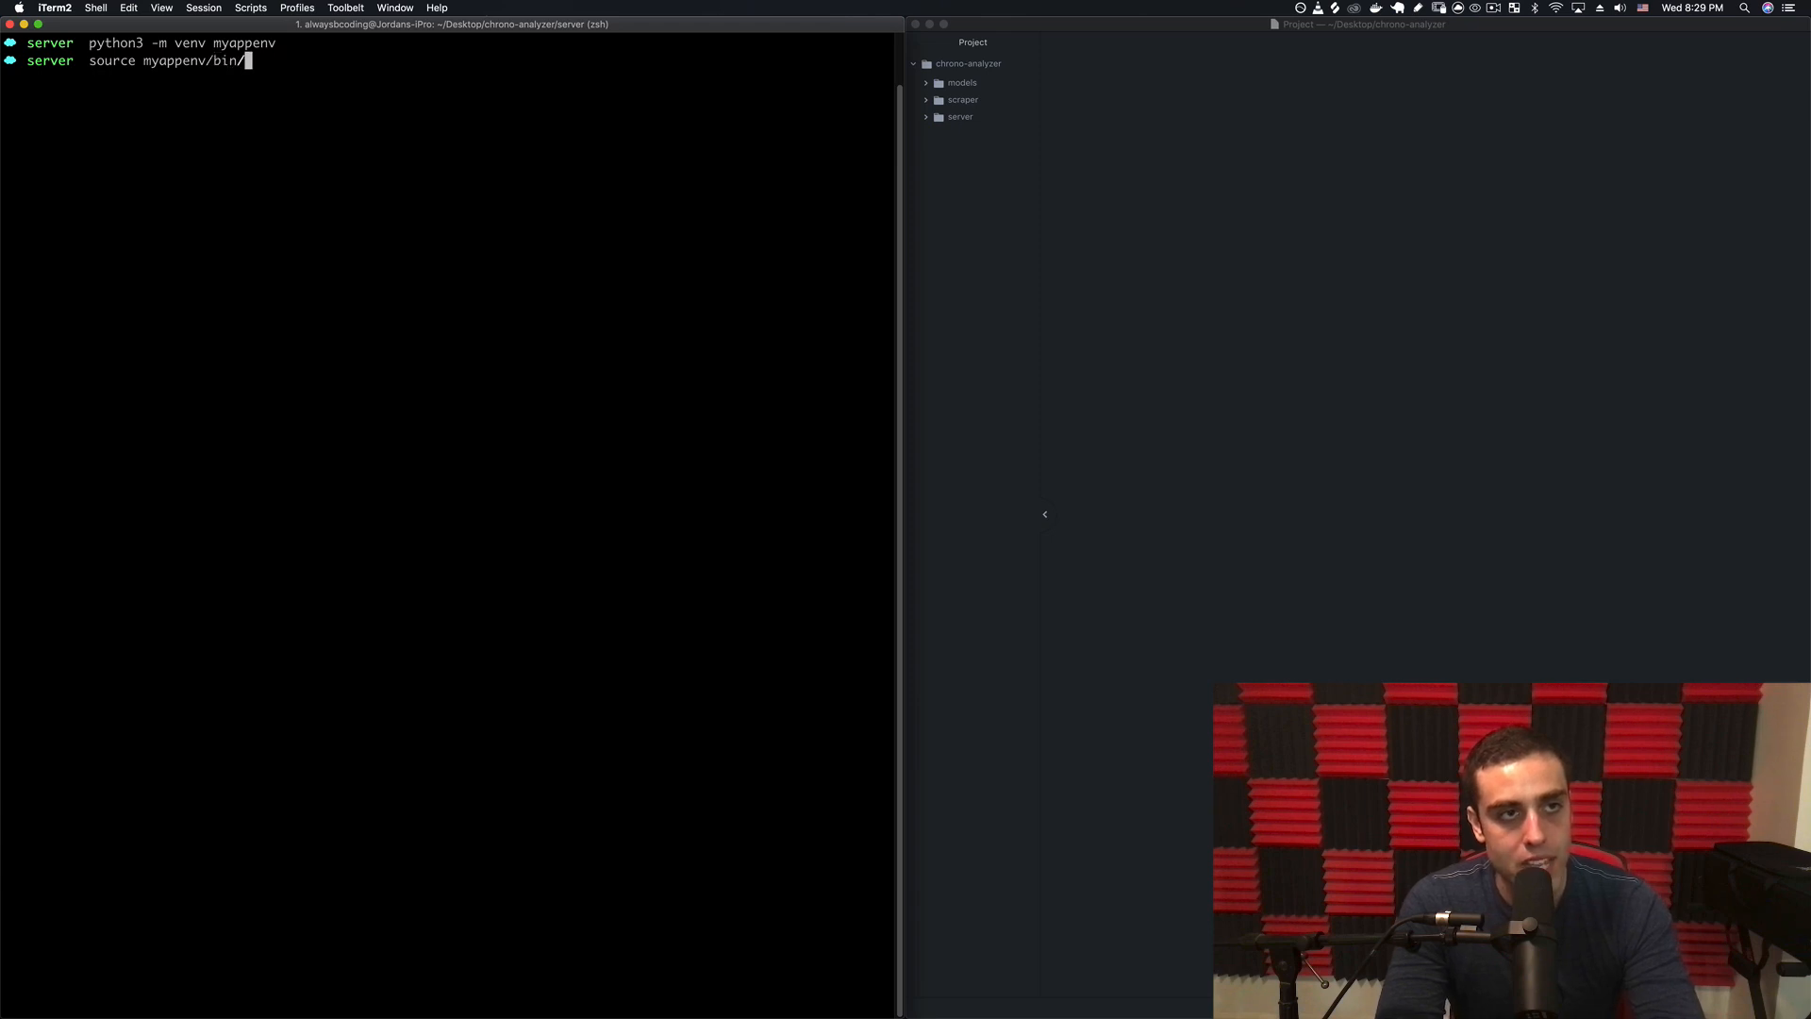
pyautogui.press('Return')
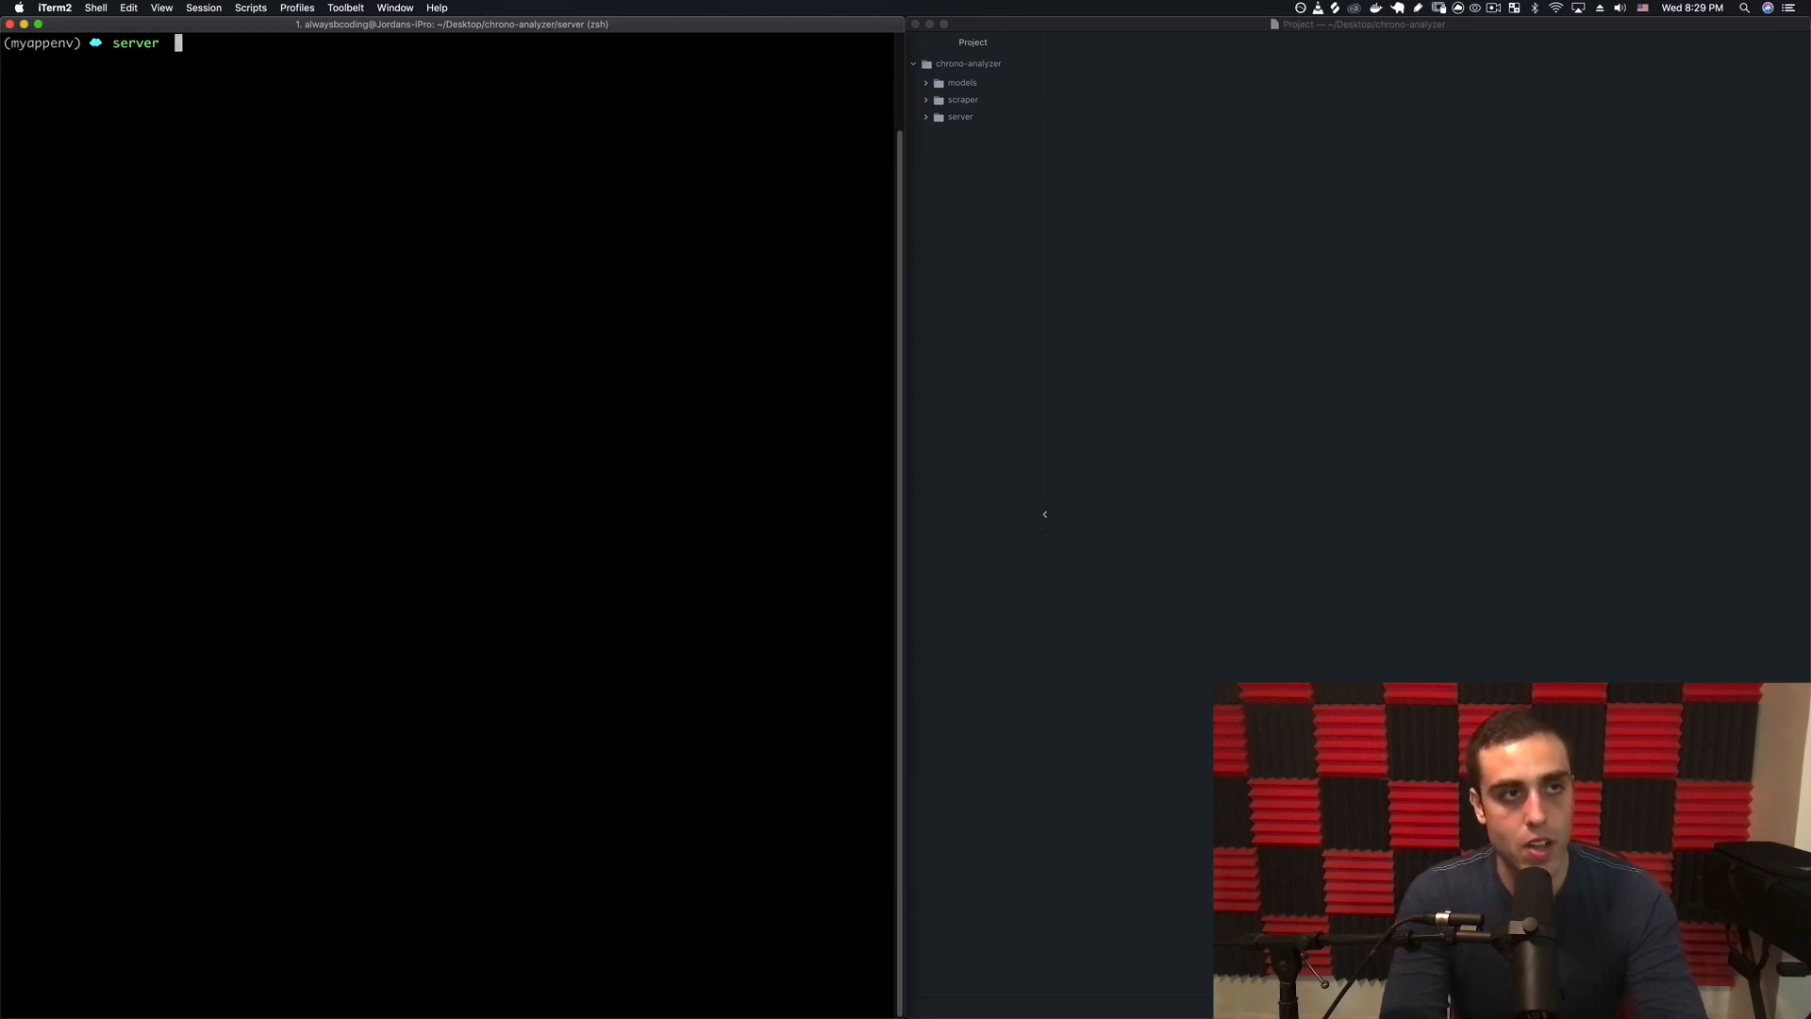
pyautogui.write('touch')
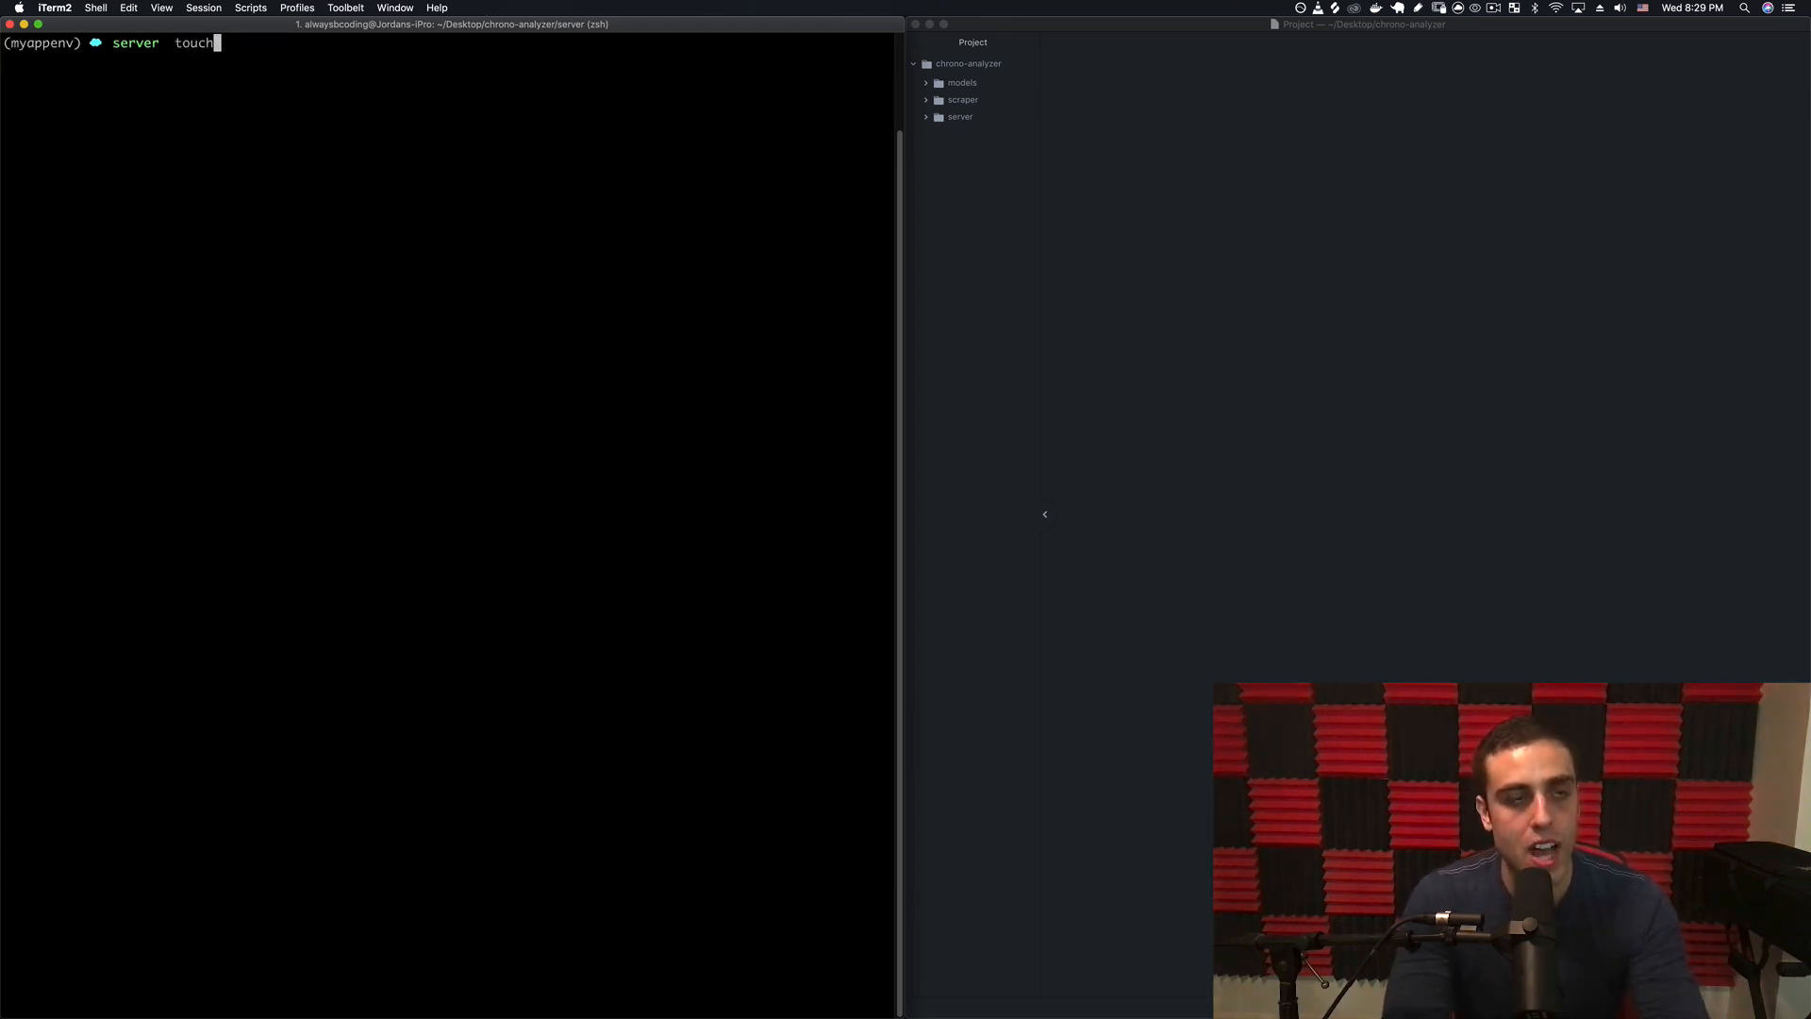
pyautogui.write('requirements.')
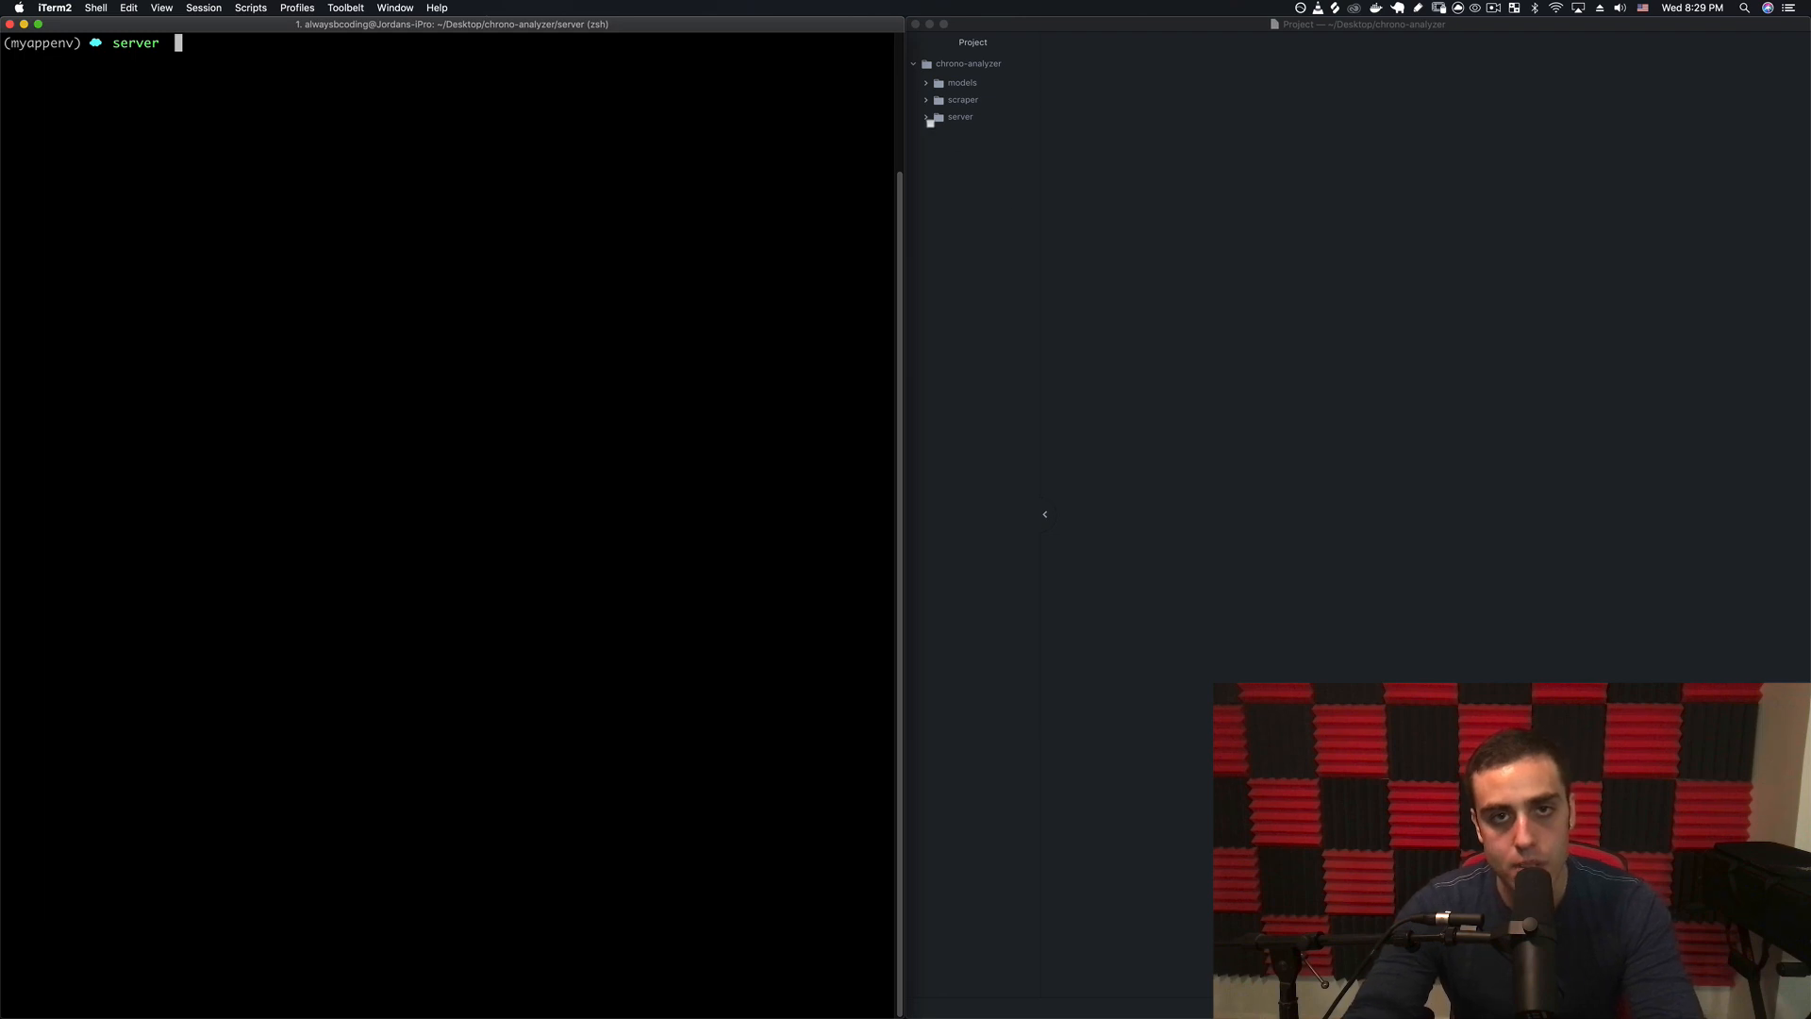
# List Flask>=1.1.1 and fastai>=1.0 in requirements.txt
pyautogui.click(992, 151)
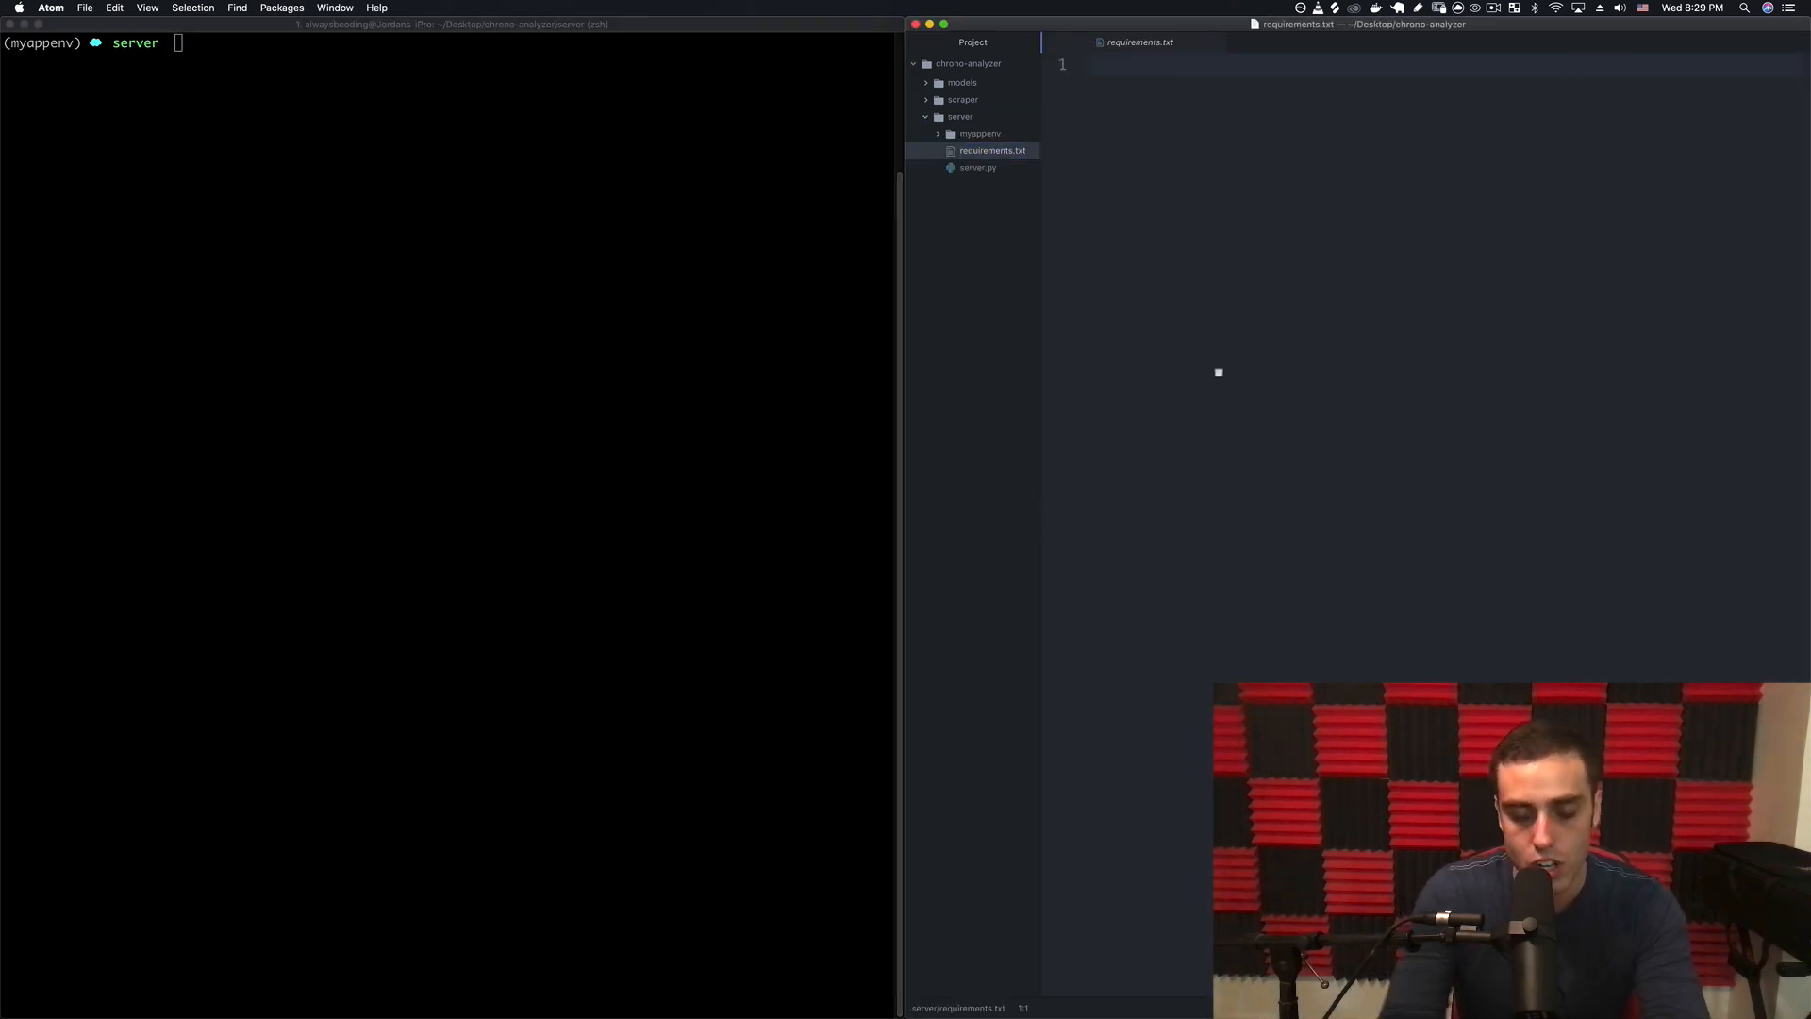
pyautogui.write('Flask?')
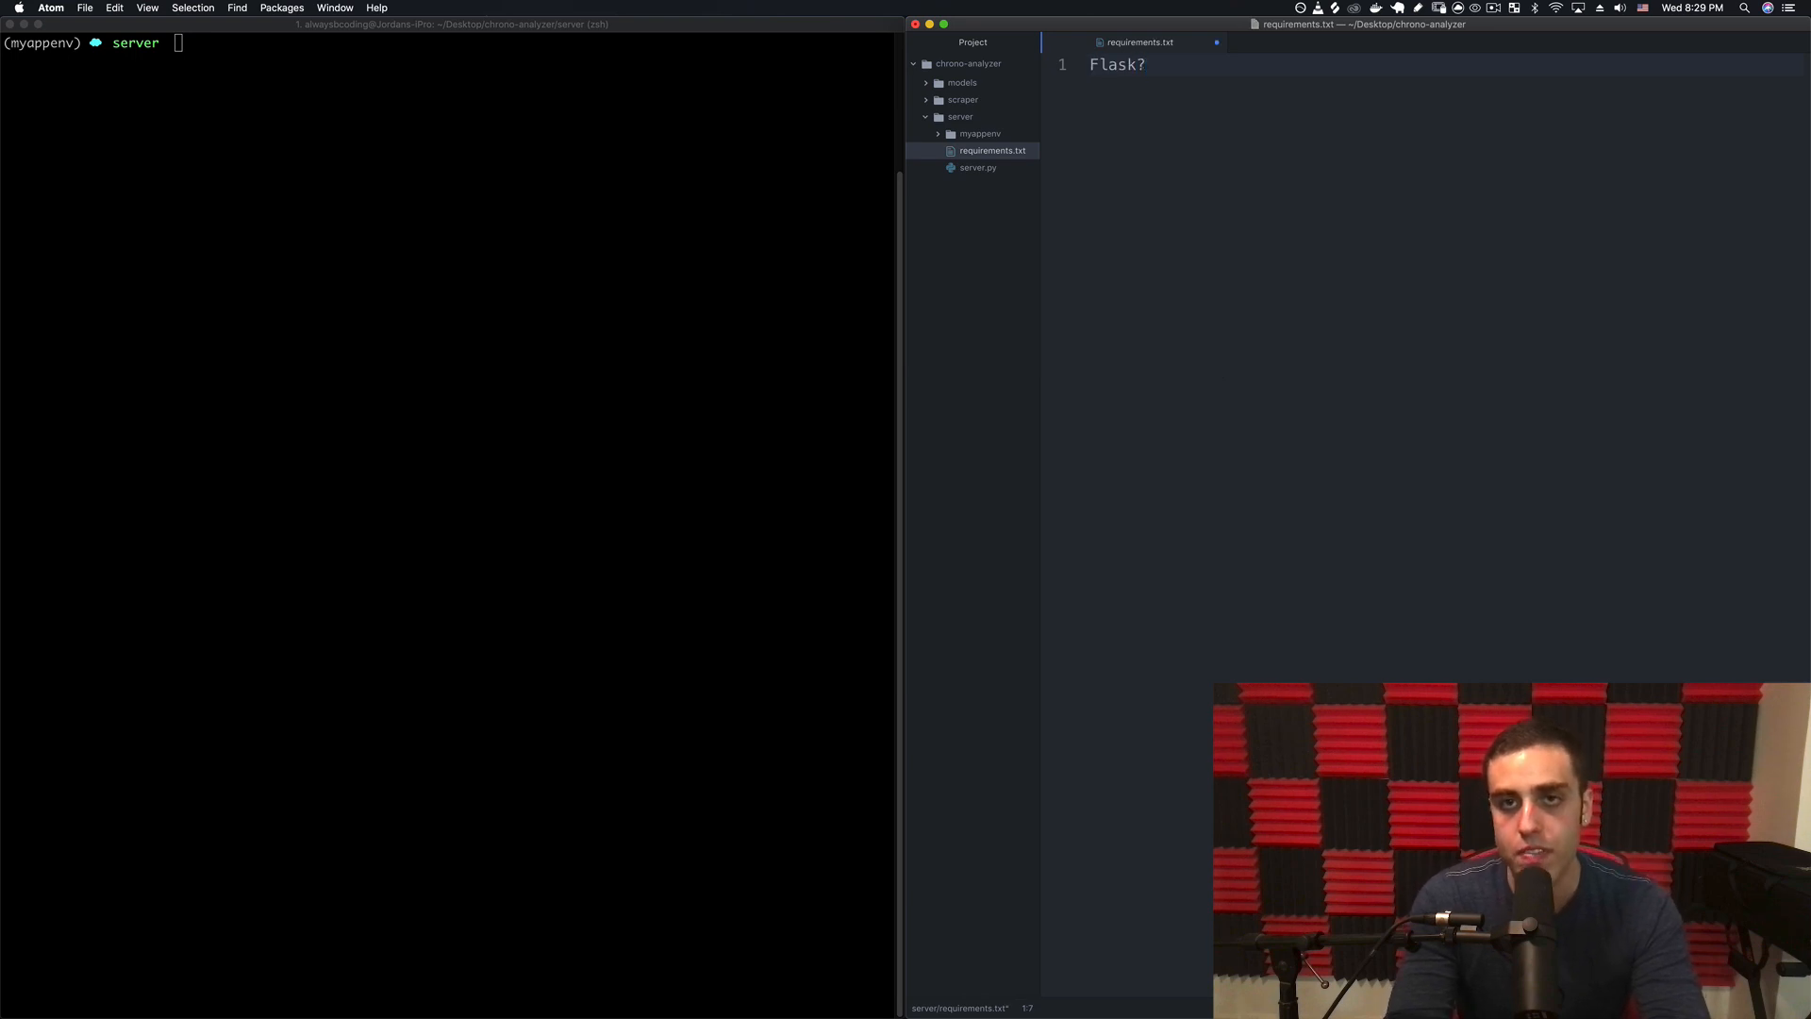
pyautogui.write('>=1.1.1')
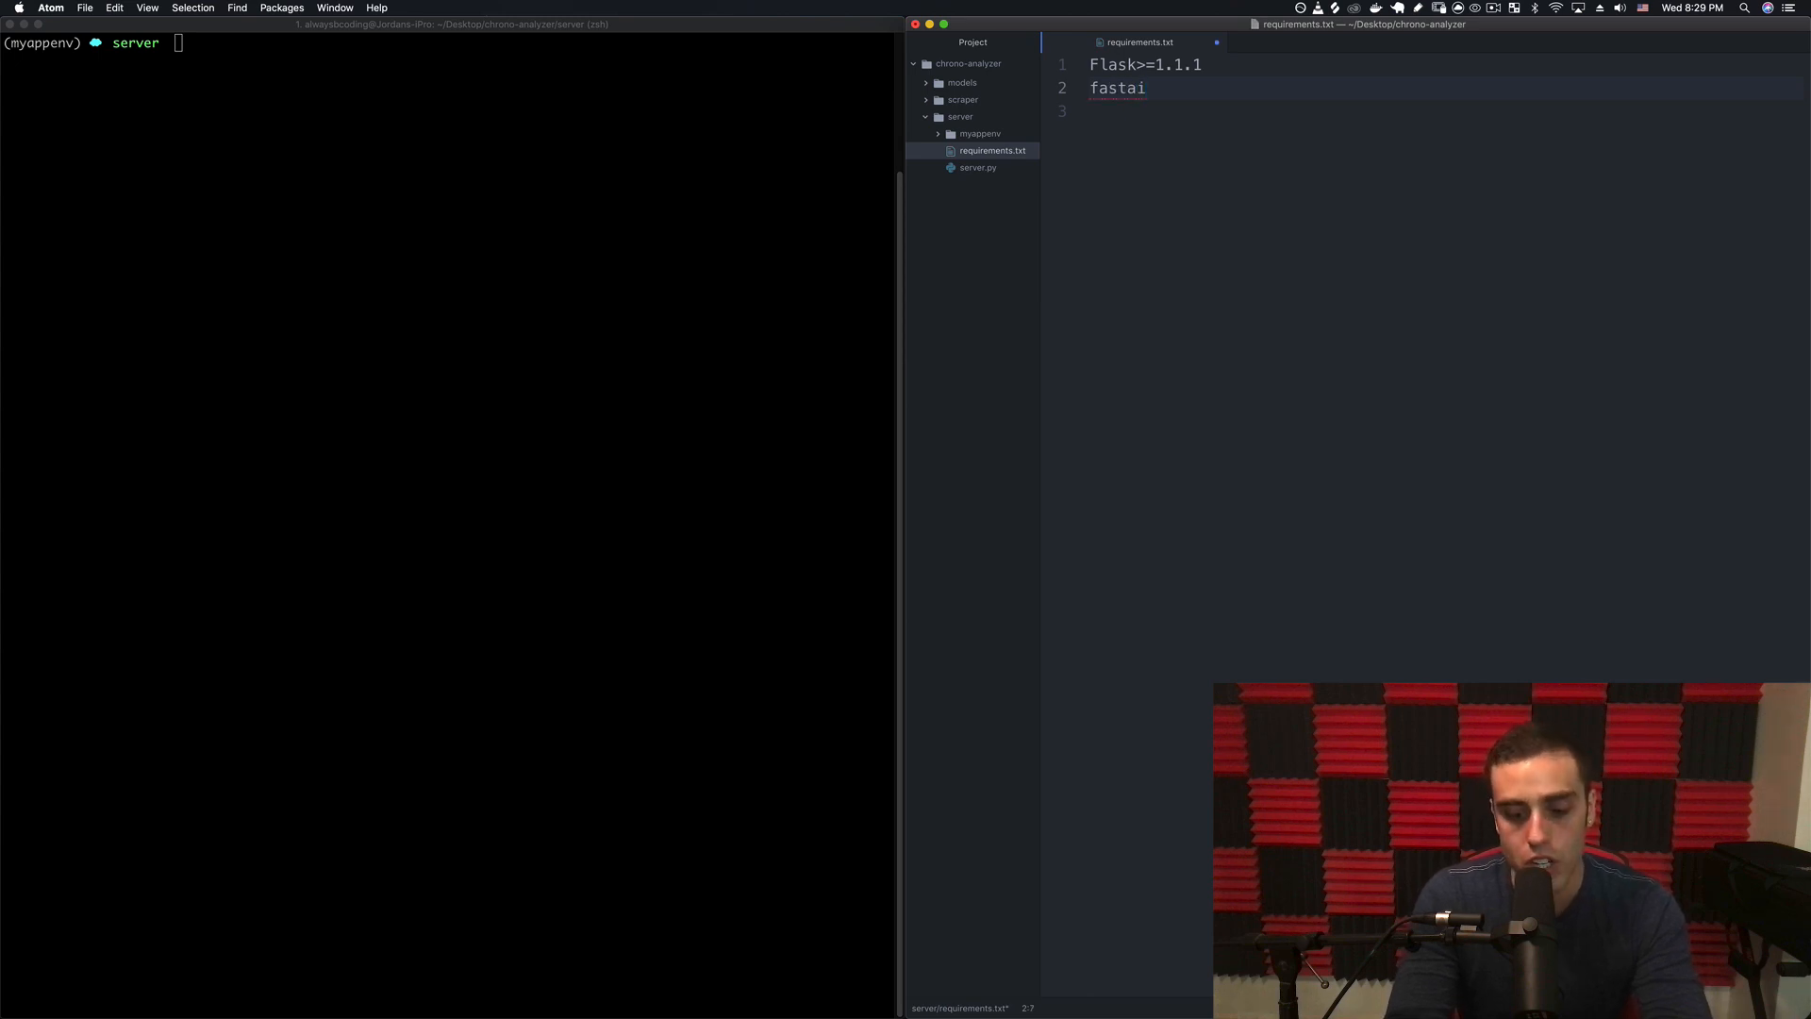
pyautogui.write('>=')
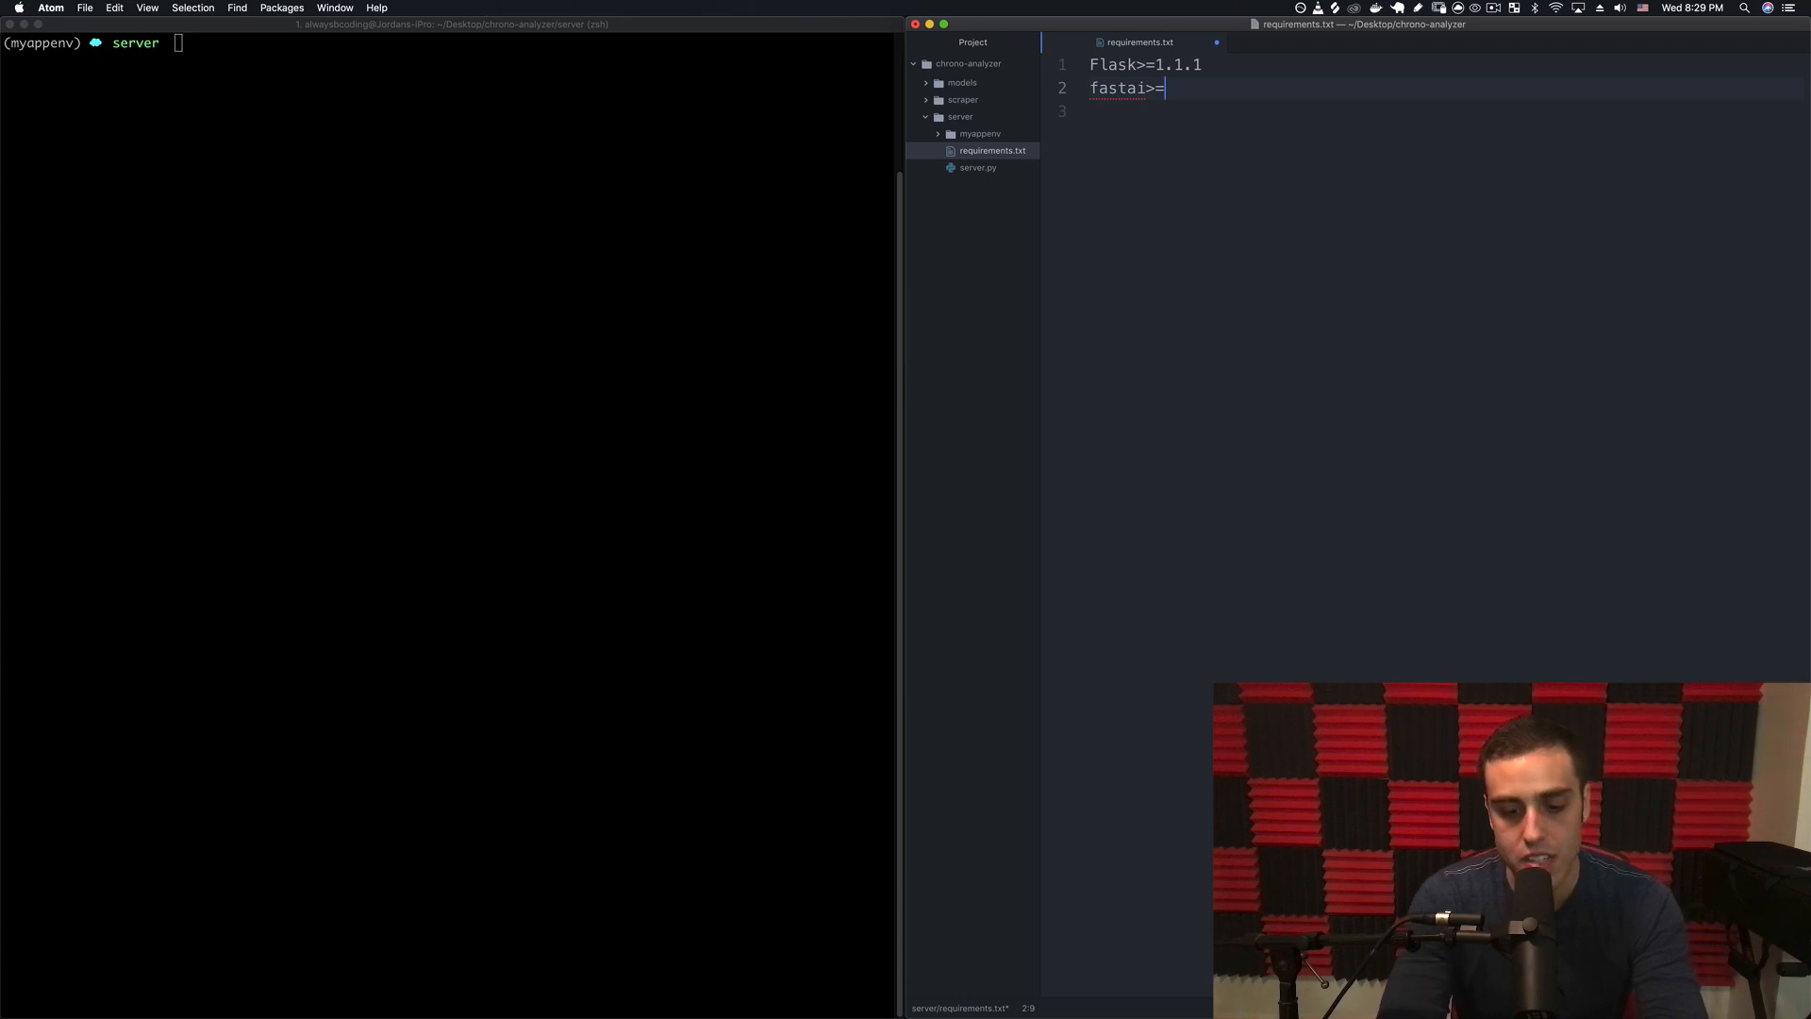
pyautogui.write('1.0')
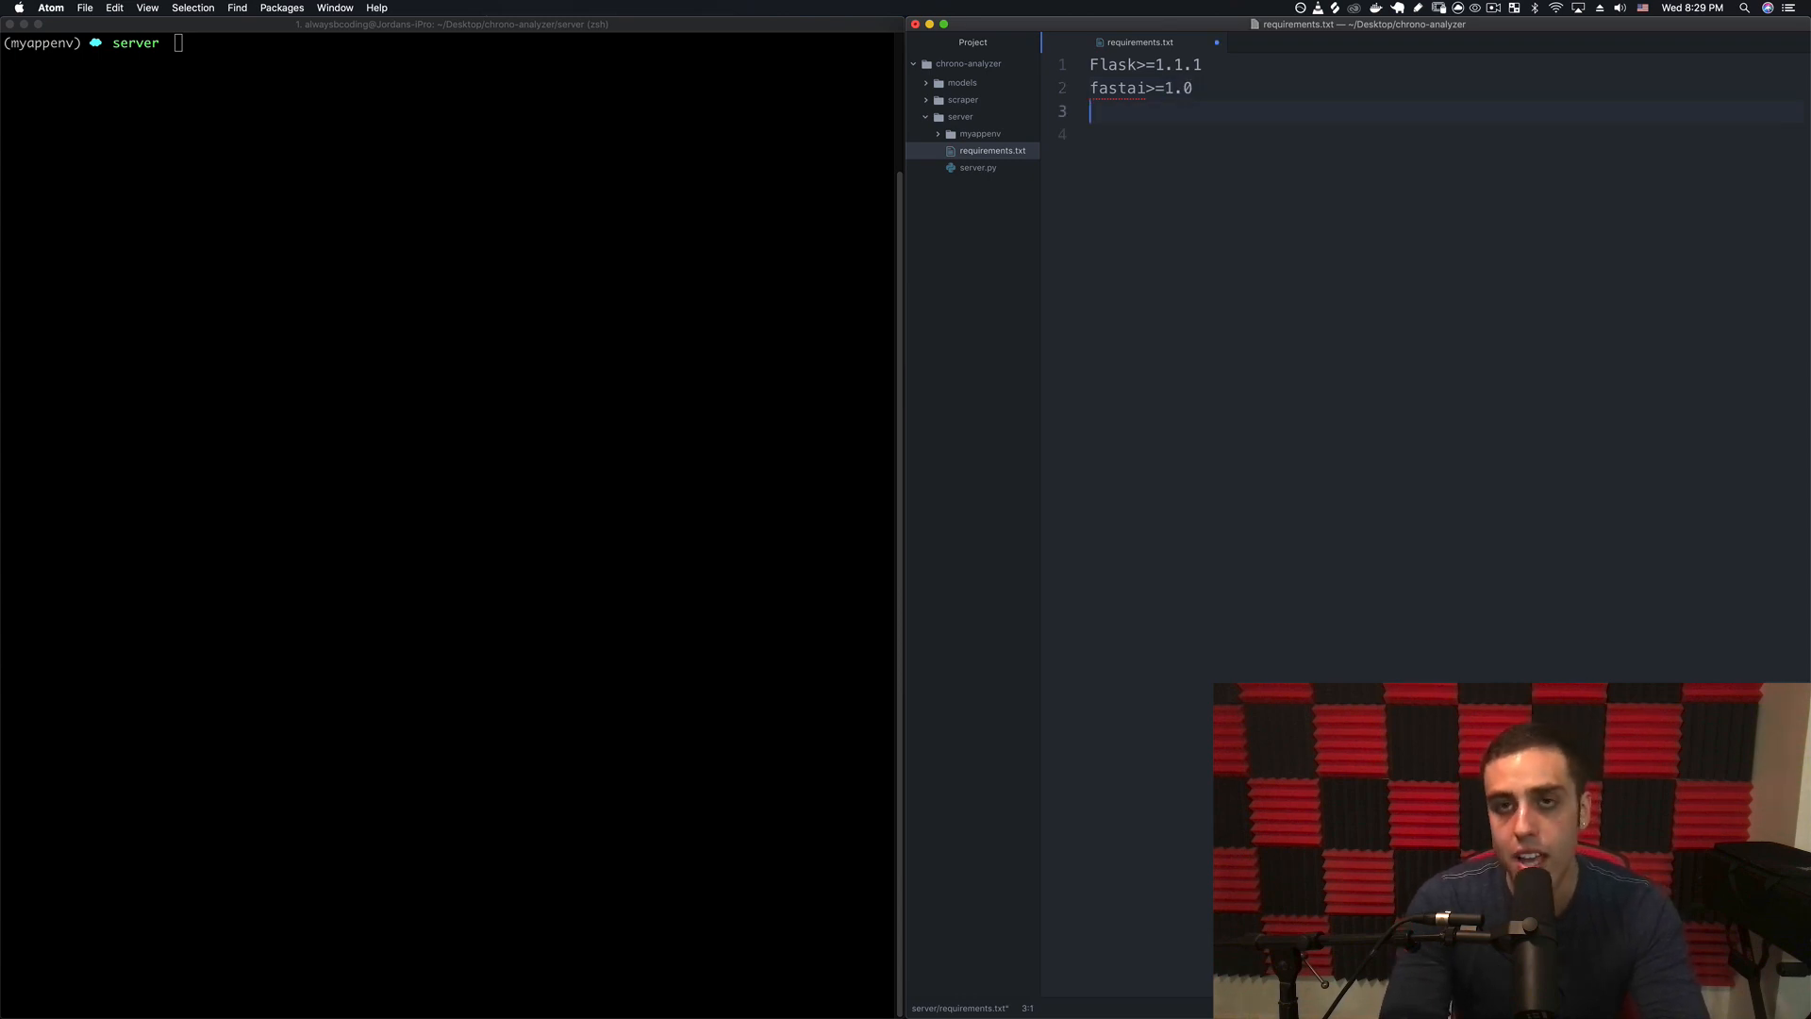
# Add torch>=1.4.0 and torchvision>=0.5.0, then install the requirements with pip3
pyautogui.write('torch')
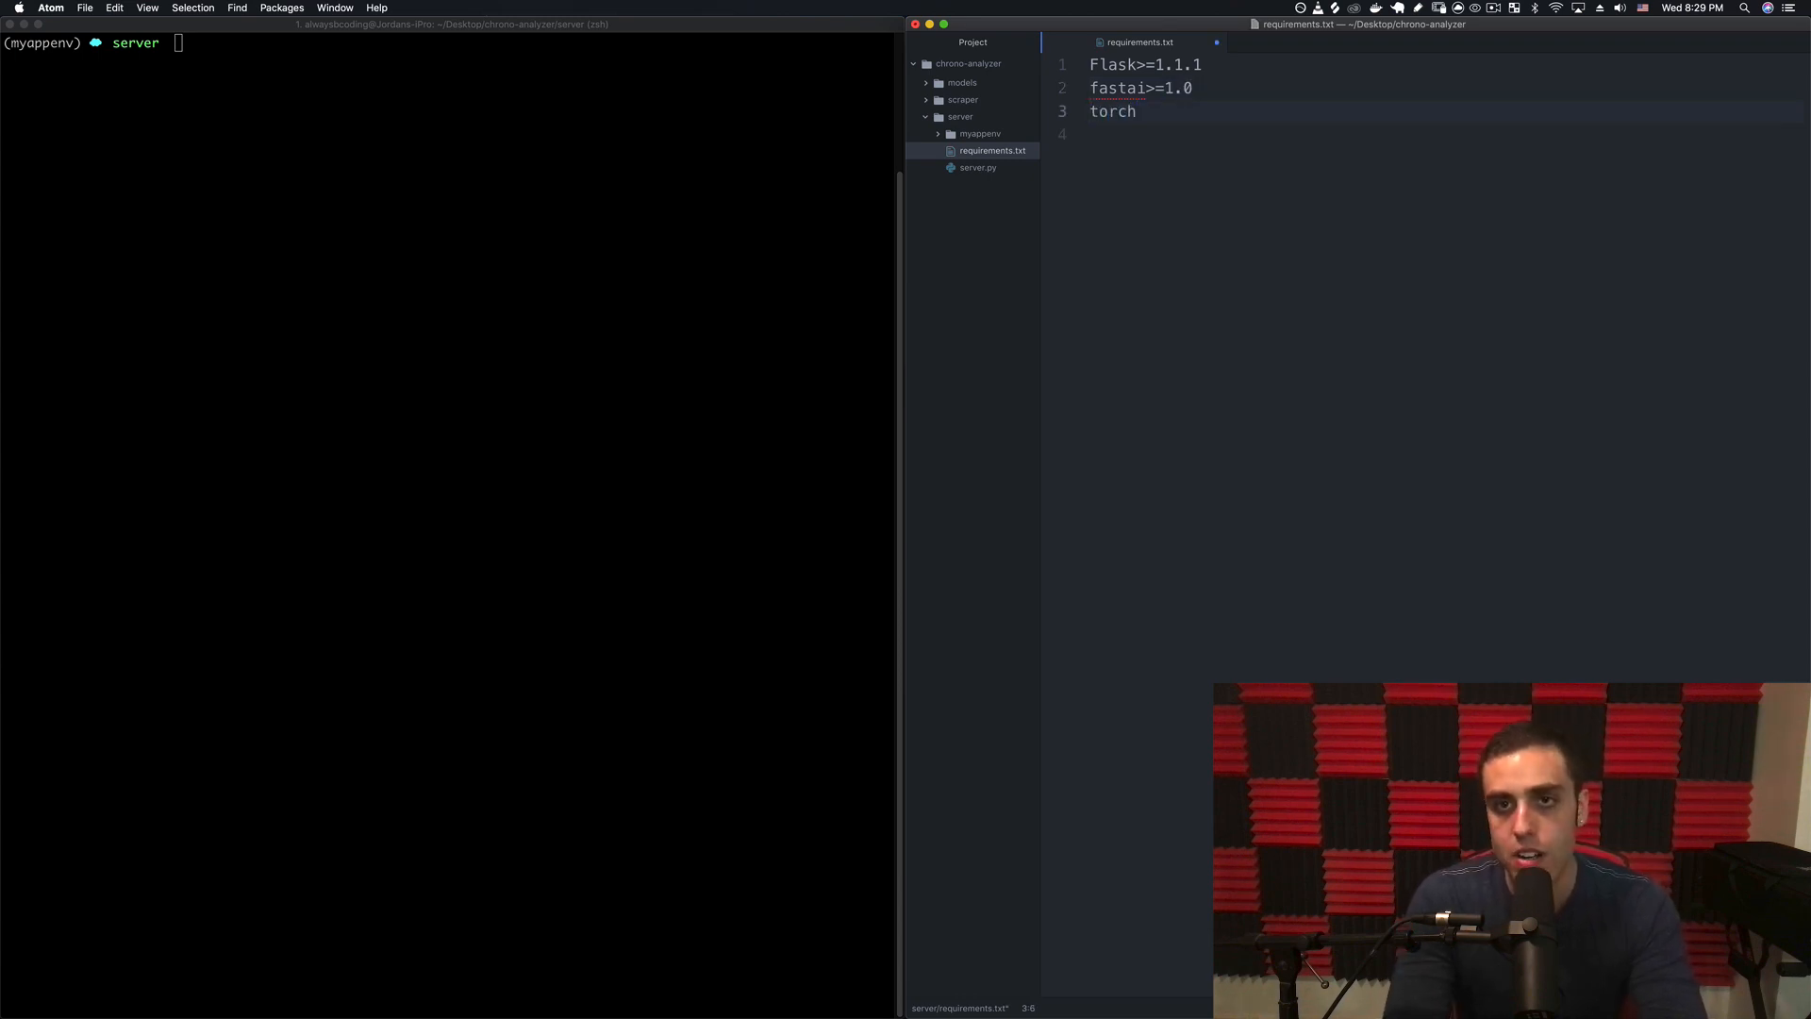
pyautogui.write('>=1')
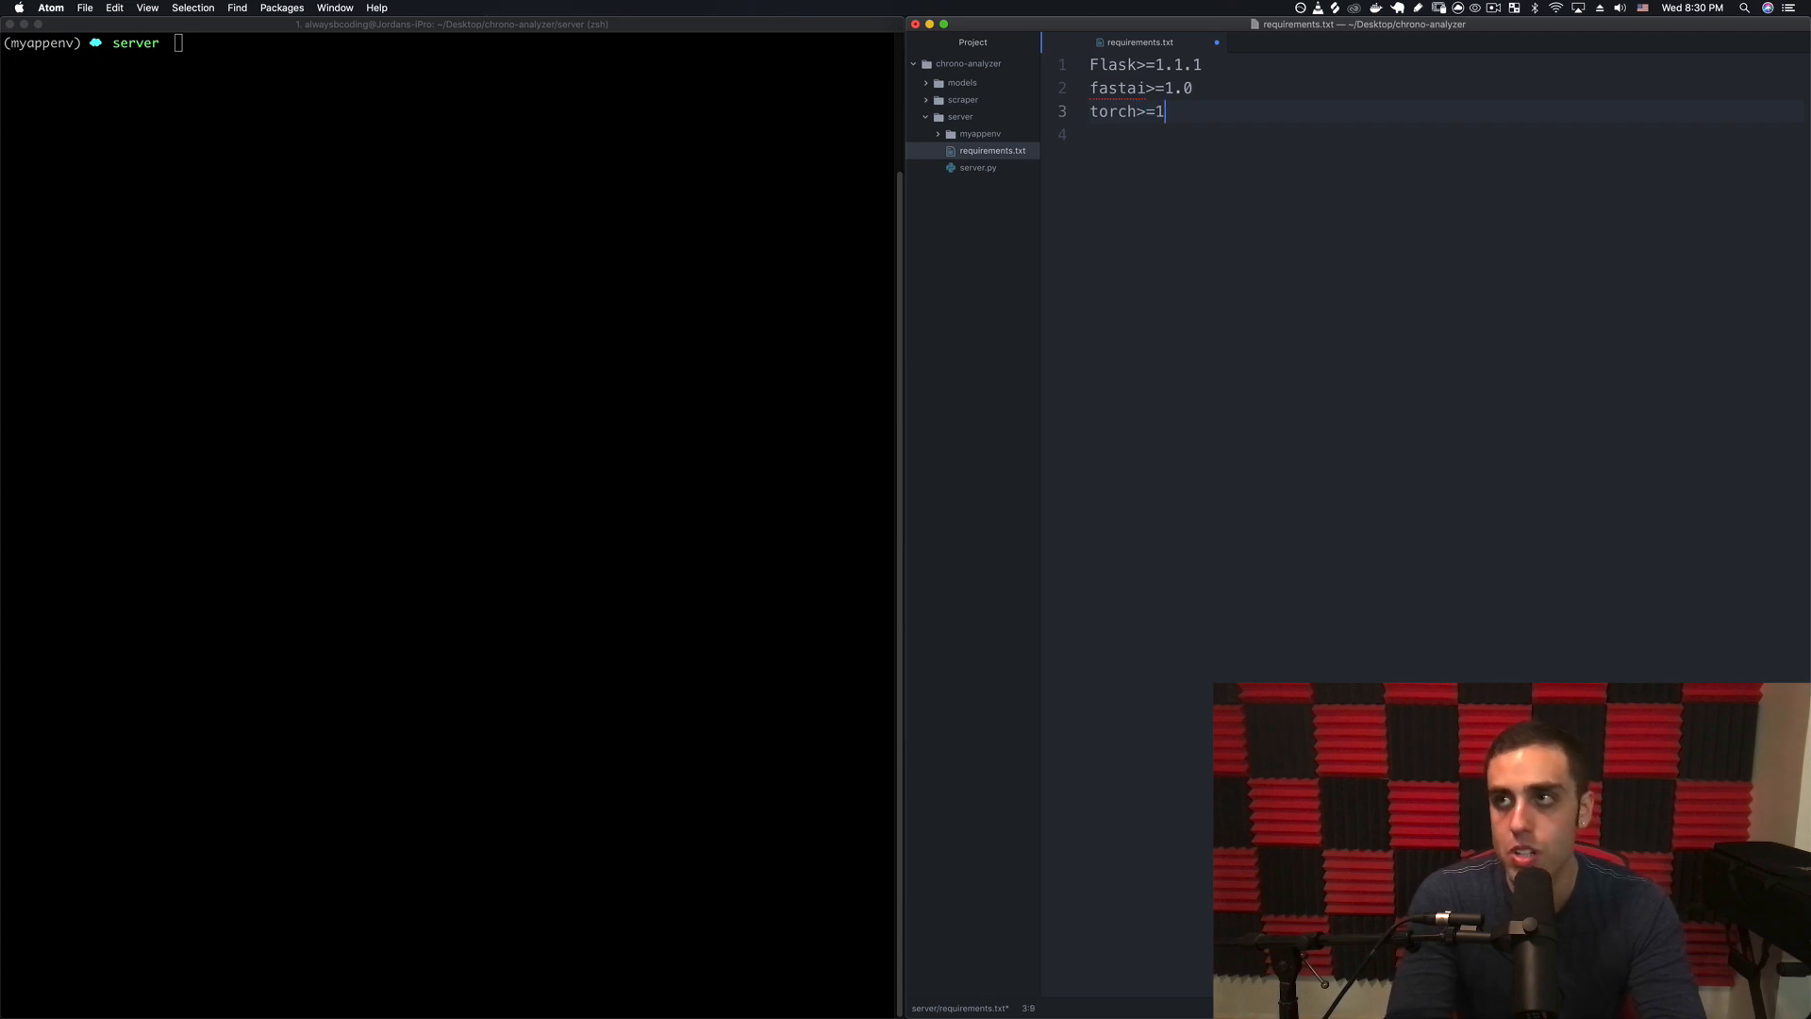
pyautogui.write('.4.0')
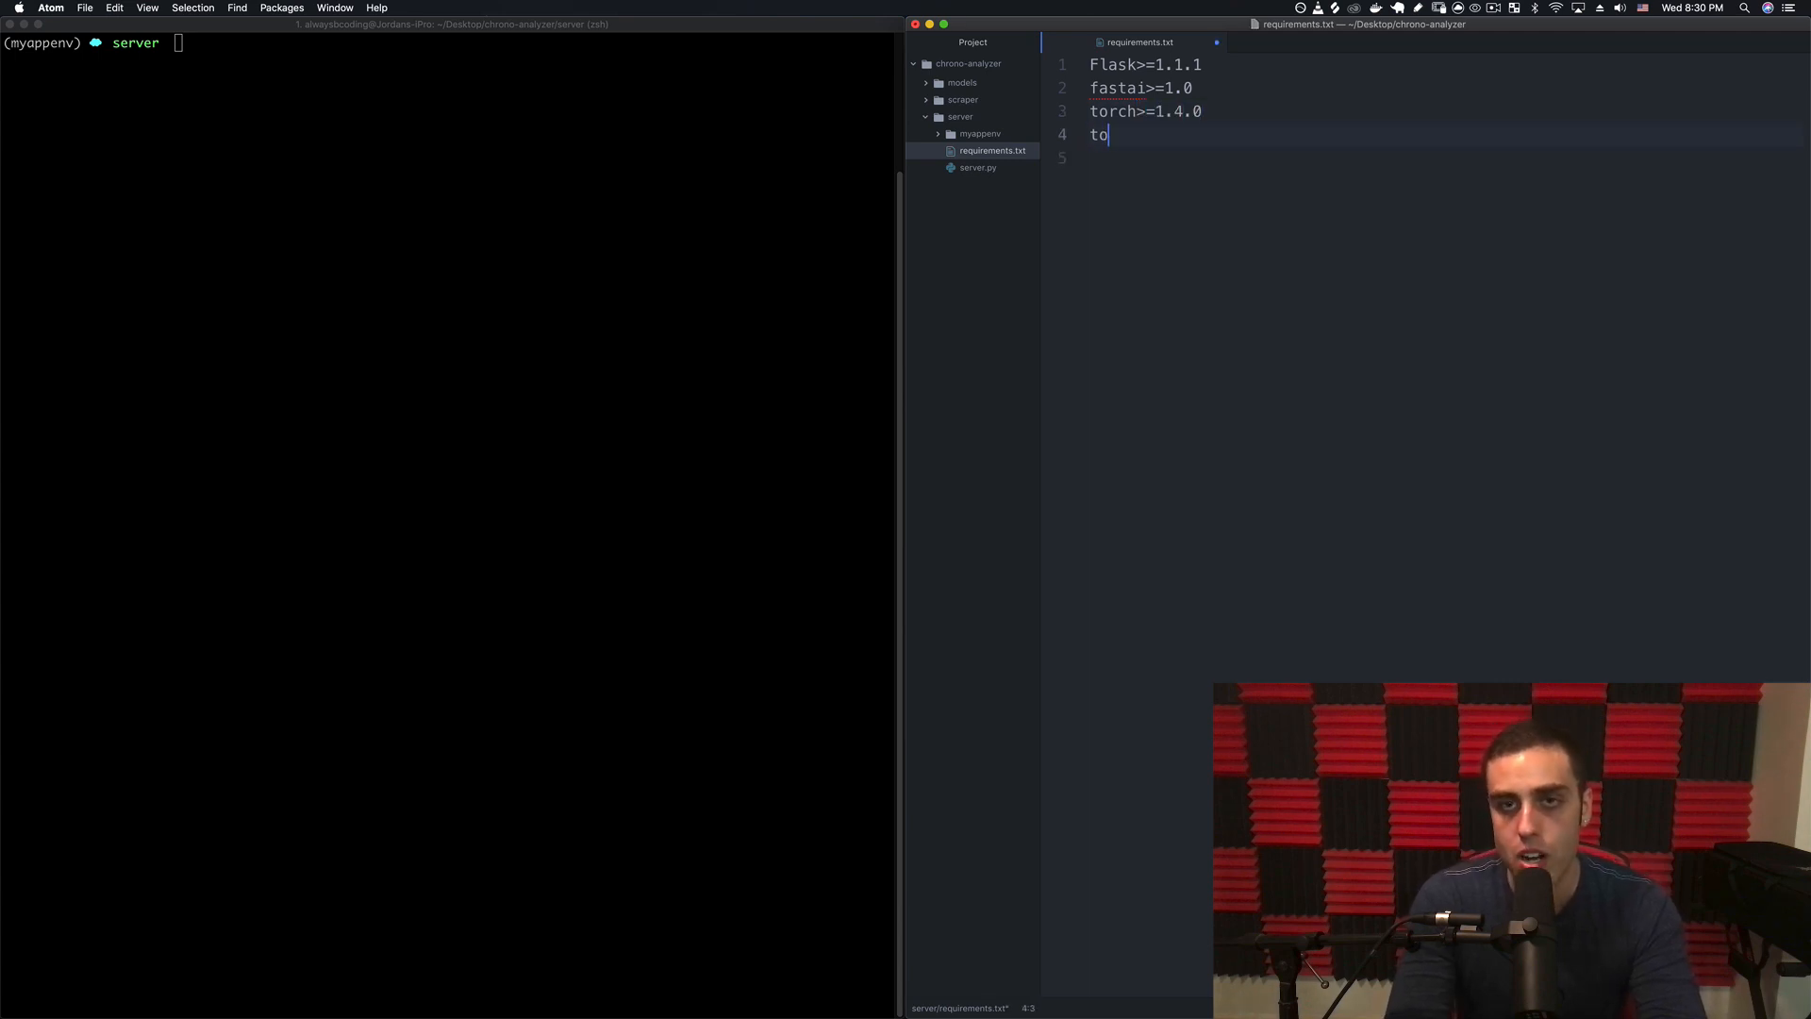
pyautogui.write('rchvision')
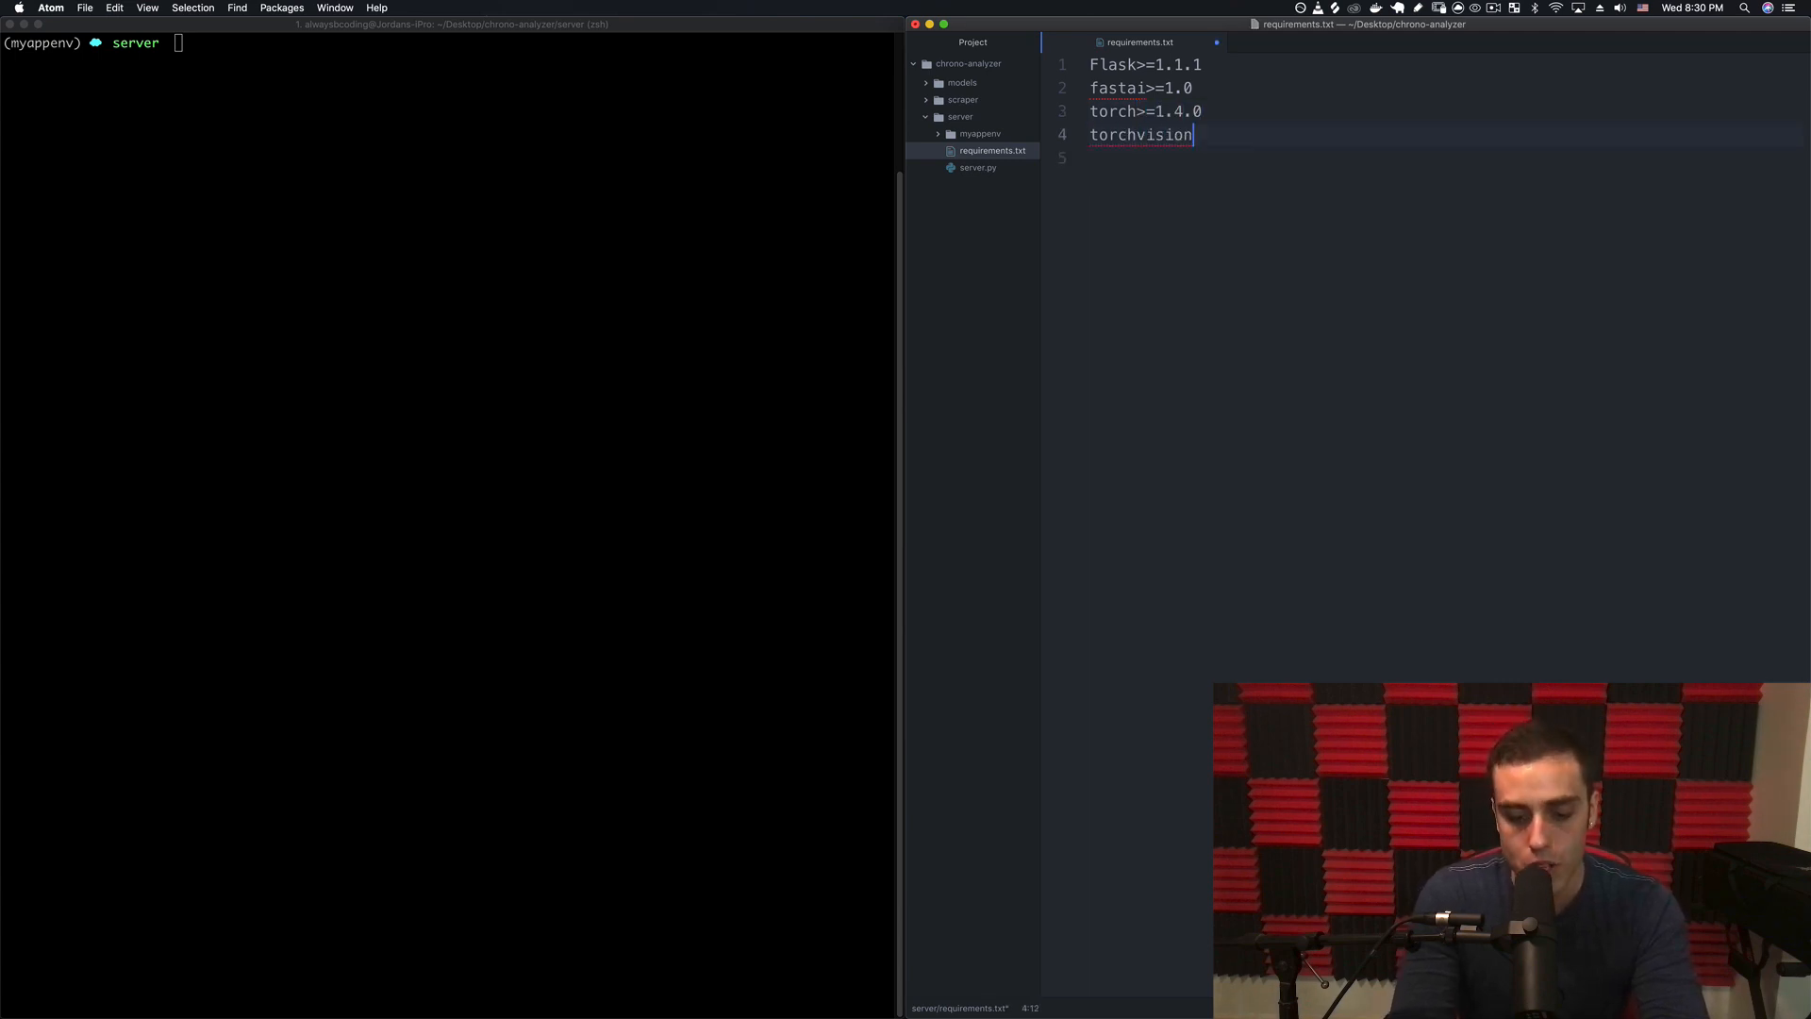
pyautogui.write('>=0.5.0')
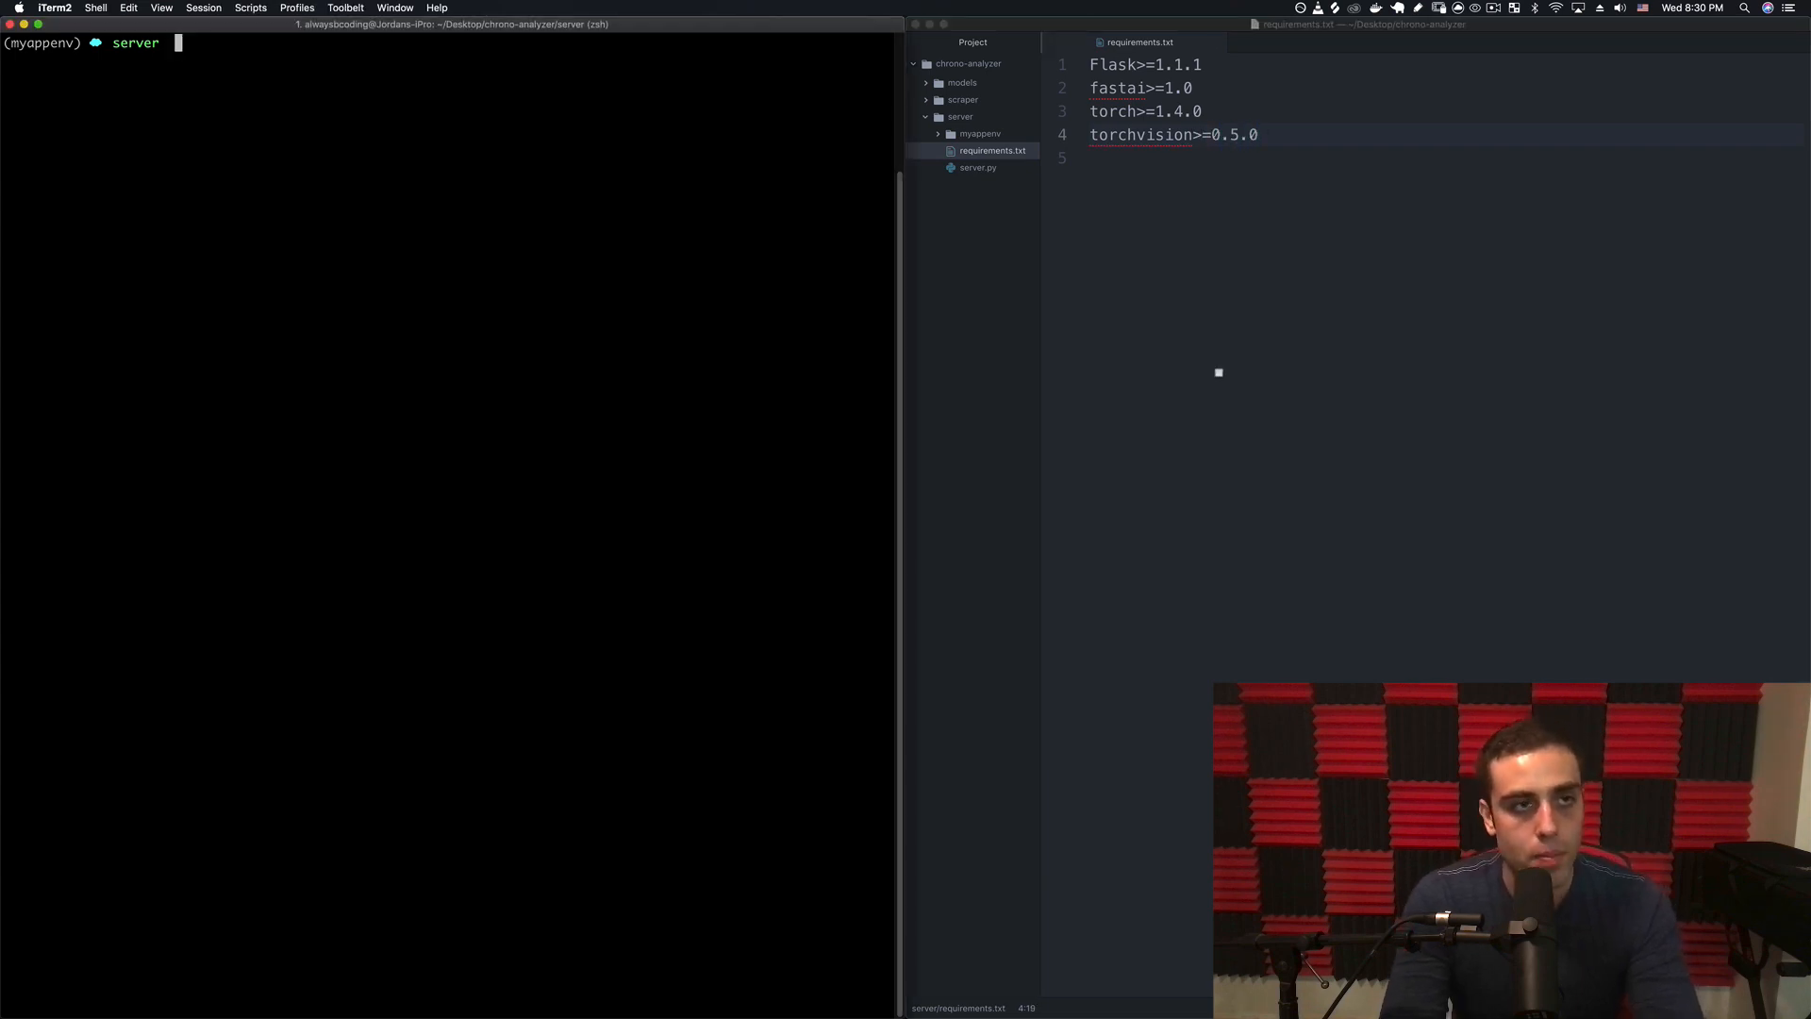
pyautogui.write('pip3')
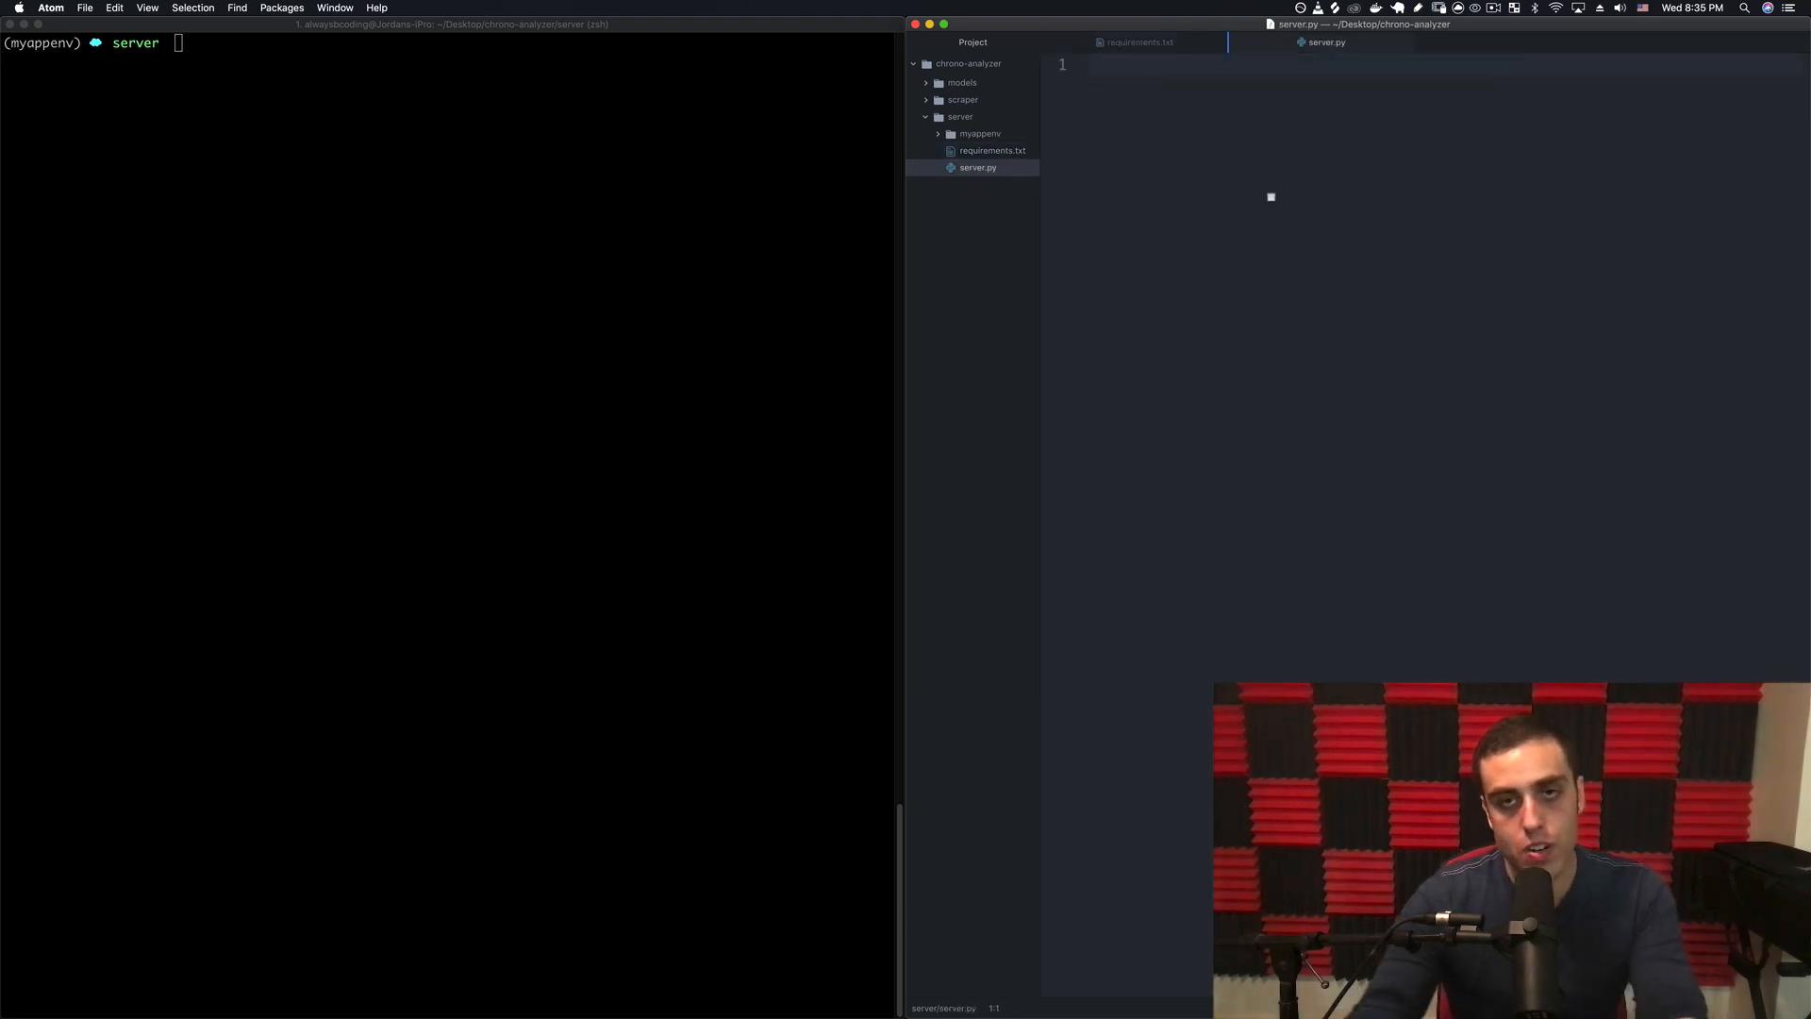
# Write a Flask app with a root route whose home function returns "Hello World"
pyautogui.write('from flask')
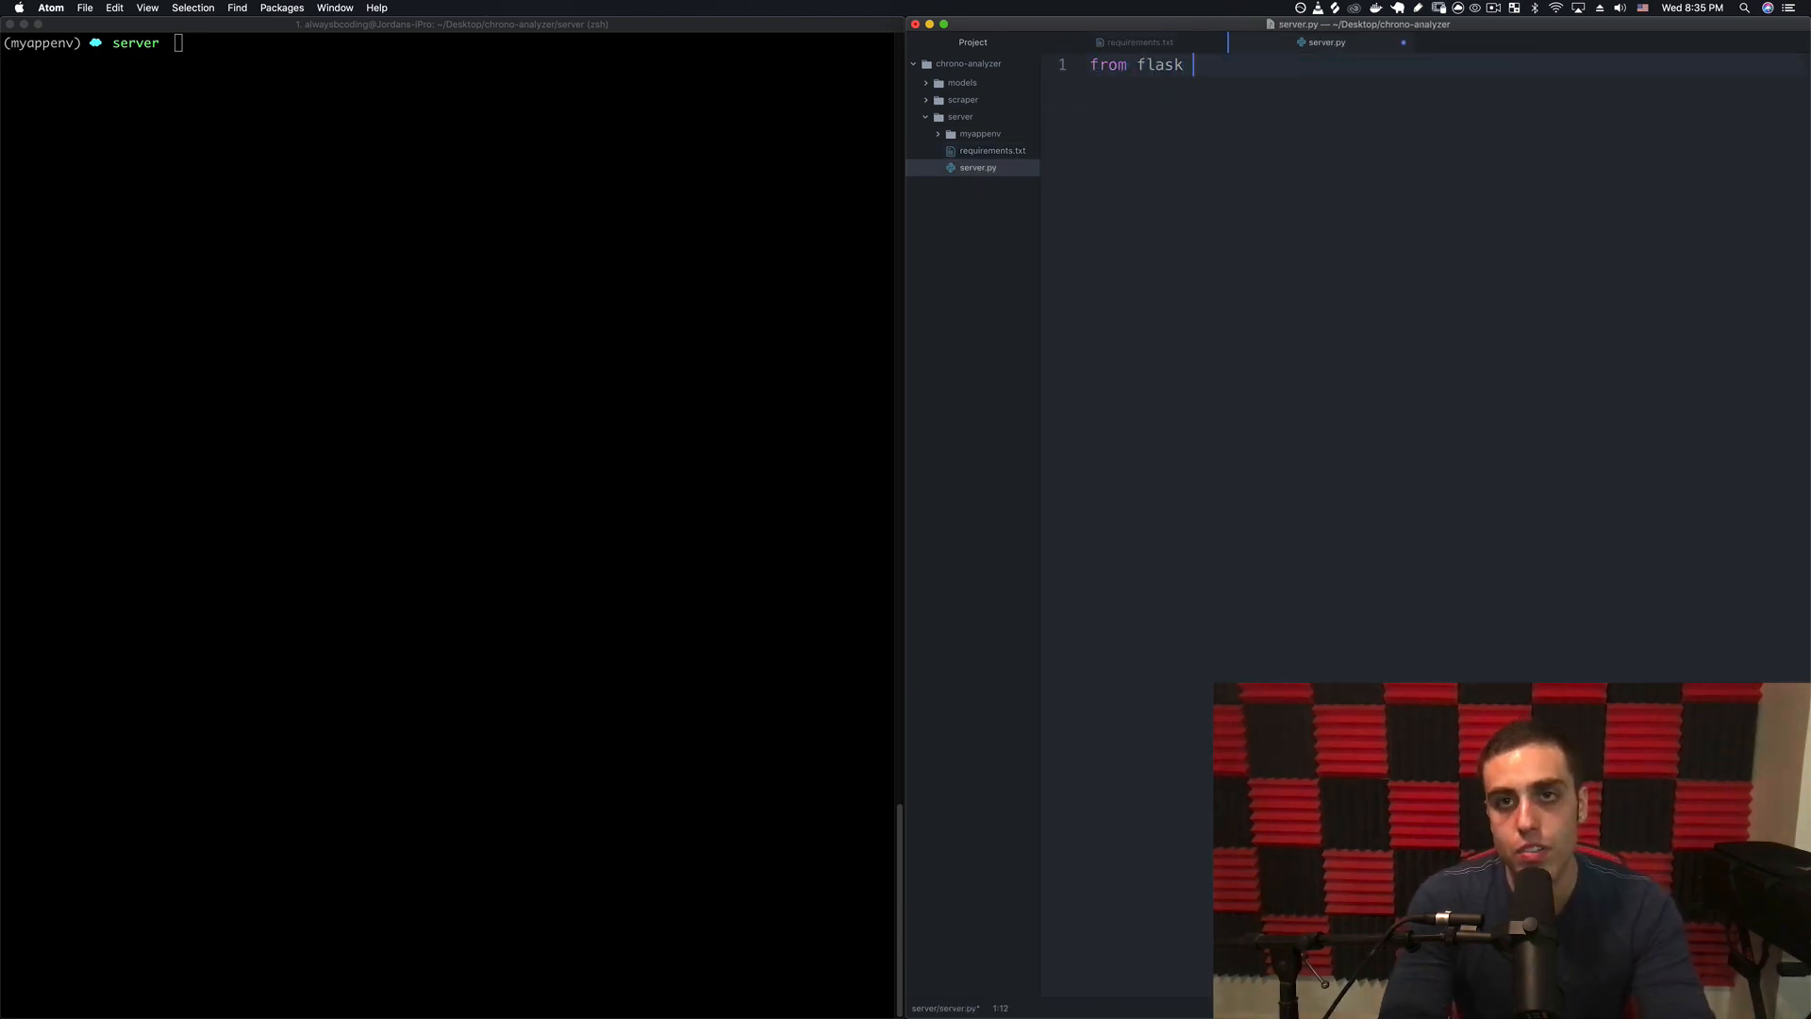
pyautogui.write('import Flask')
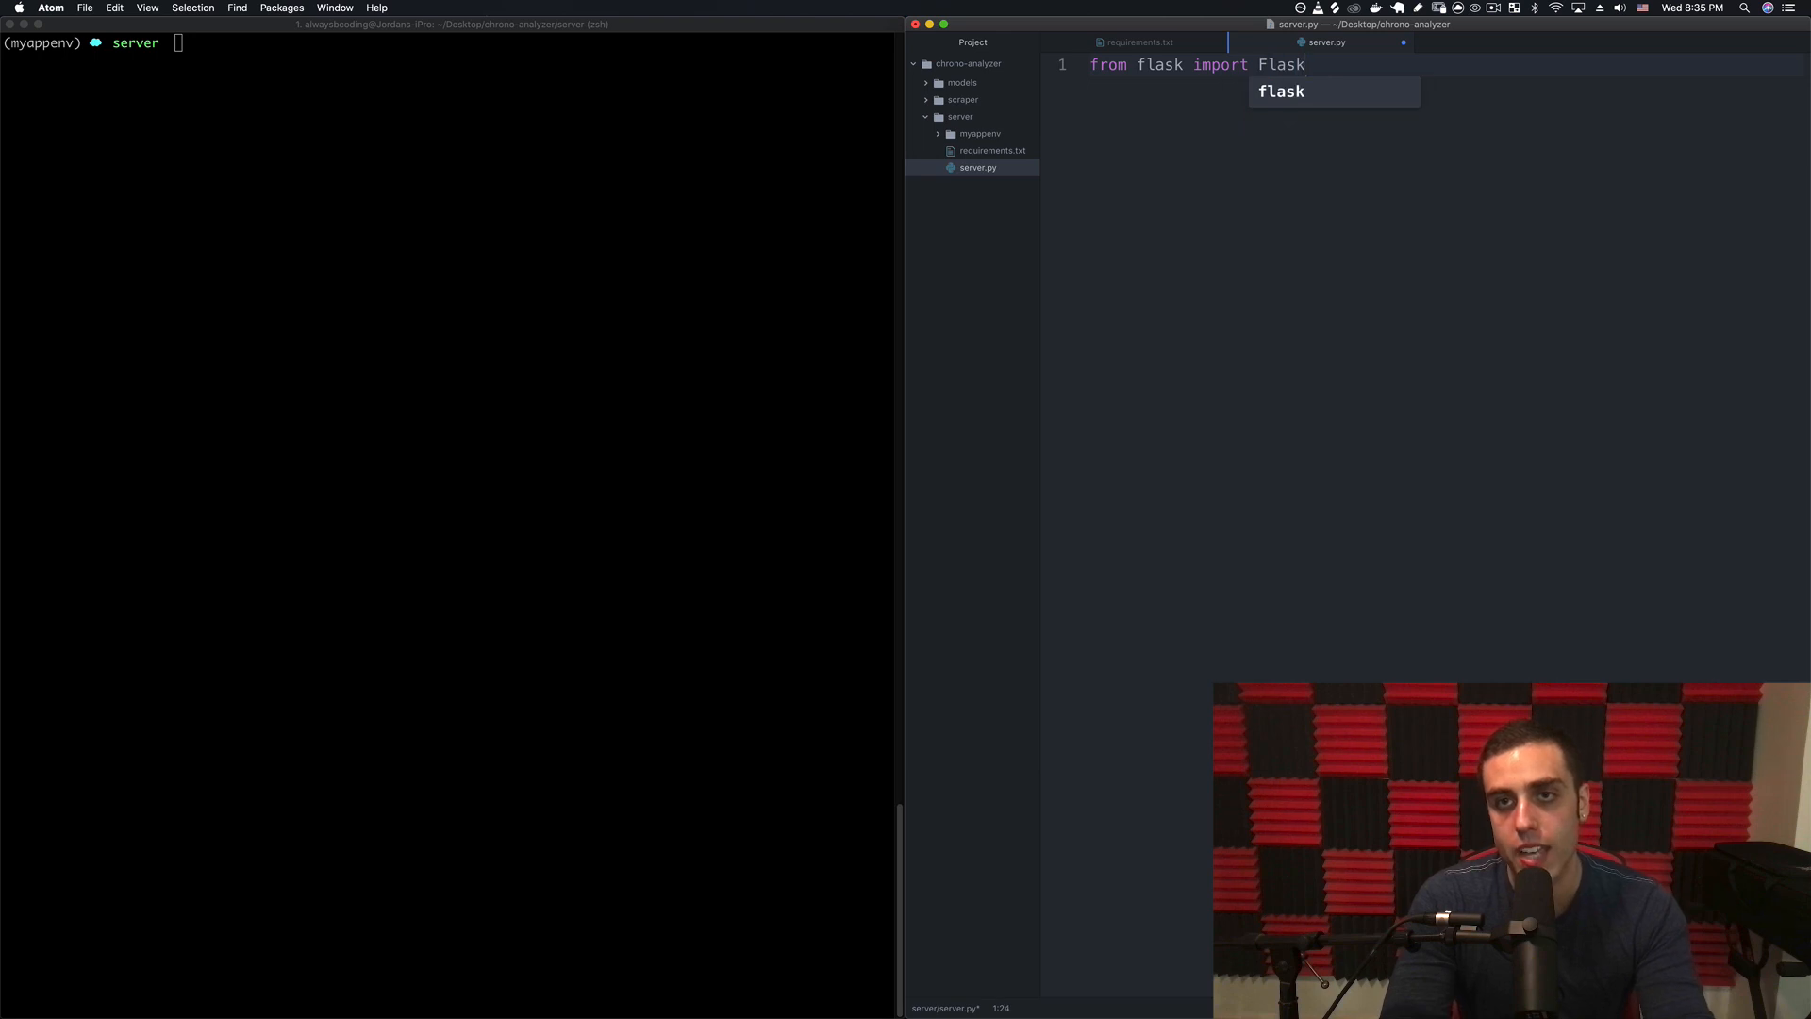
pyautogui.write('app = Flask(__name__')
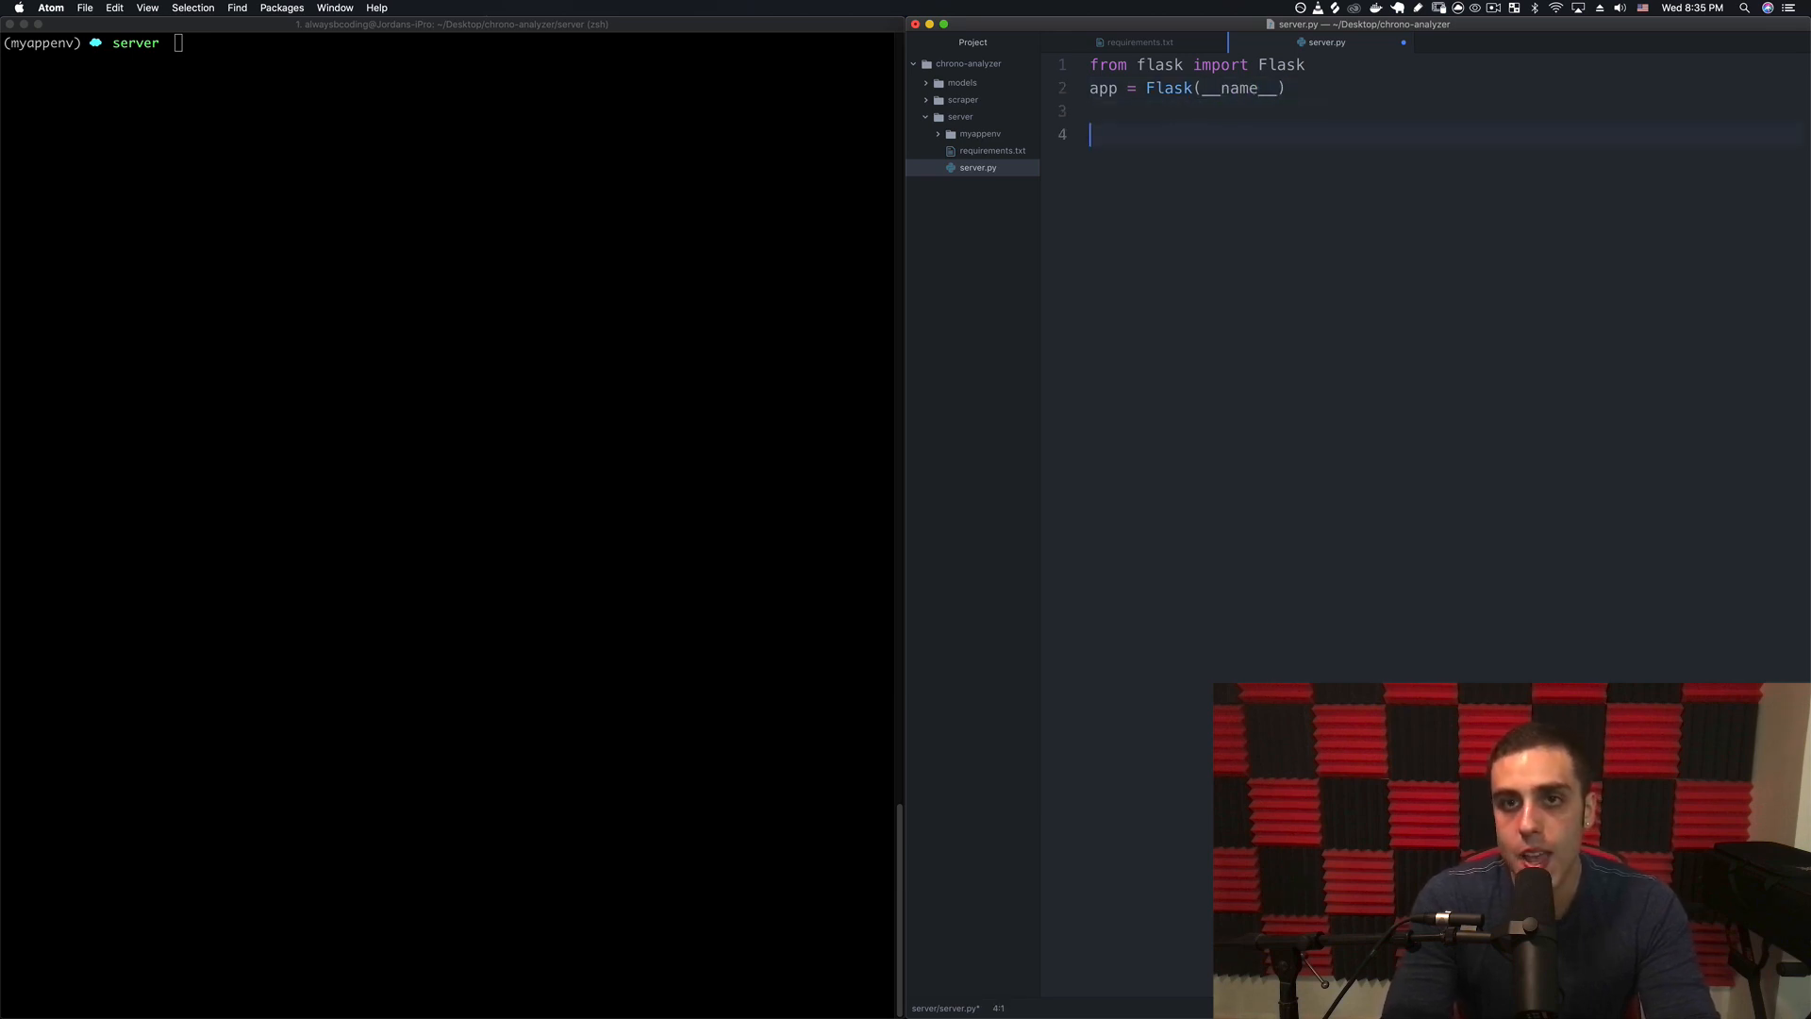
pyautogui.write('@app.route("./")')
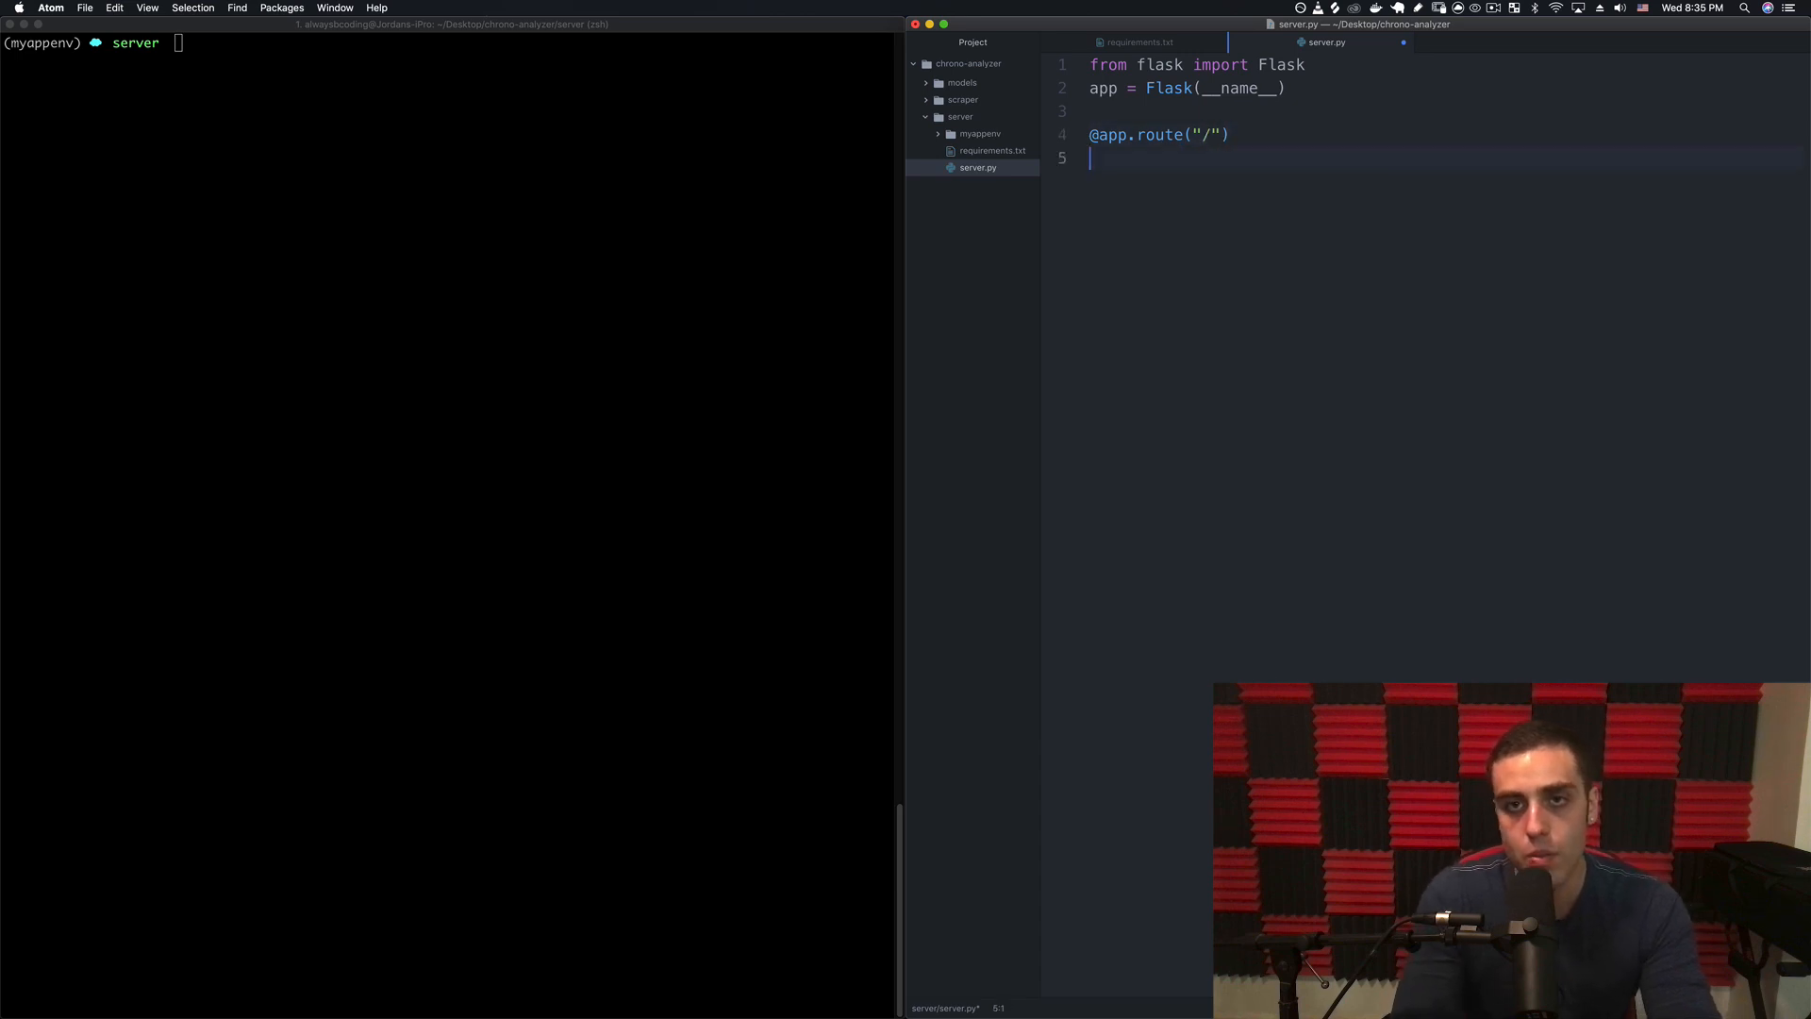
pyautogui.write('def home():')
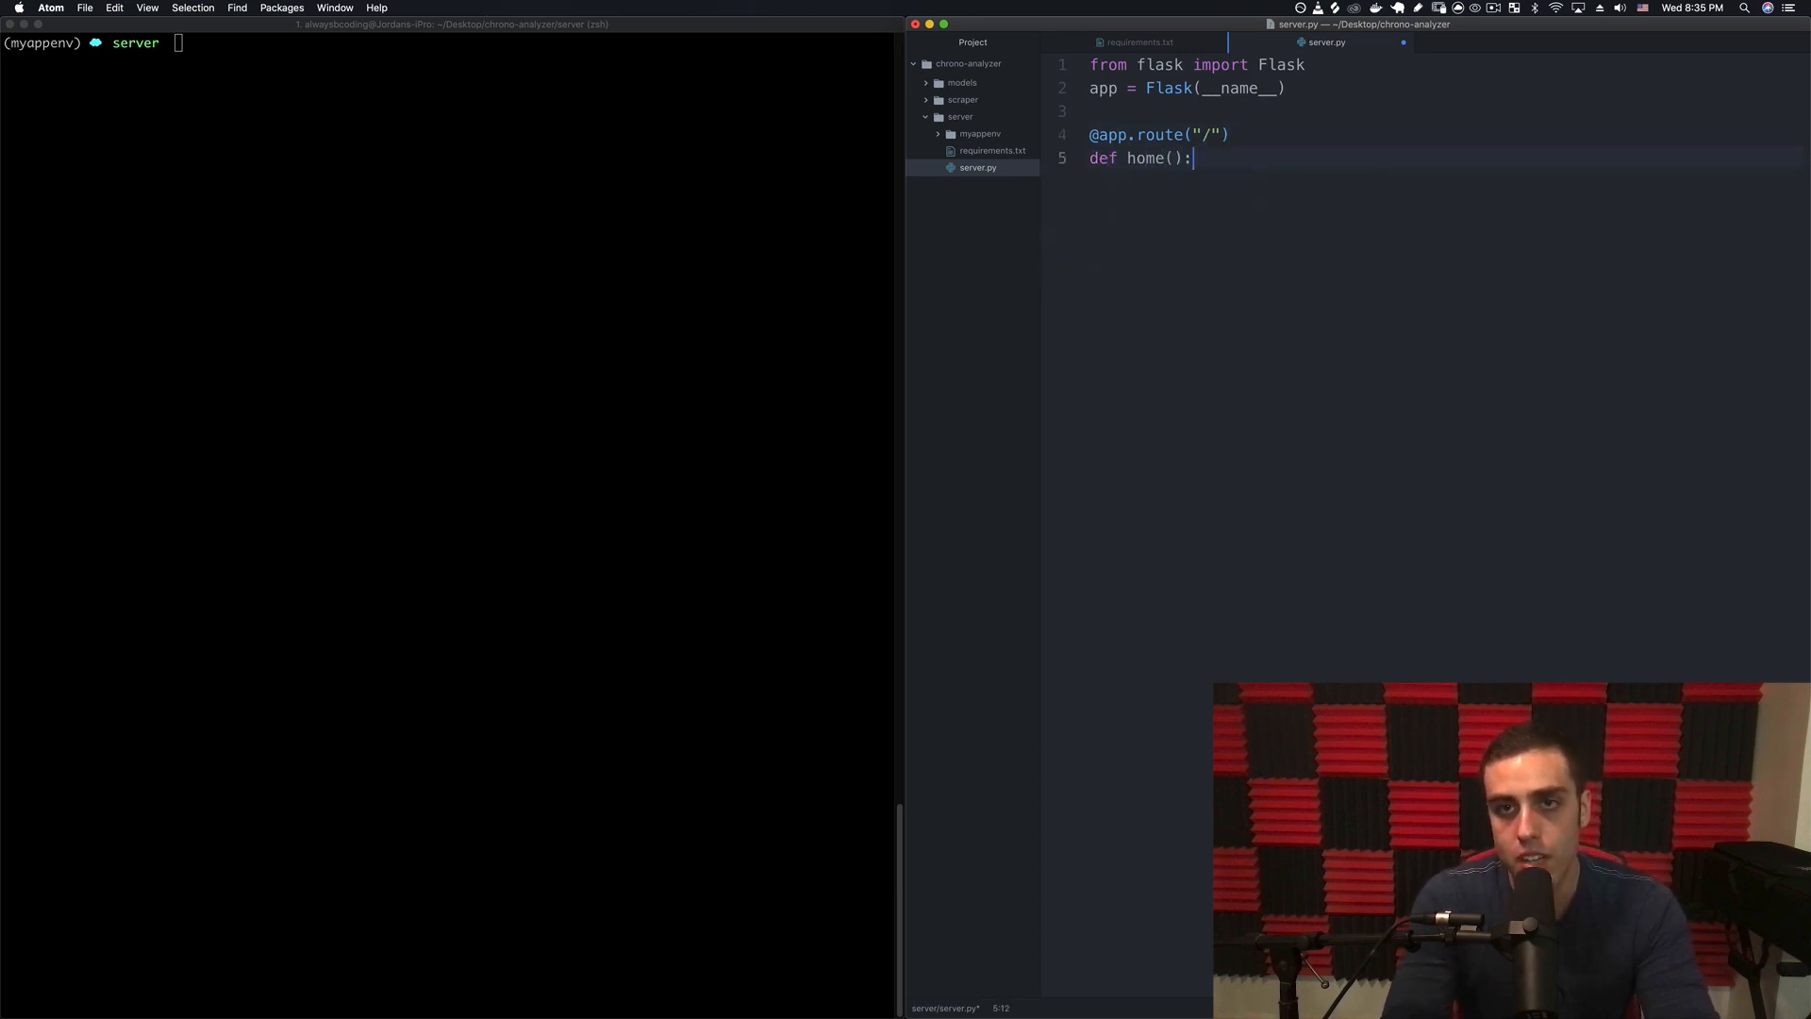
pyautogui.write('ret')
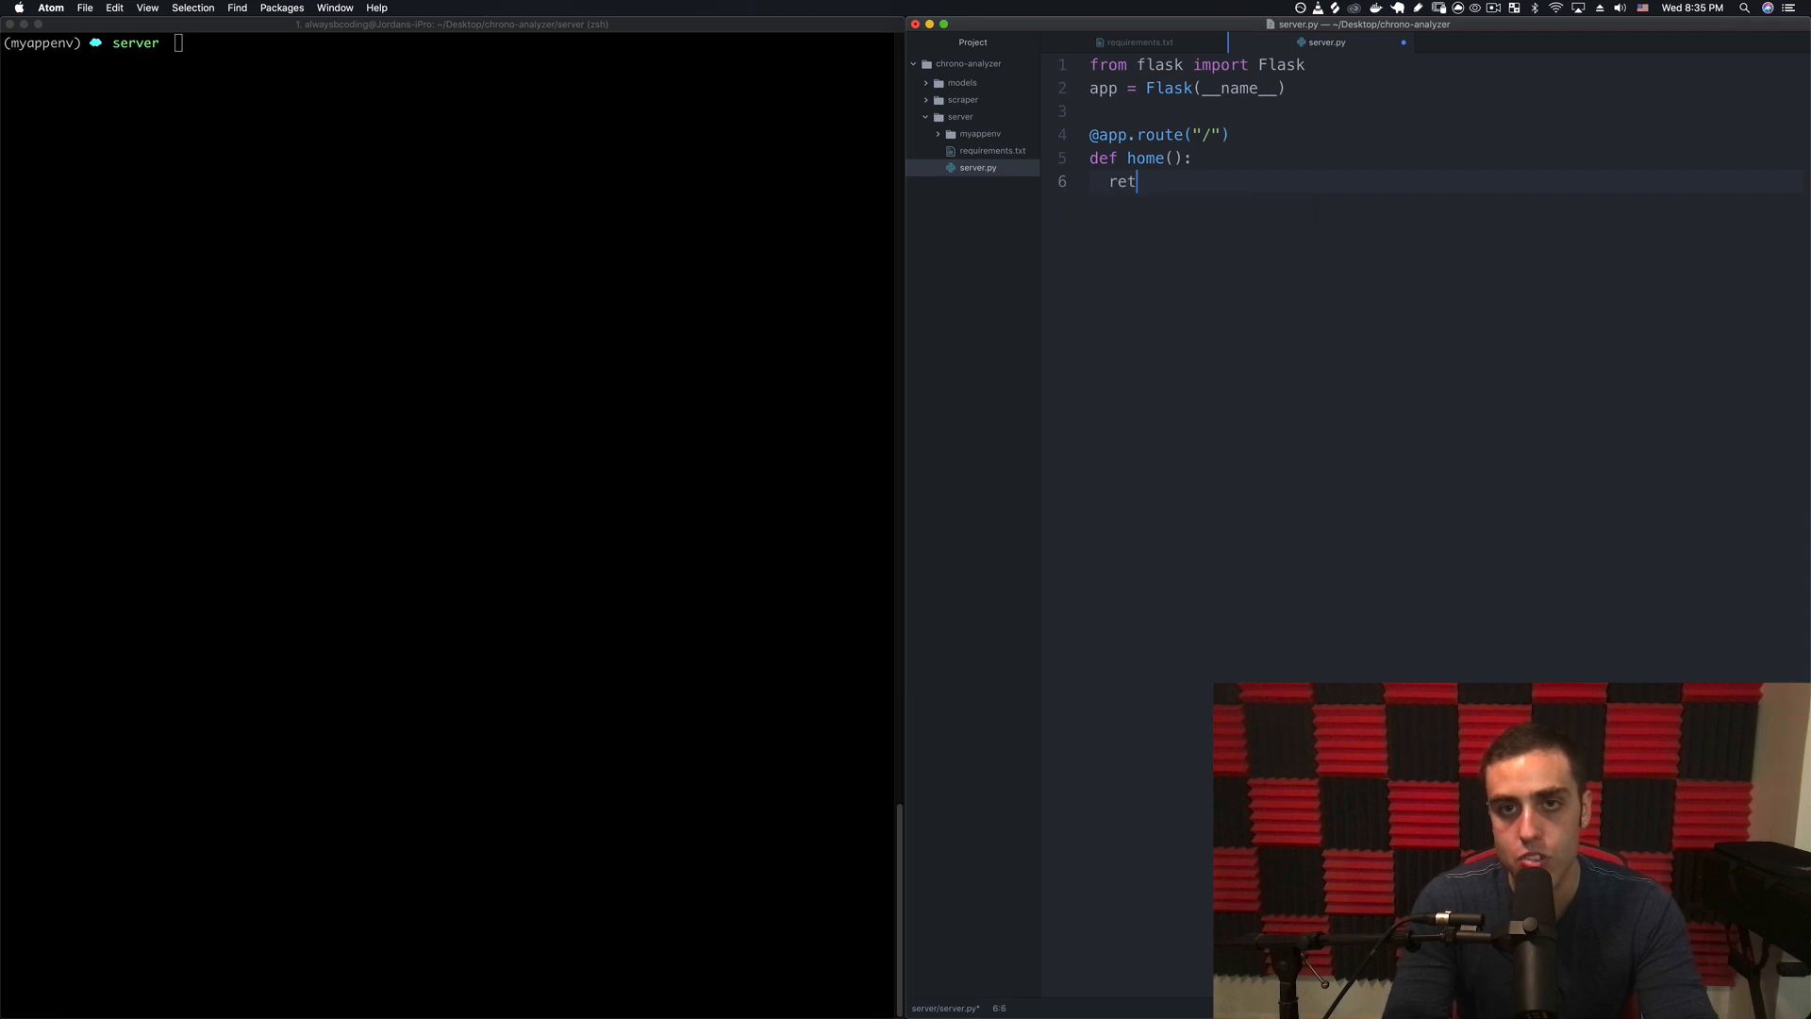
pyautogui.write('urn "Hello World!')
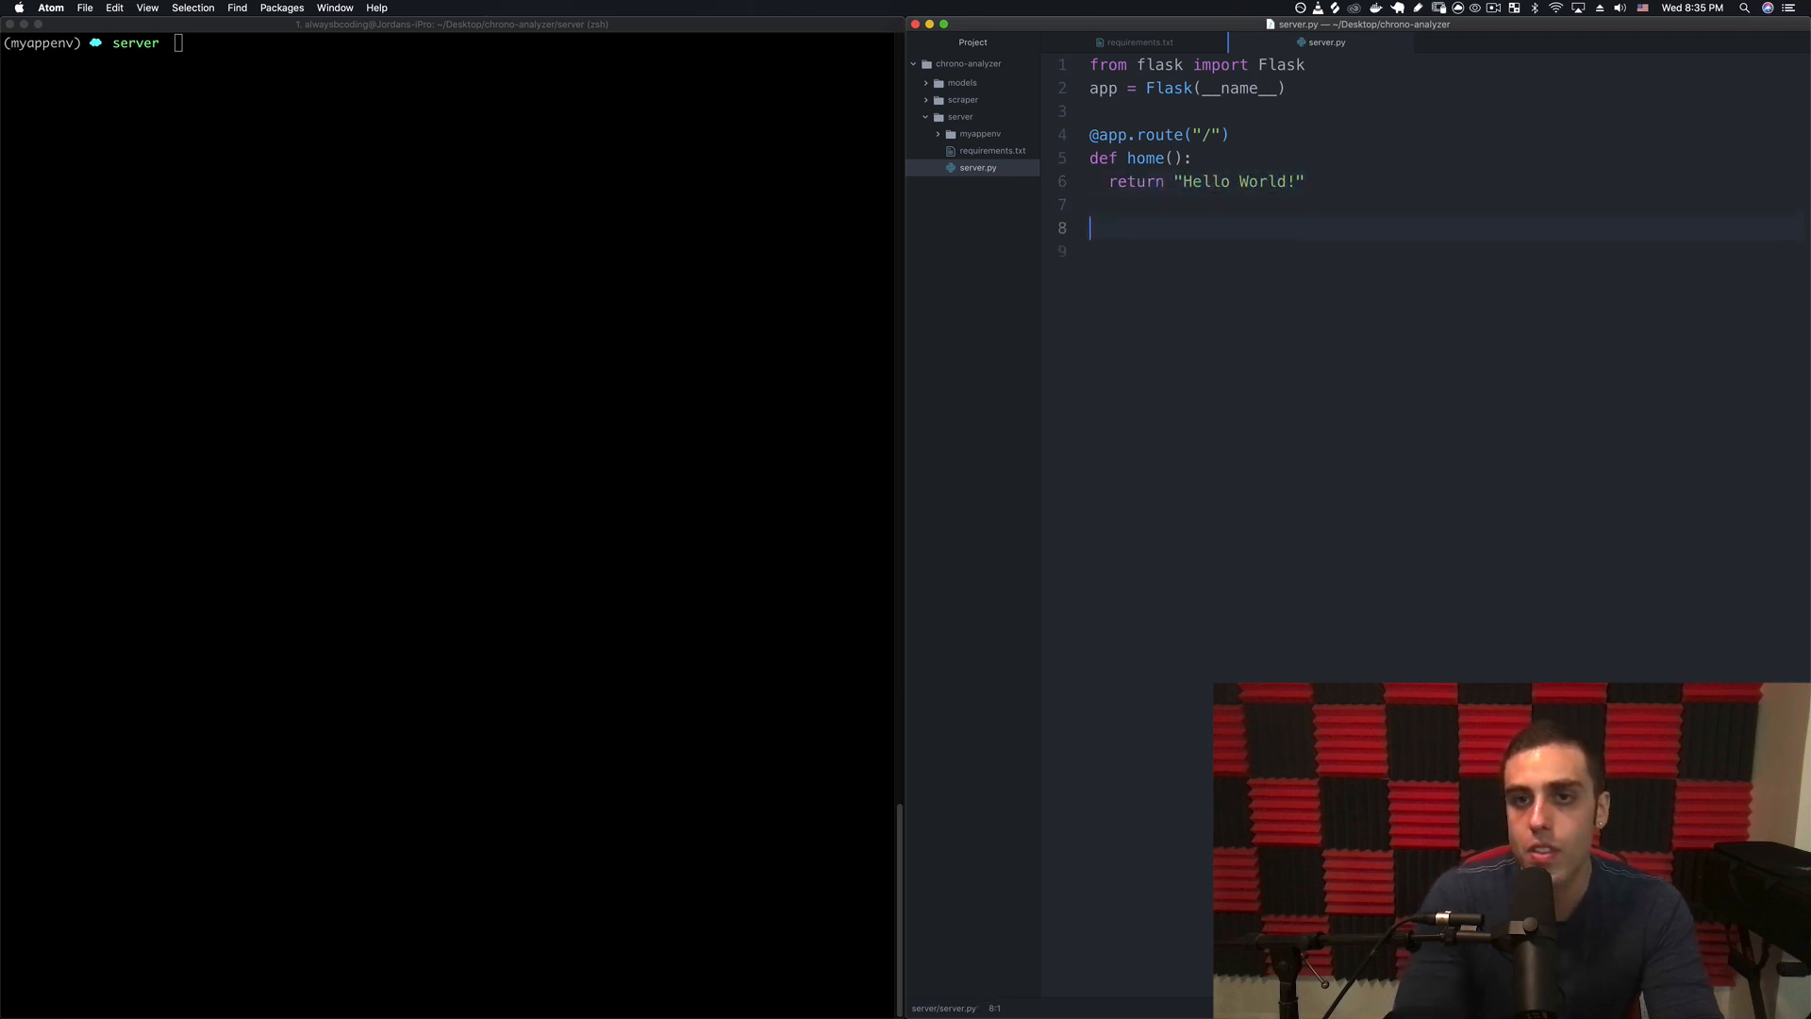
# Add a __main__ guard running the app on host 0.0.0.0, port 8000, debug=True
pyautogui.write('if __name__ == ""')
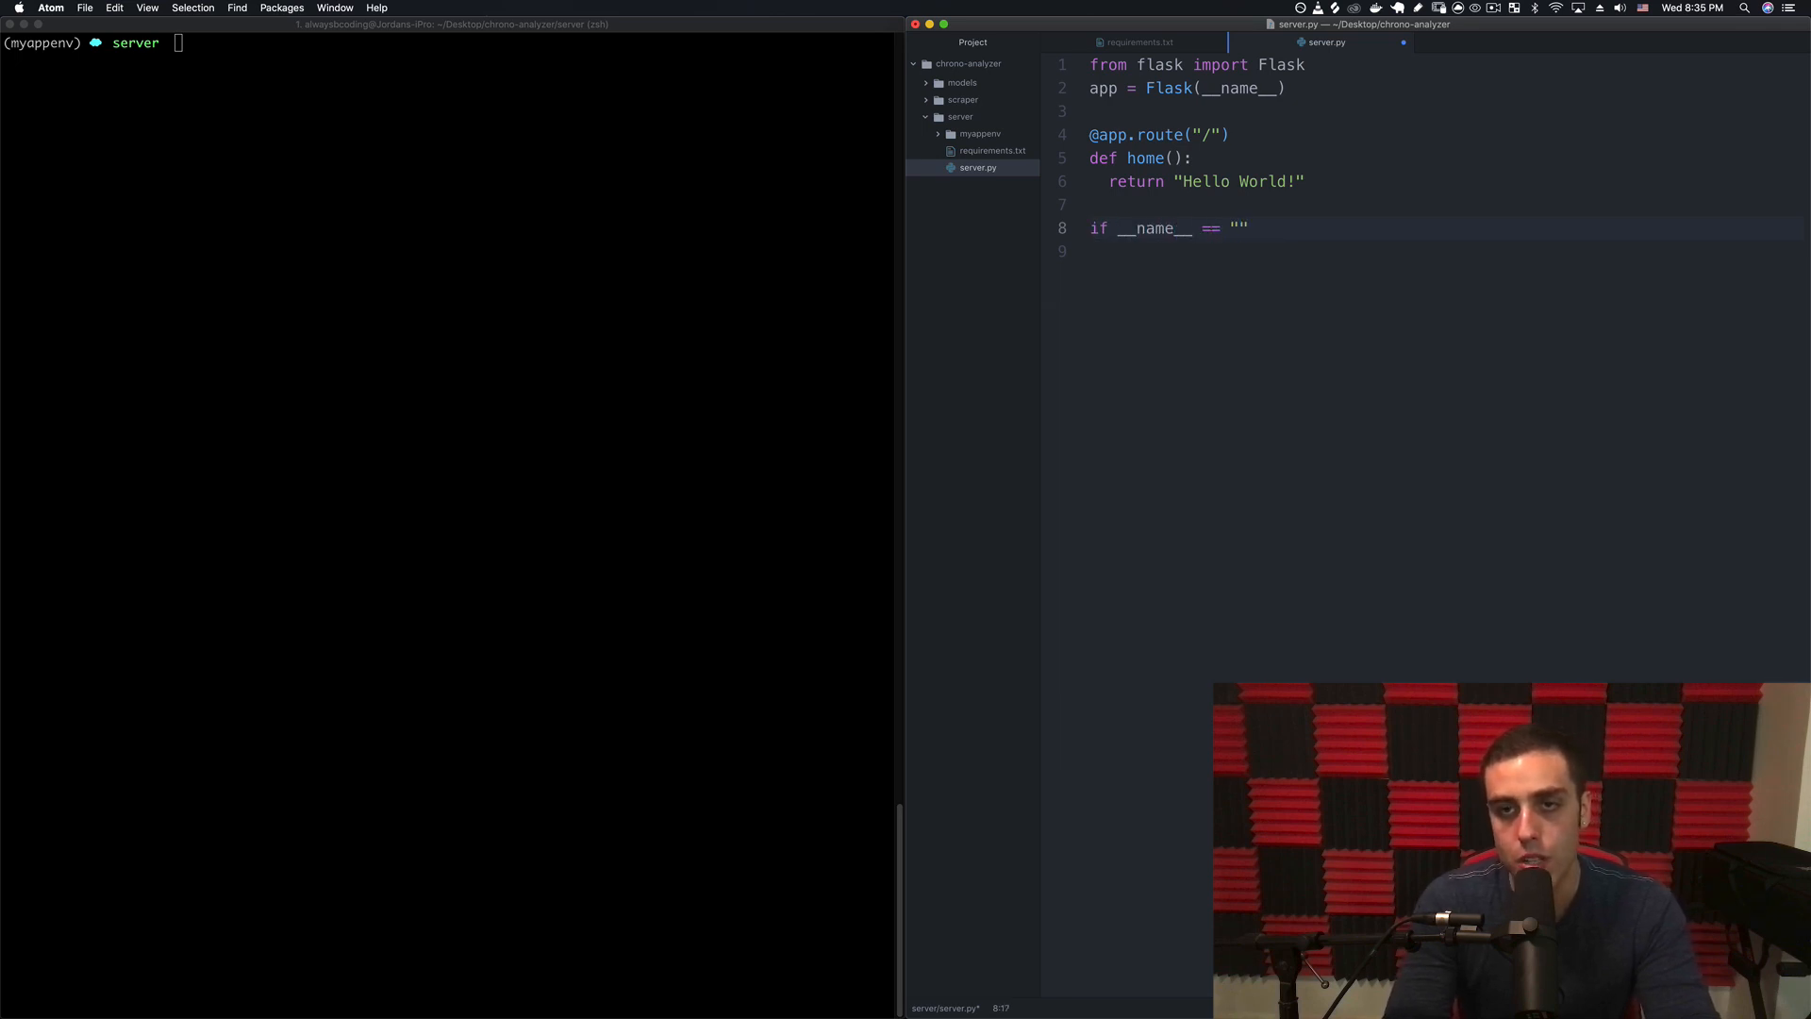
pyautogui.write('__main__')
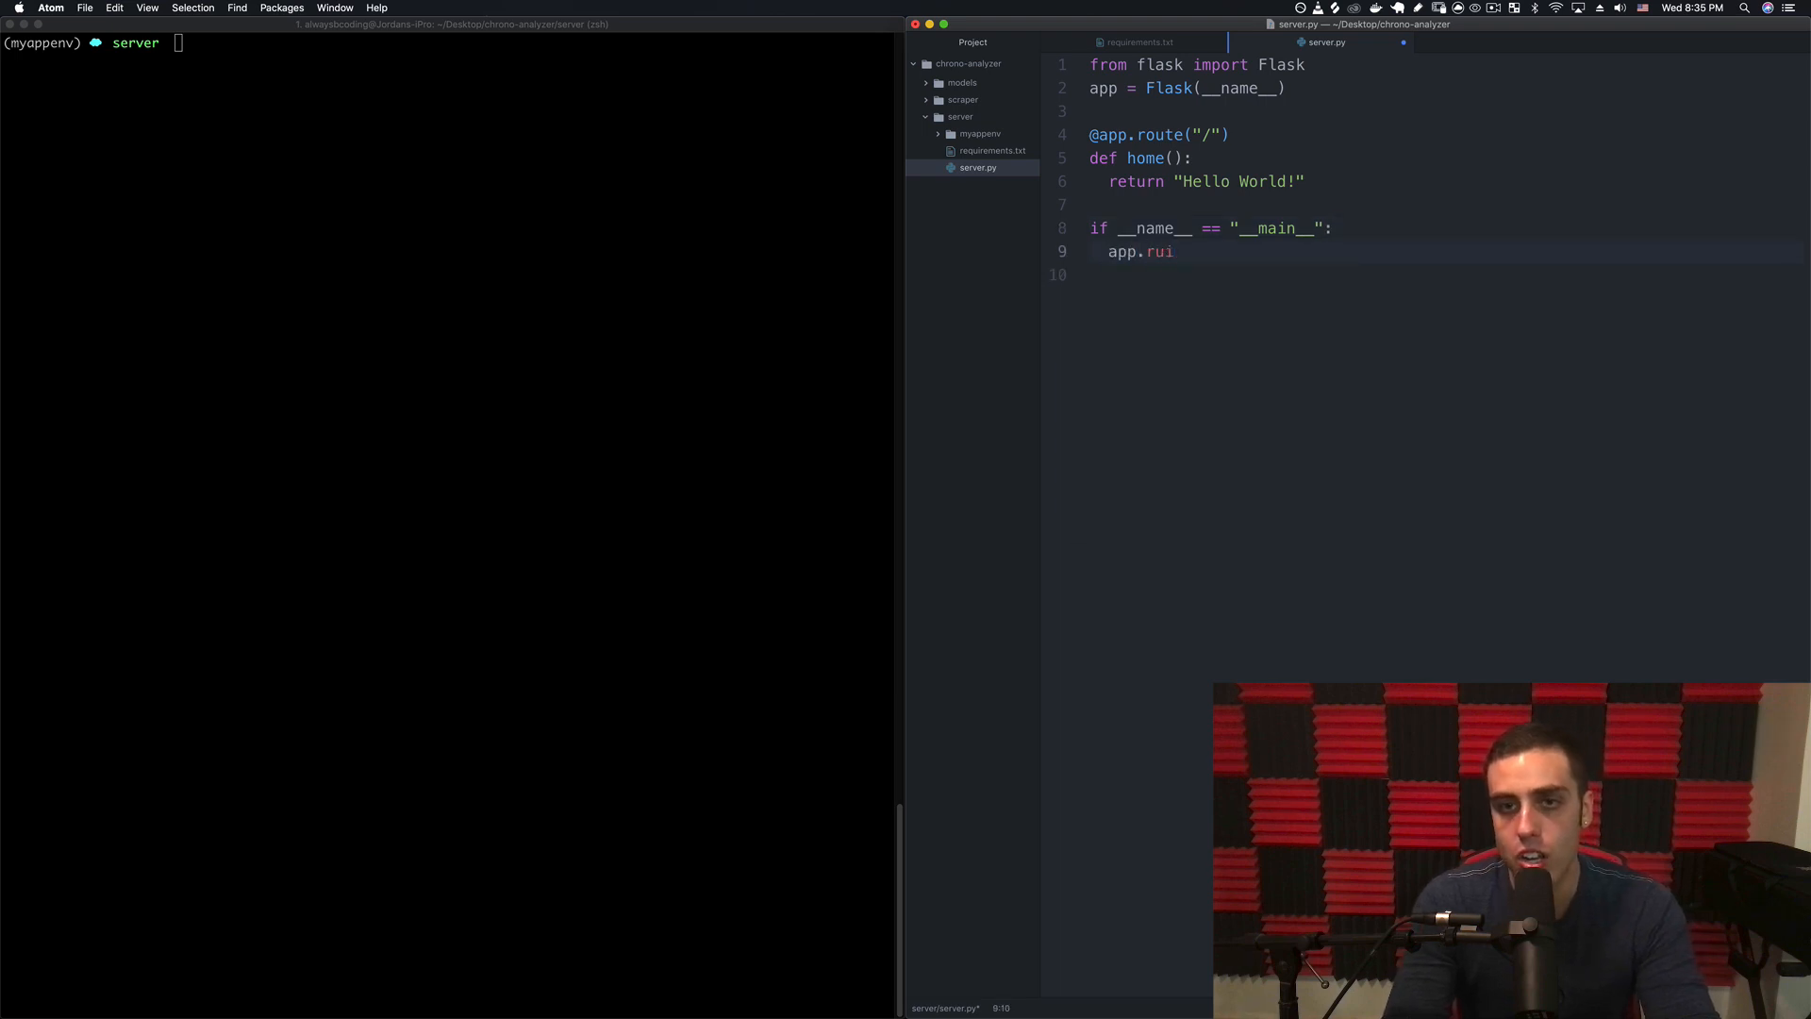
pyautogui.write('n(host)')
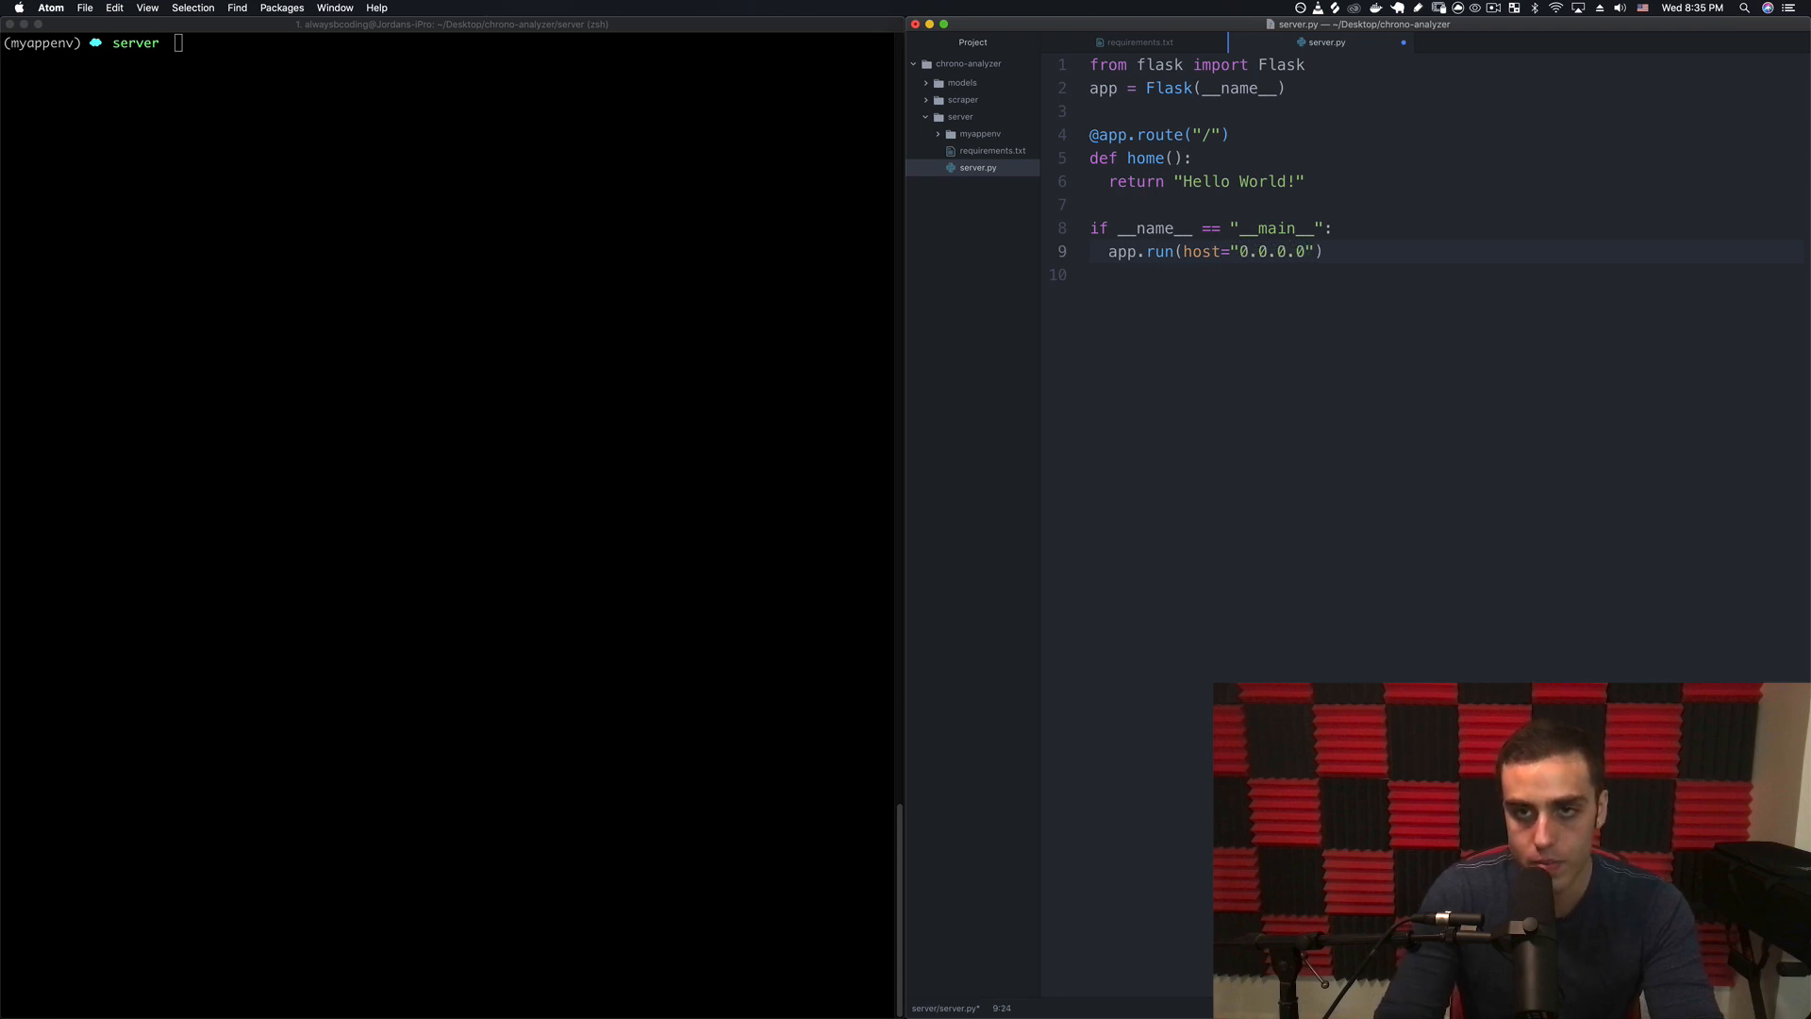
pyautogui.write(', port=')
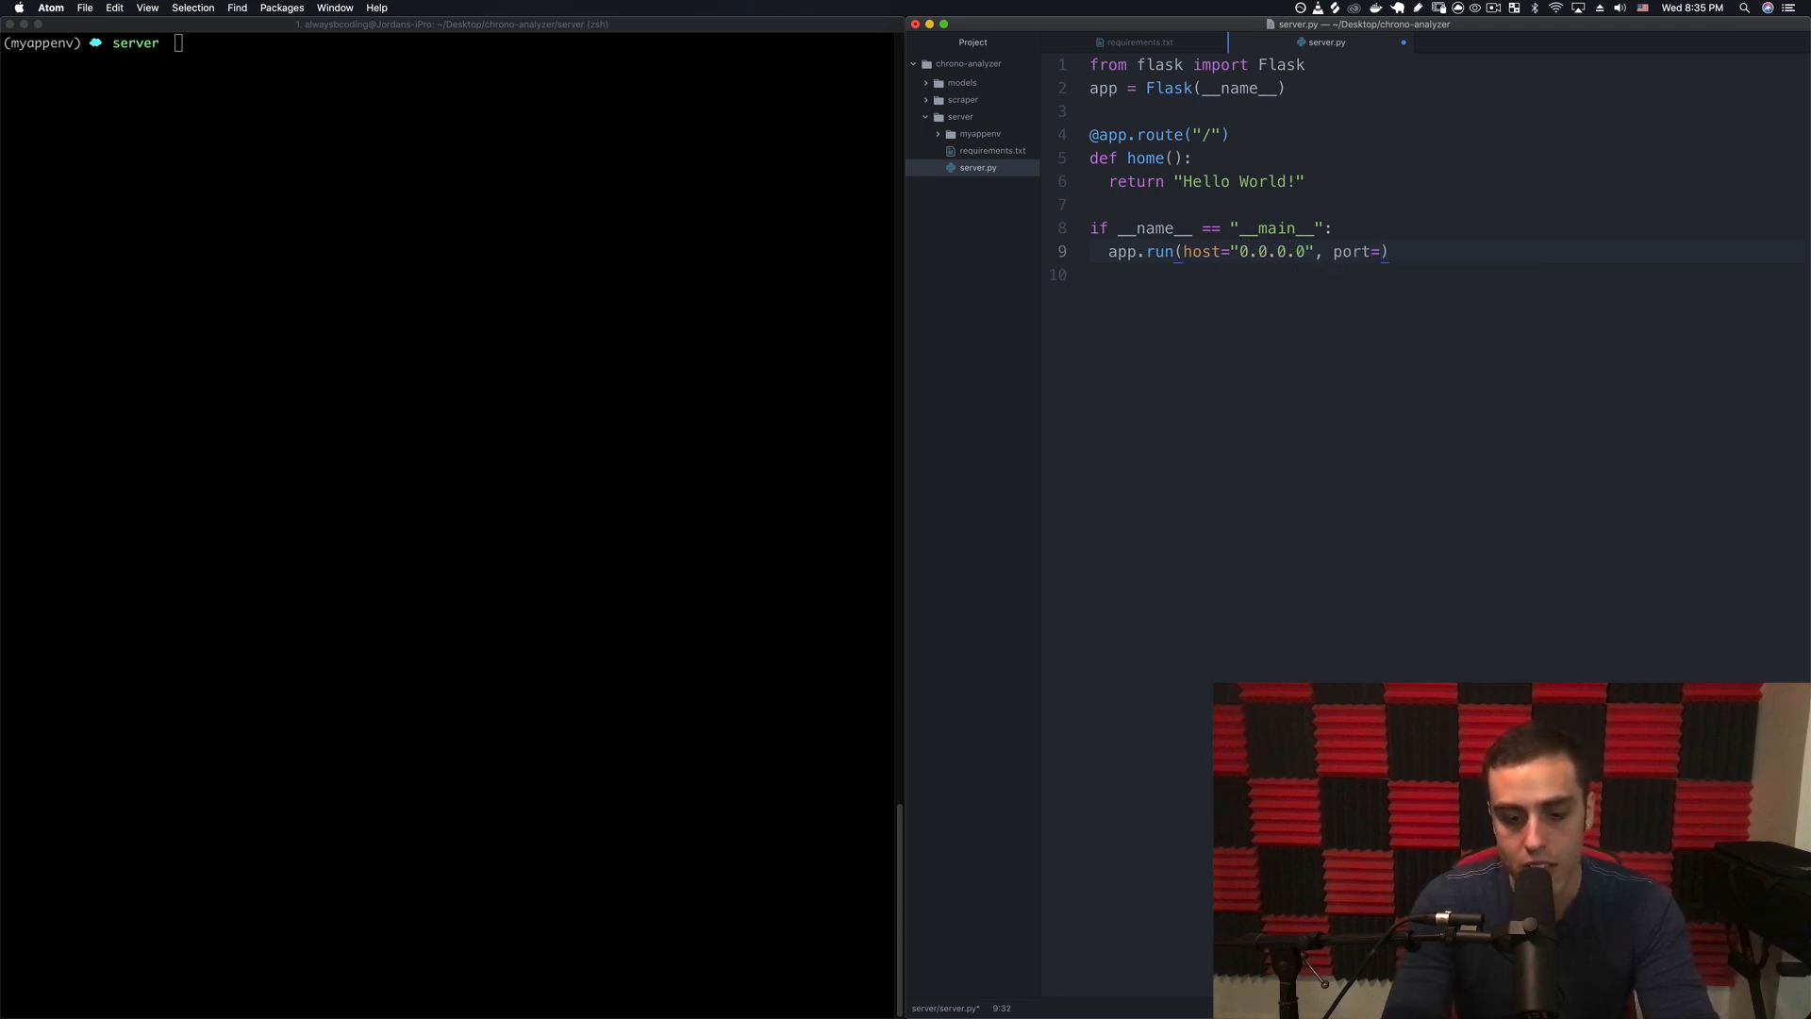
pyautogui.write('8000')
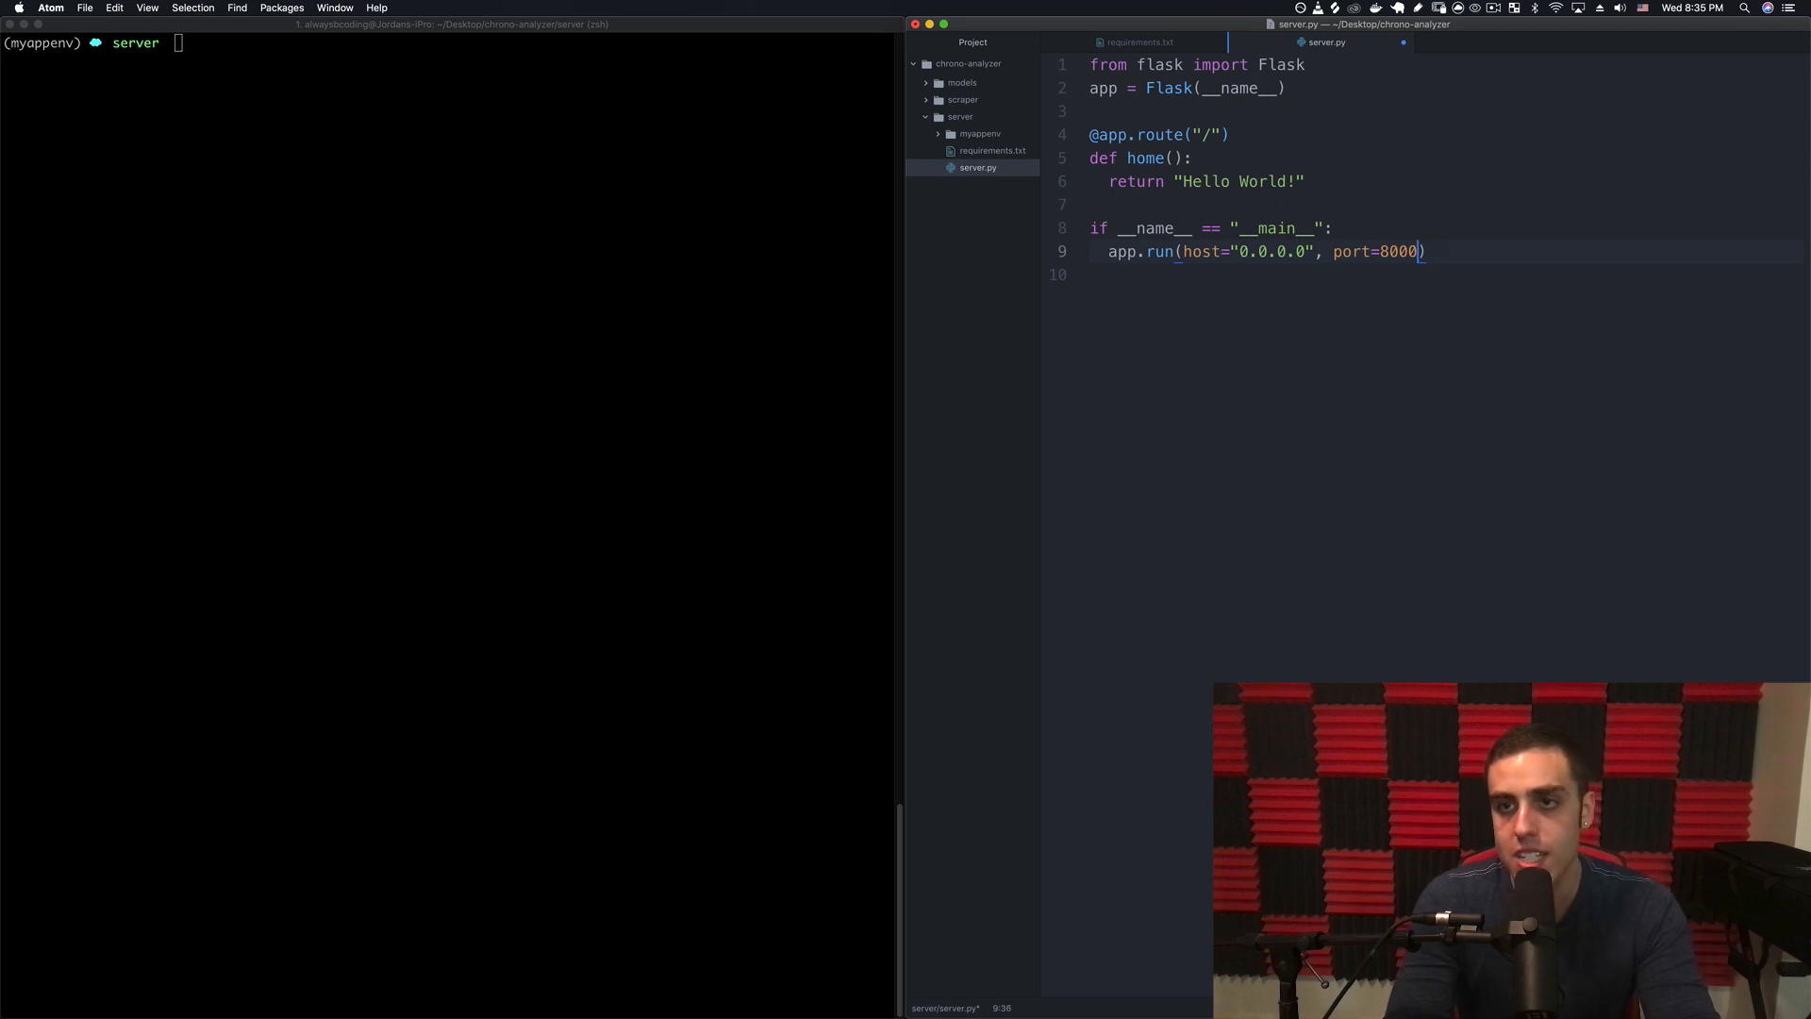
pyautogui.write(', debug=True')
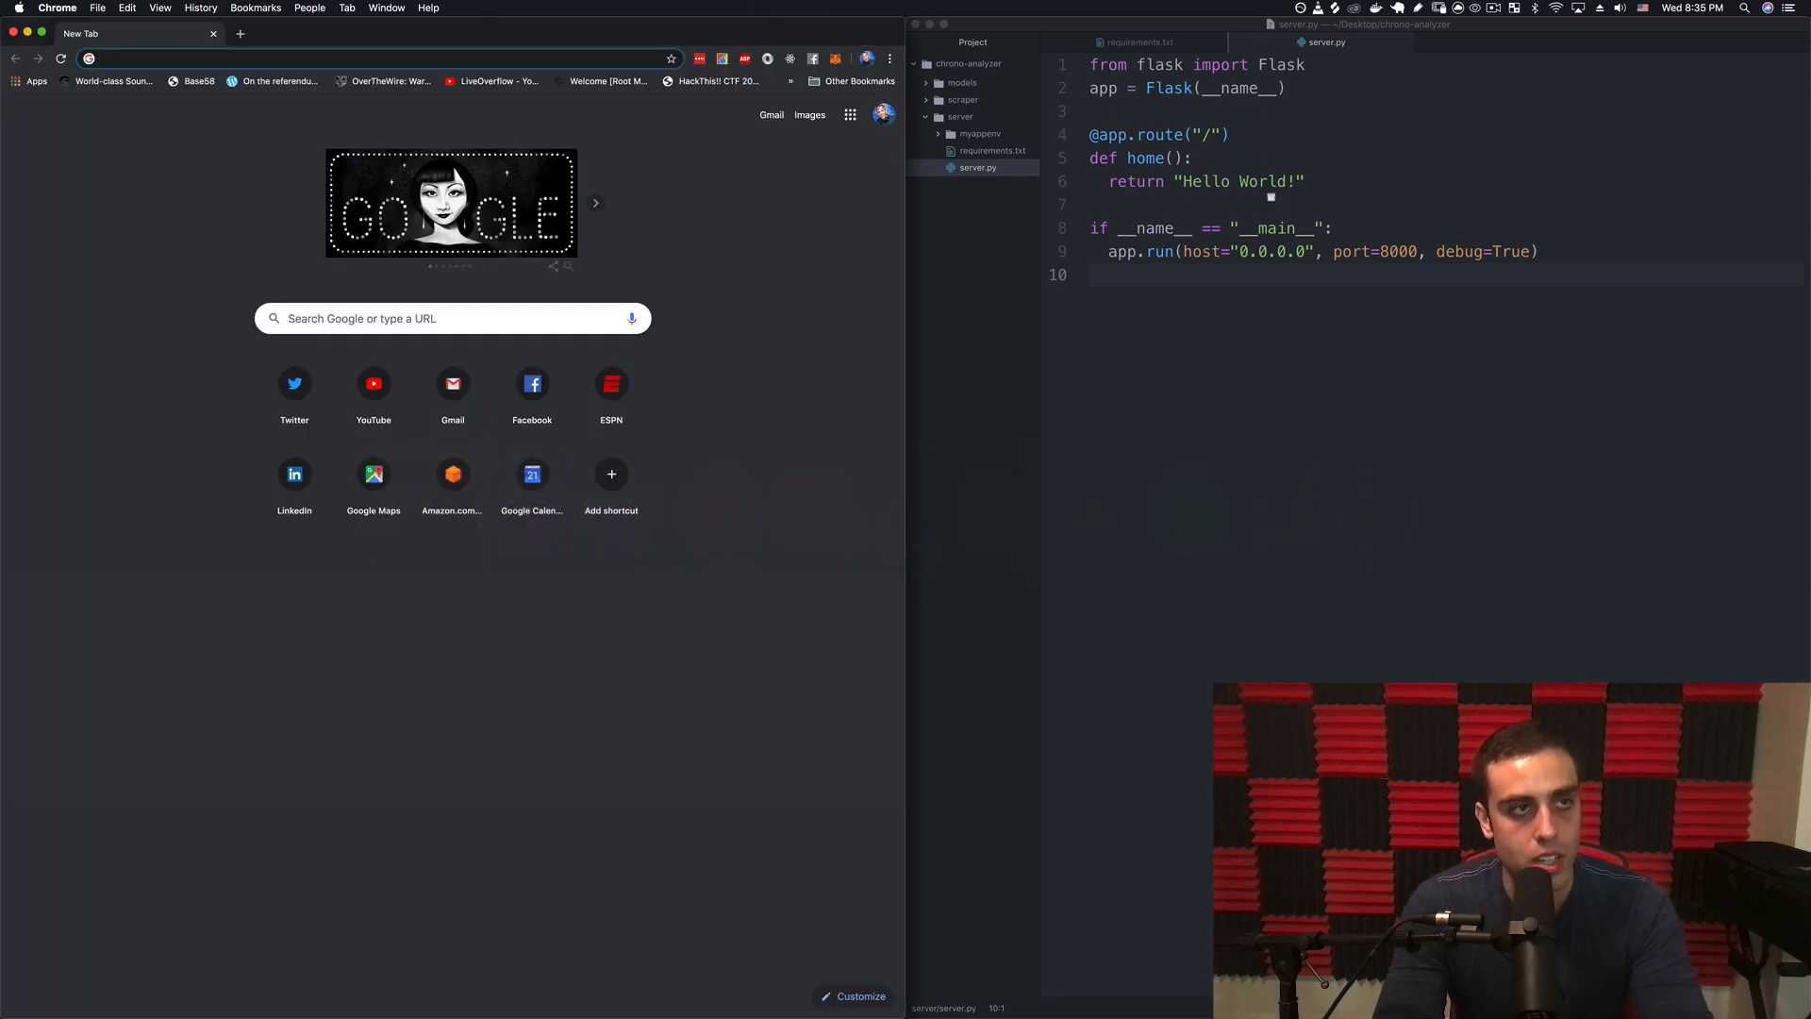
# Visit localhost:8000 in Chrome and append !! to the greeting to confirm the page reloads
pyautogui.write('localhost:8000')
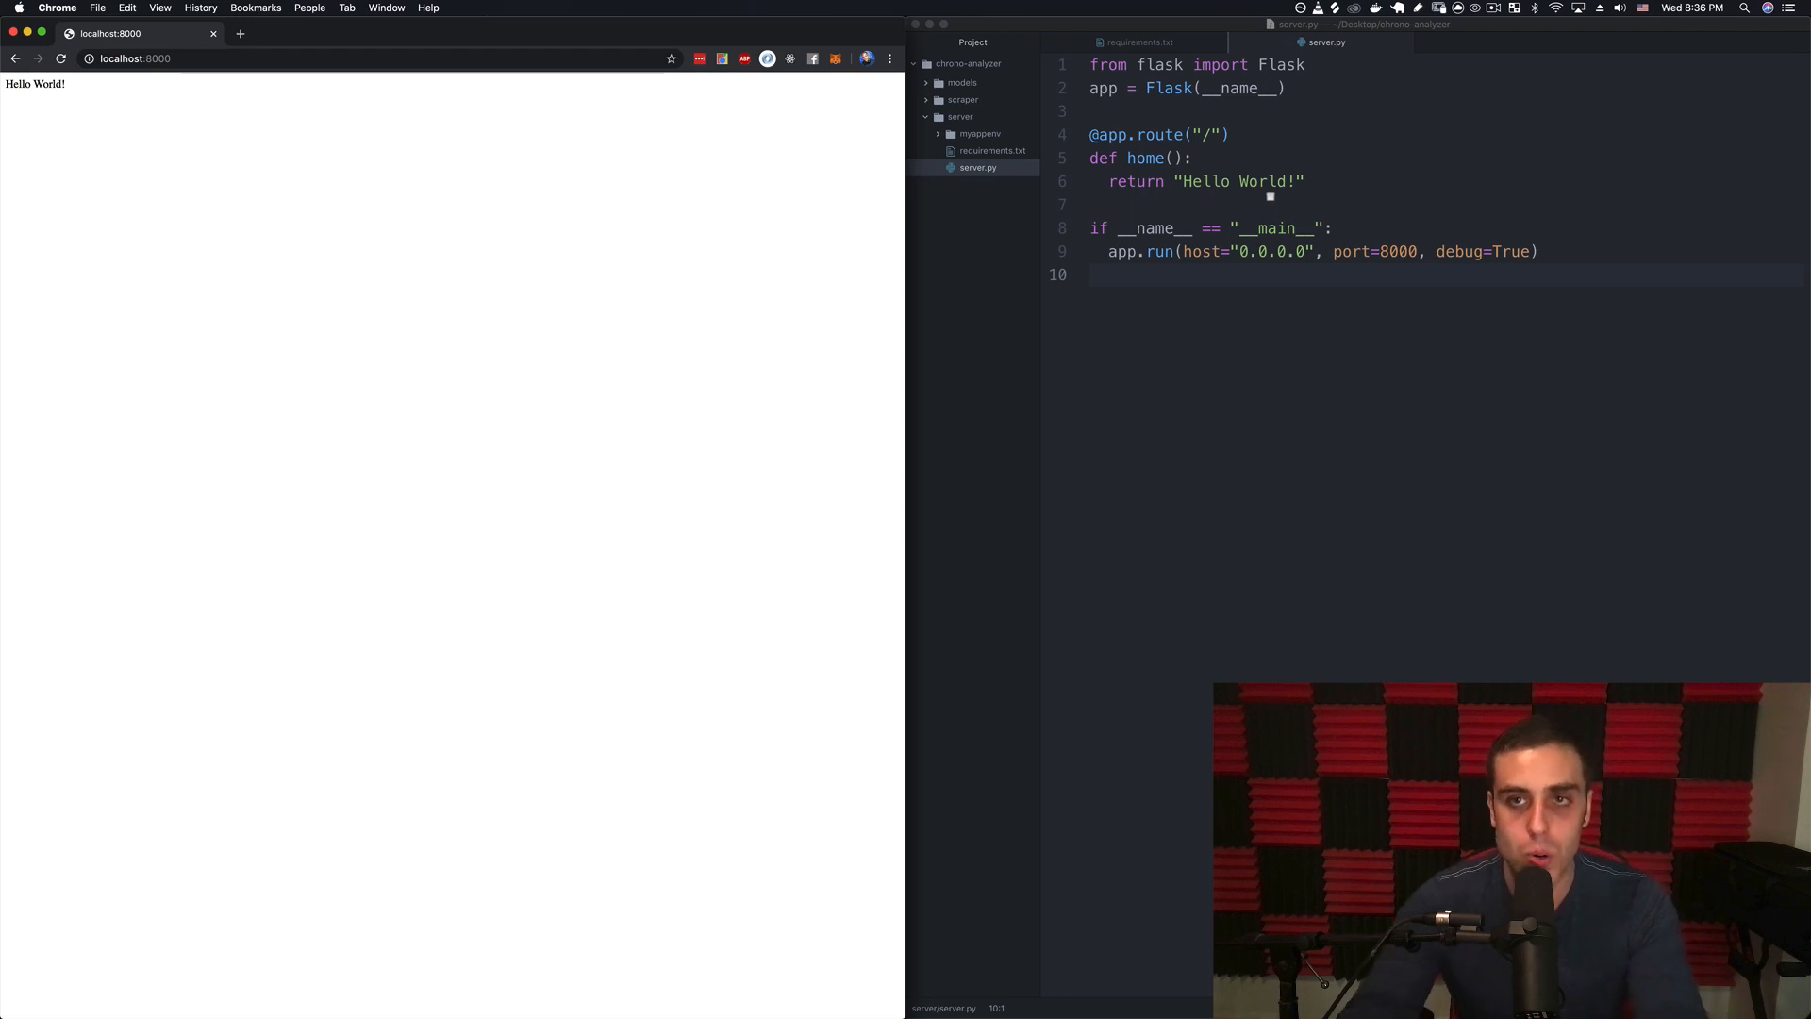
pyautogui.write('!!')
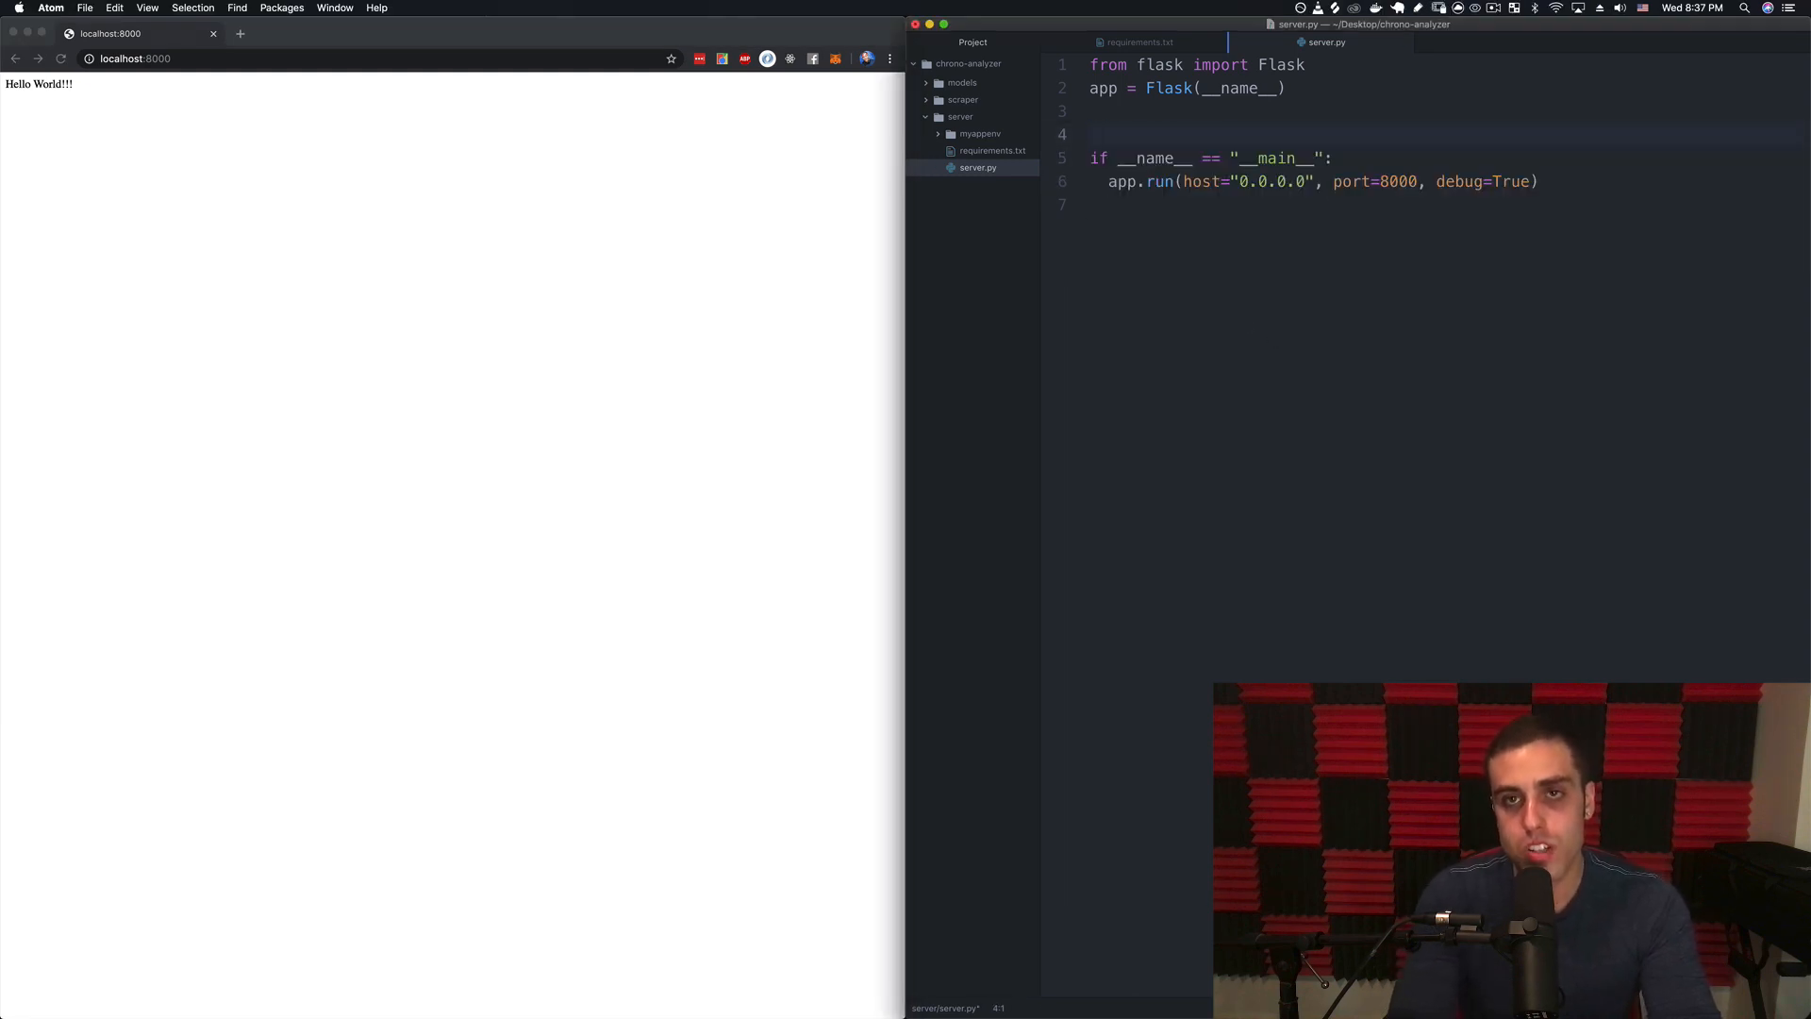
# Define a /classify route whose classify function returns {"brandPredictions": []}
pyautogui.write('@app.,r')
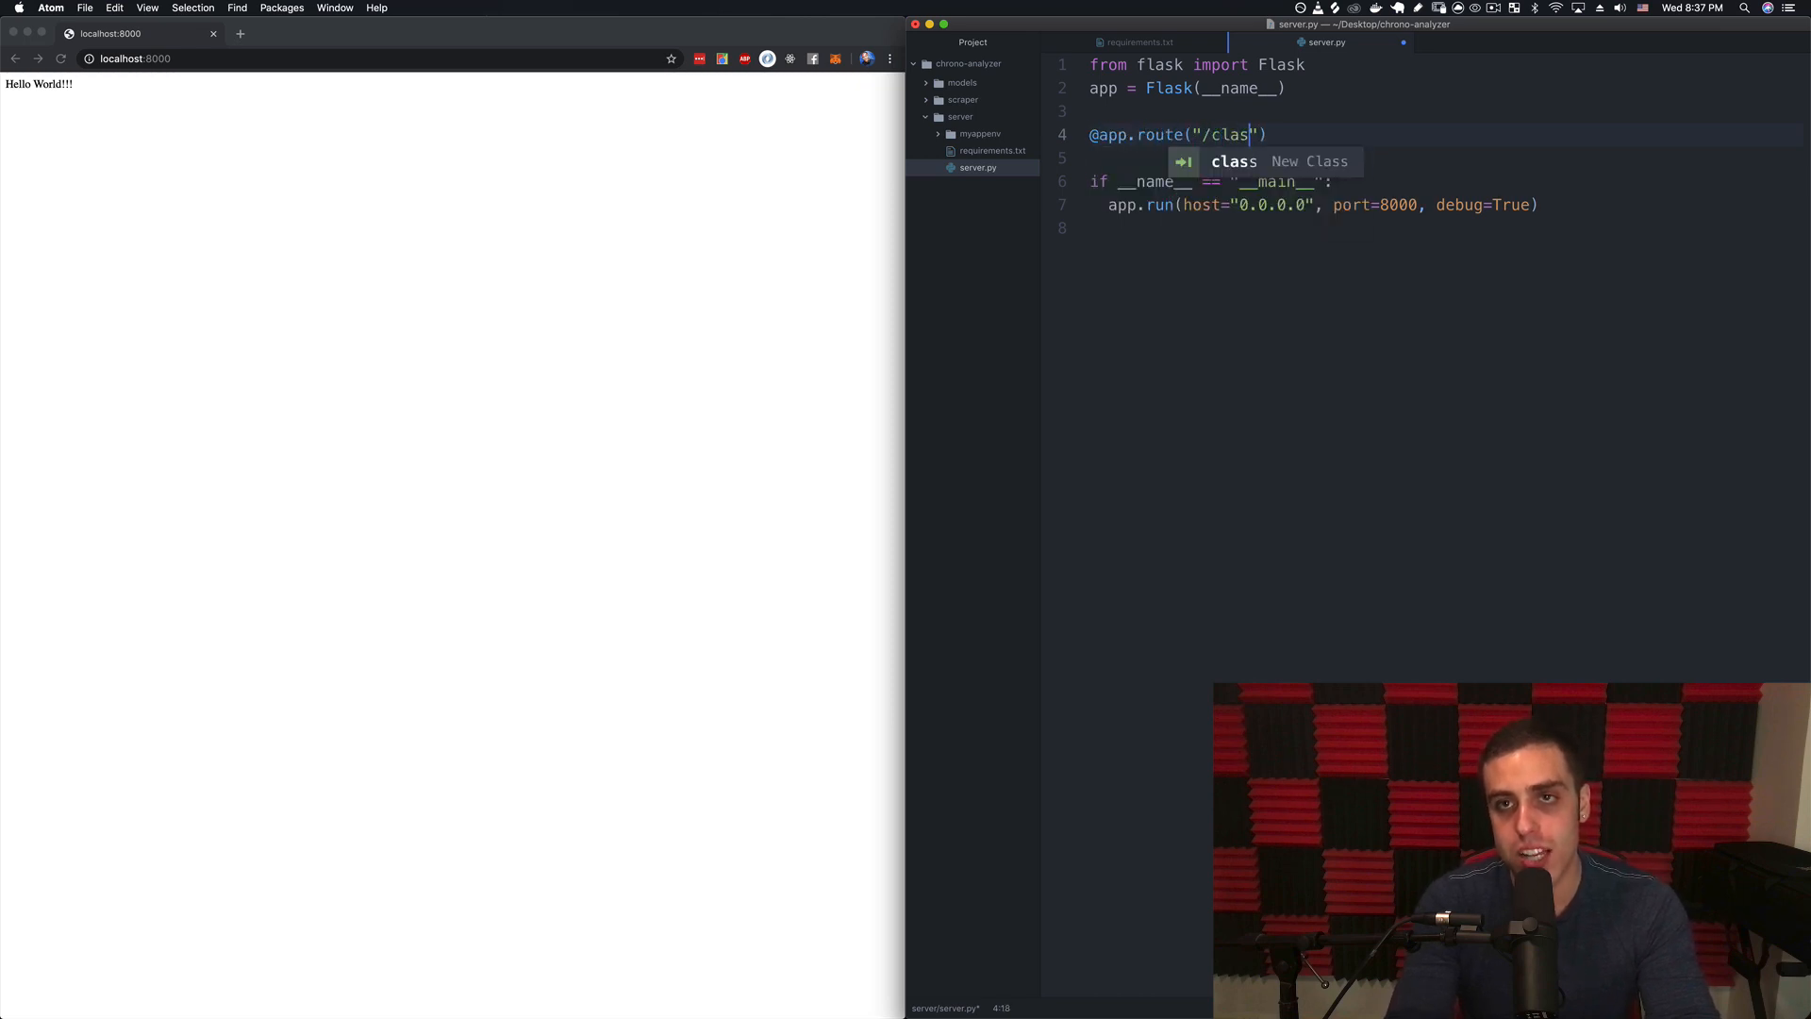
pyautogui.write('sify')
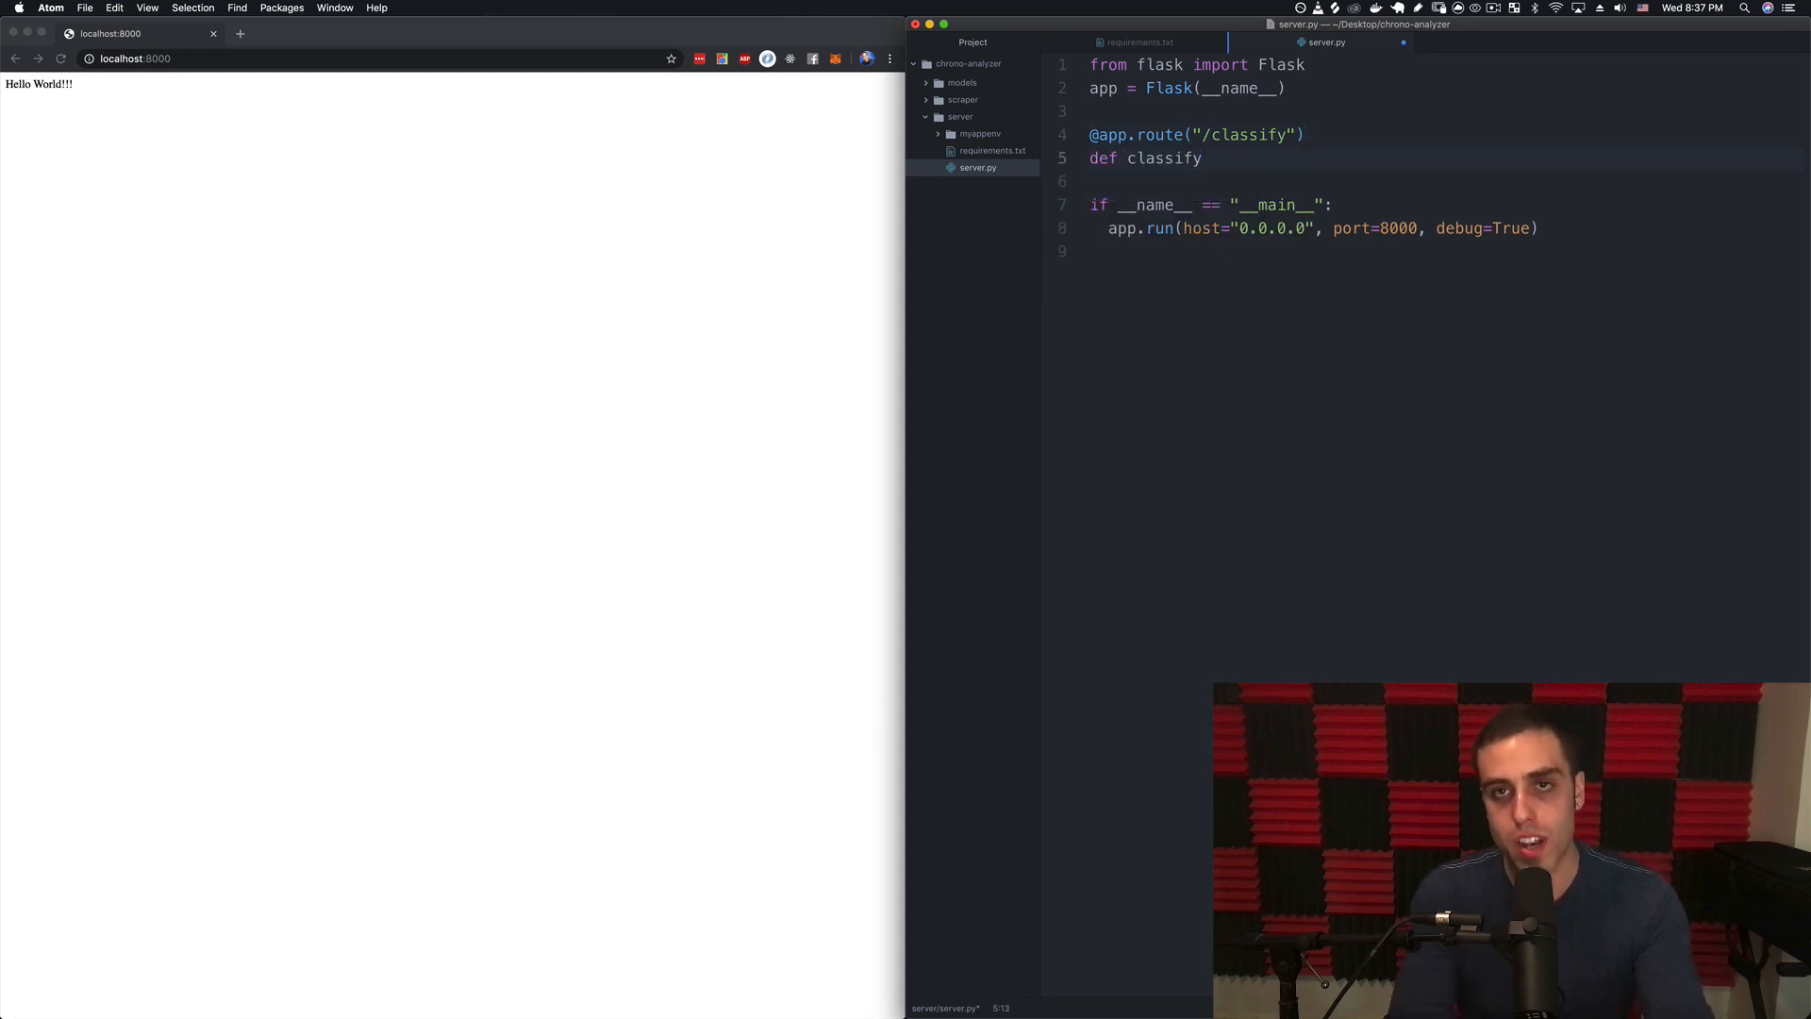
pyautogui.write('():')
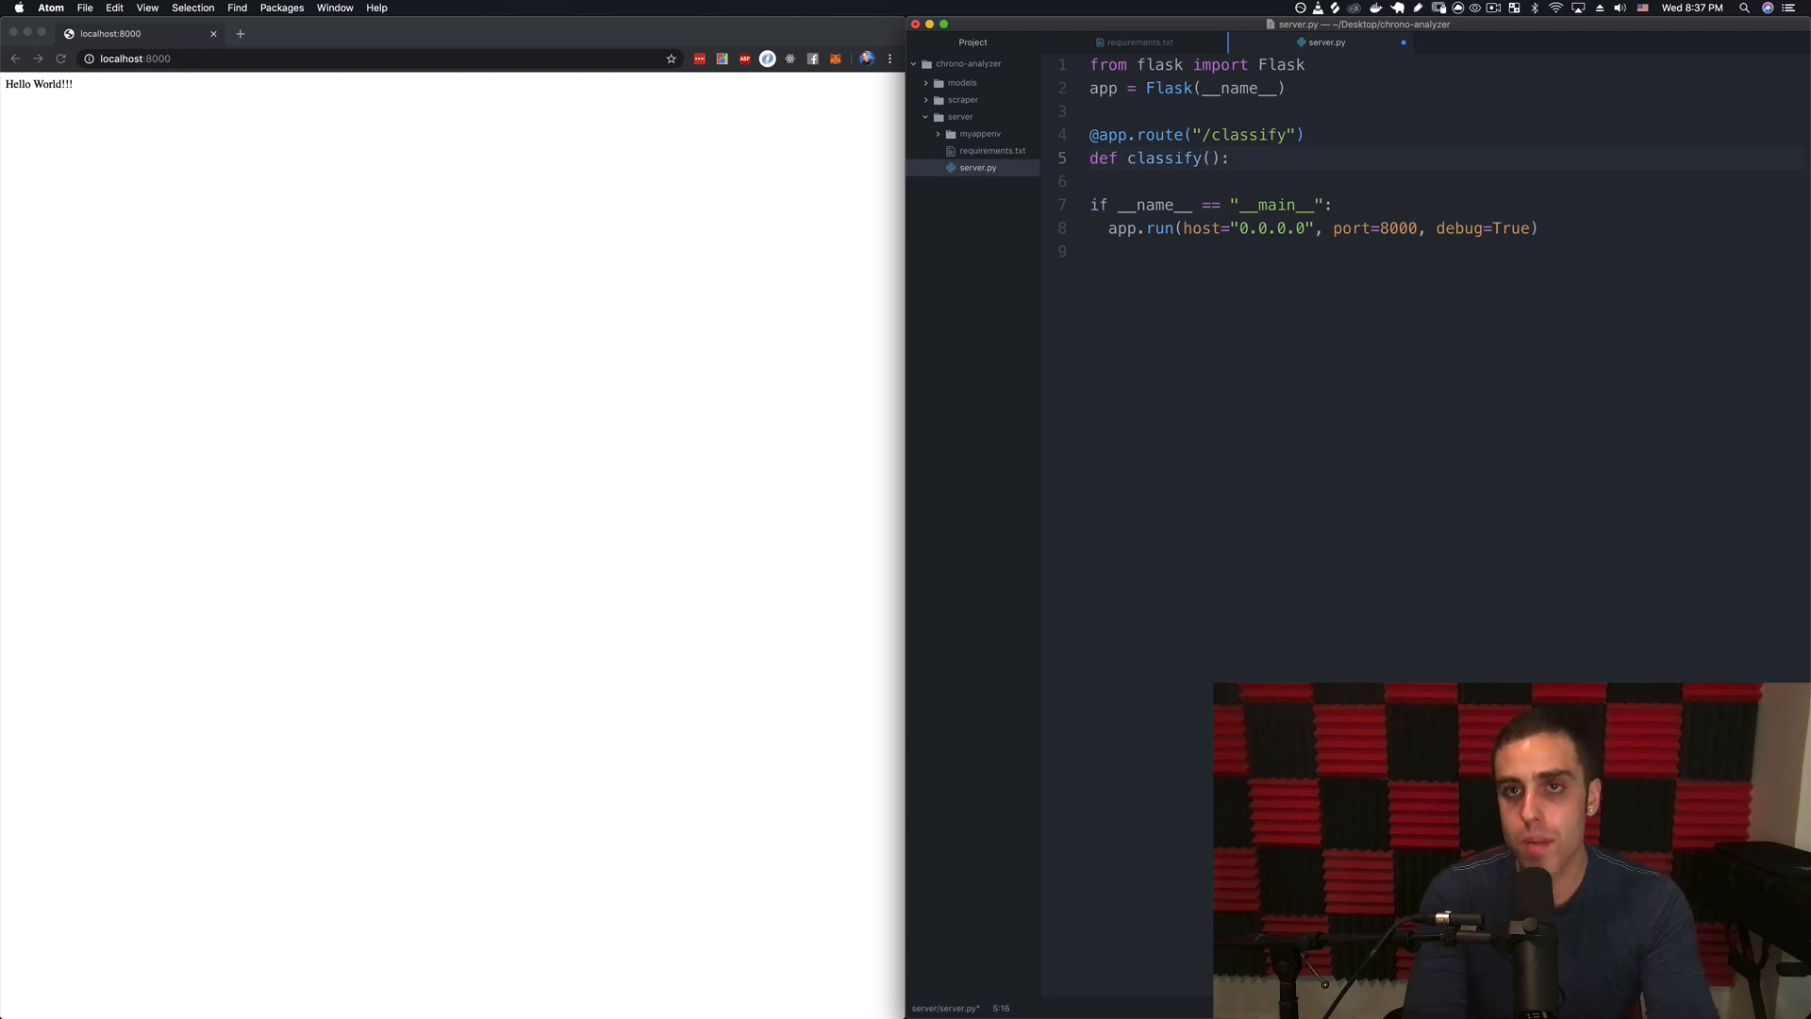
pyautogui.write('return {')
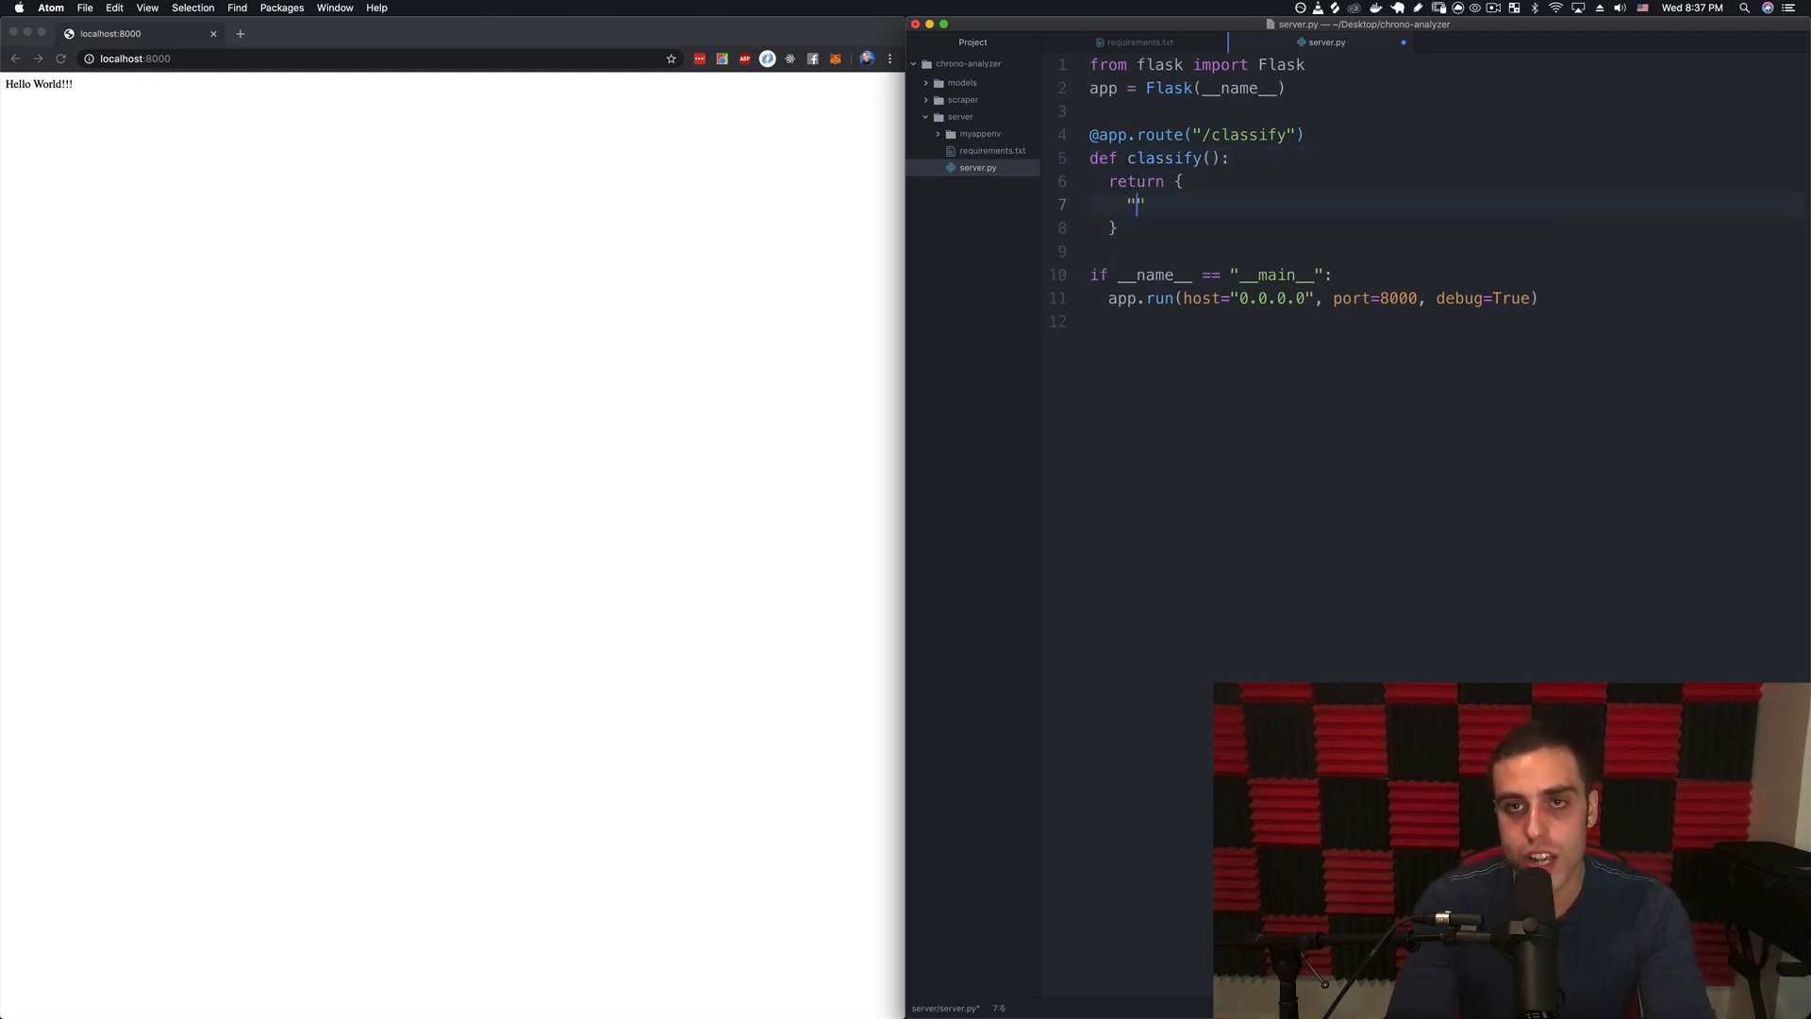
pyautogui.write('brandPredic')
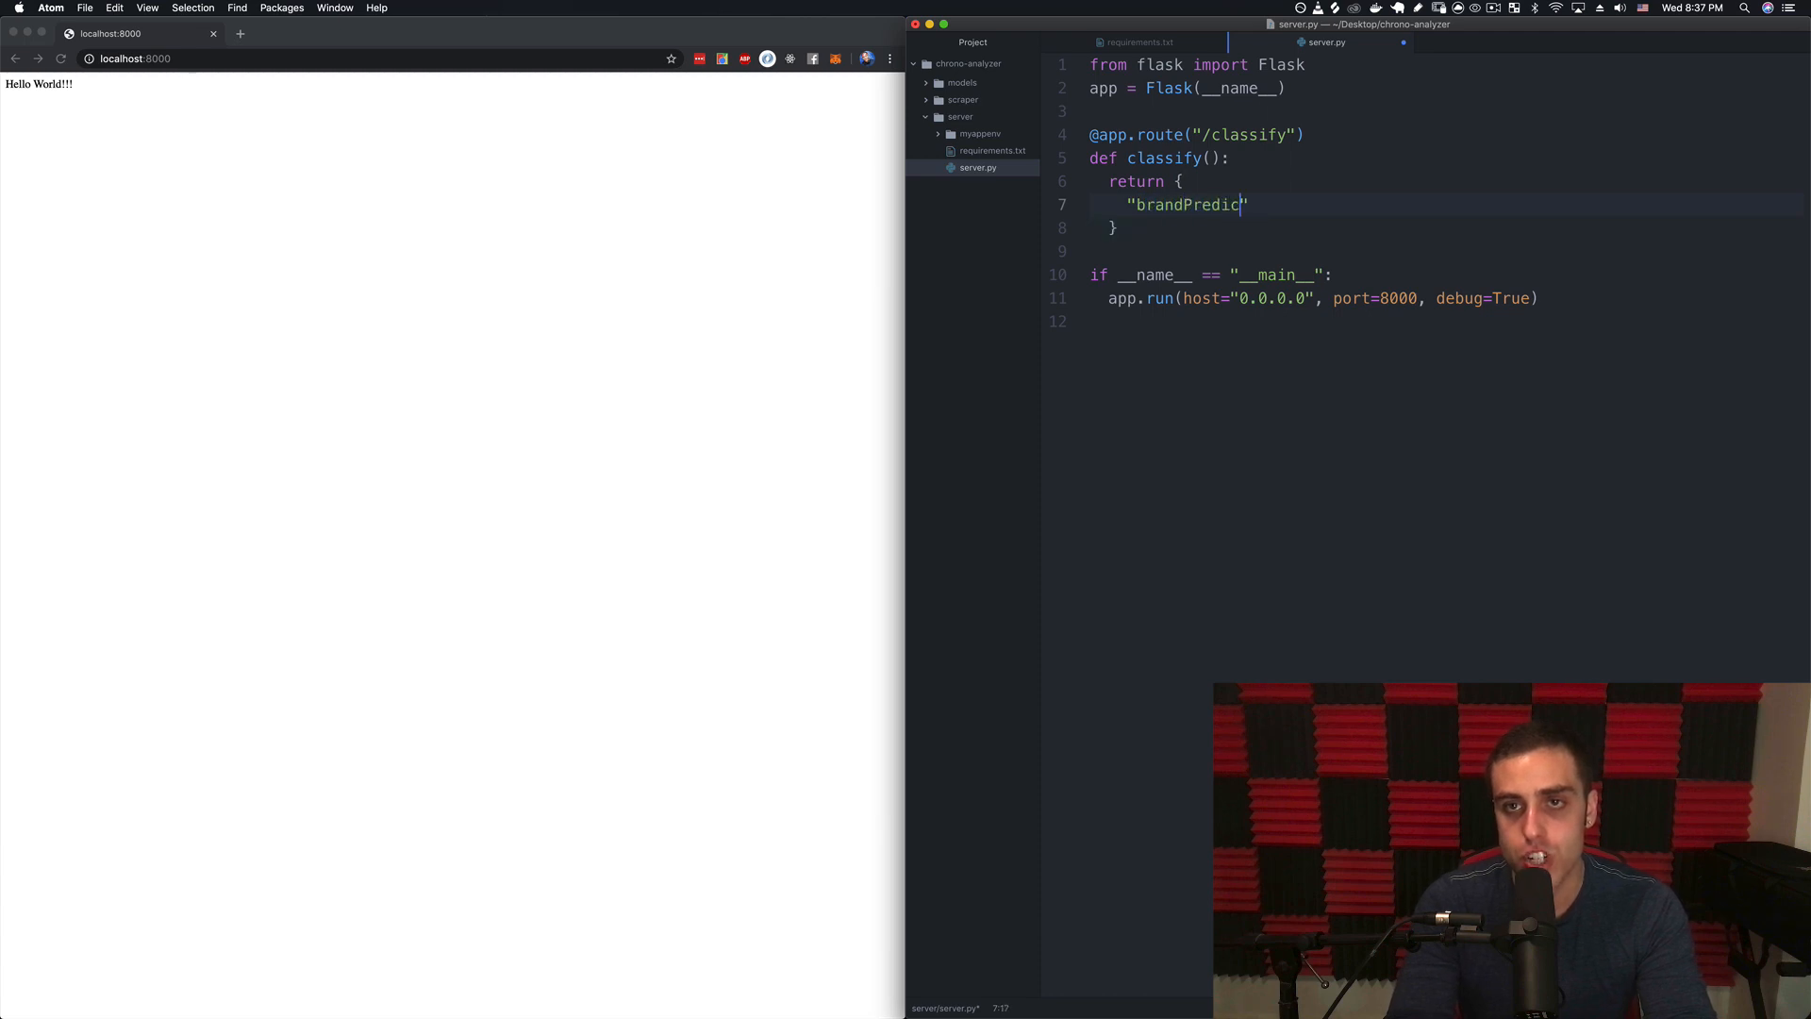
pyautogui.write('tions": []')
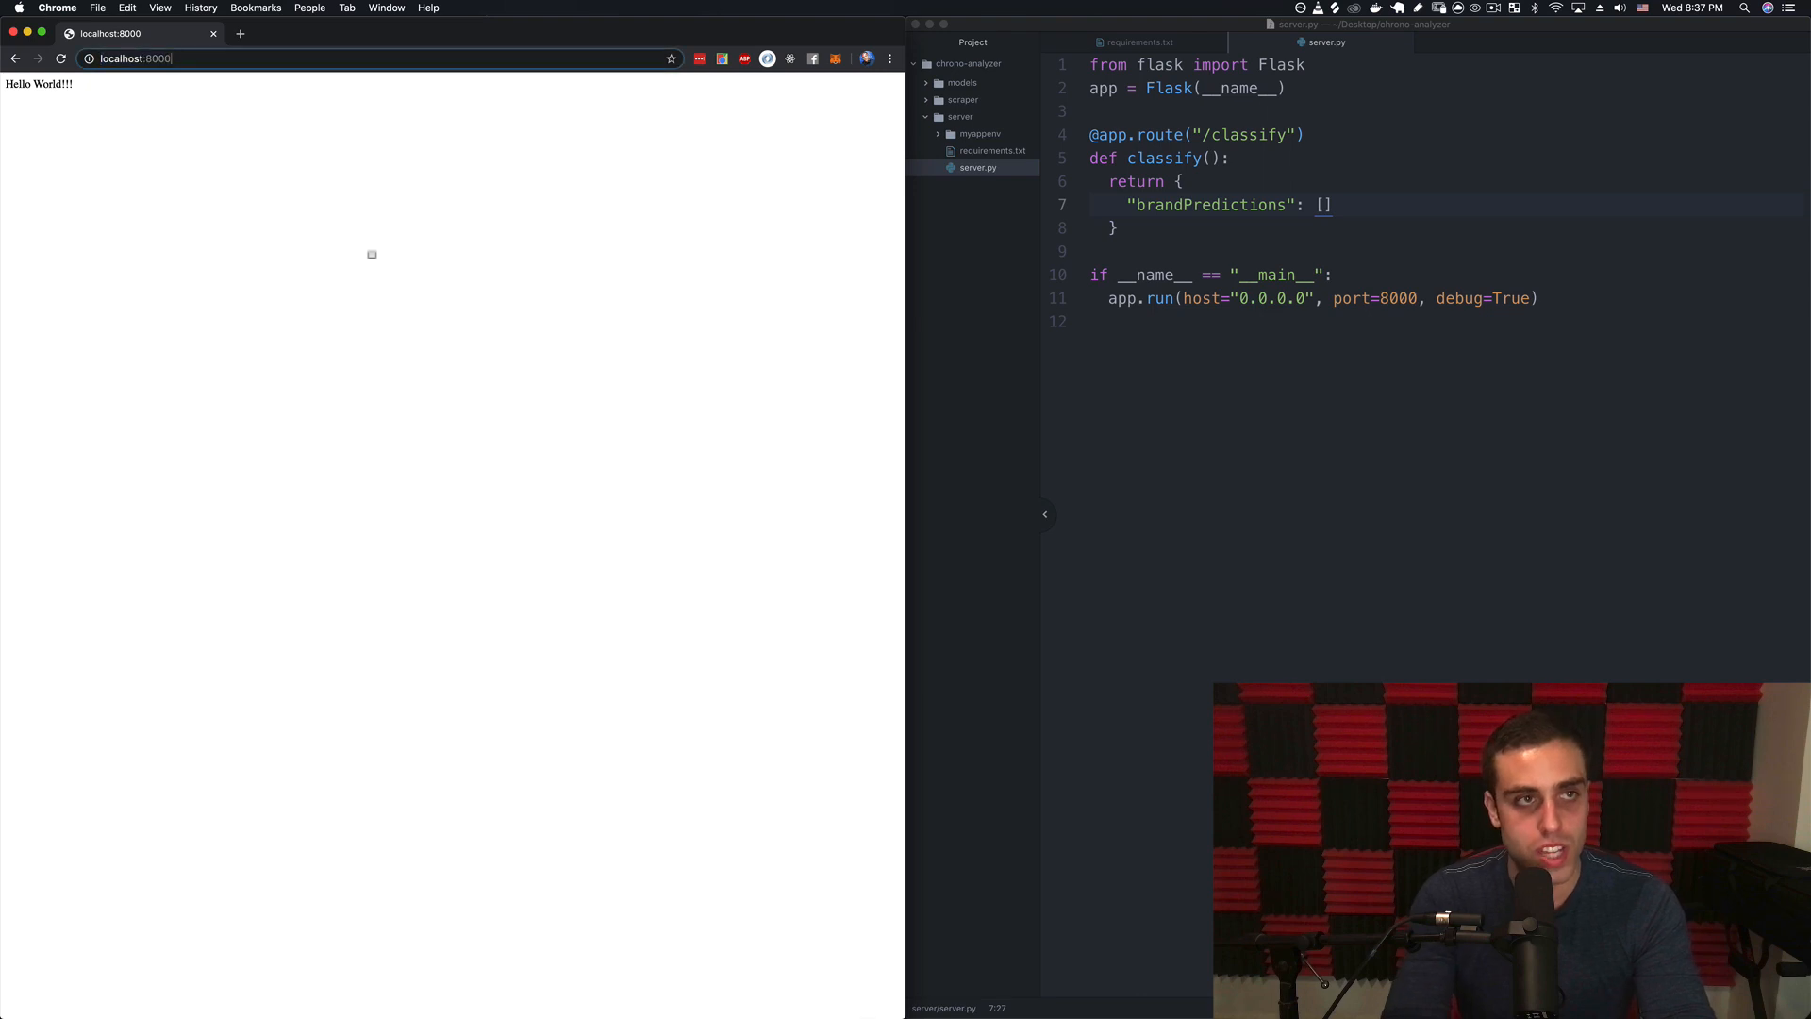
# Request localhost:8000/classify in the browser
pyautogui.write('/classify')
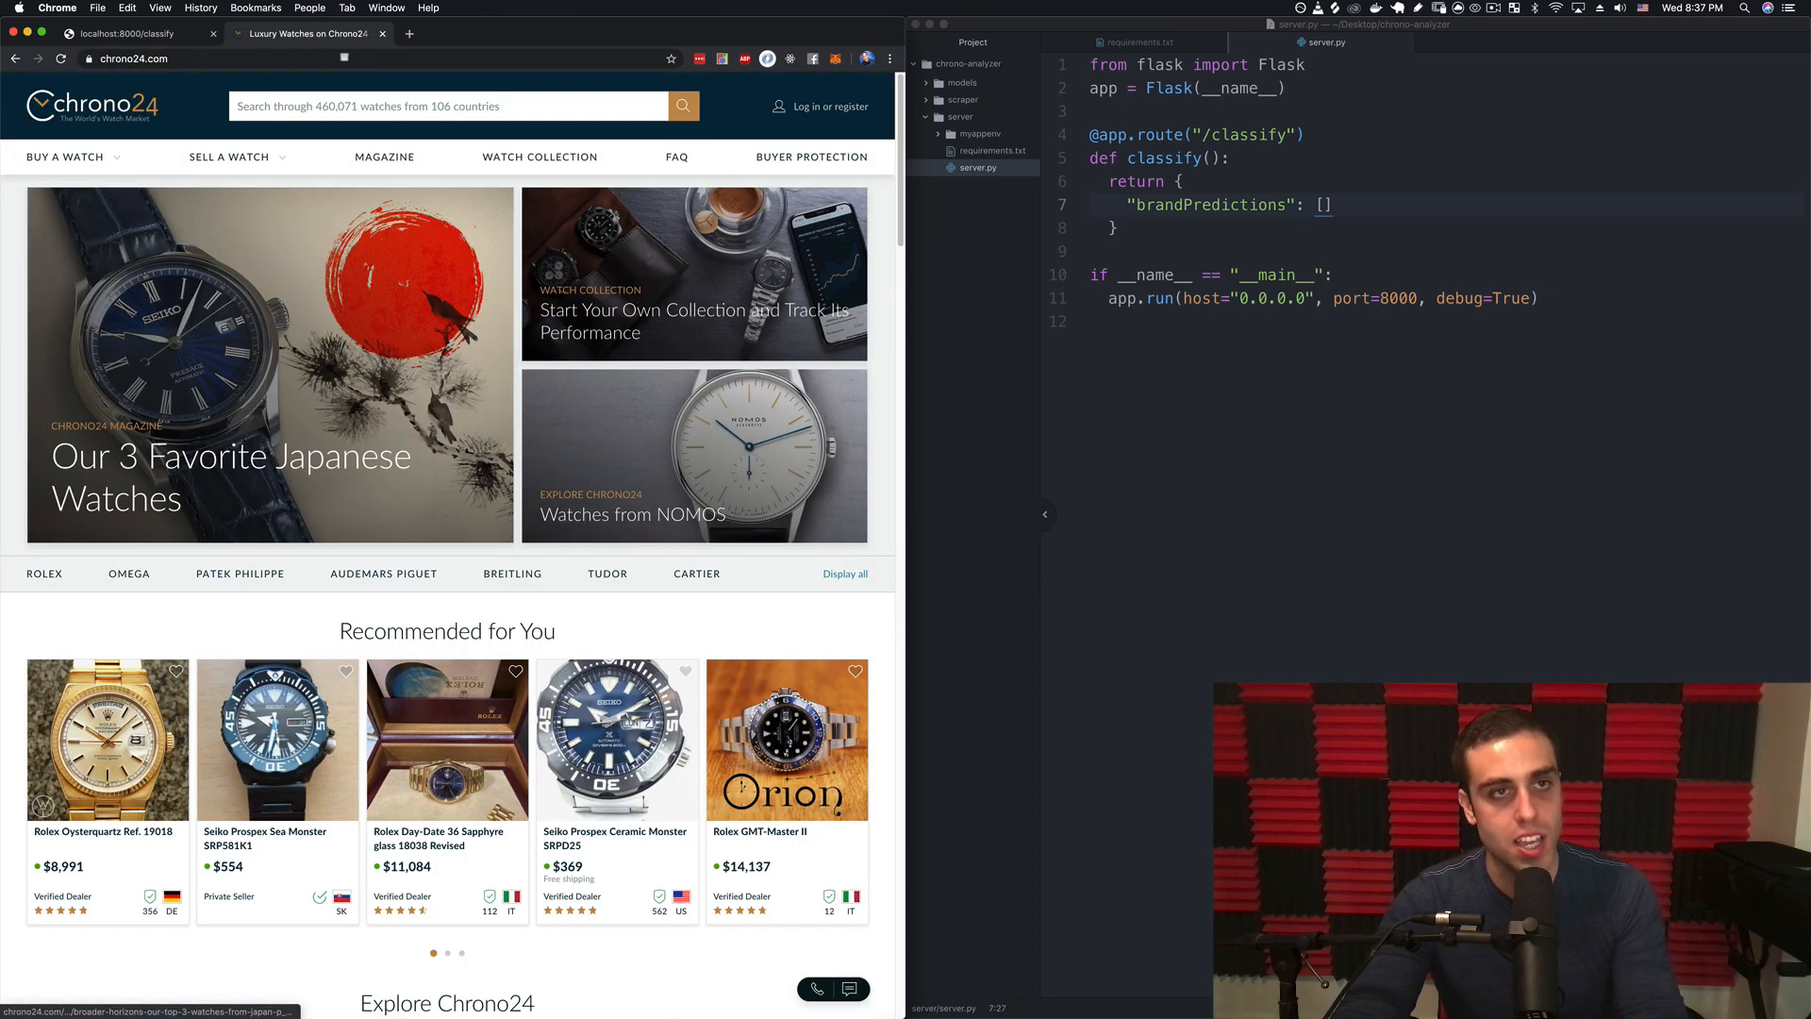
# Search Chrono24 for seiko monster and inspect a listing photo to get its image address
pyautogui.click(449, 106)
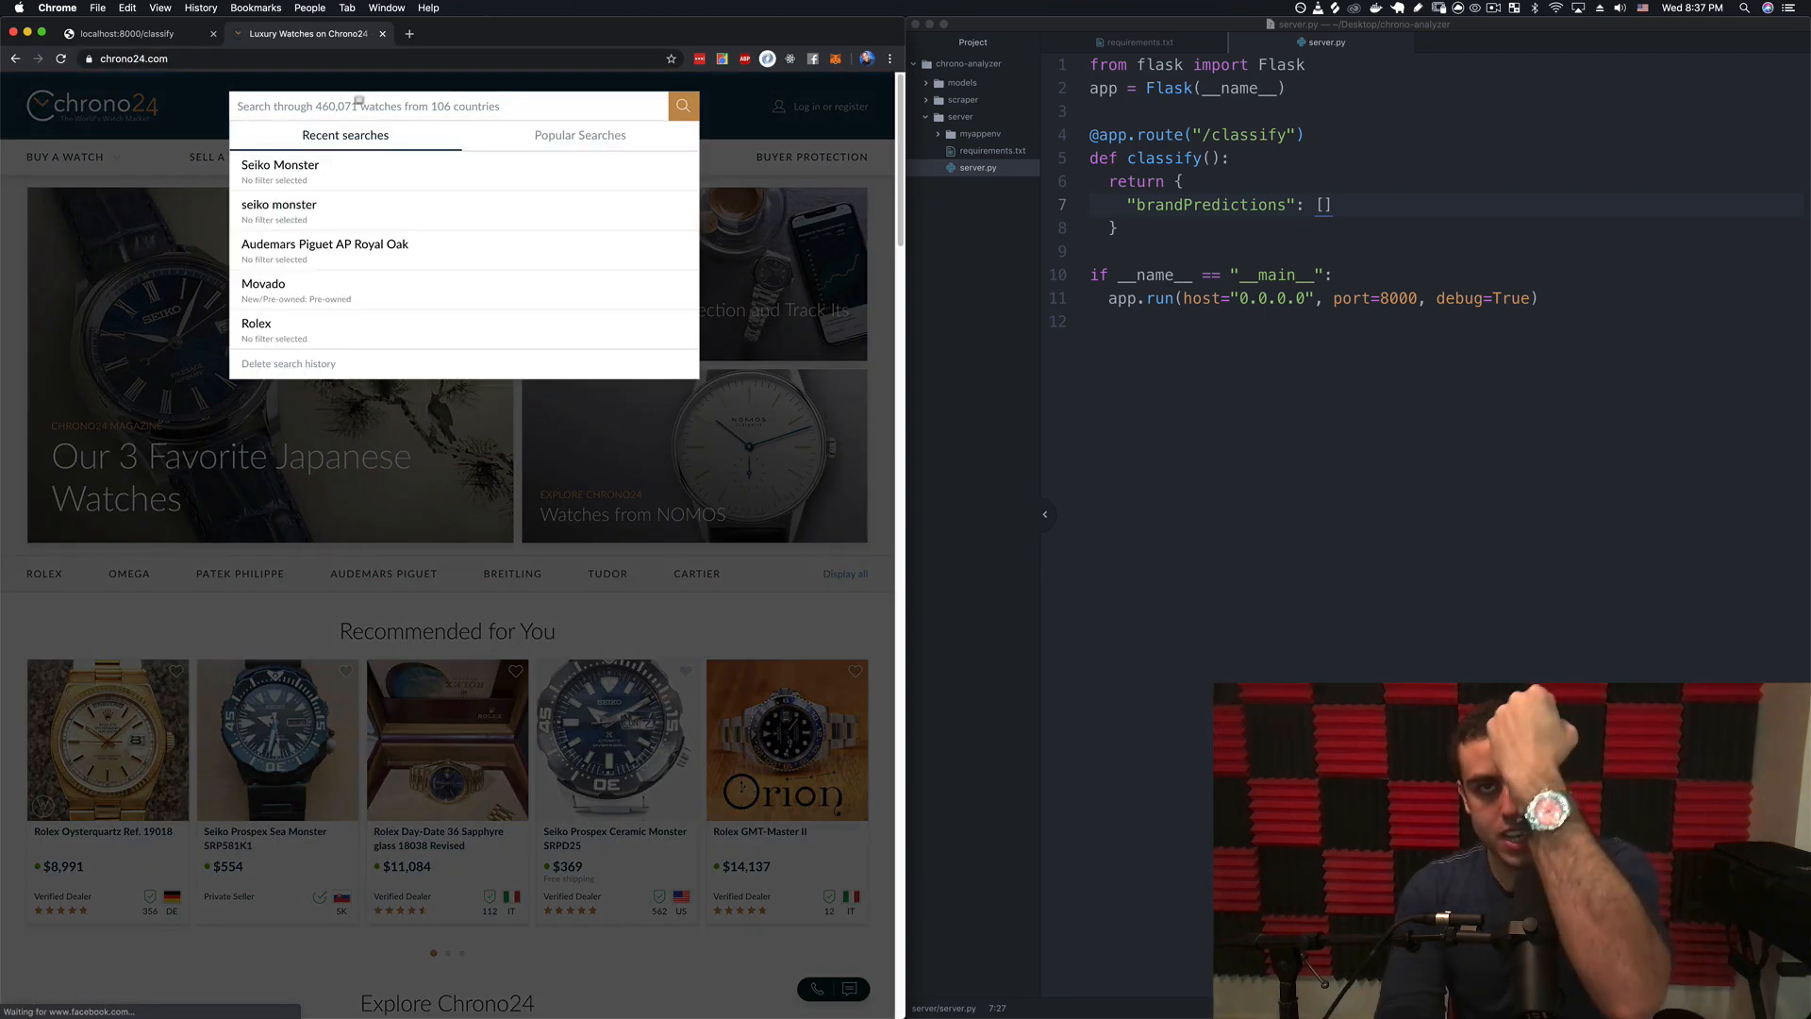
pyautogui.write('sie')
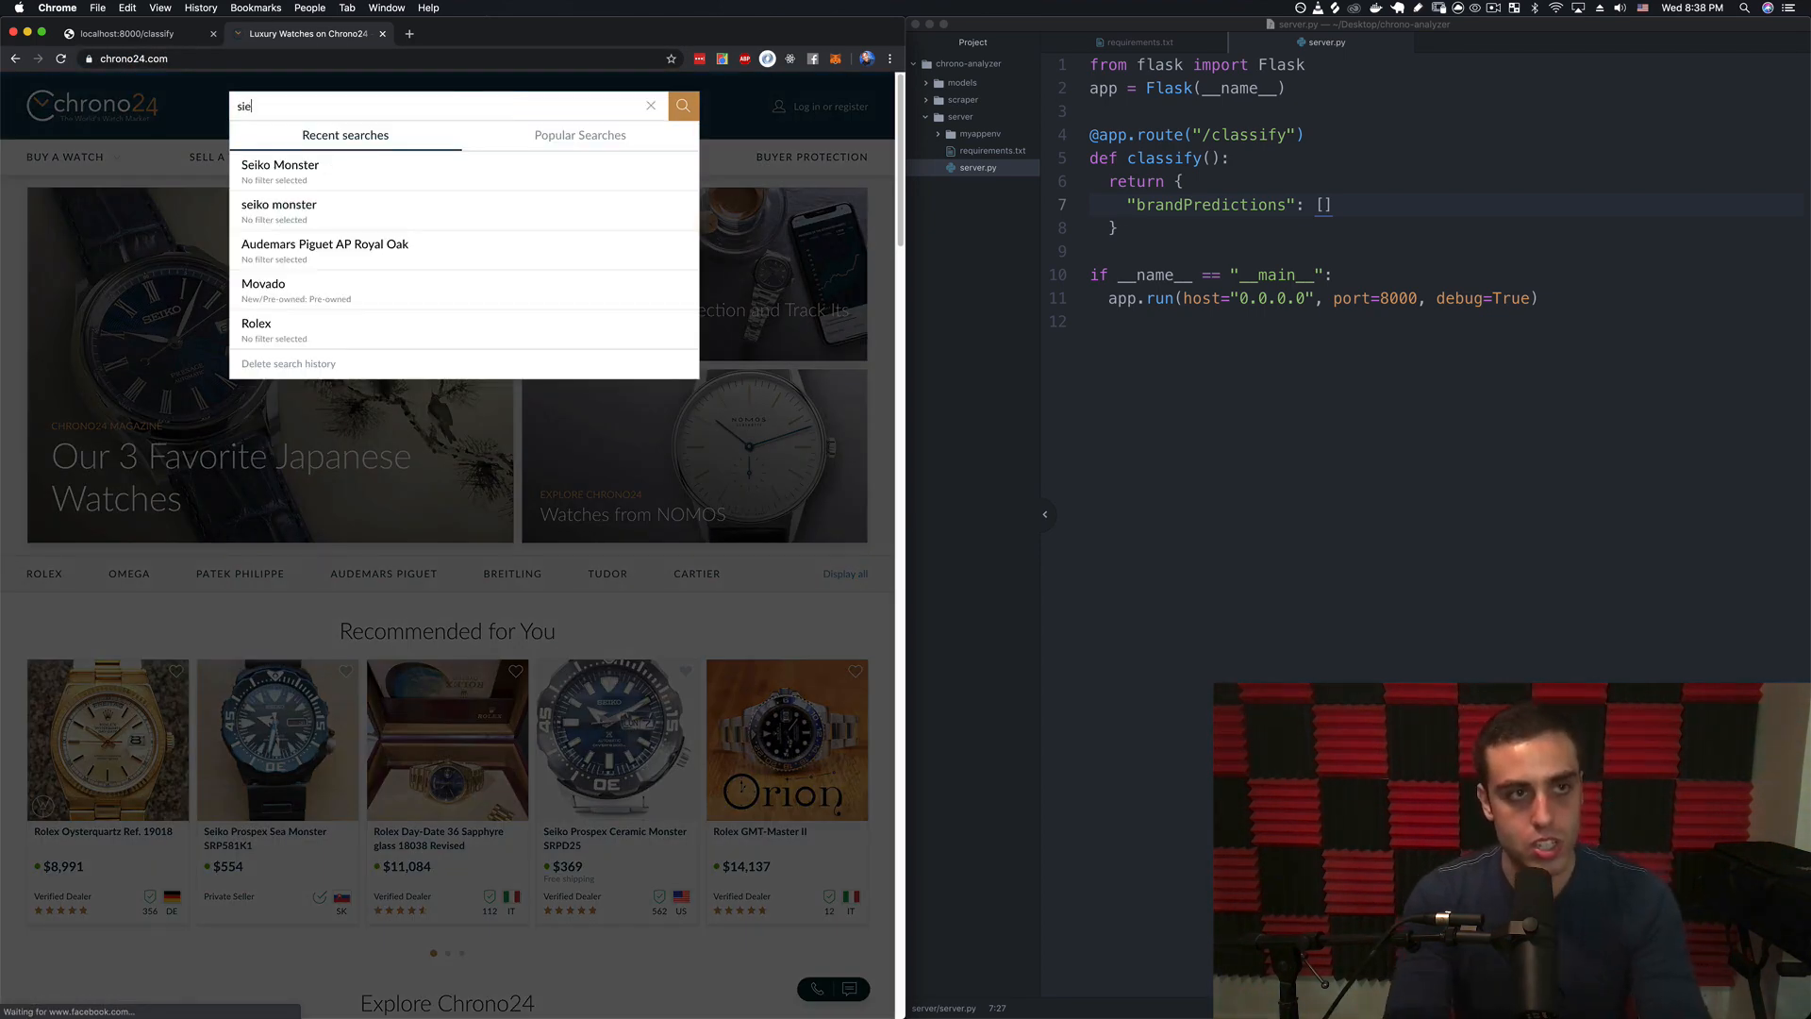
pyautogui.write('eiko monster')
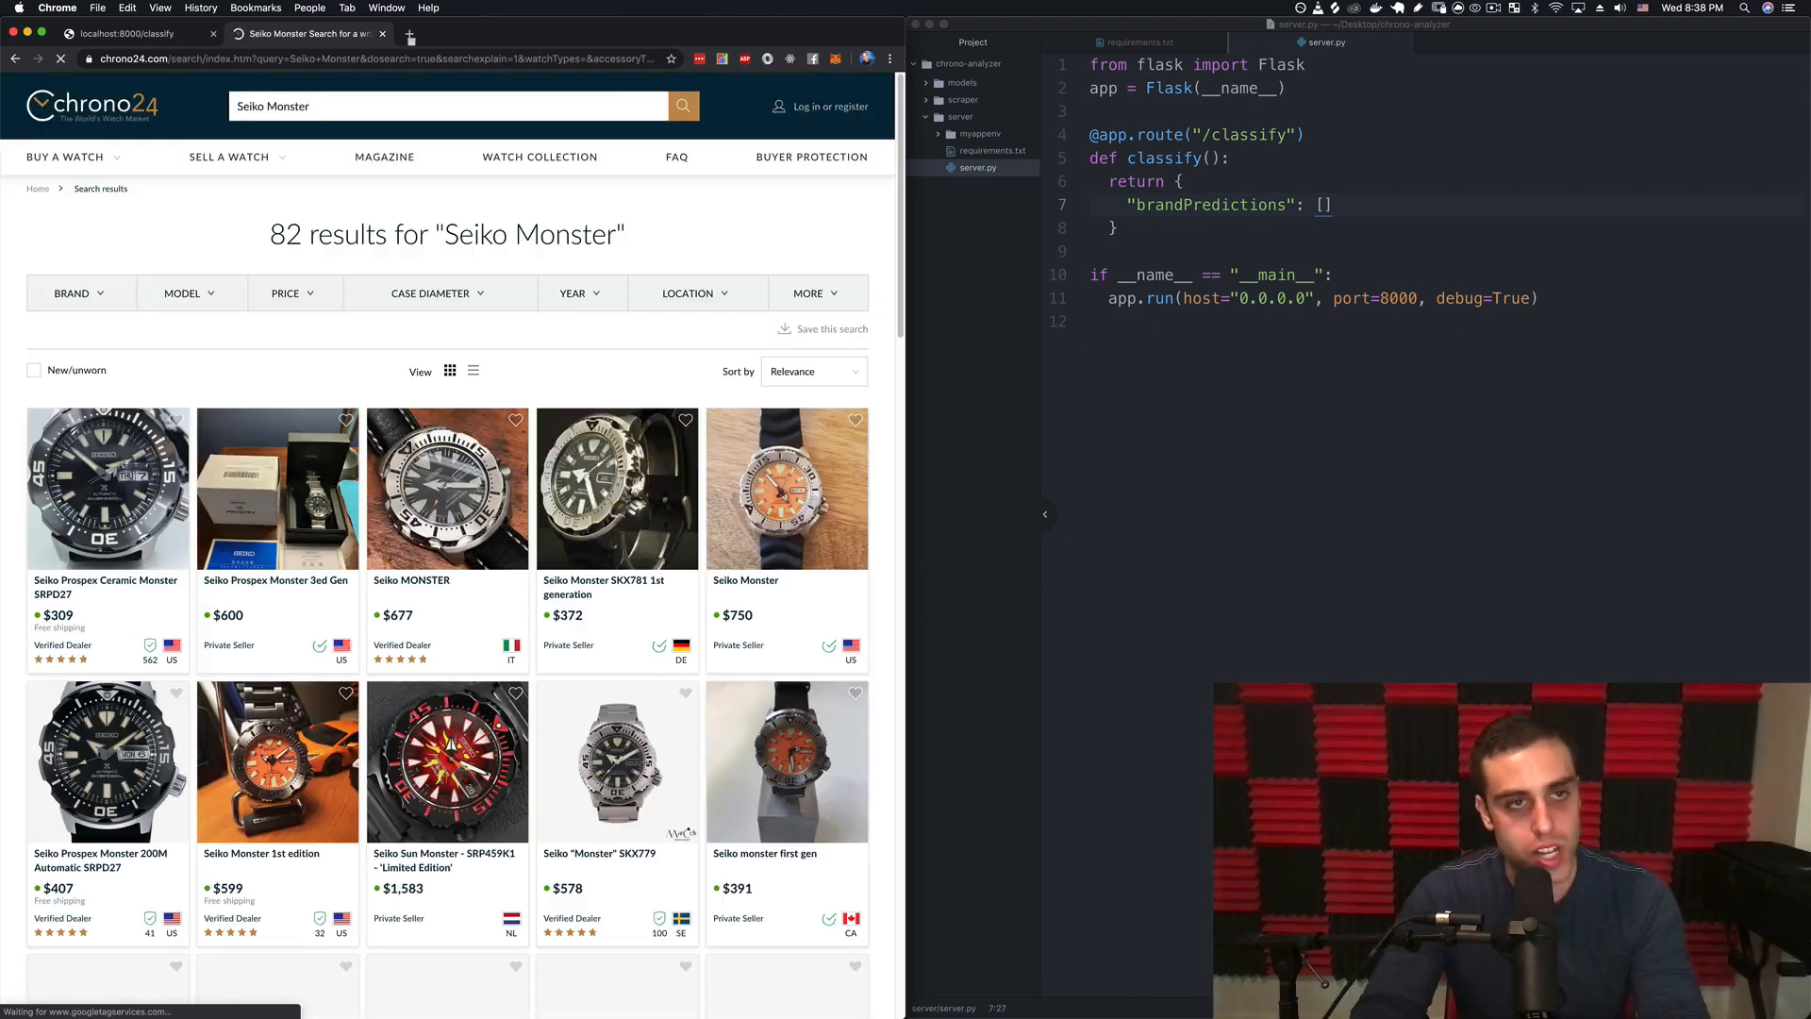
pyautogui.scroll(-3)
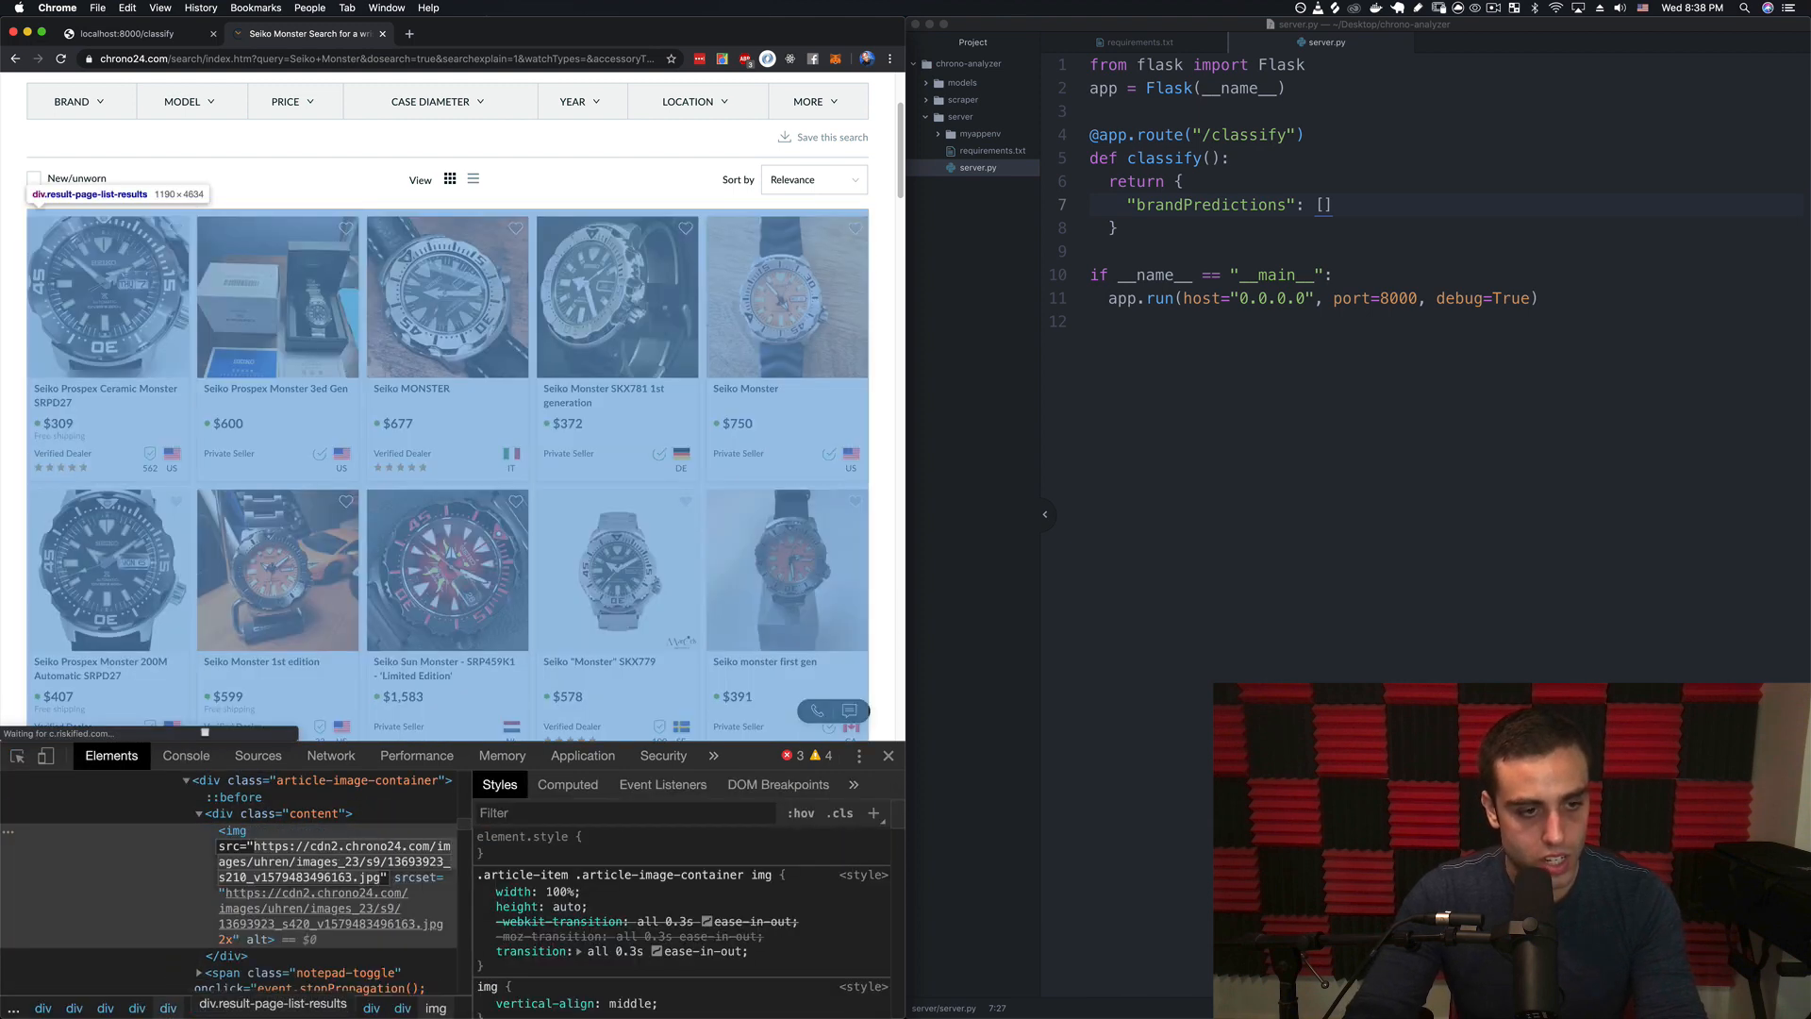
pyautogui.click(451, 22)
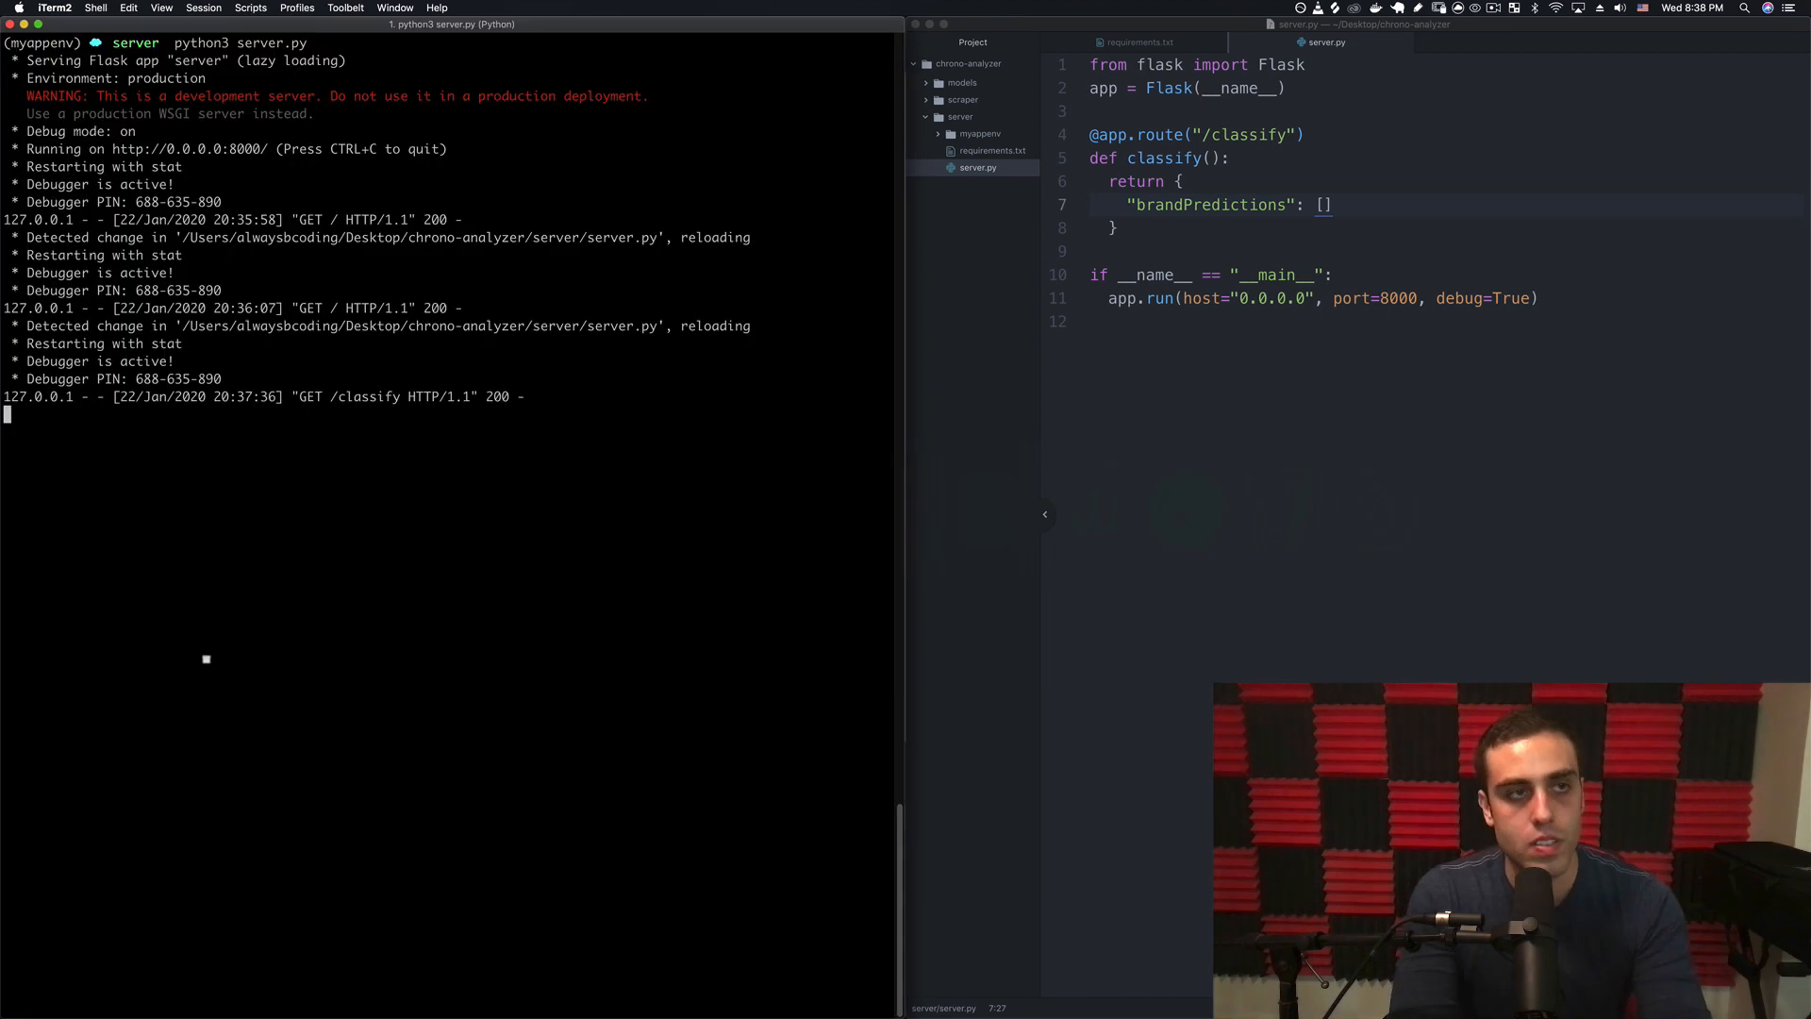
# Stop the server, wget the photo as seiko-monster.jpg, and rerun python3 server.py
pyautogui.press('ctrl+c')
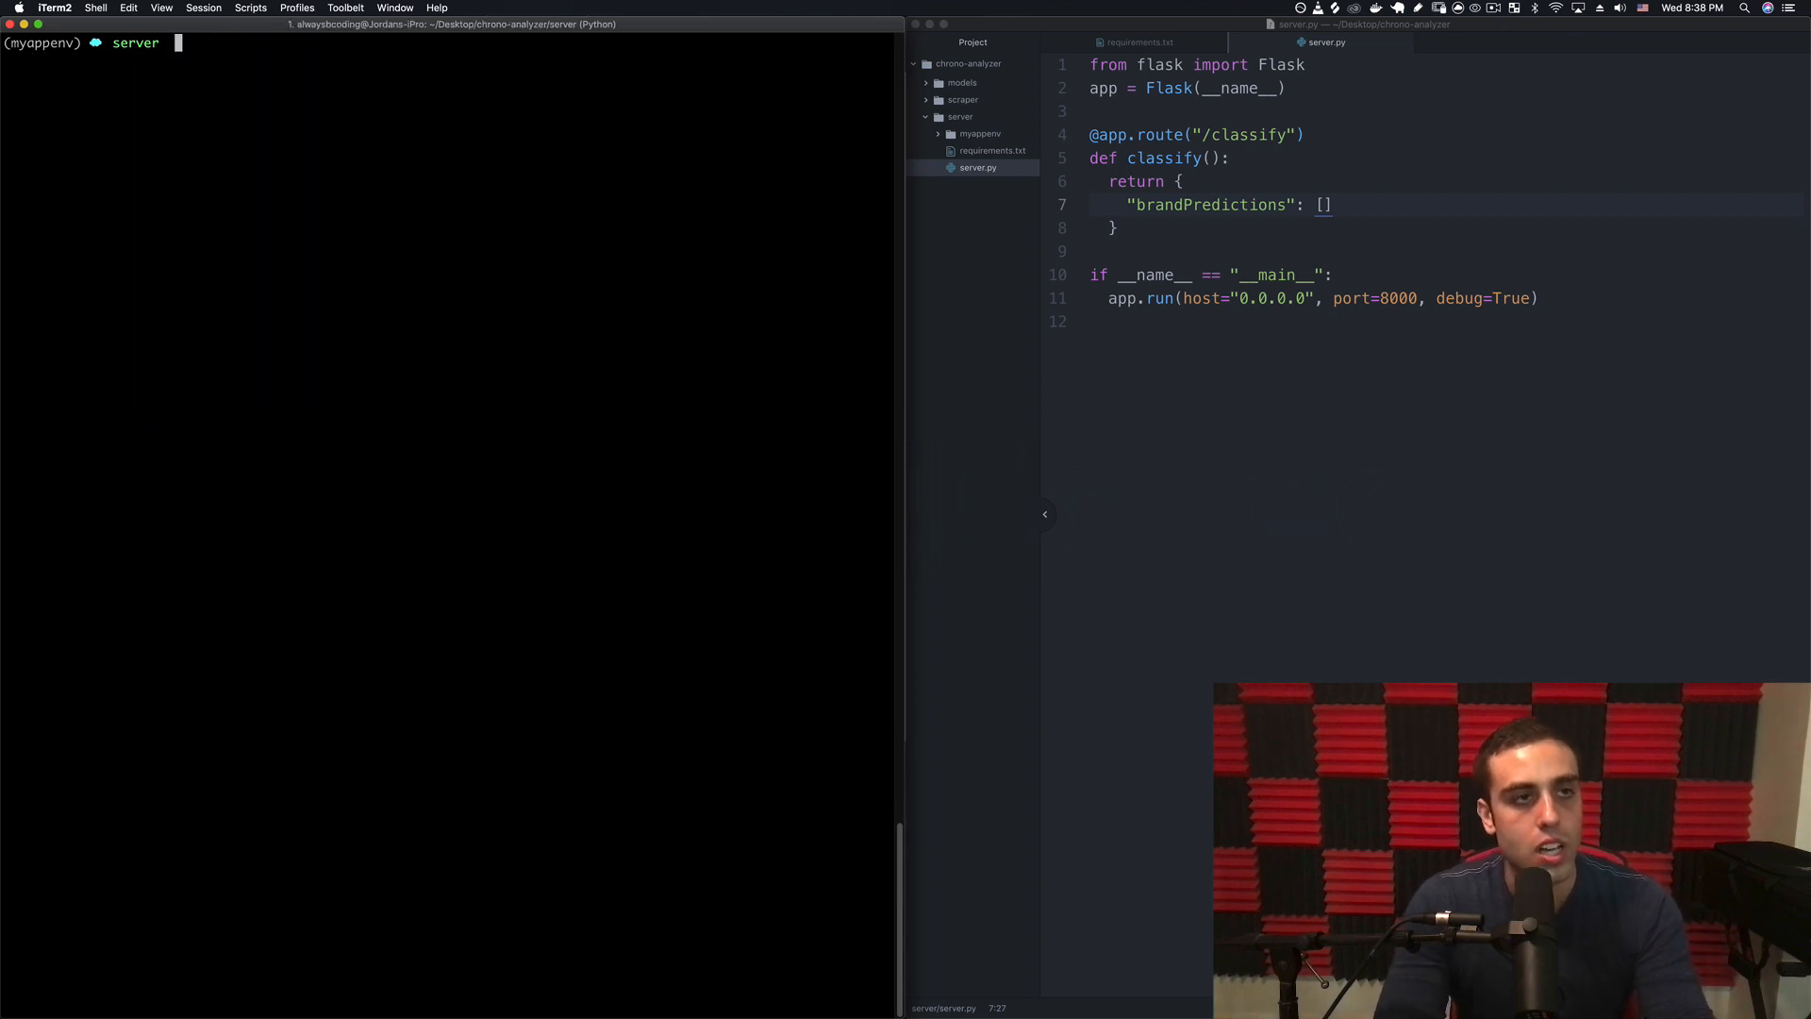
pyautogui.write('wget -O')
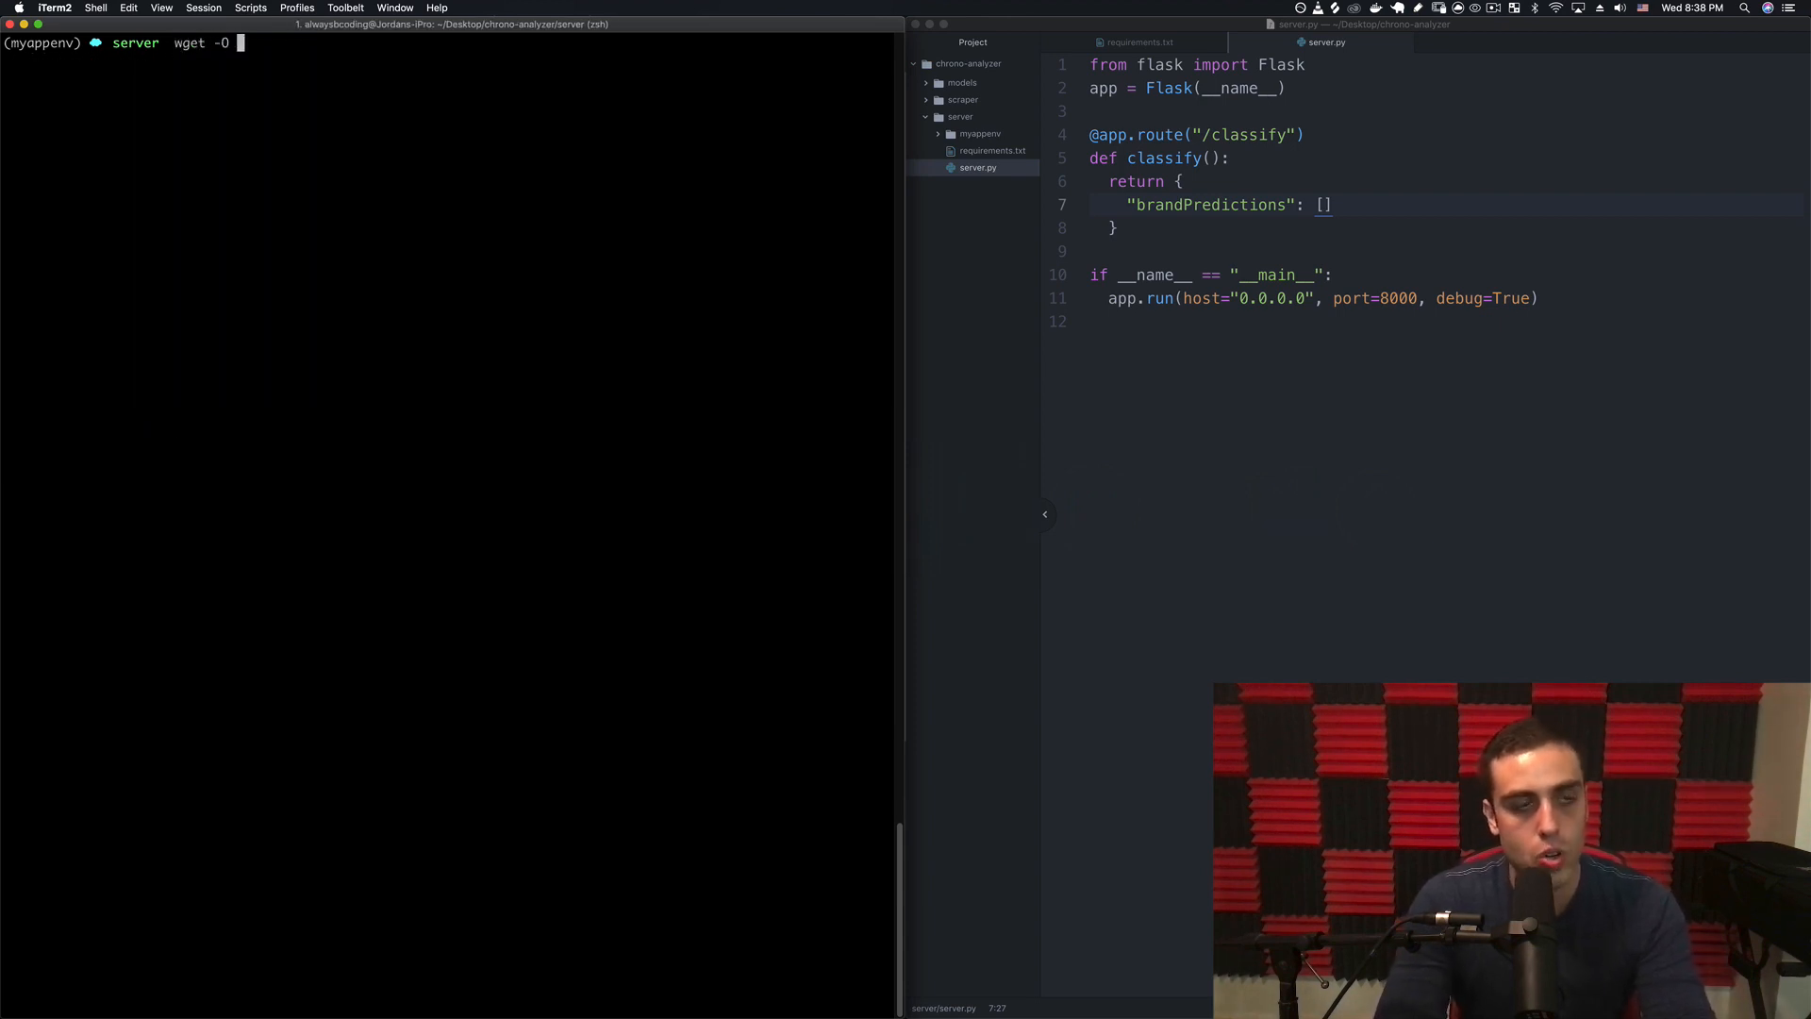
pyautogui.write('seiko-mons')
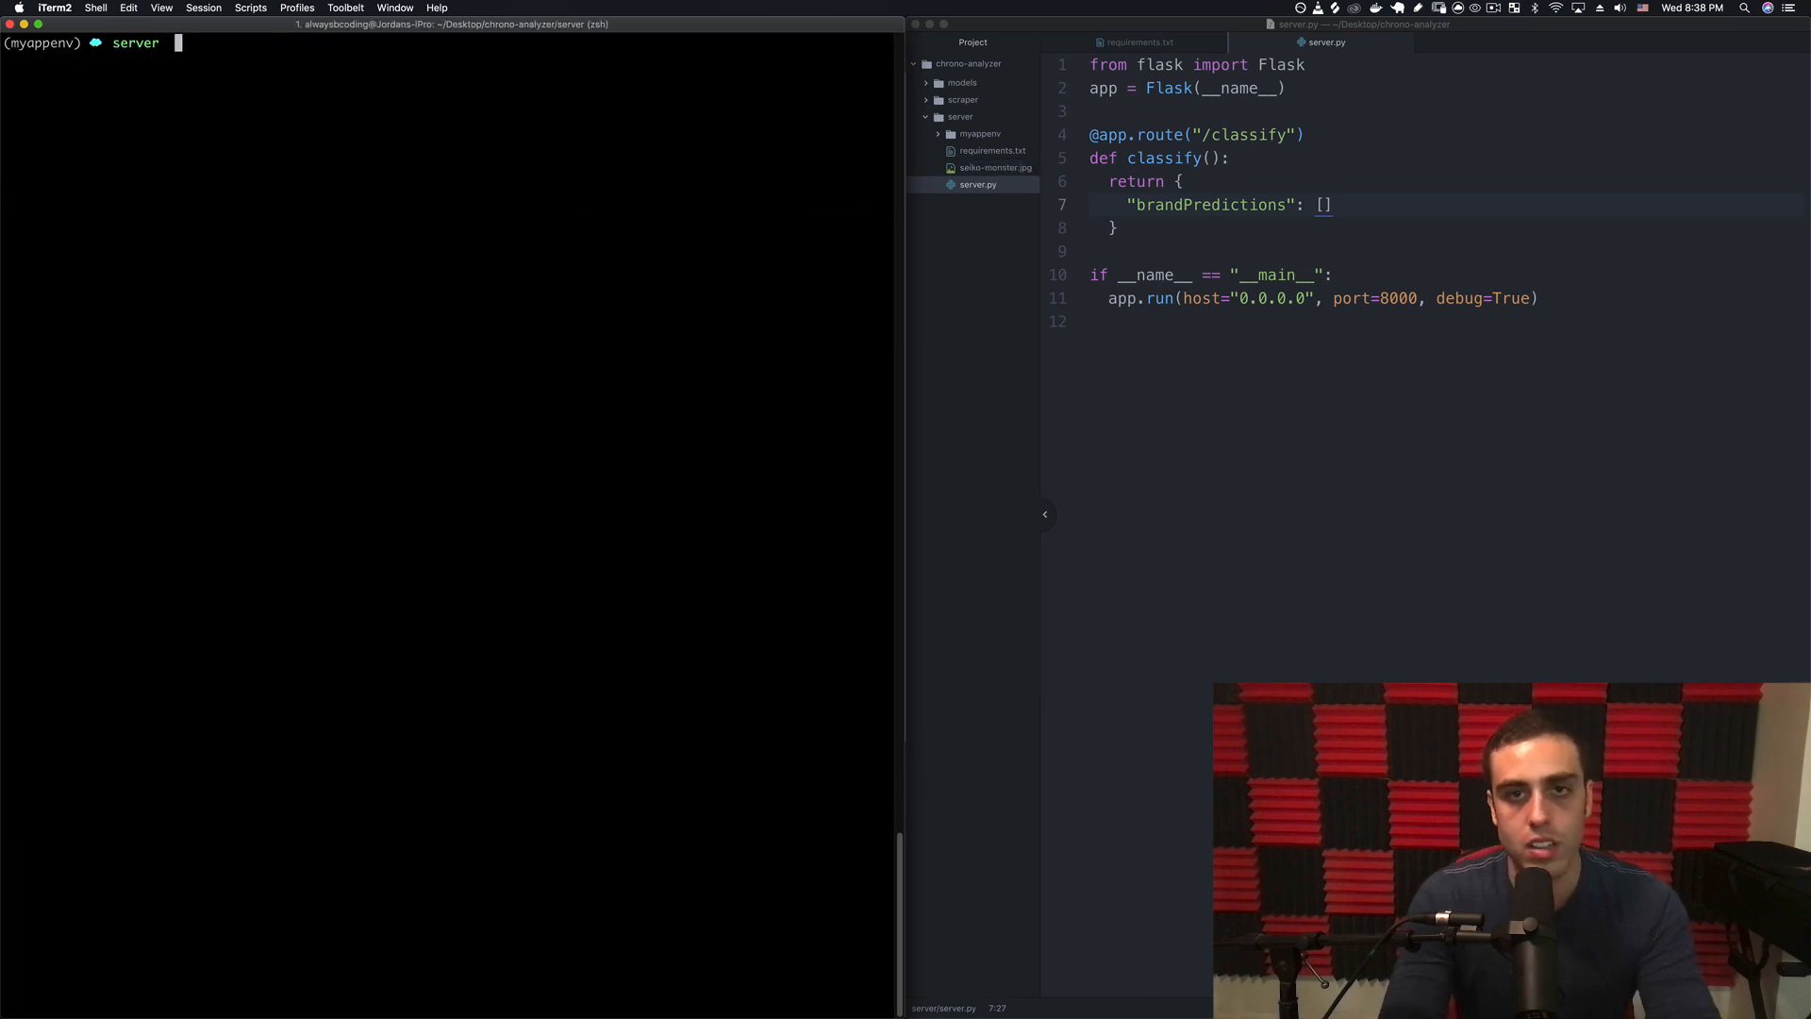
pyautogui.write('python3 server.py')
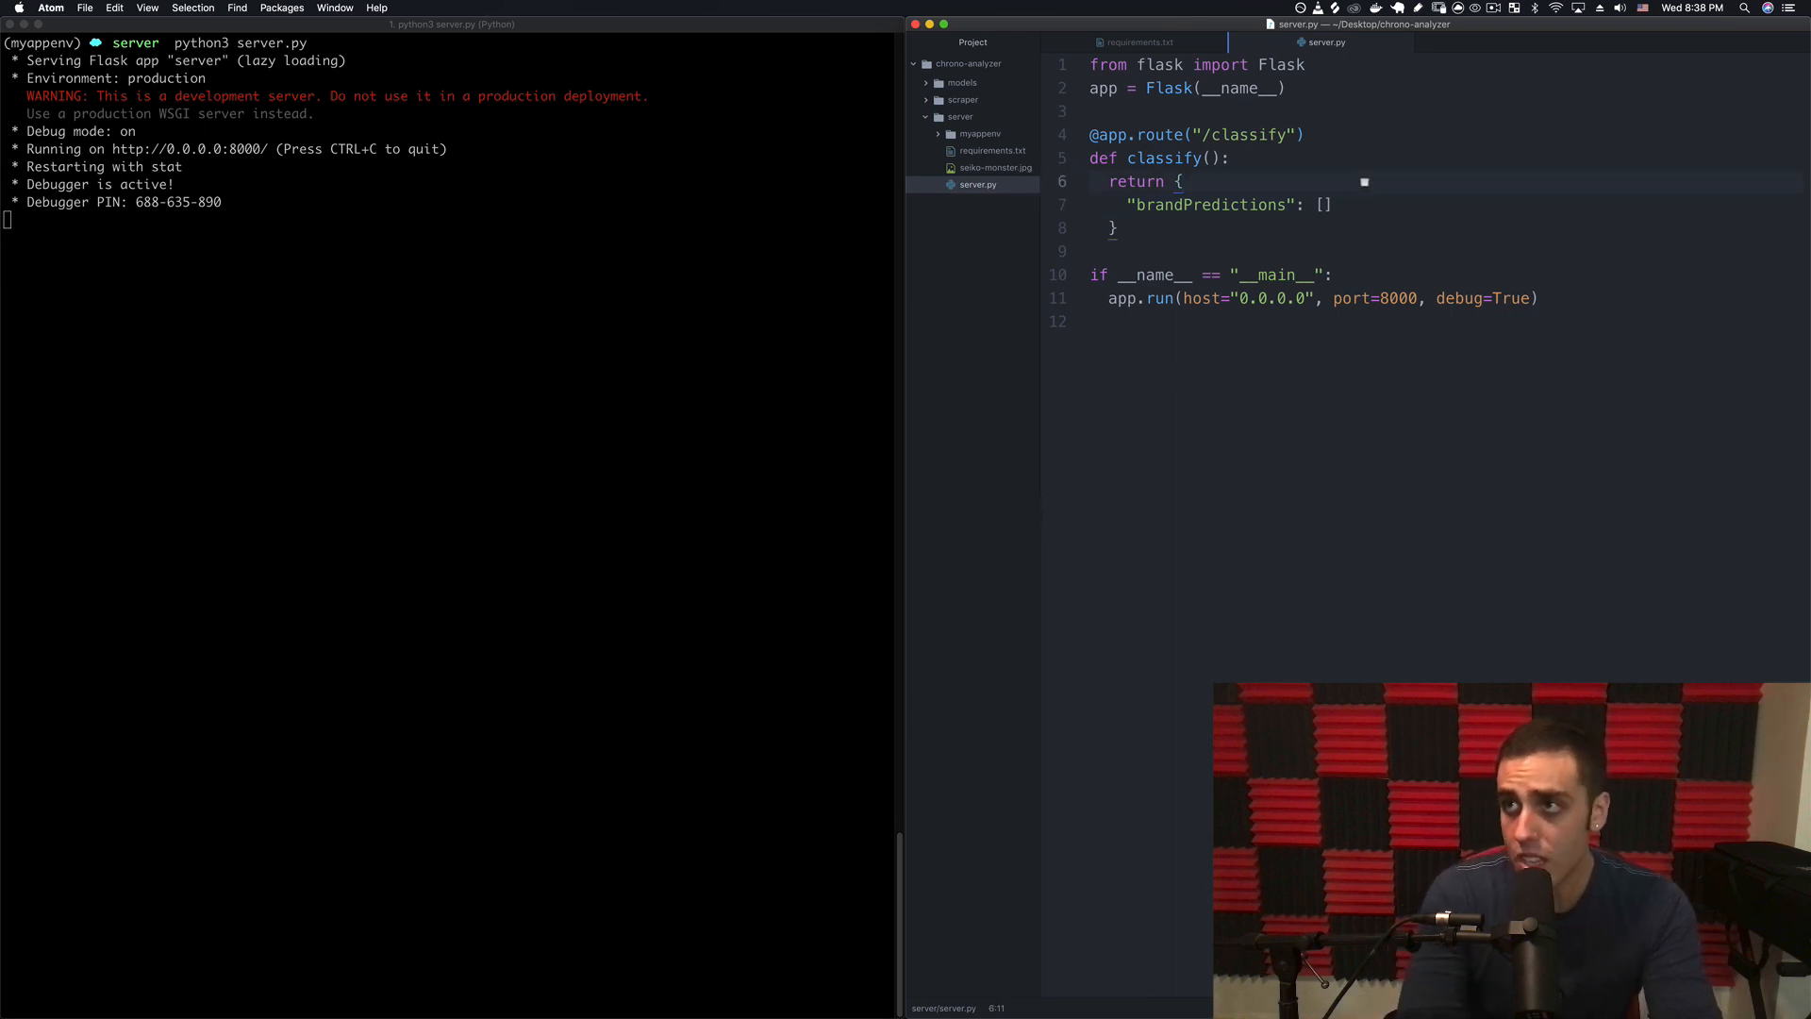
# Import fastai.vision as fastai in server.py
pyautogui.write('import')
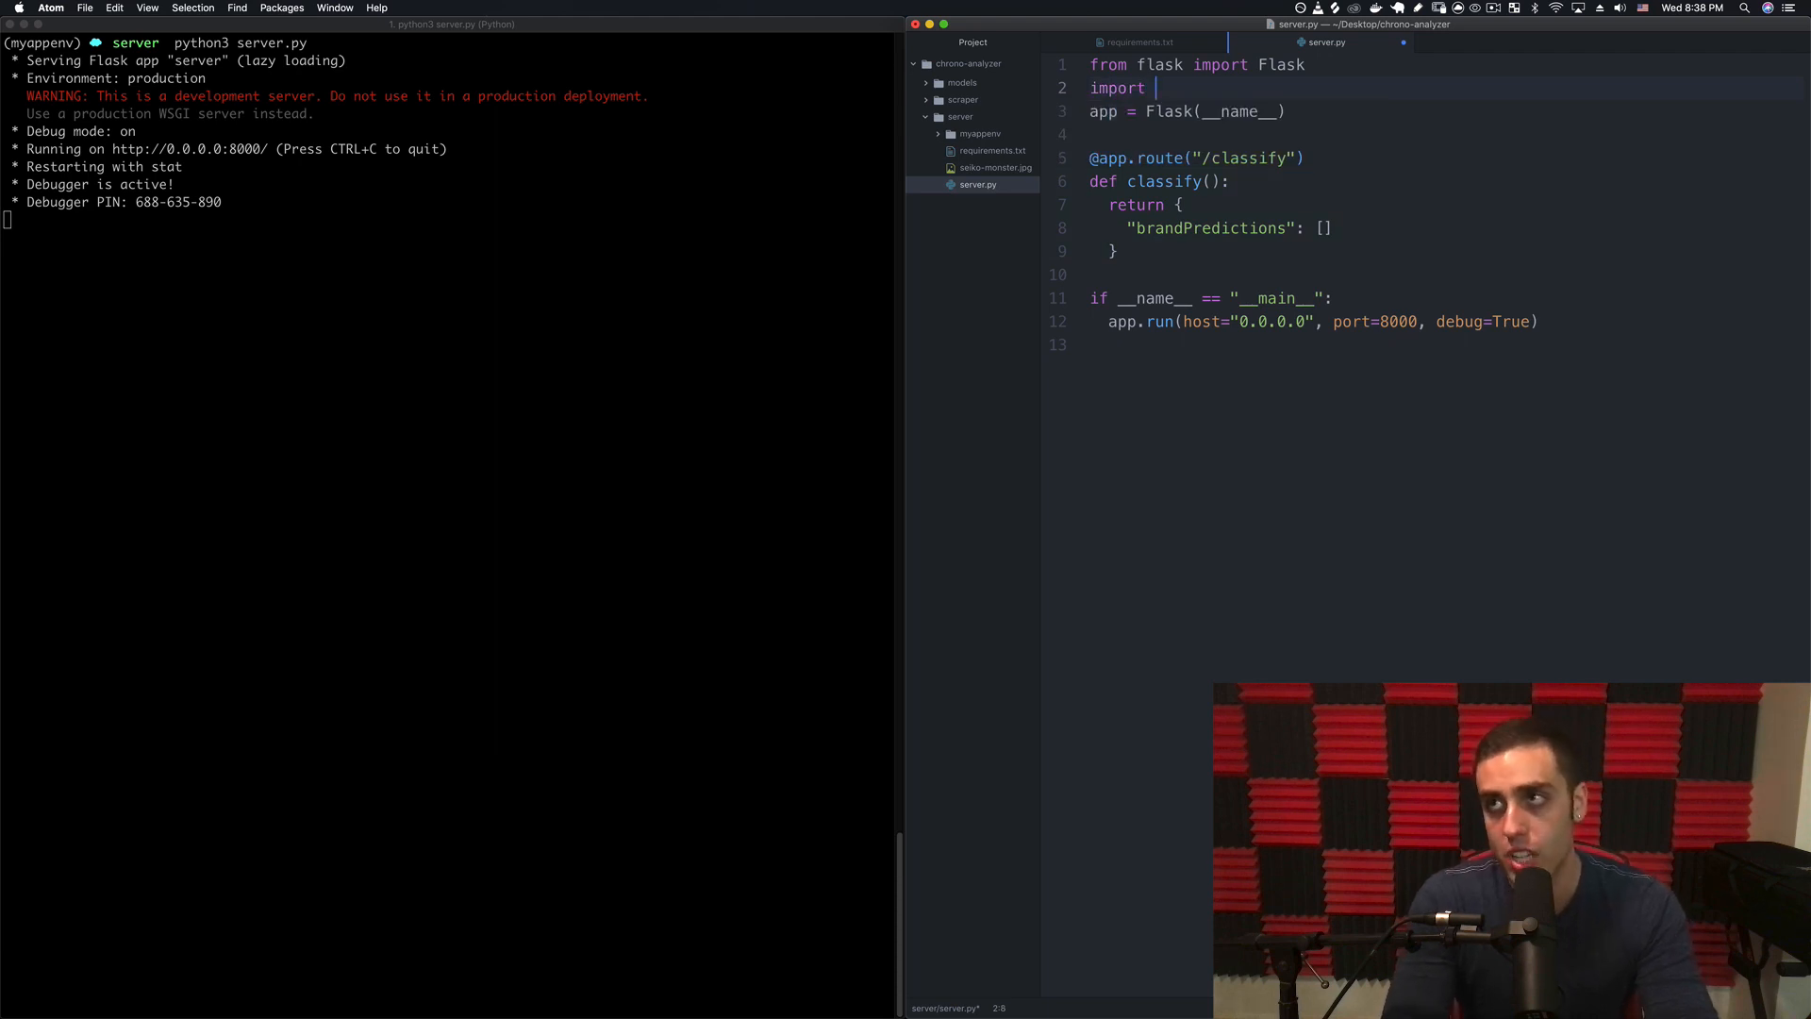
pyautogui.write('fastai.')
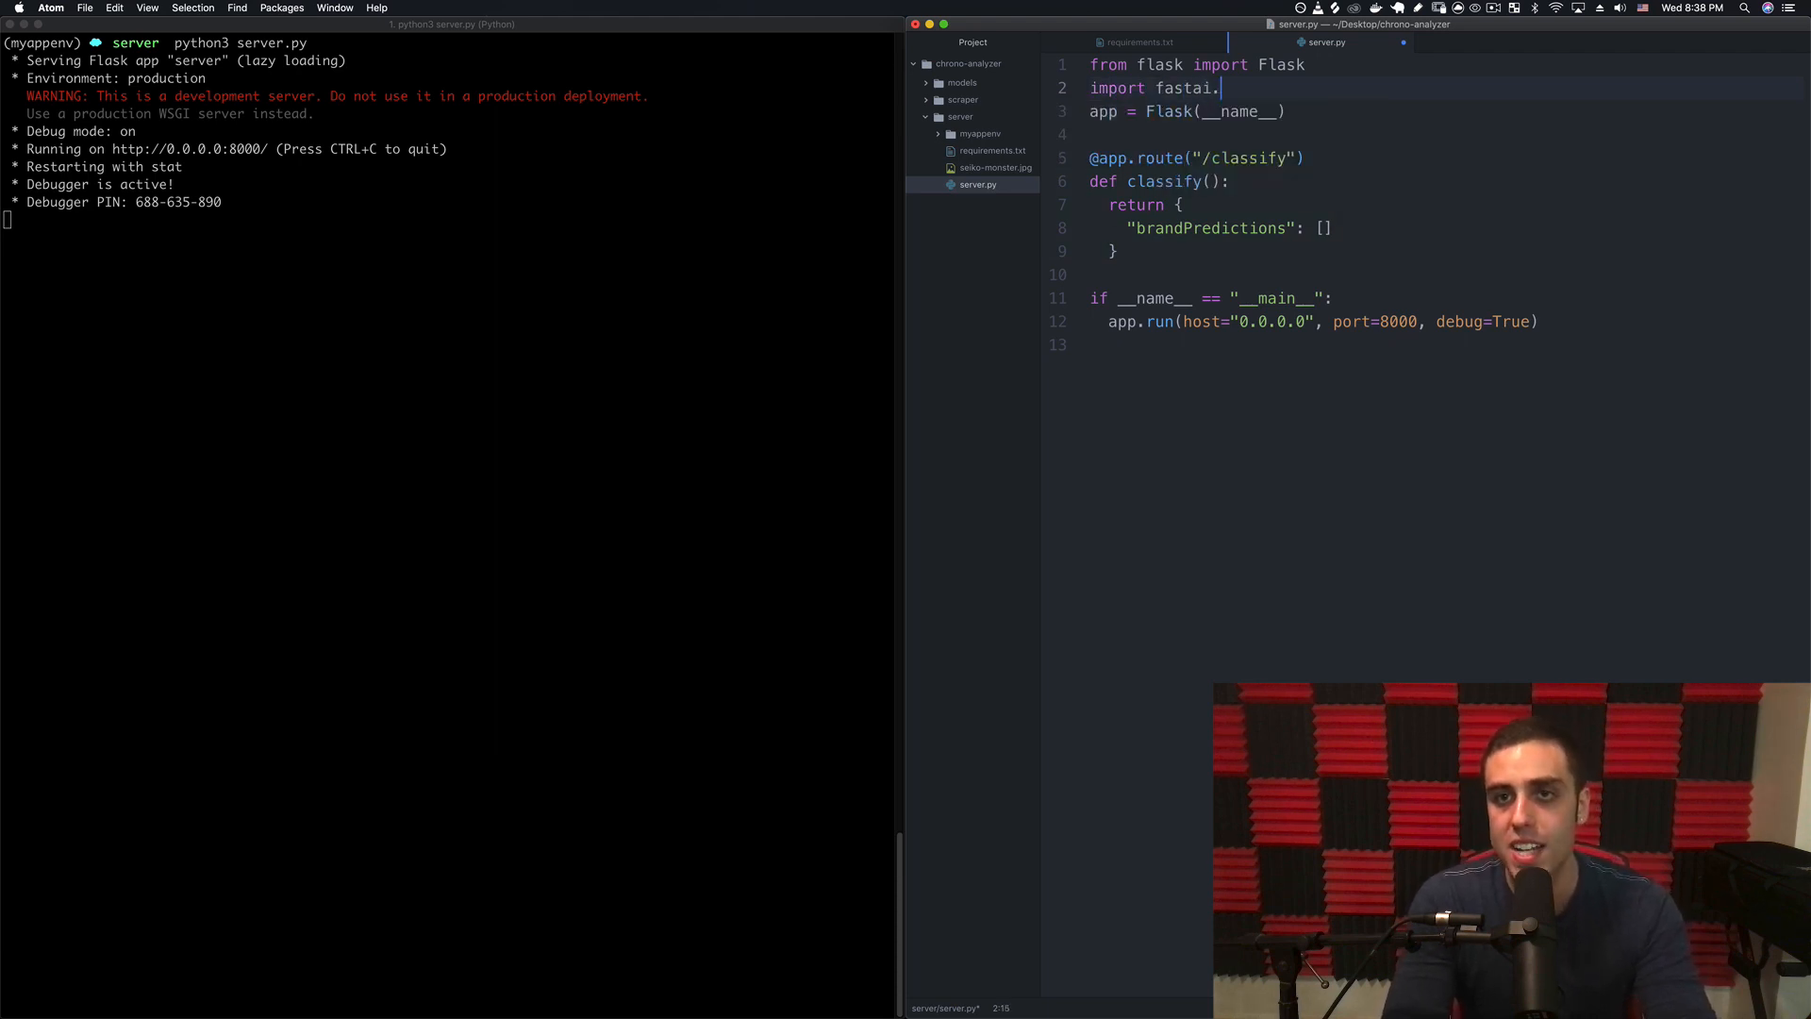
pyautogui.write('vision as fastai')
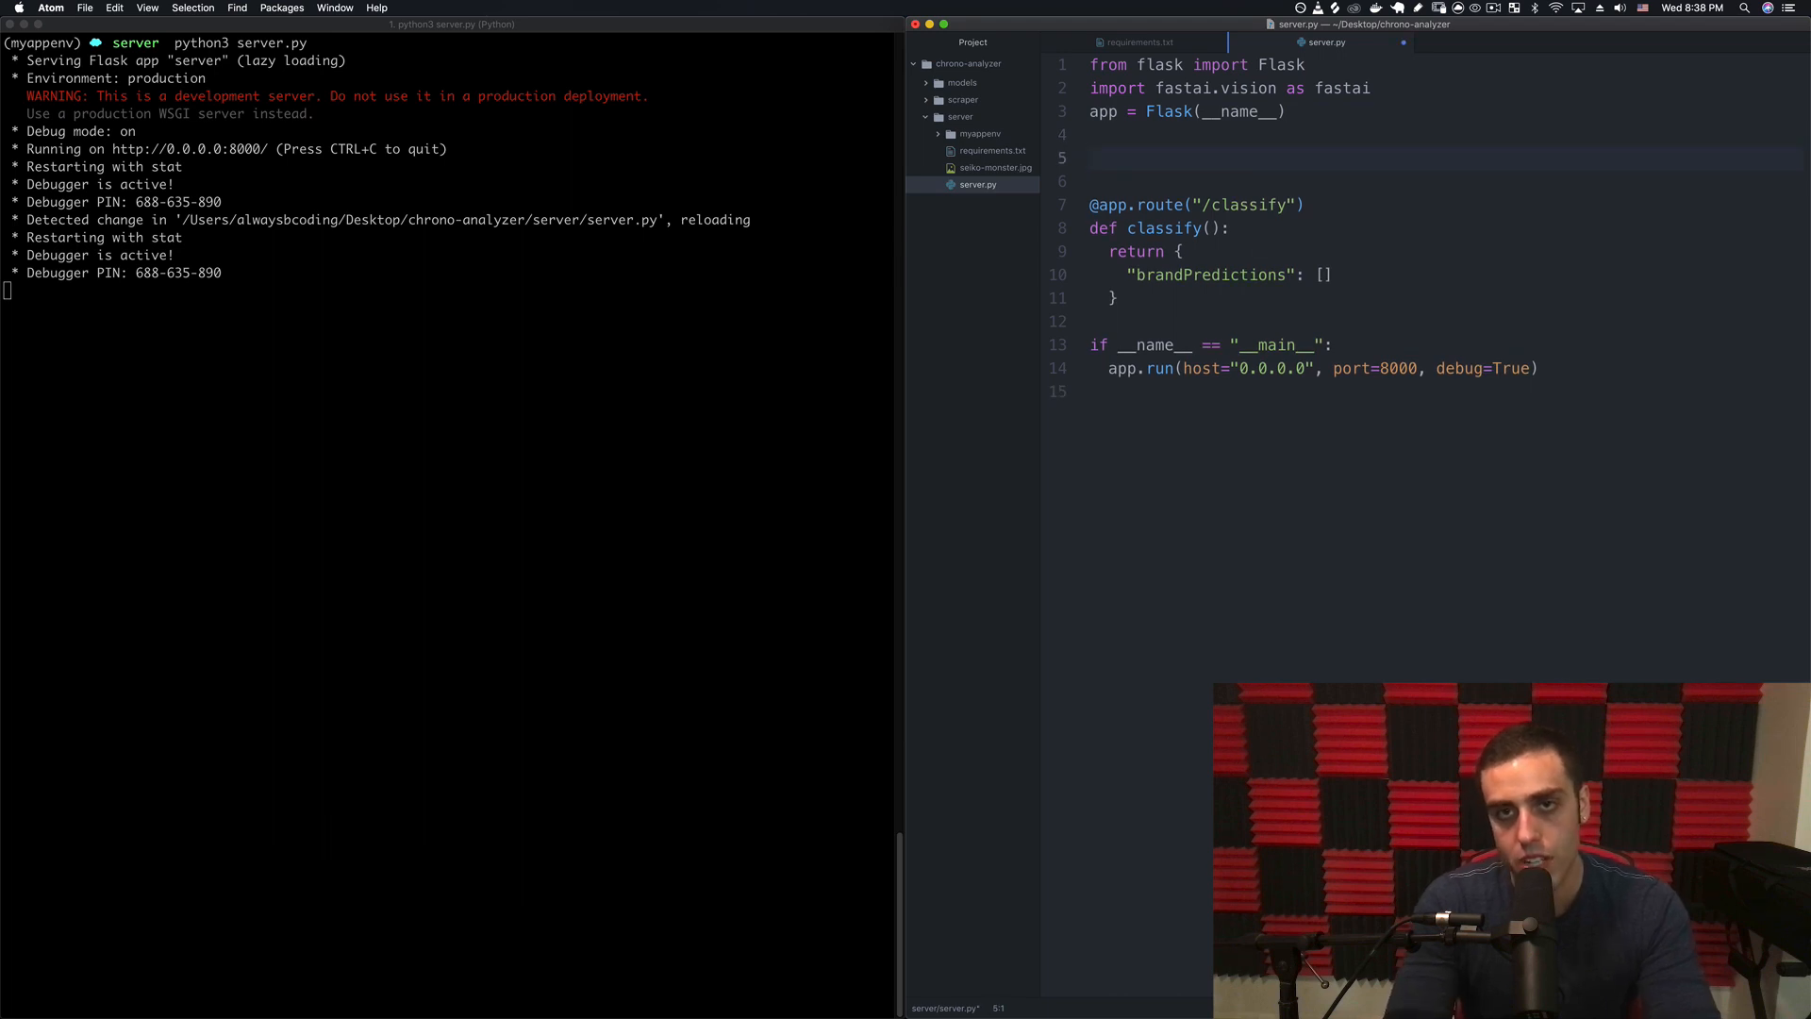
# Load CLASSIFIER with fastai.load_learner("../models", "classifier.pkl")
pyautogui.write('CLASSIFIER =')
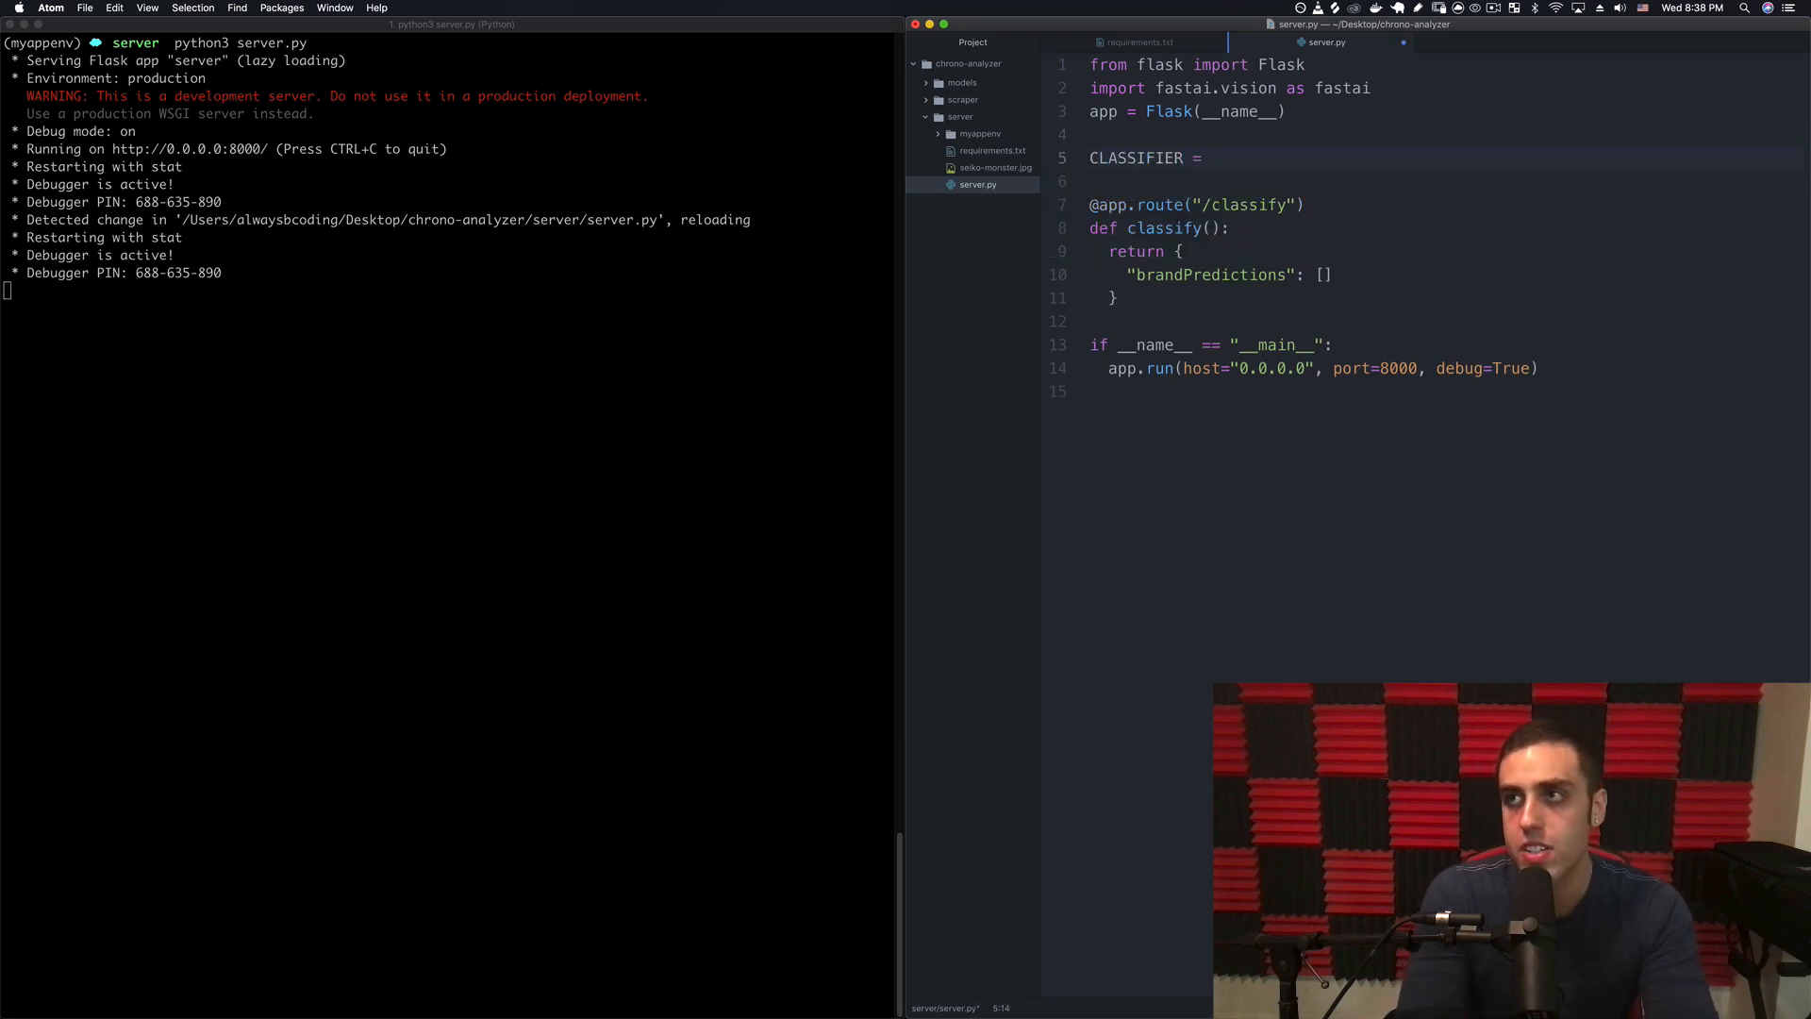
pyautogui.write('fastai.loas')
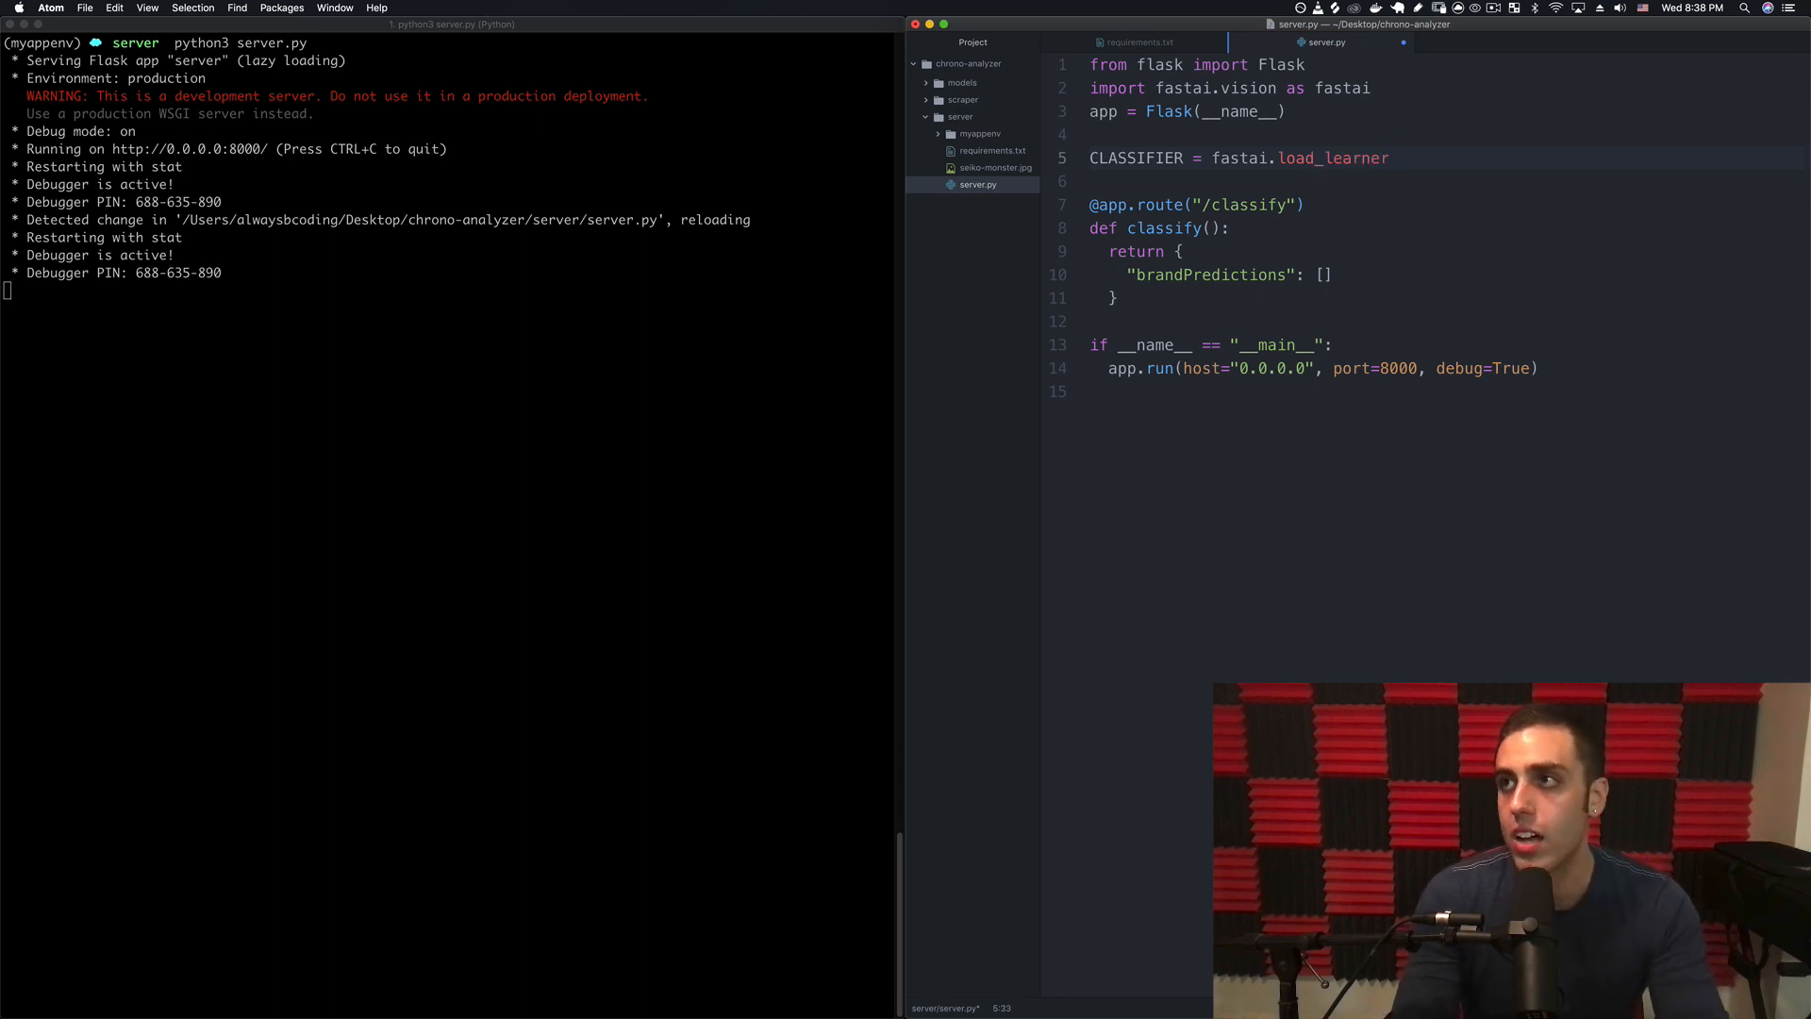
pyautogui.write('()')
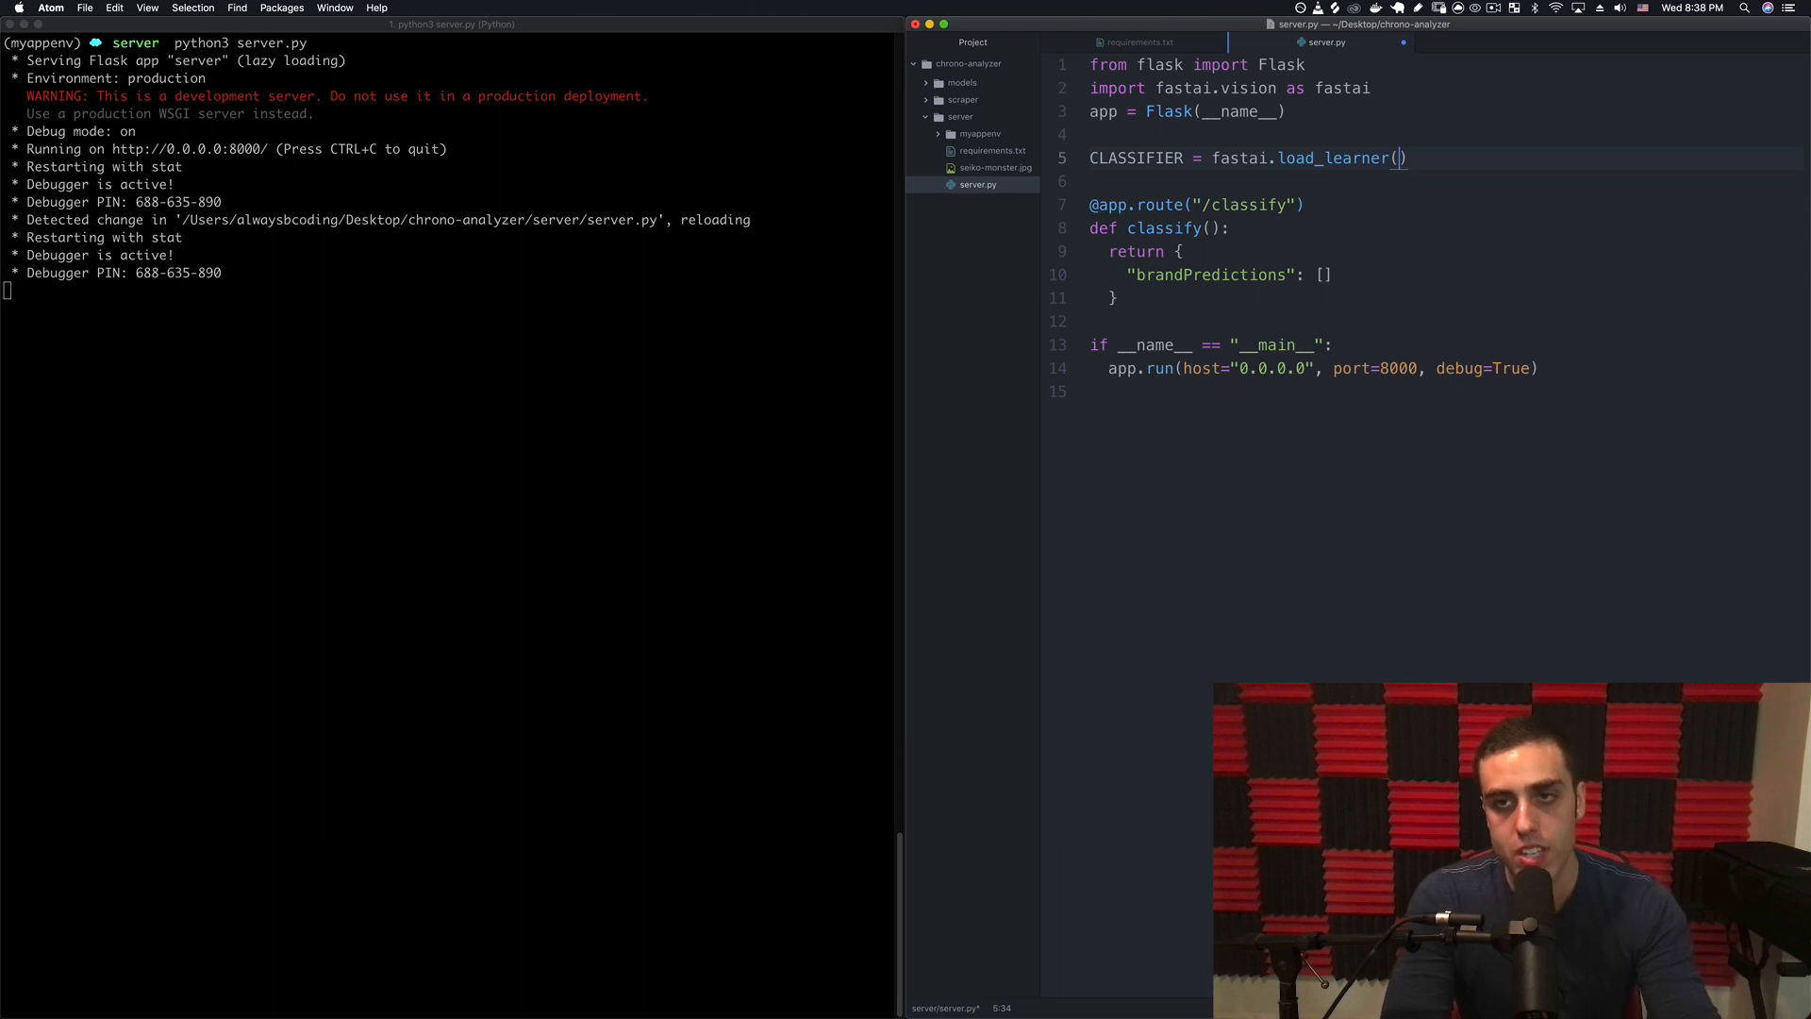
pyautogui.write('""')
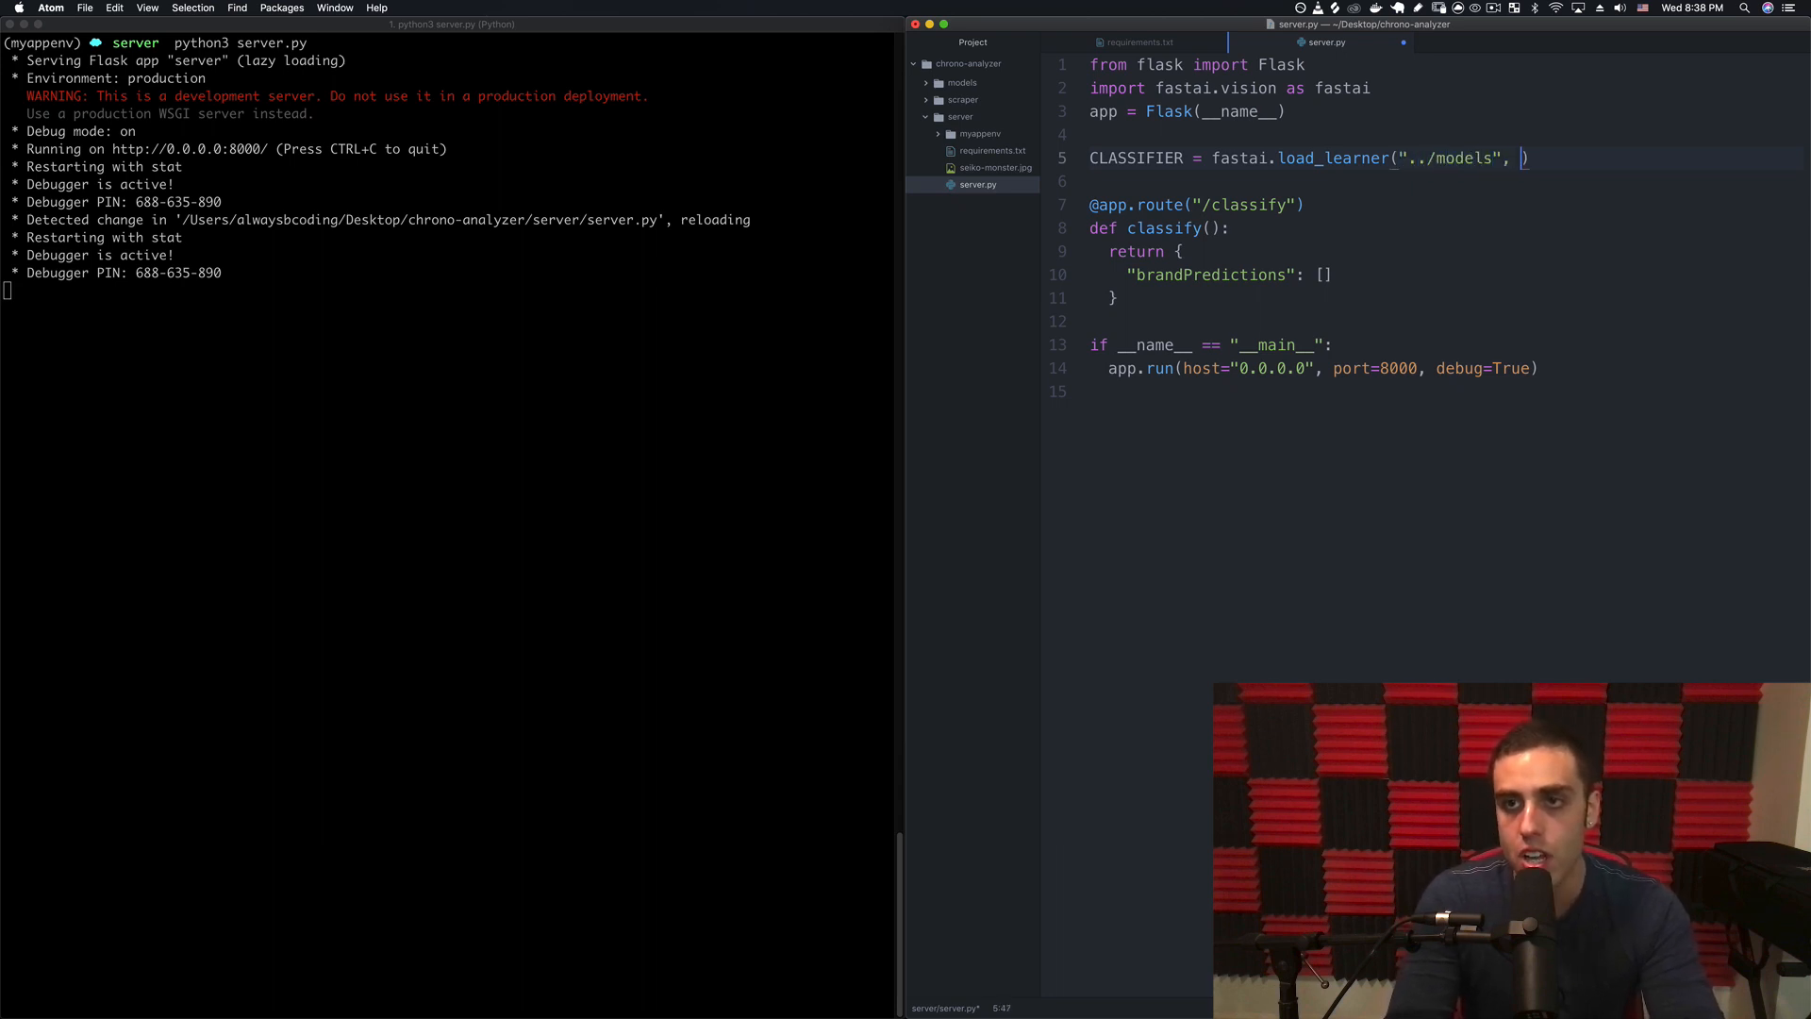
pyautogui.write('"classifier.pkl')
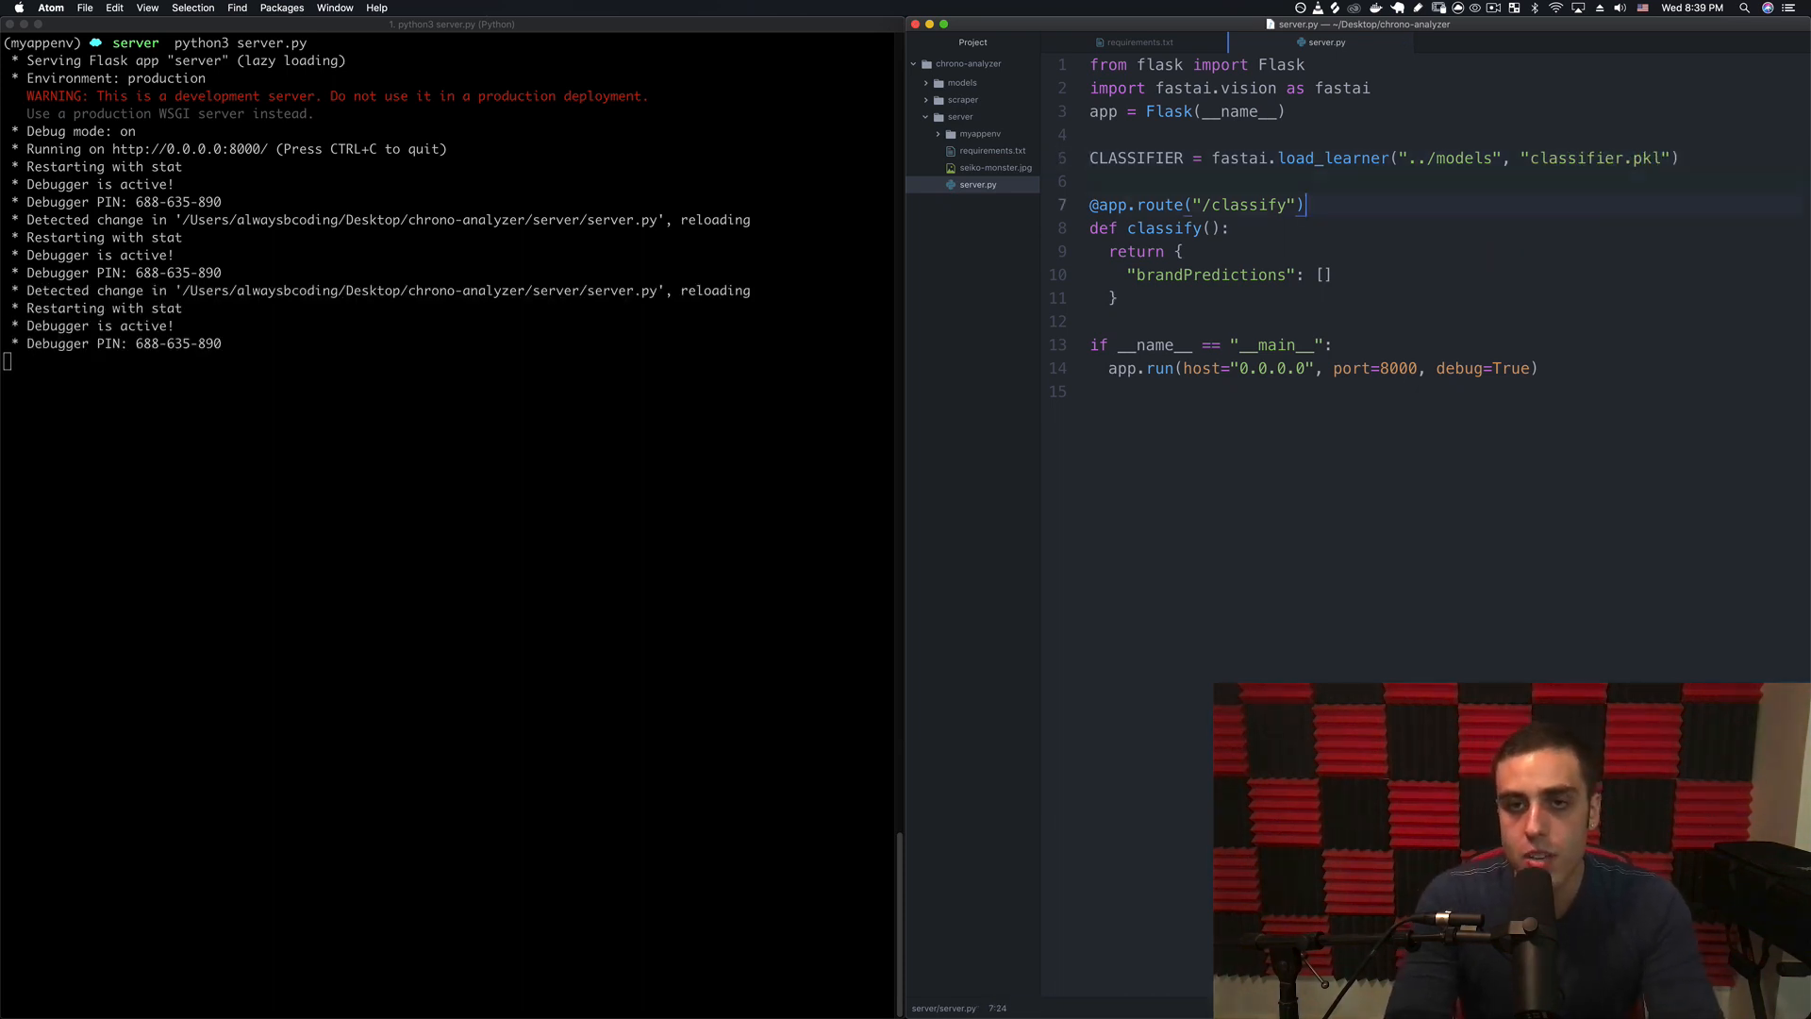
# Open ./seiko-monster.jpg with fastai.image.open_image inside classify()
pyautogui.write('image =')
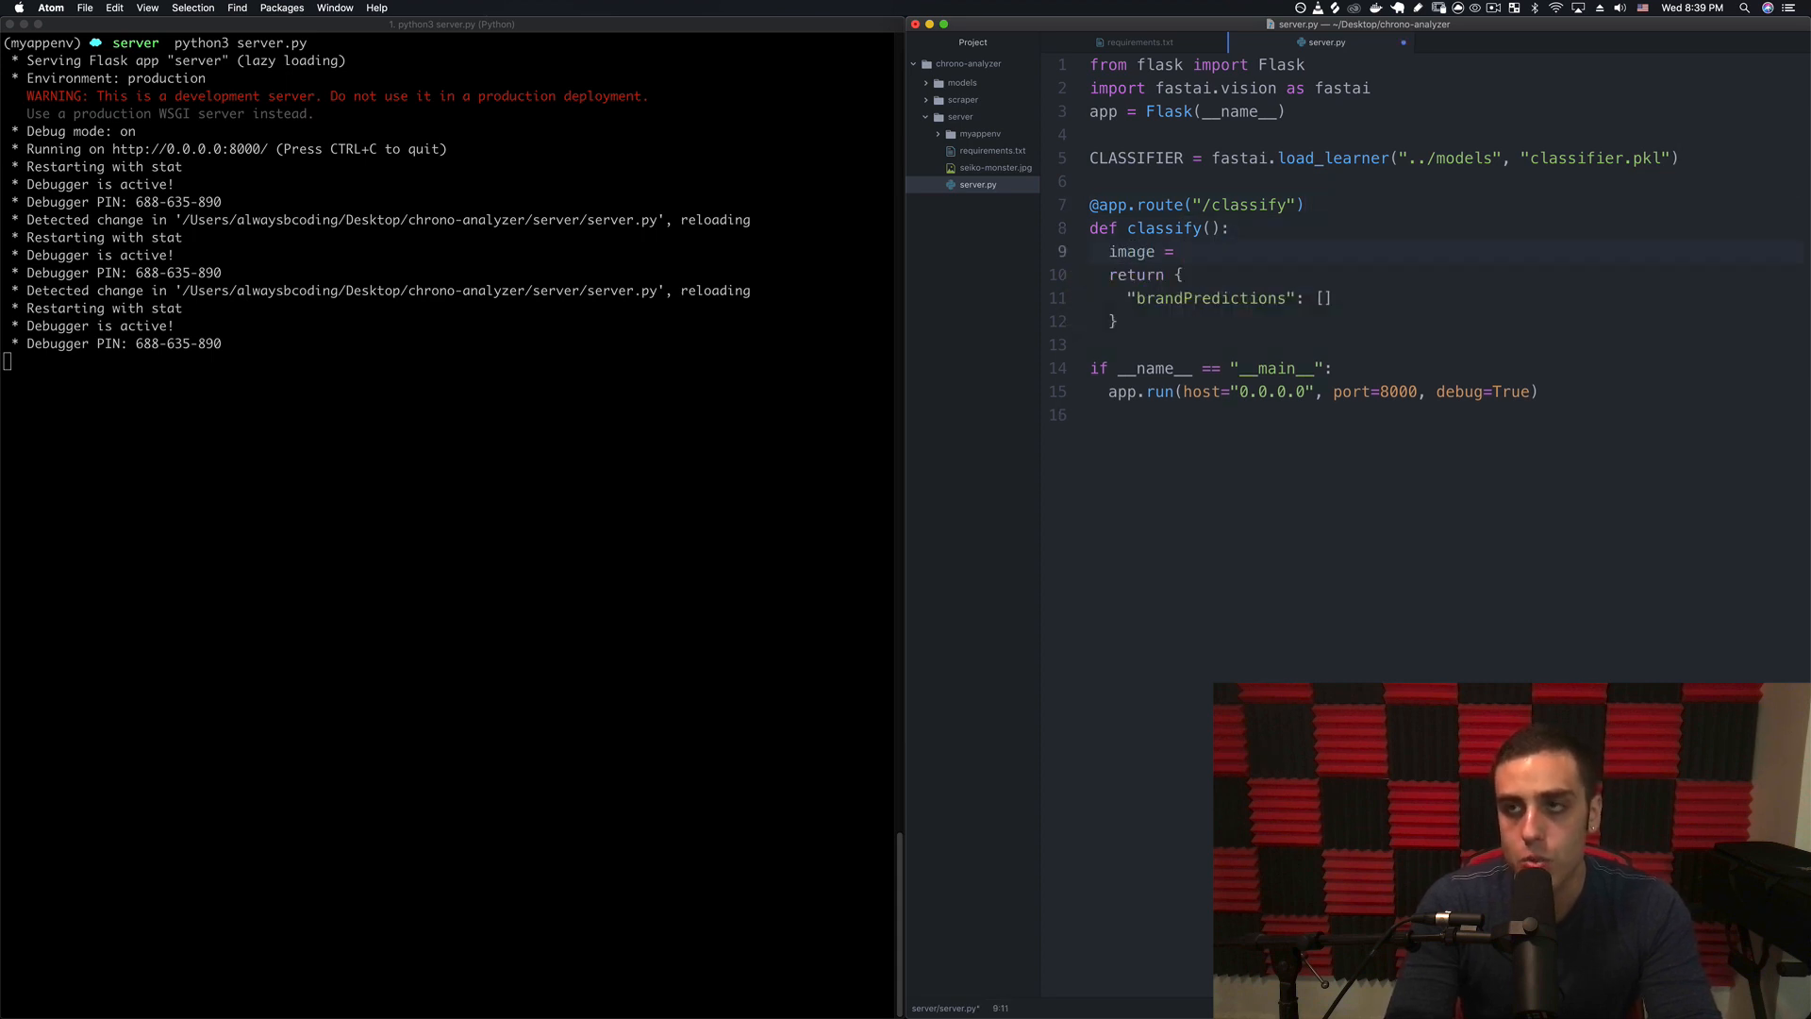
pyautogui.write('fastai.image.')
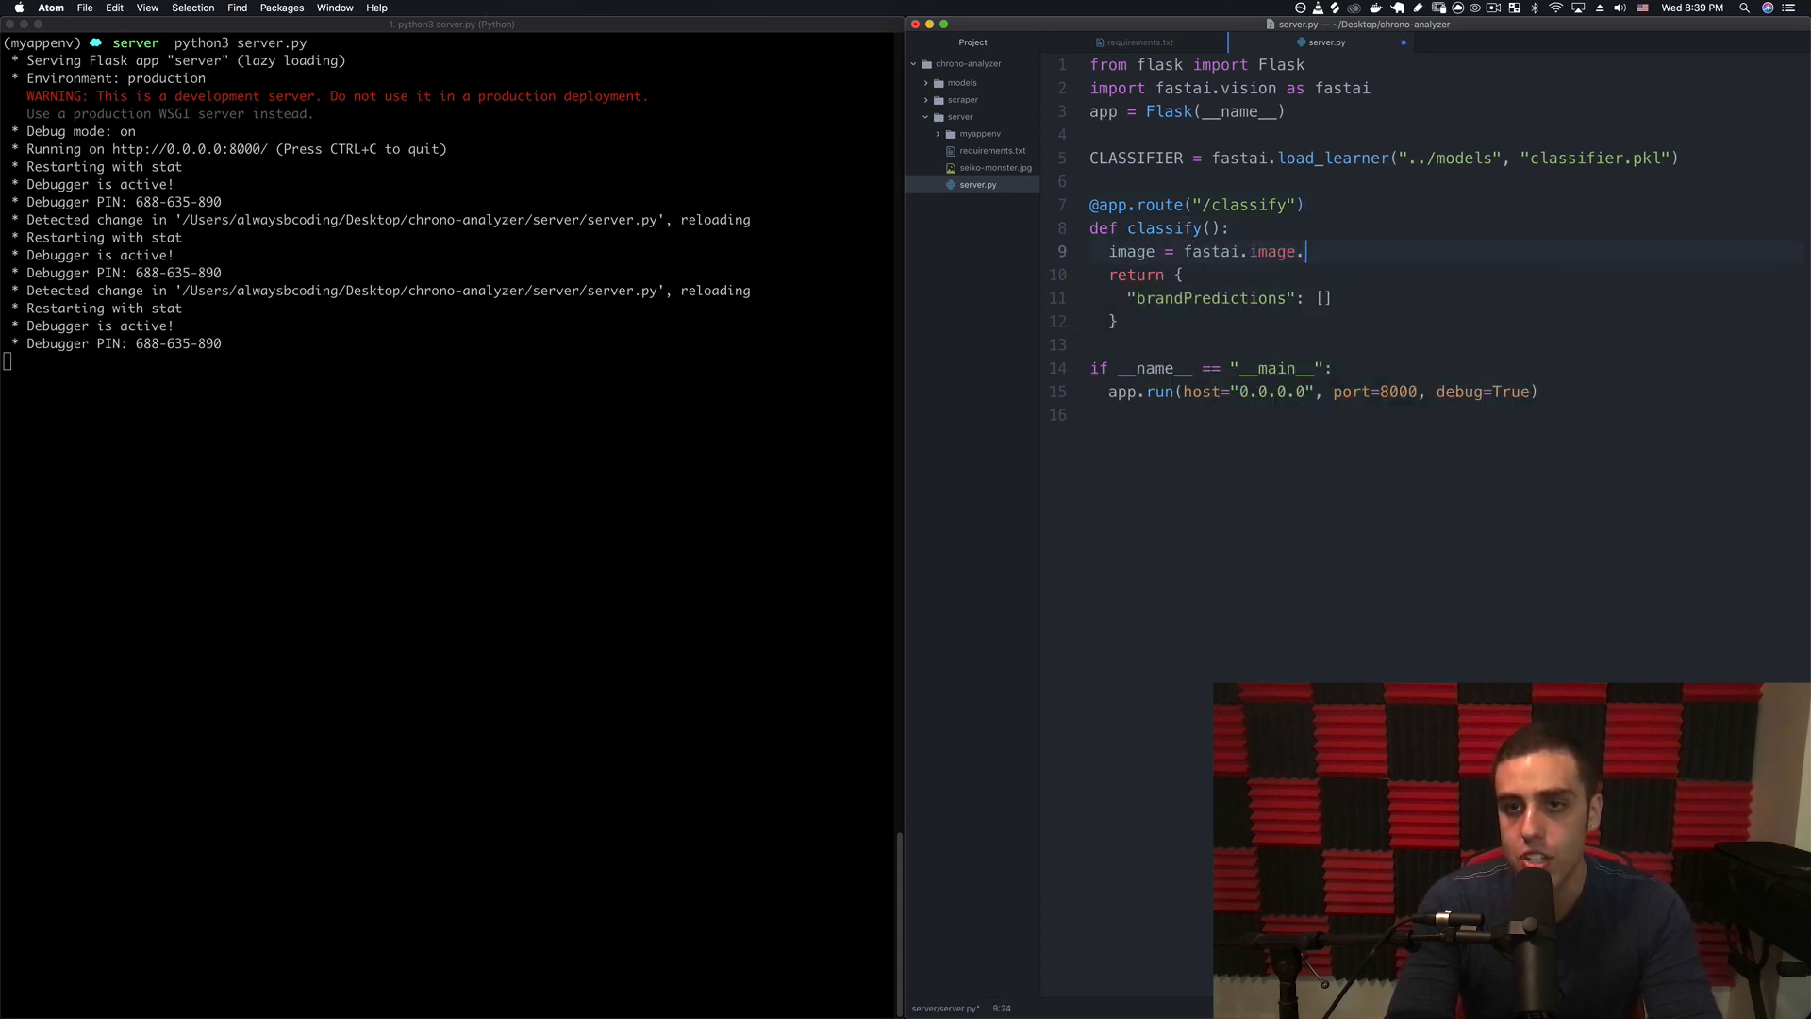
pyautogui.write('open_image()')
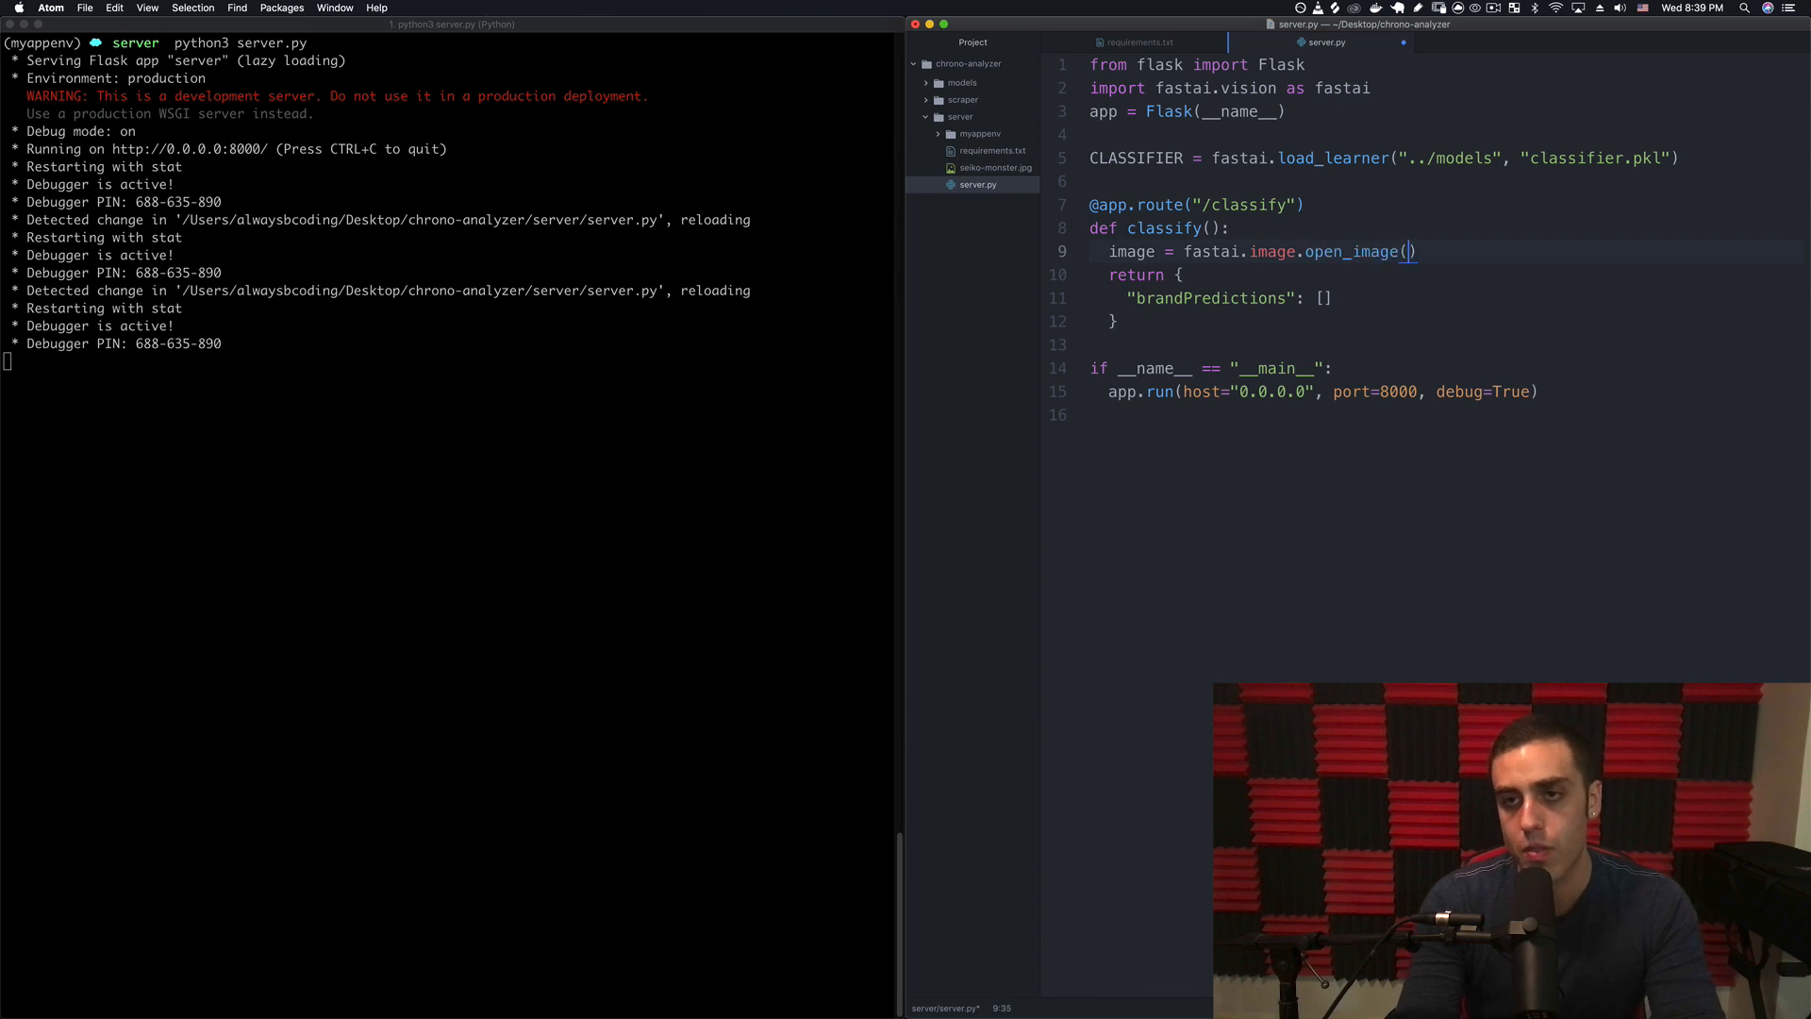
pyautogui.write('./')
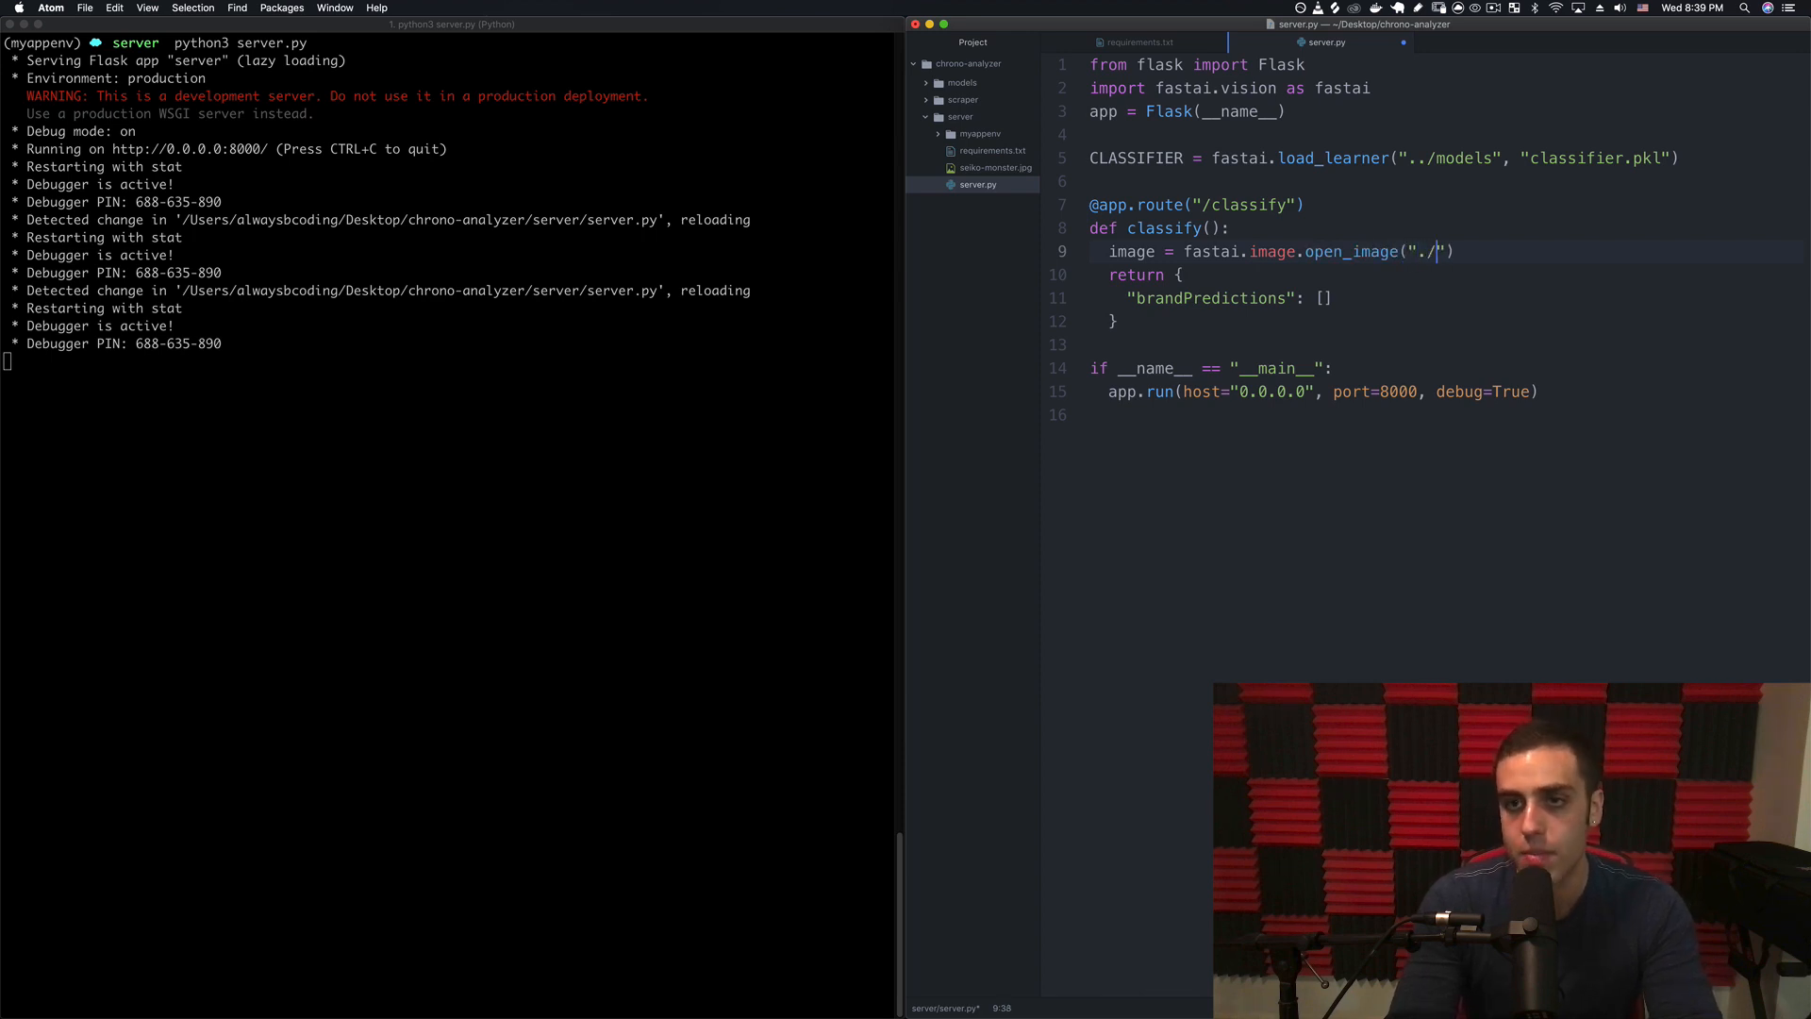
pyautogui.write('seiko-monster')
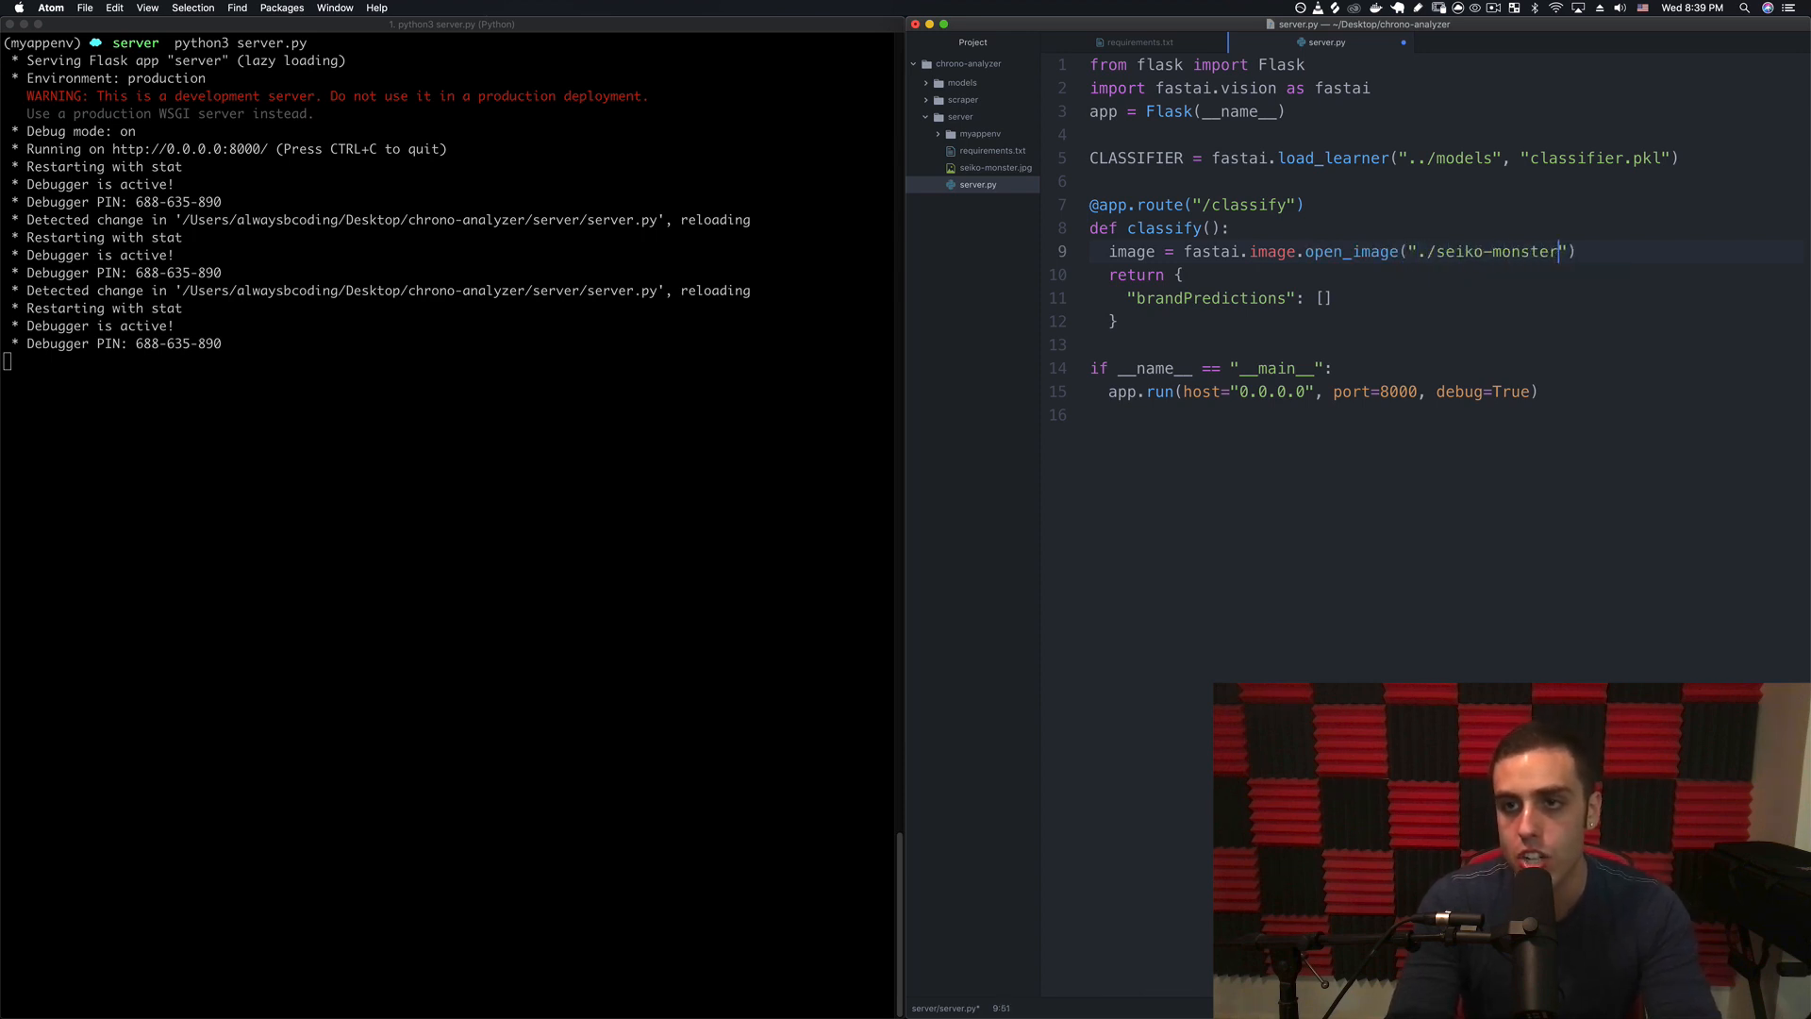
pyautogui.write('.jpg')
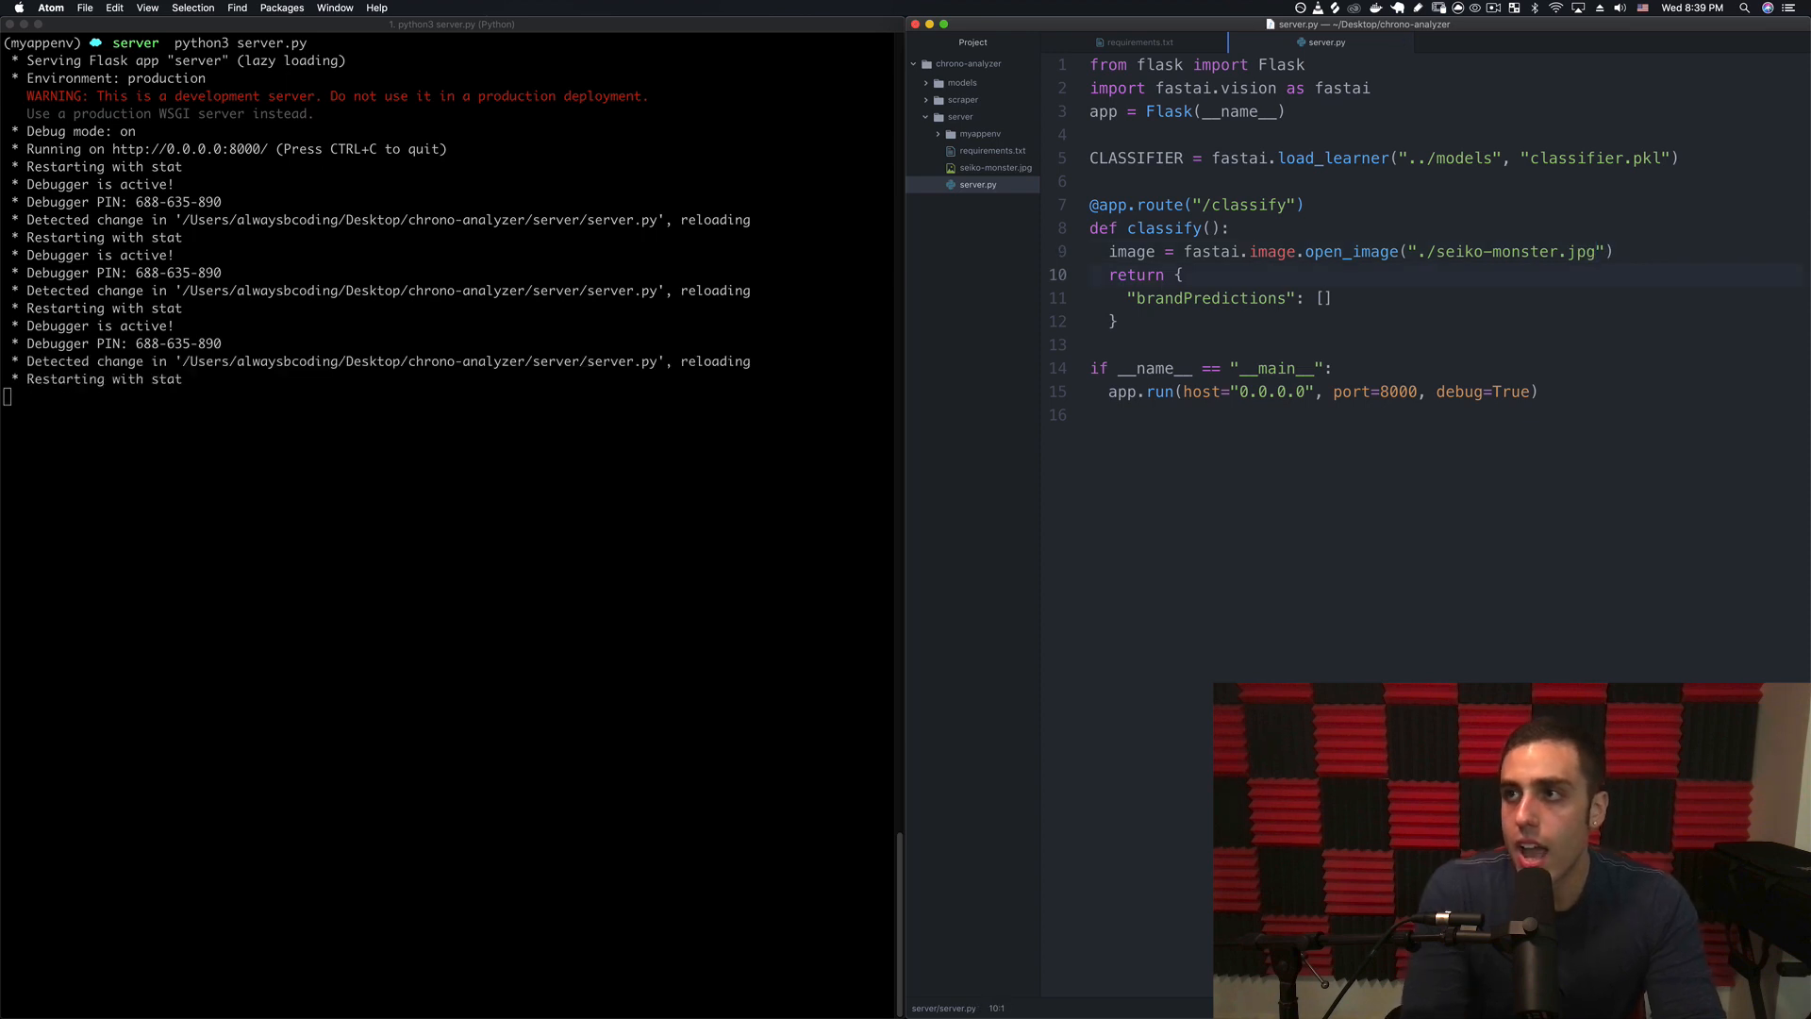
# Run CLASSIFIER.predict on the image and print the prediction
pyautogui.write('prediction = CLASSIFIER.predict')
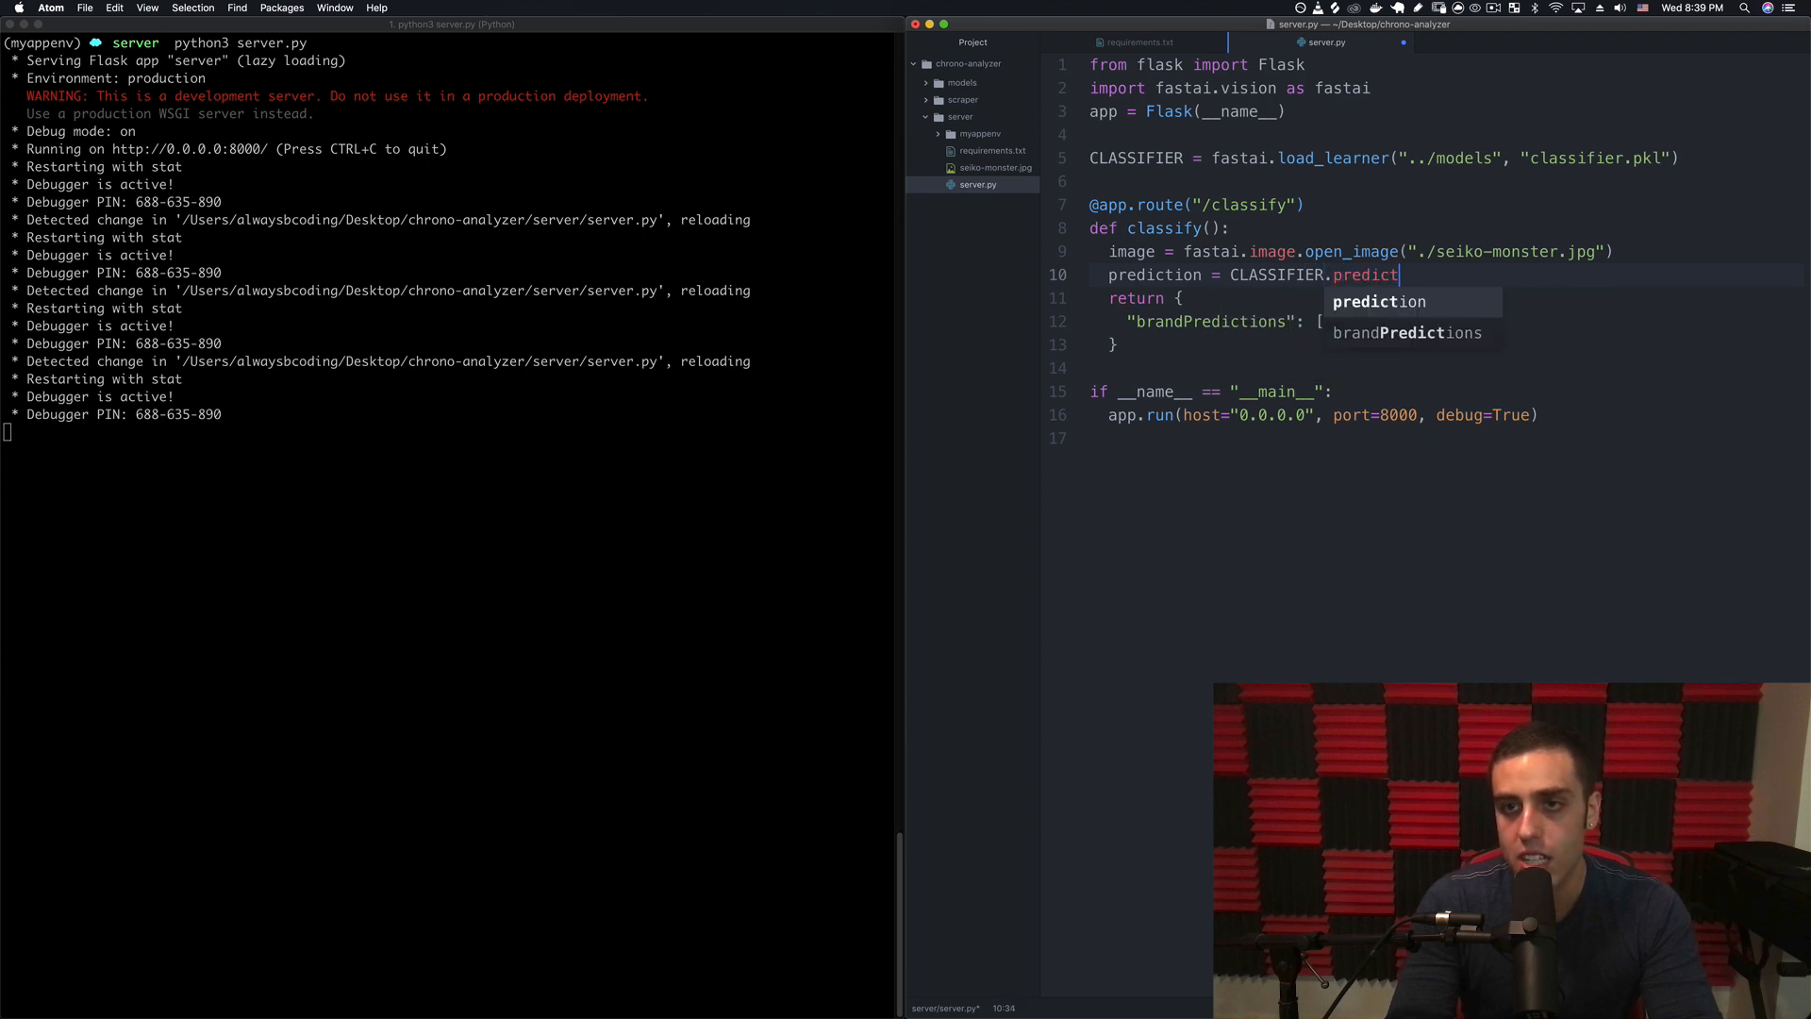
pyautogui.write('(image)')
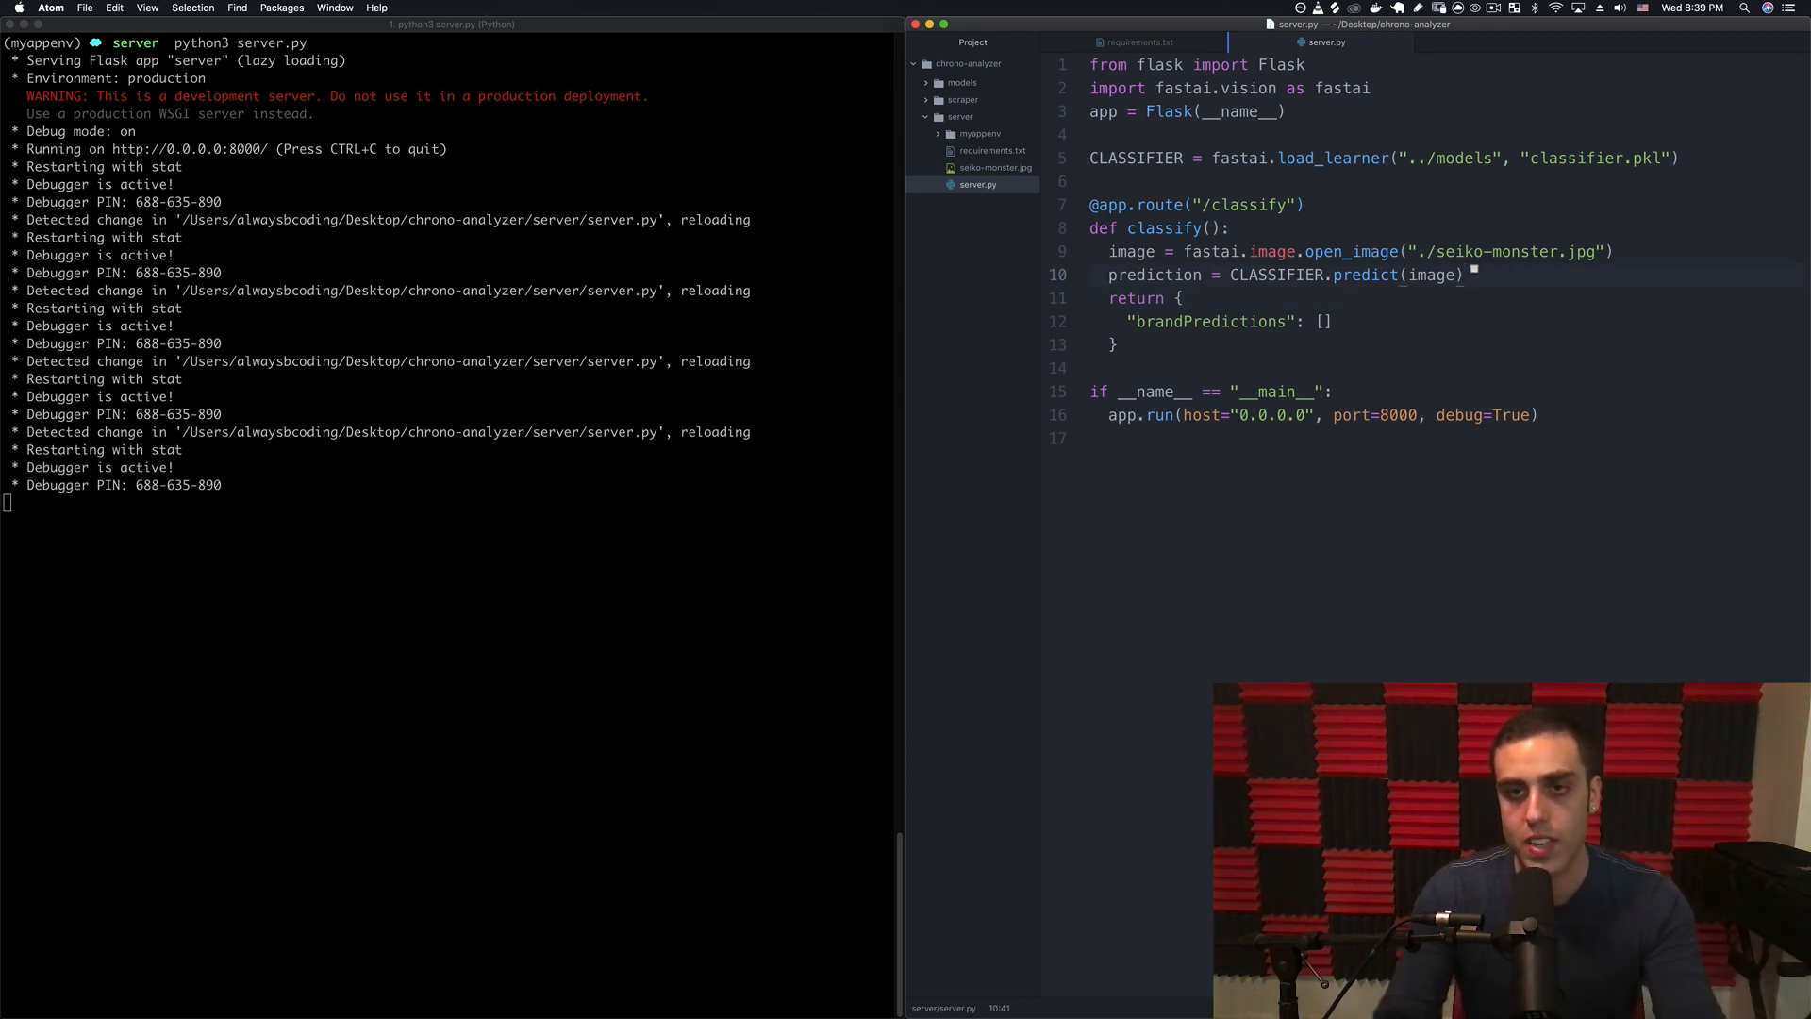
pyautogui.write('print(pr')
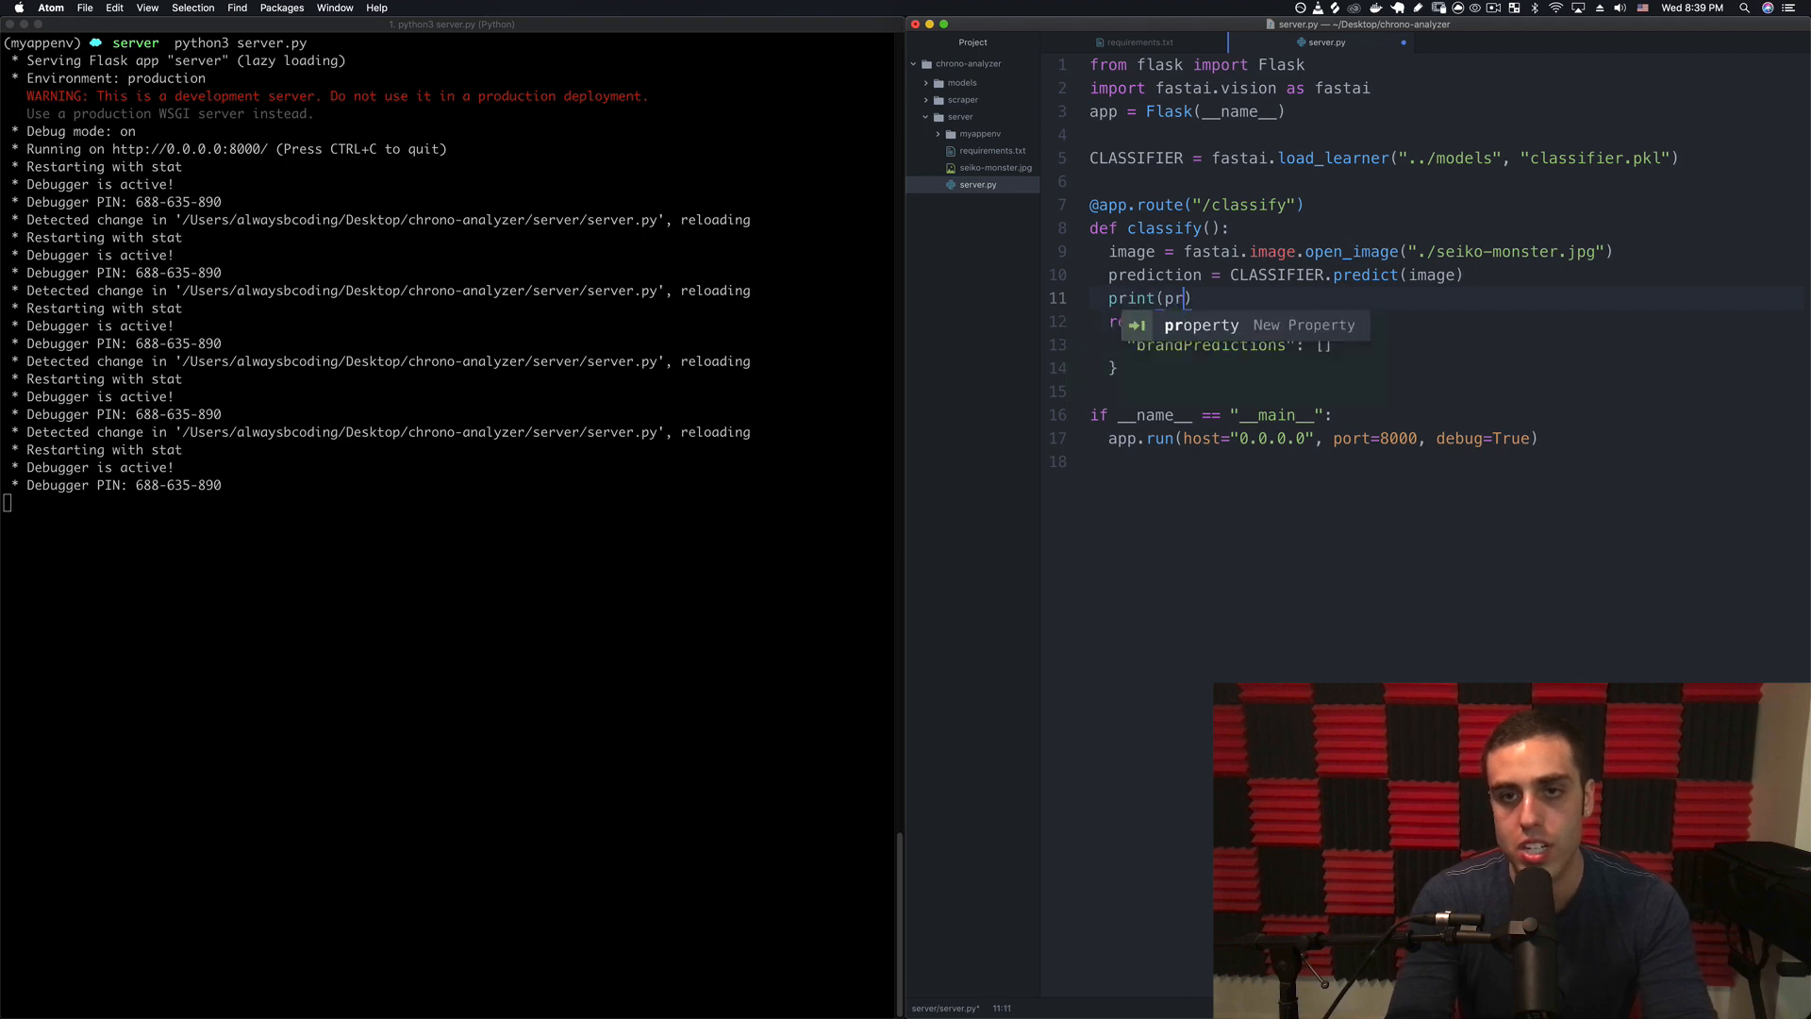
pyautogui.write('ediction')
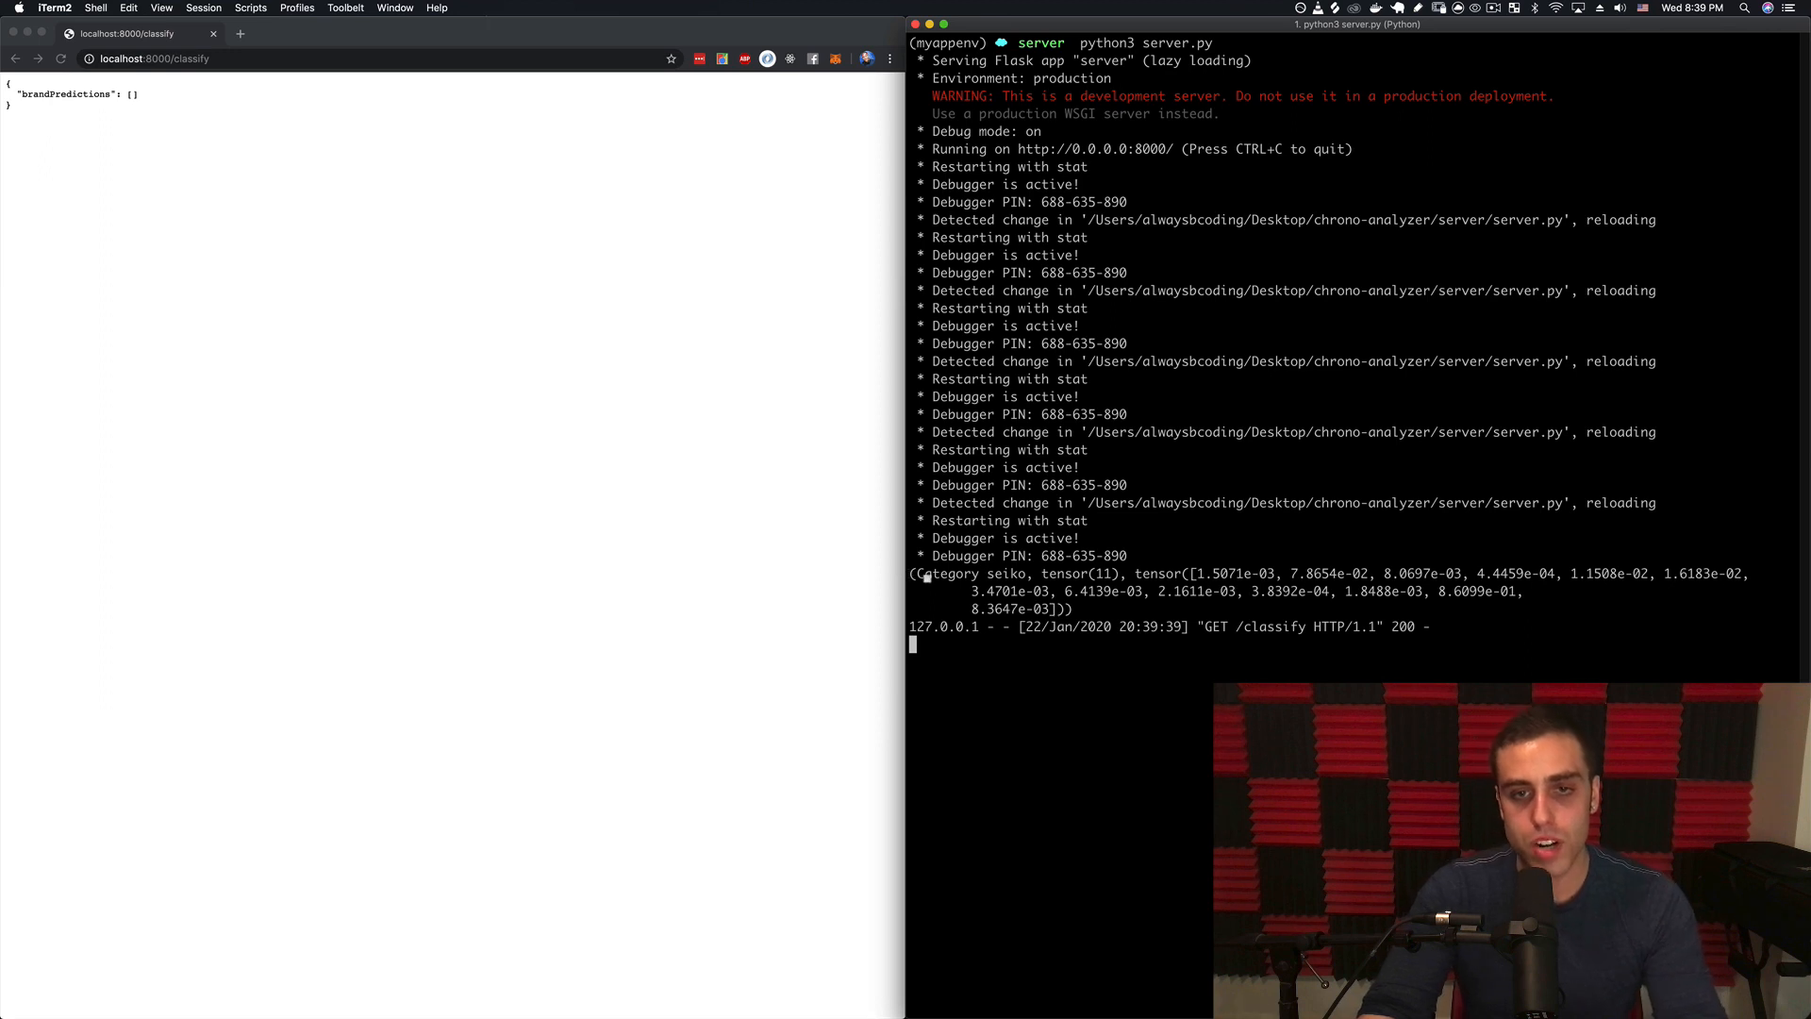
# Reload /classify and highlight the predicted 'seiko' category in the iTerm2 server log
pyautogui.doubleClick(1006, 573)
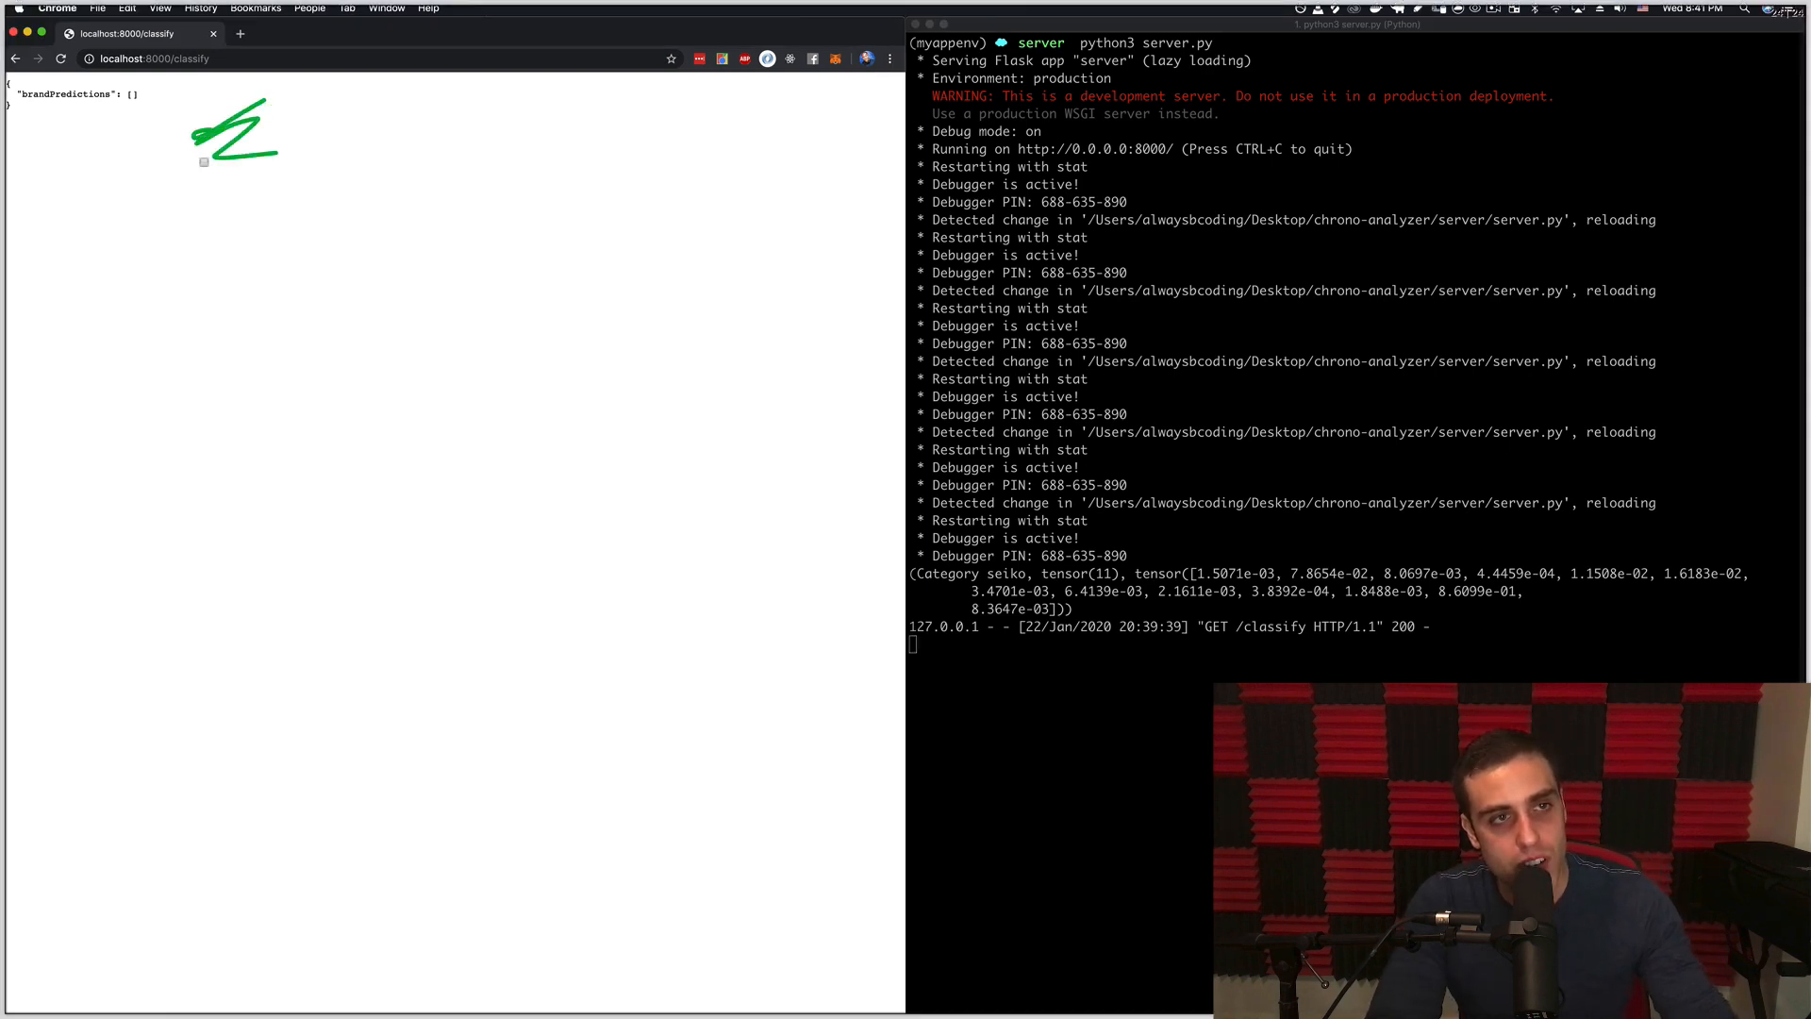
pyautogui.moveTo(238, 137); pyautogui.dragTo(213, 266)
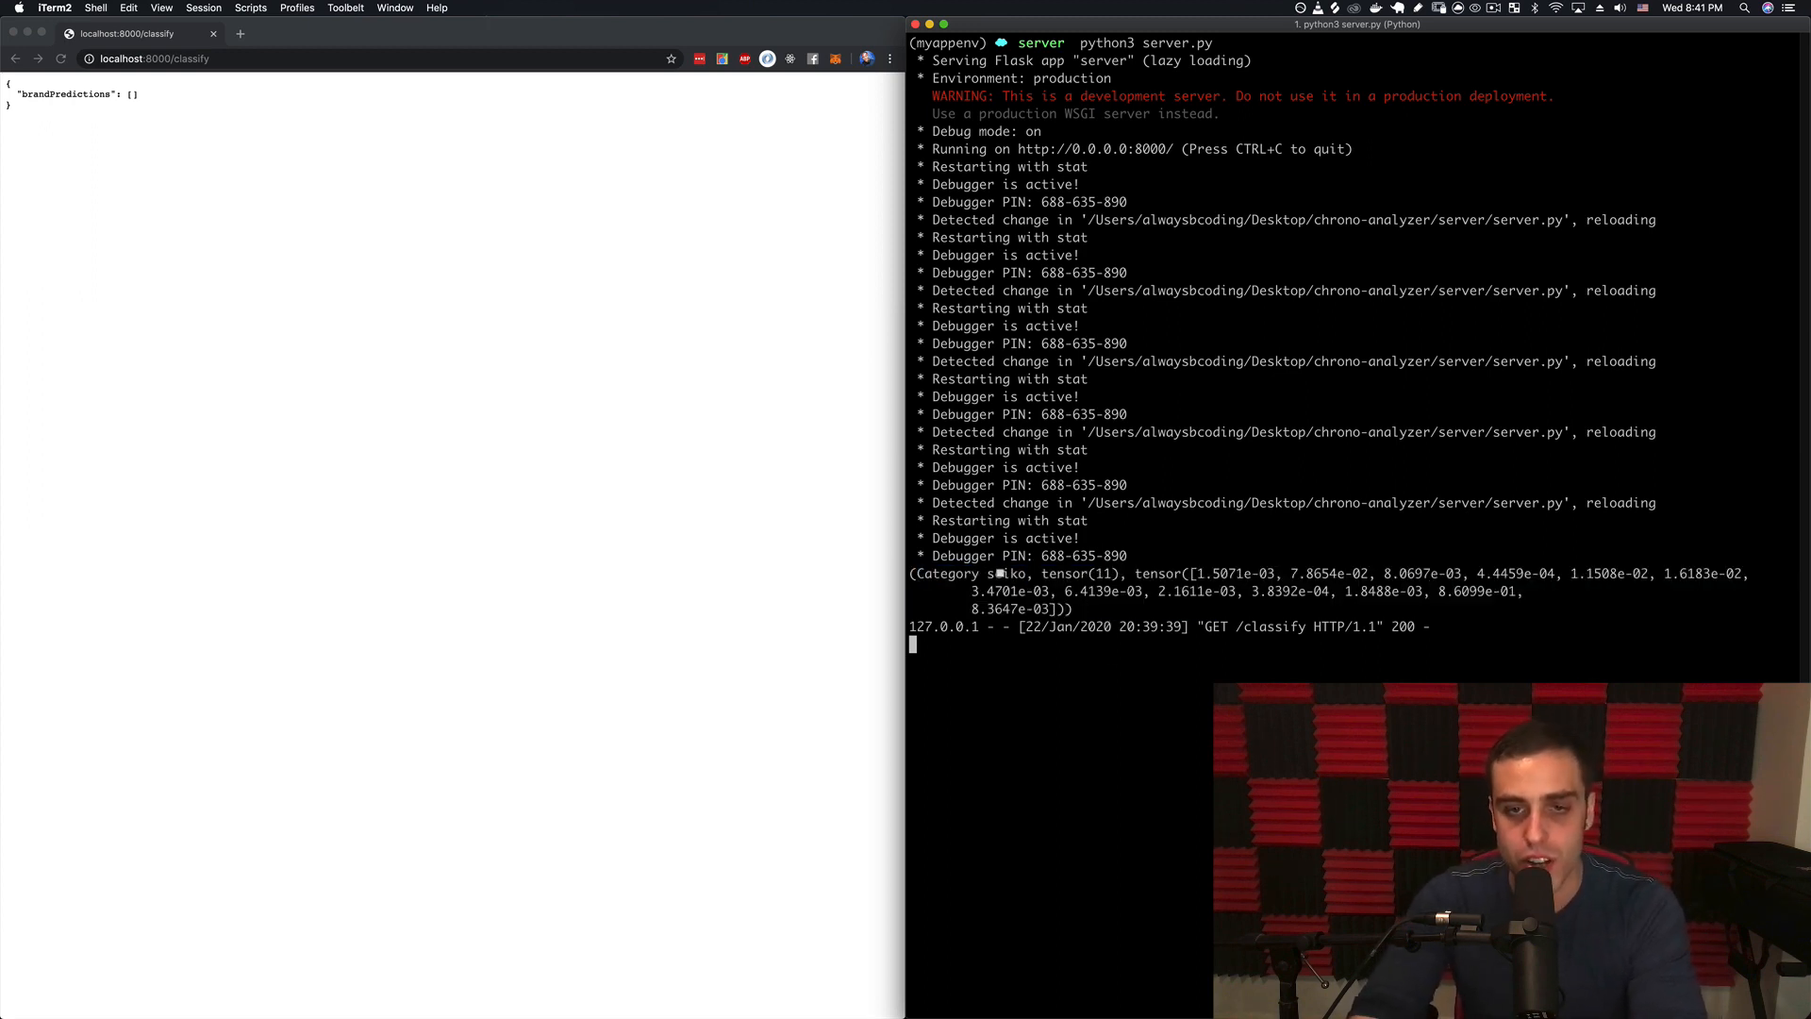
pyautogui.doubleClick(1006, 573)
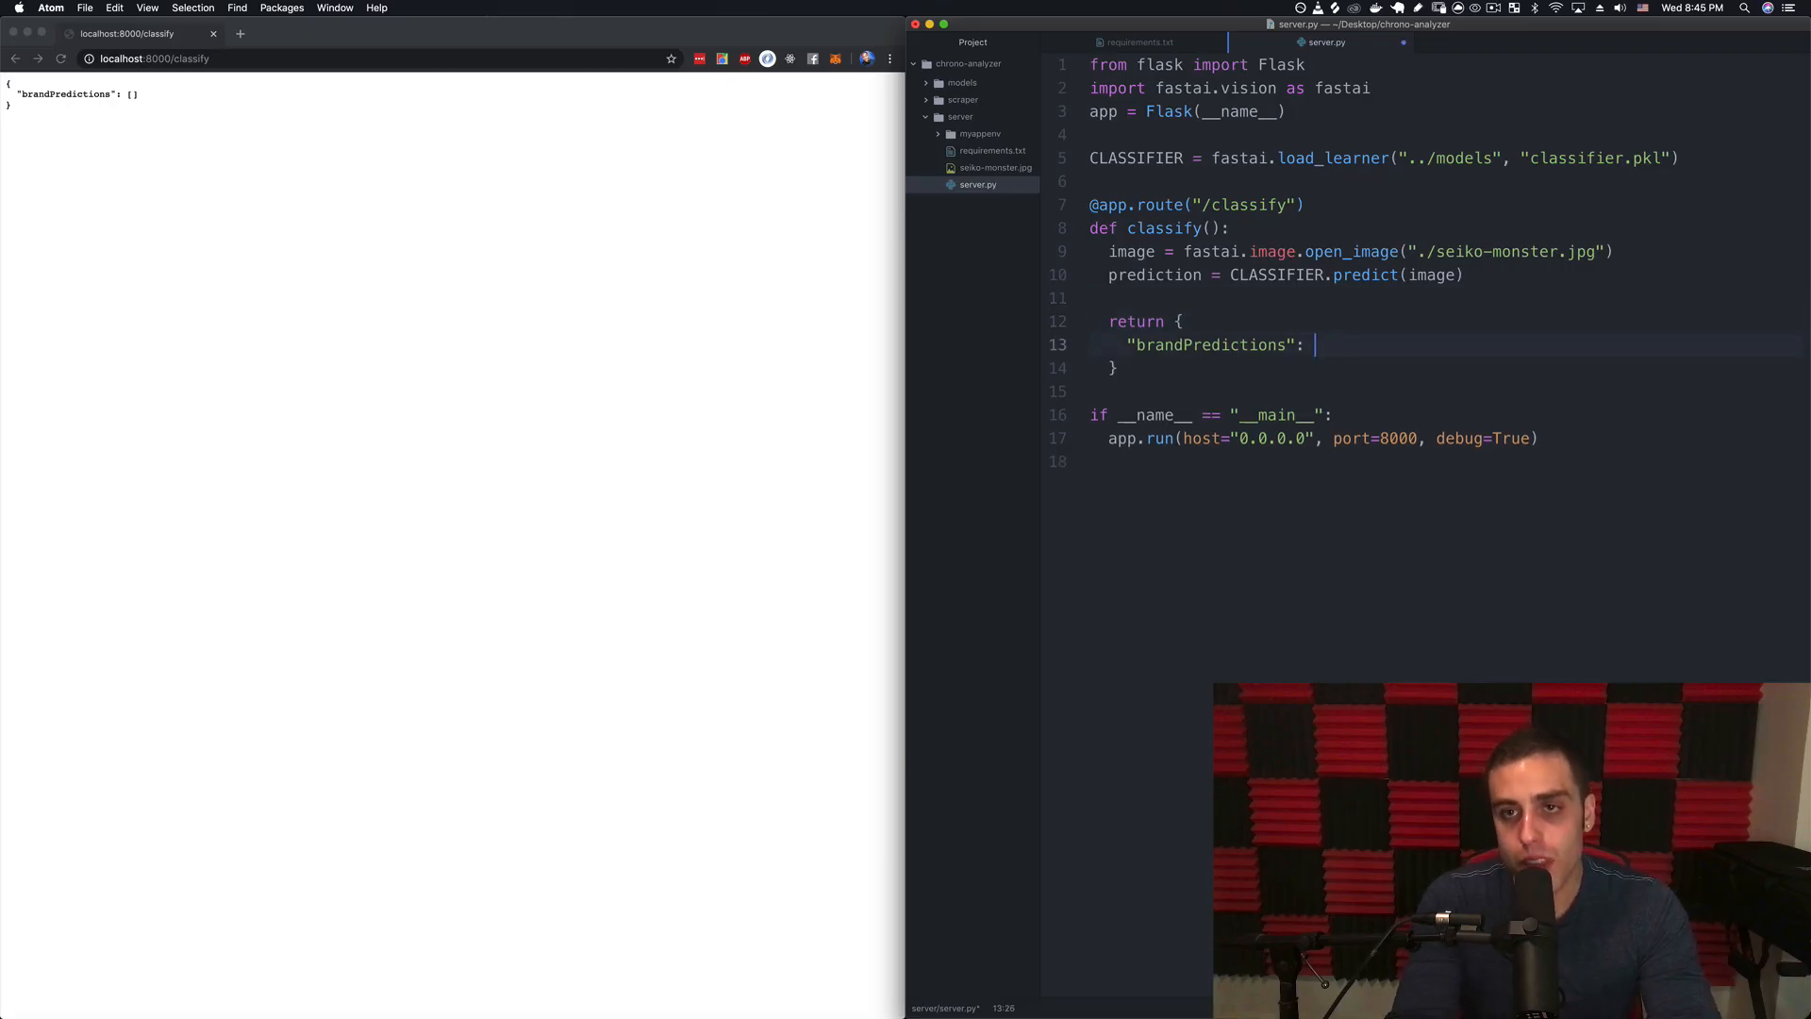
# Set brandPredictions to [round(x,4) for x in map(float, prediction[2])] instead of the print
pyautogui.write('prediction[2]')
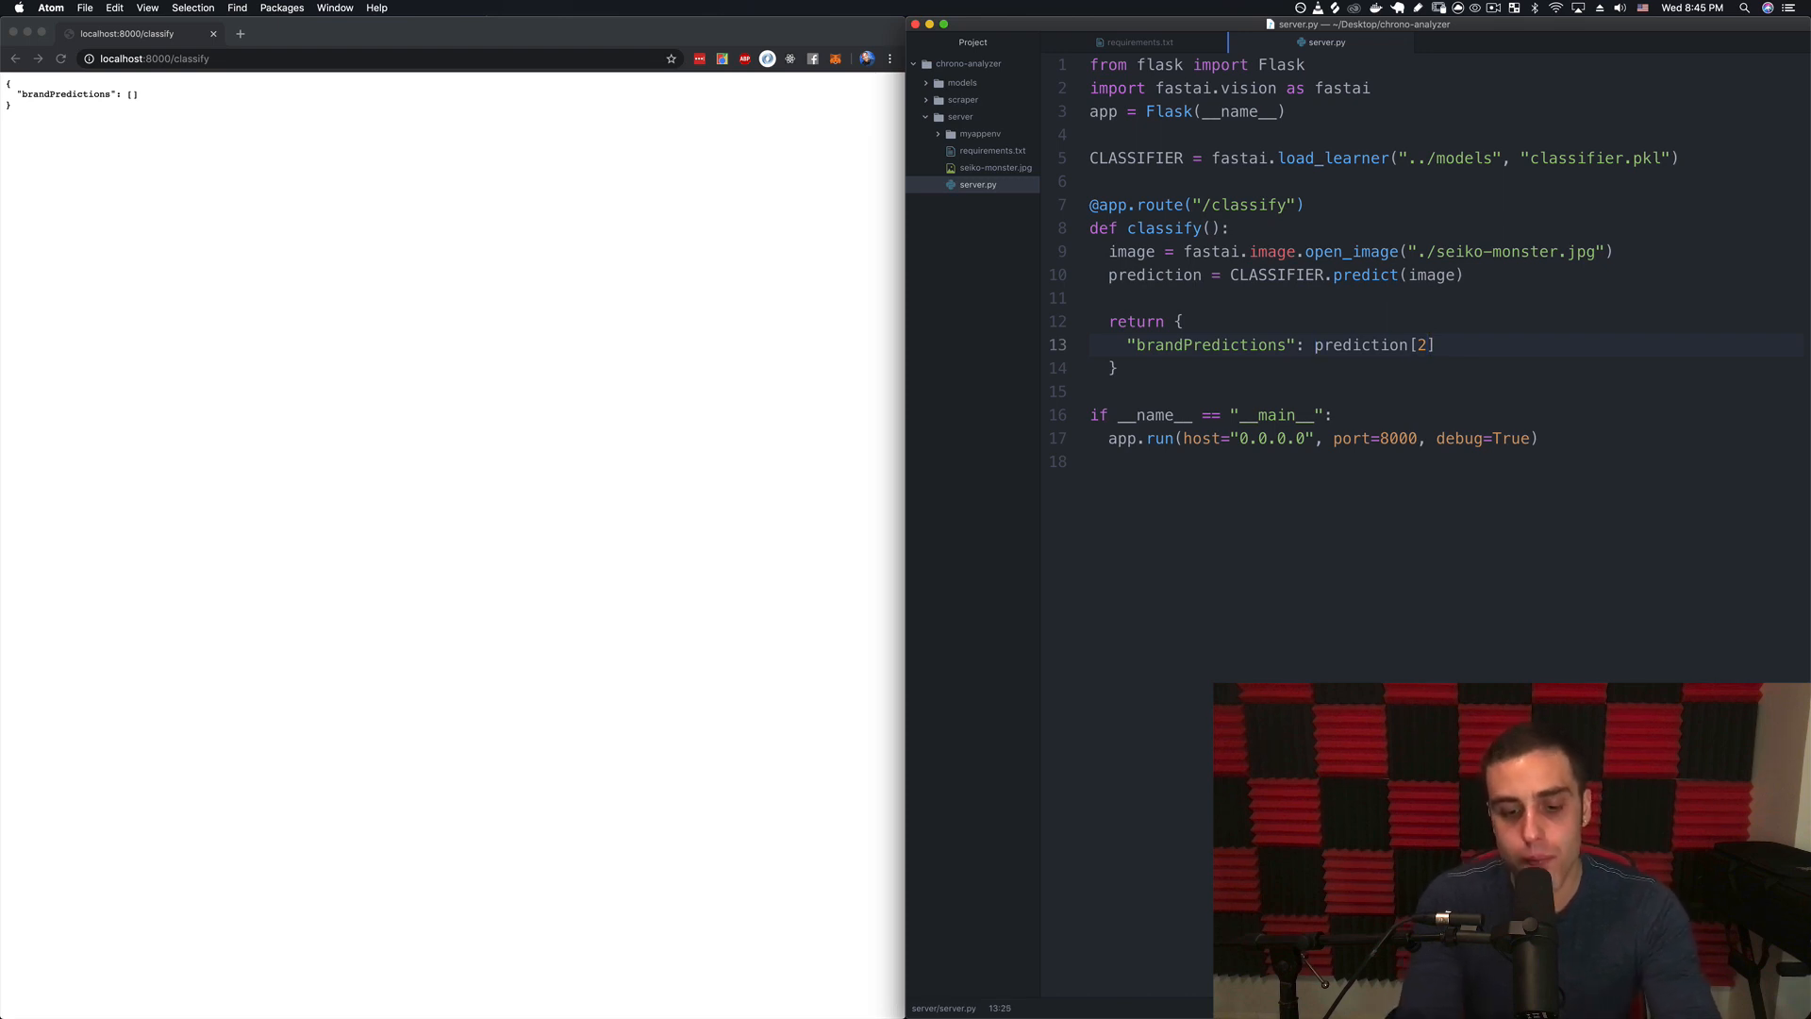
pyautogui.write('map(float,')
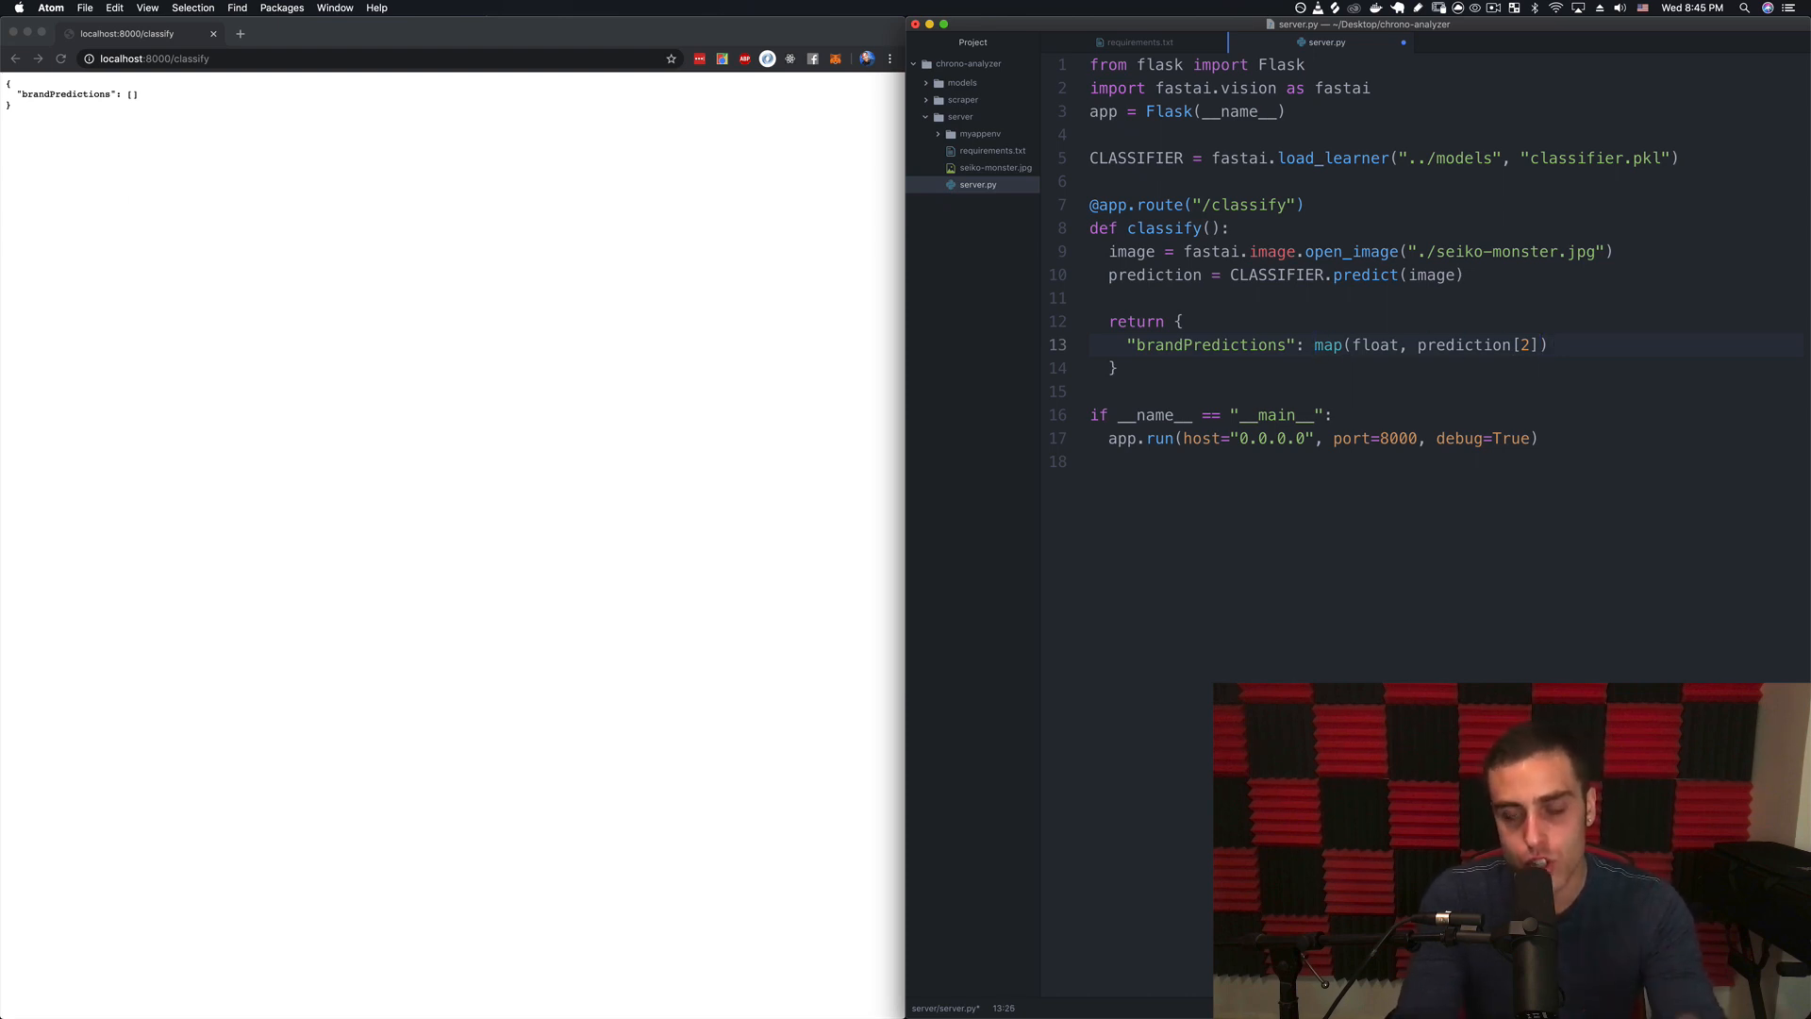
pyautogui.write('[round(x,4')
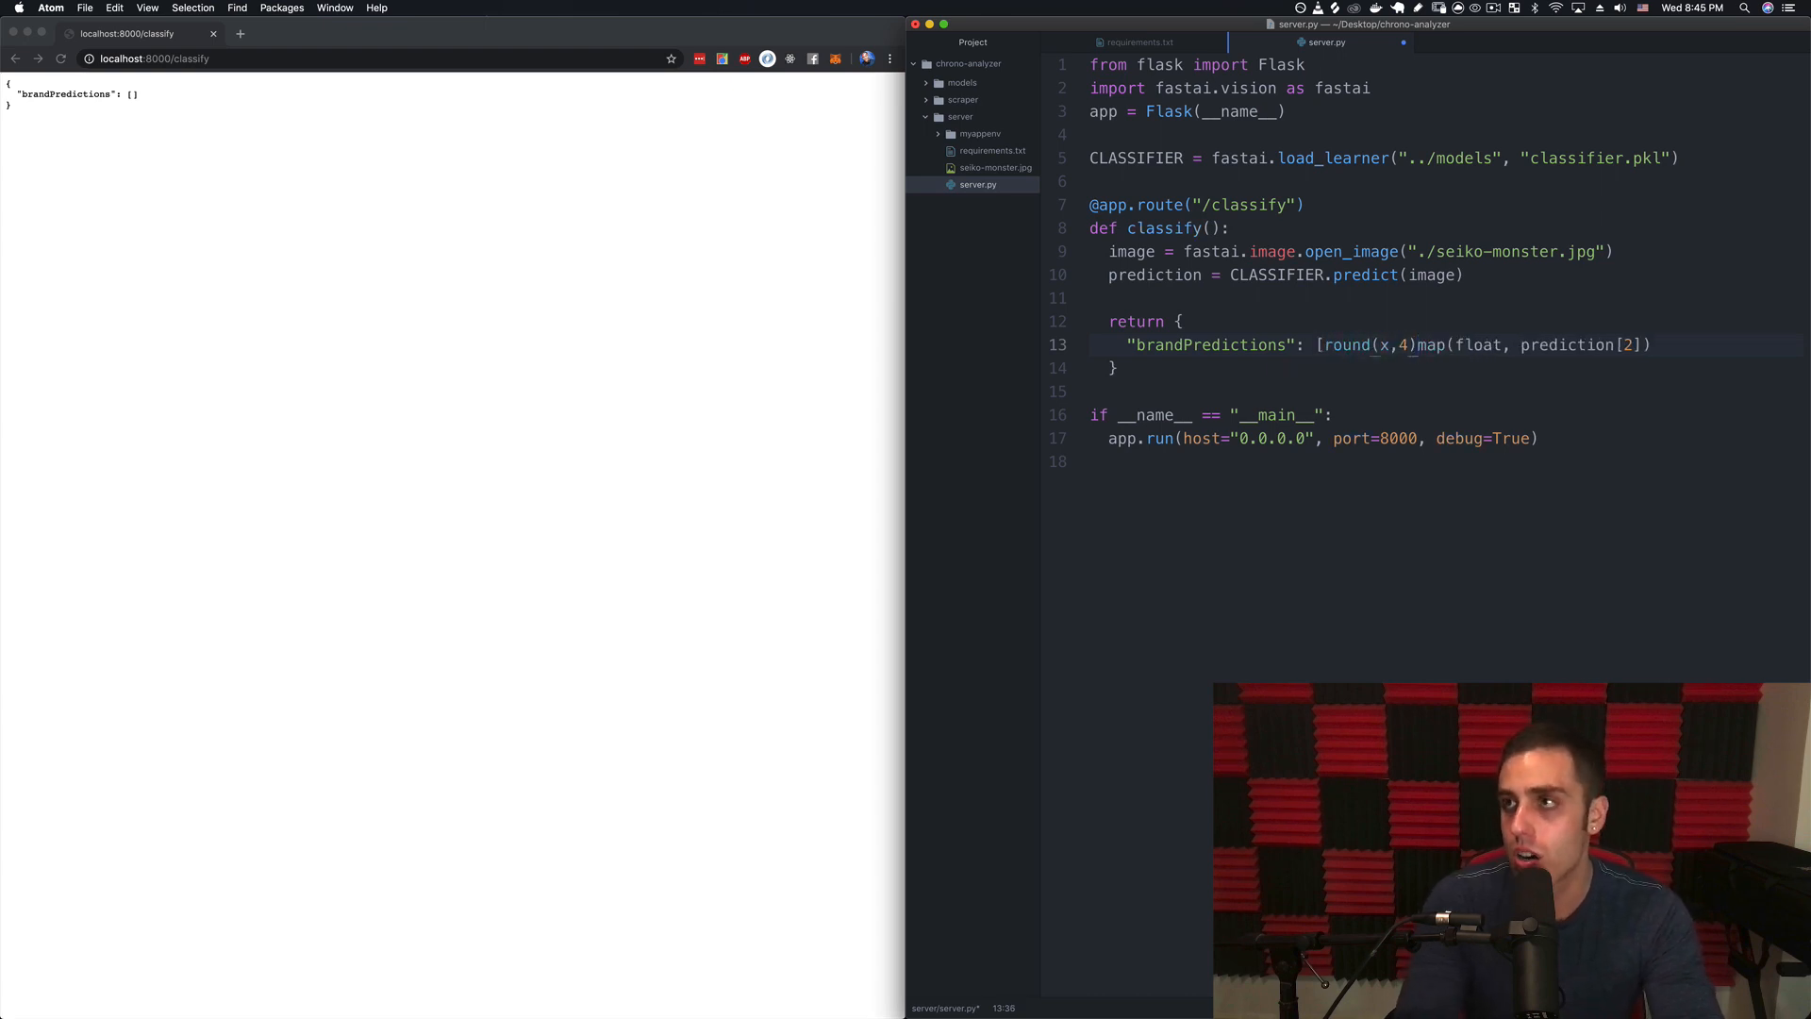
pyautogui.write('for x in')
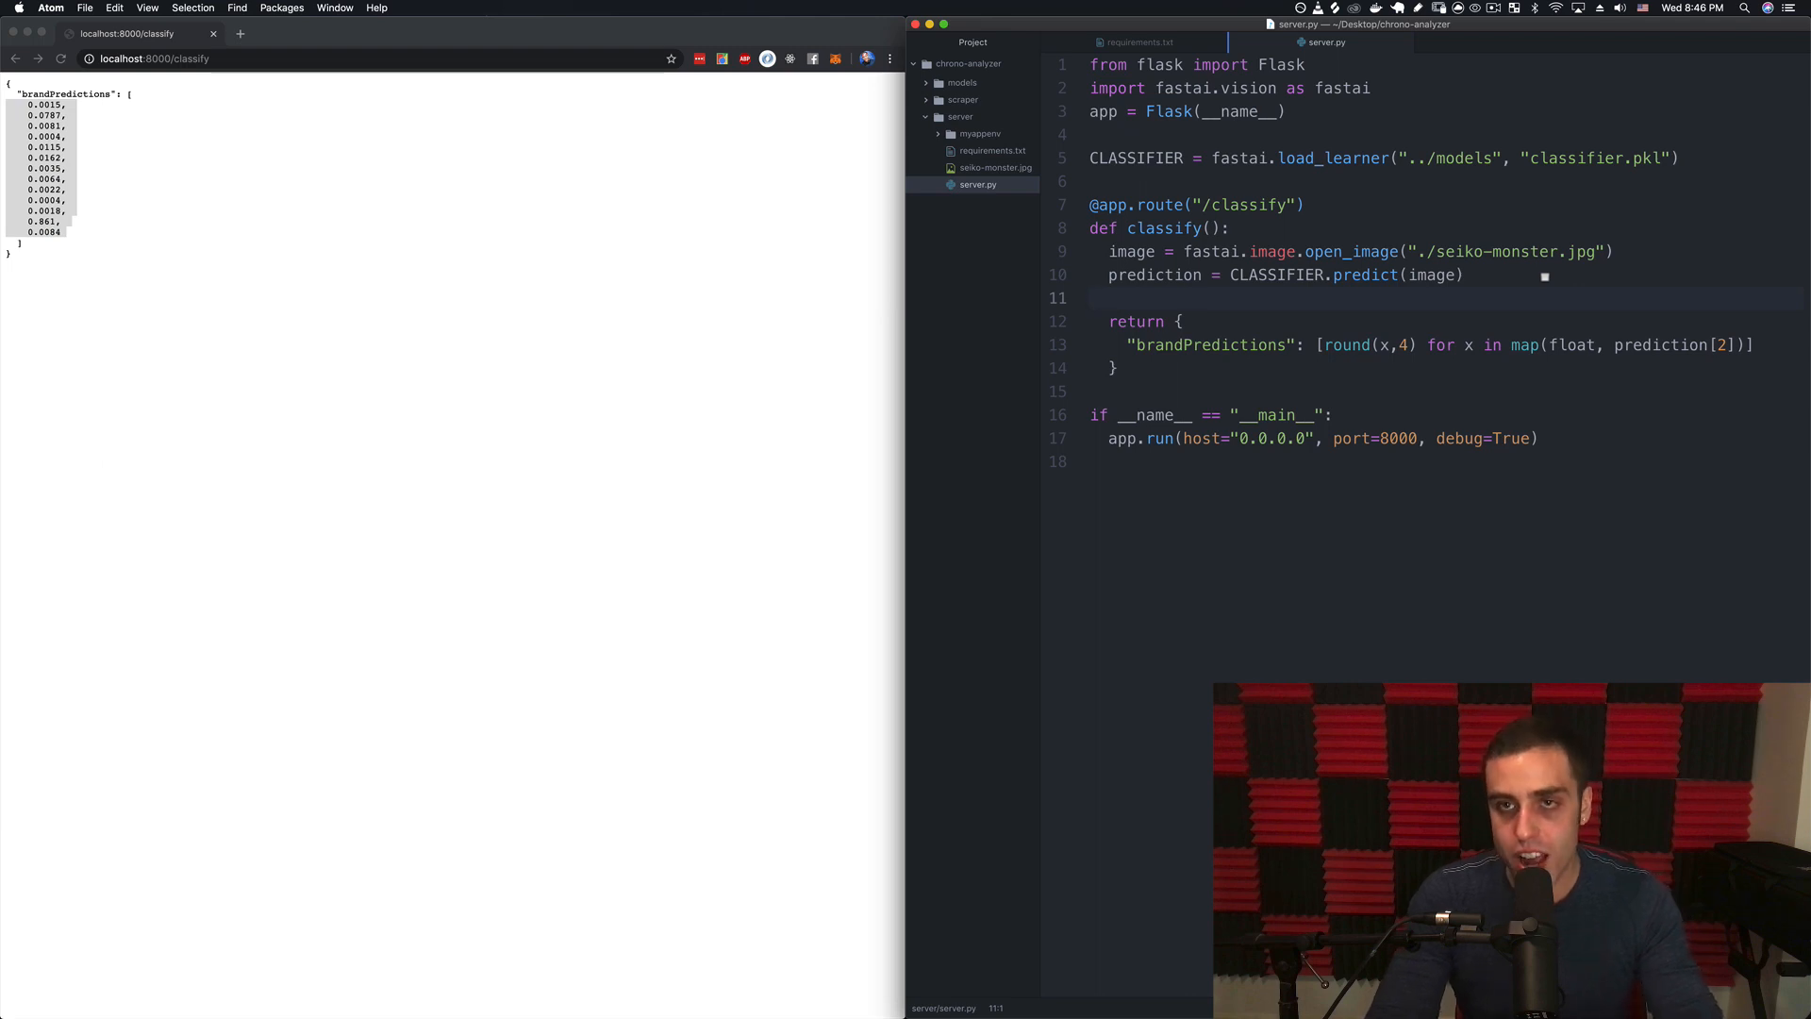
# Wrap the rounded probabilities in list(zip(CLASSIFIER.data.classes, ...)) split across lines
pyautogui.click(1092, 298)
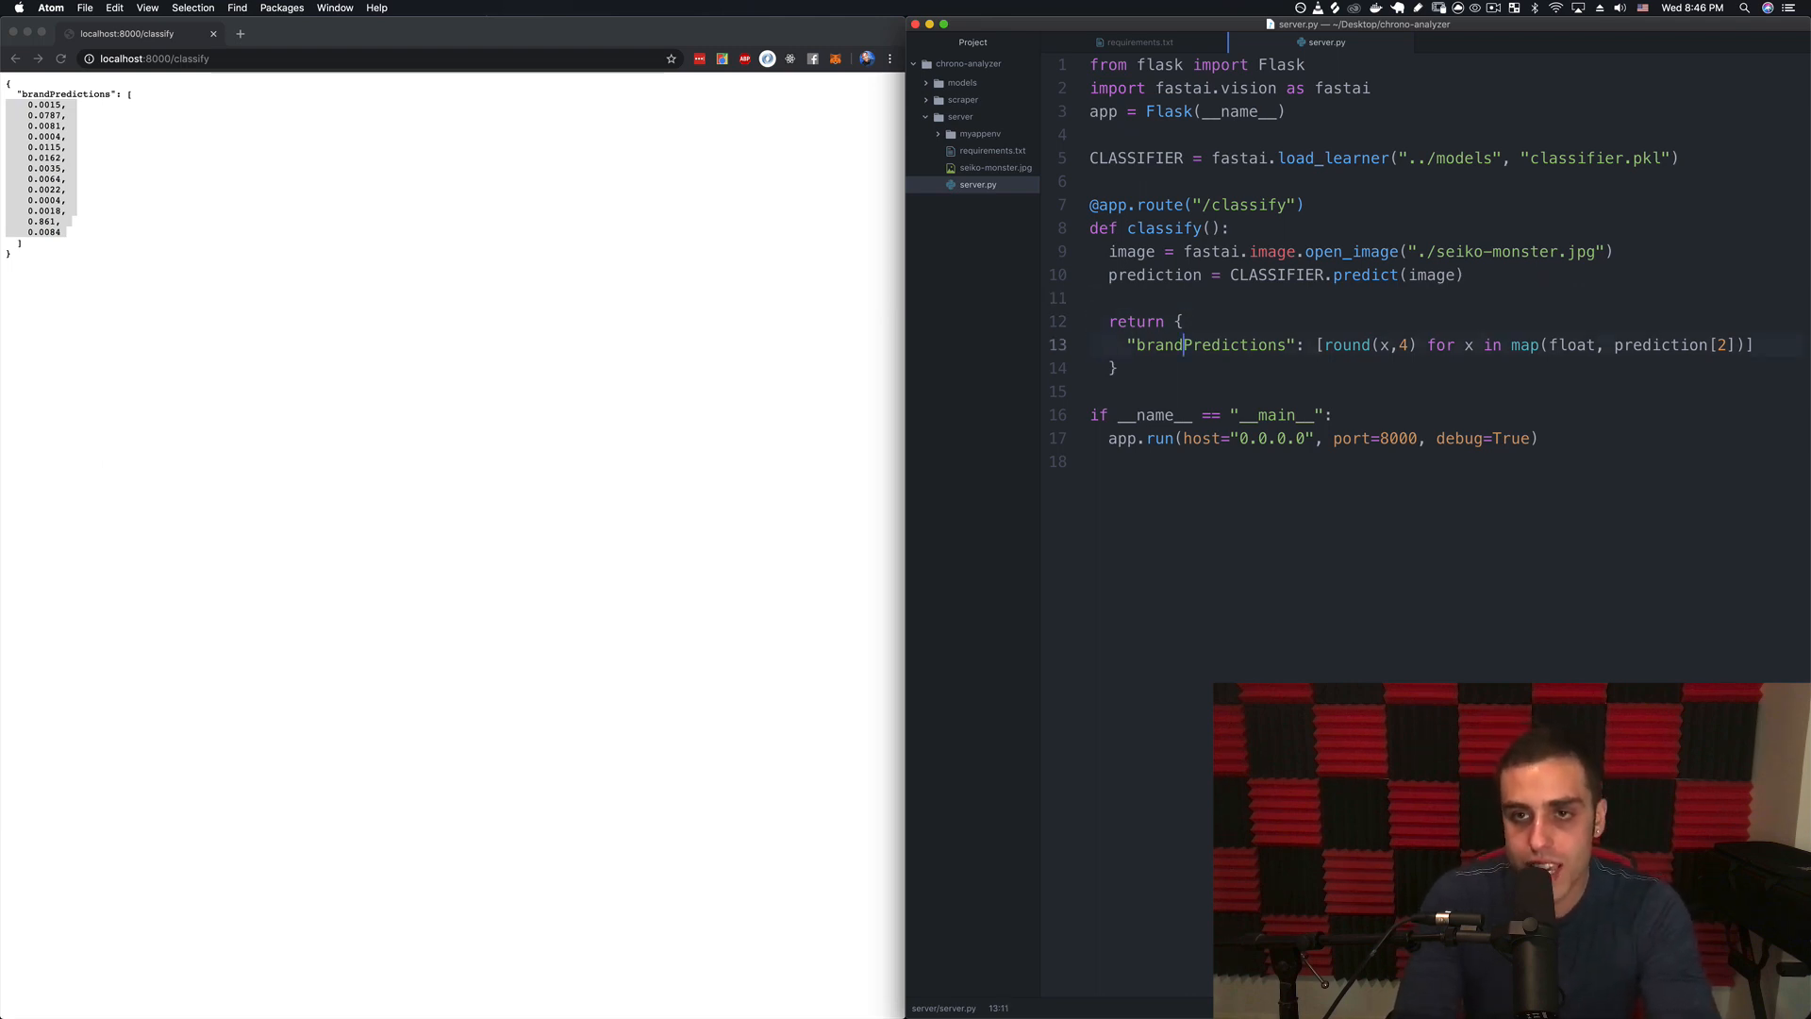
pyautogui.write('zip(')
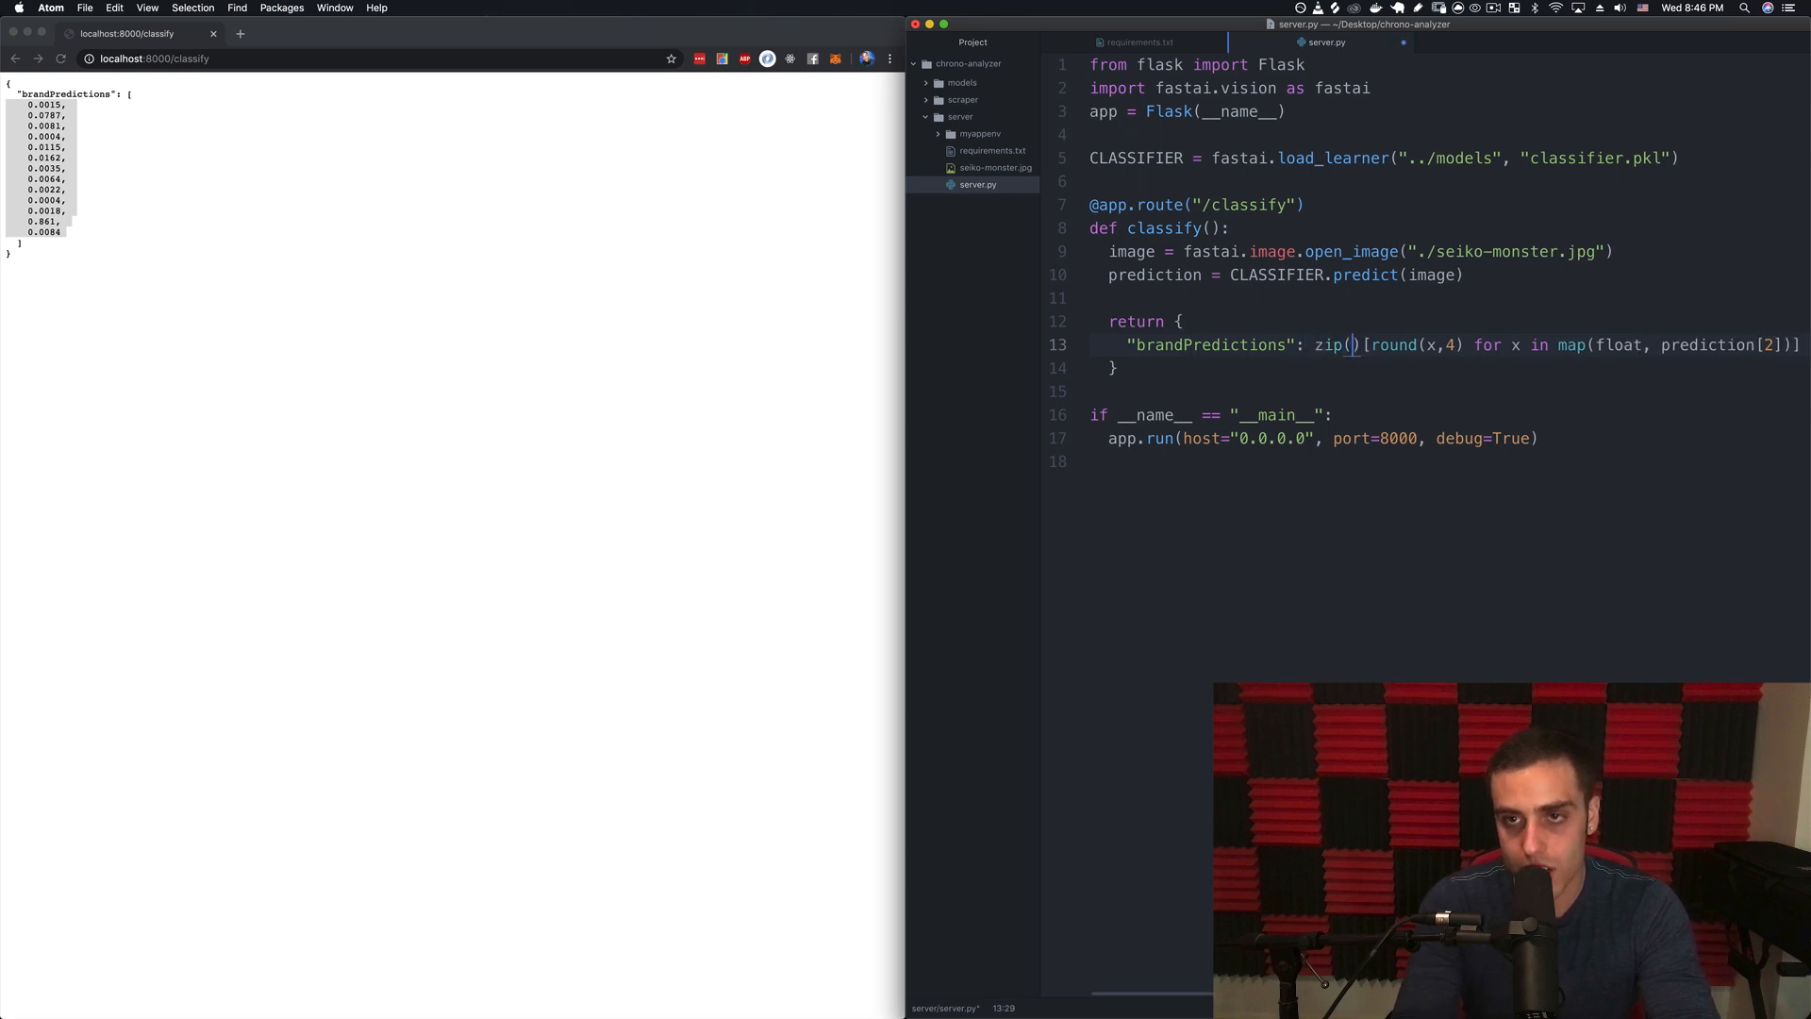
pyautogui.press('enter')
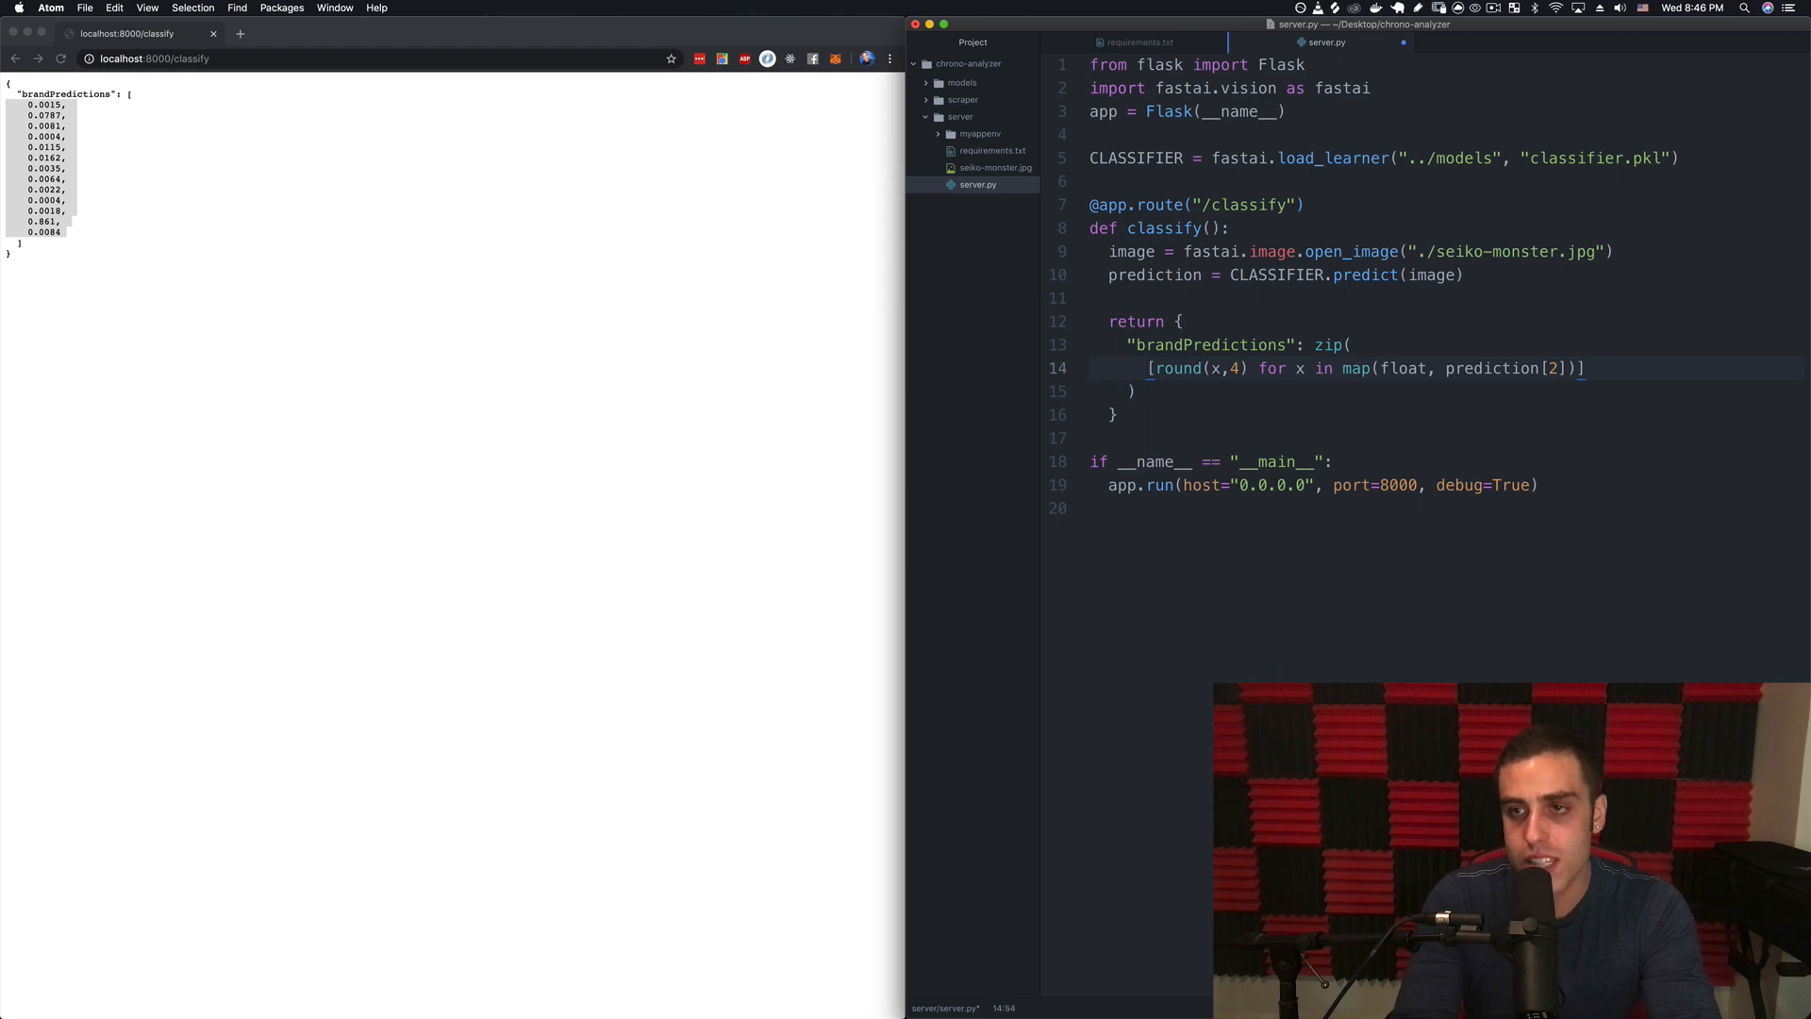
pyautogui.press('Enter')
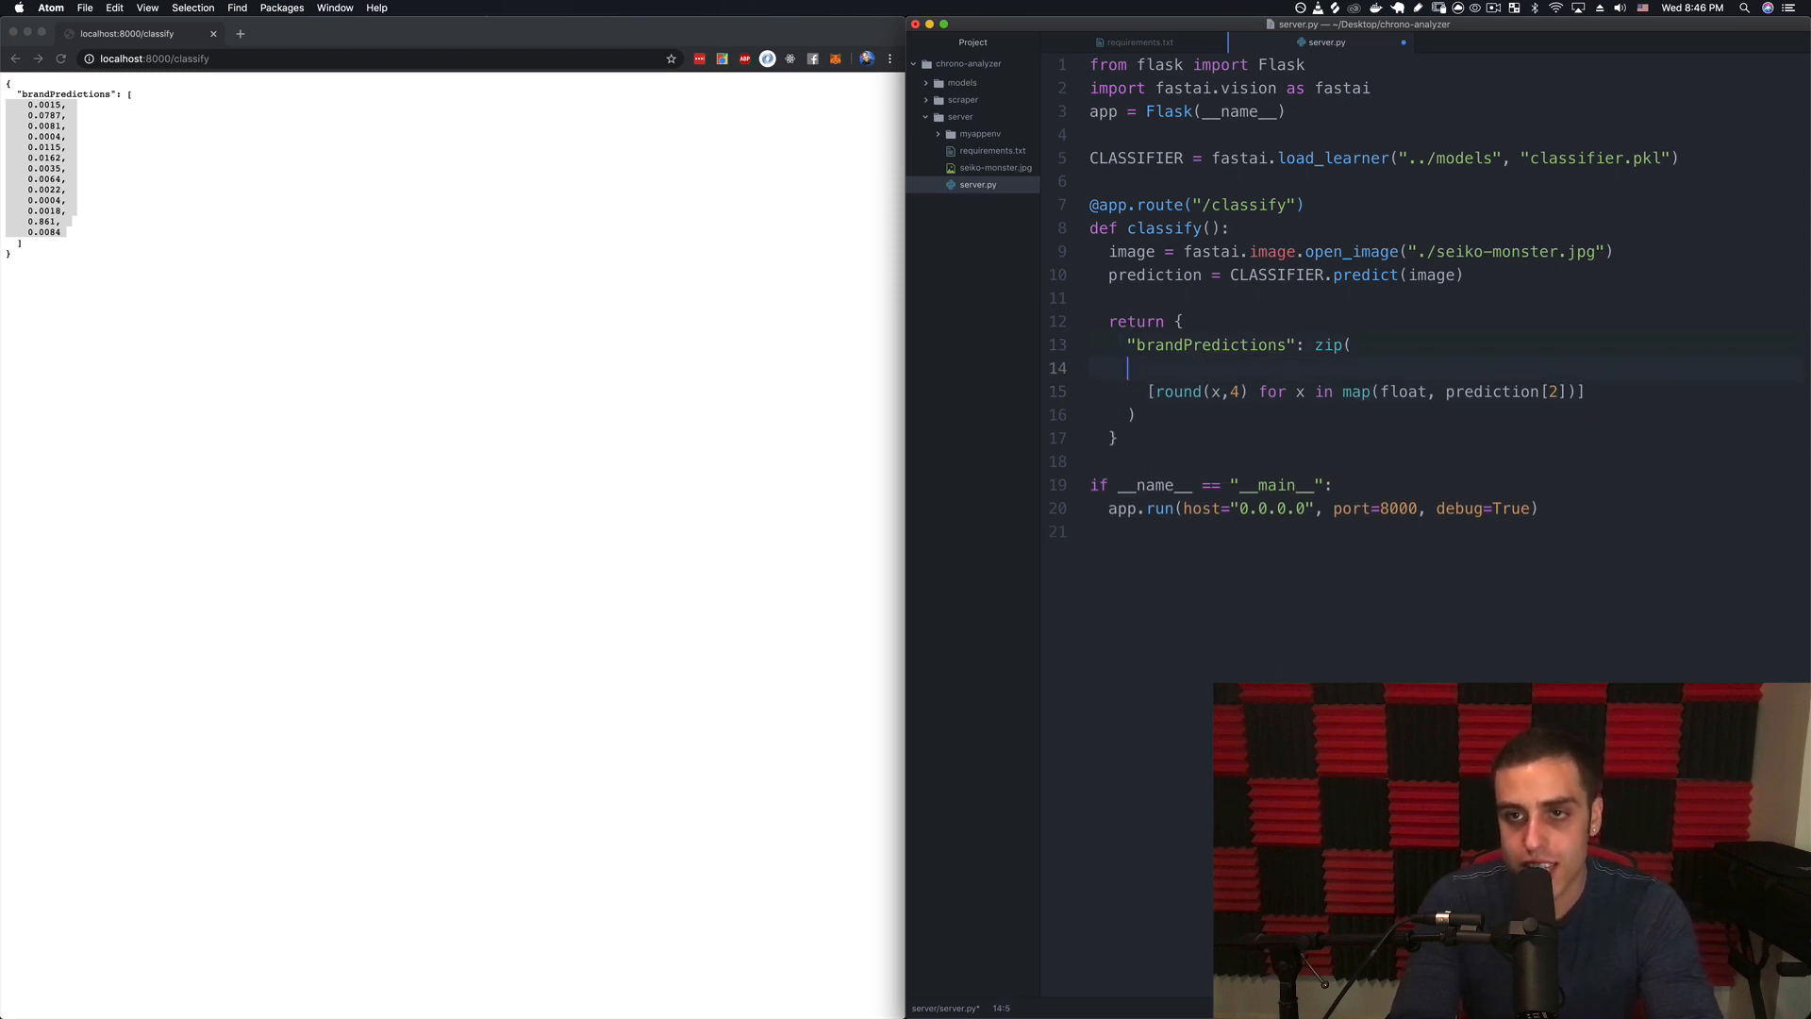
pyautogui.write('CLASSIFIER')
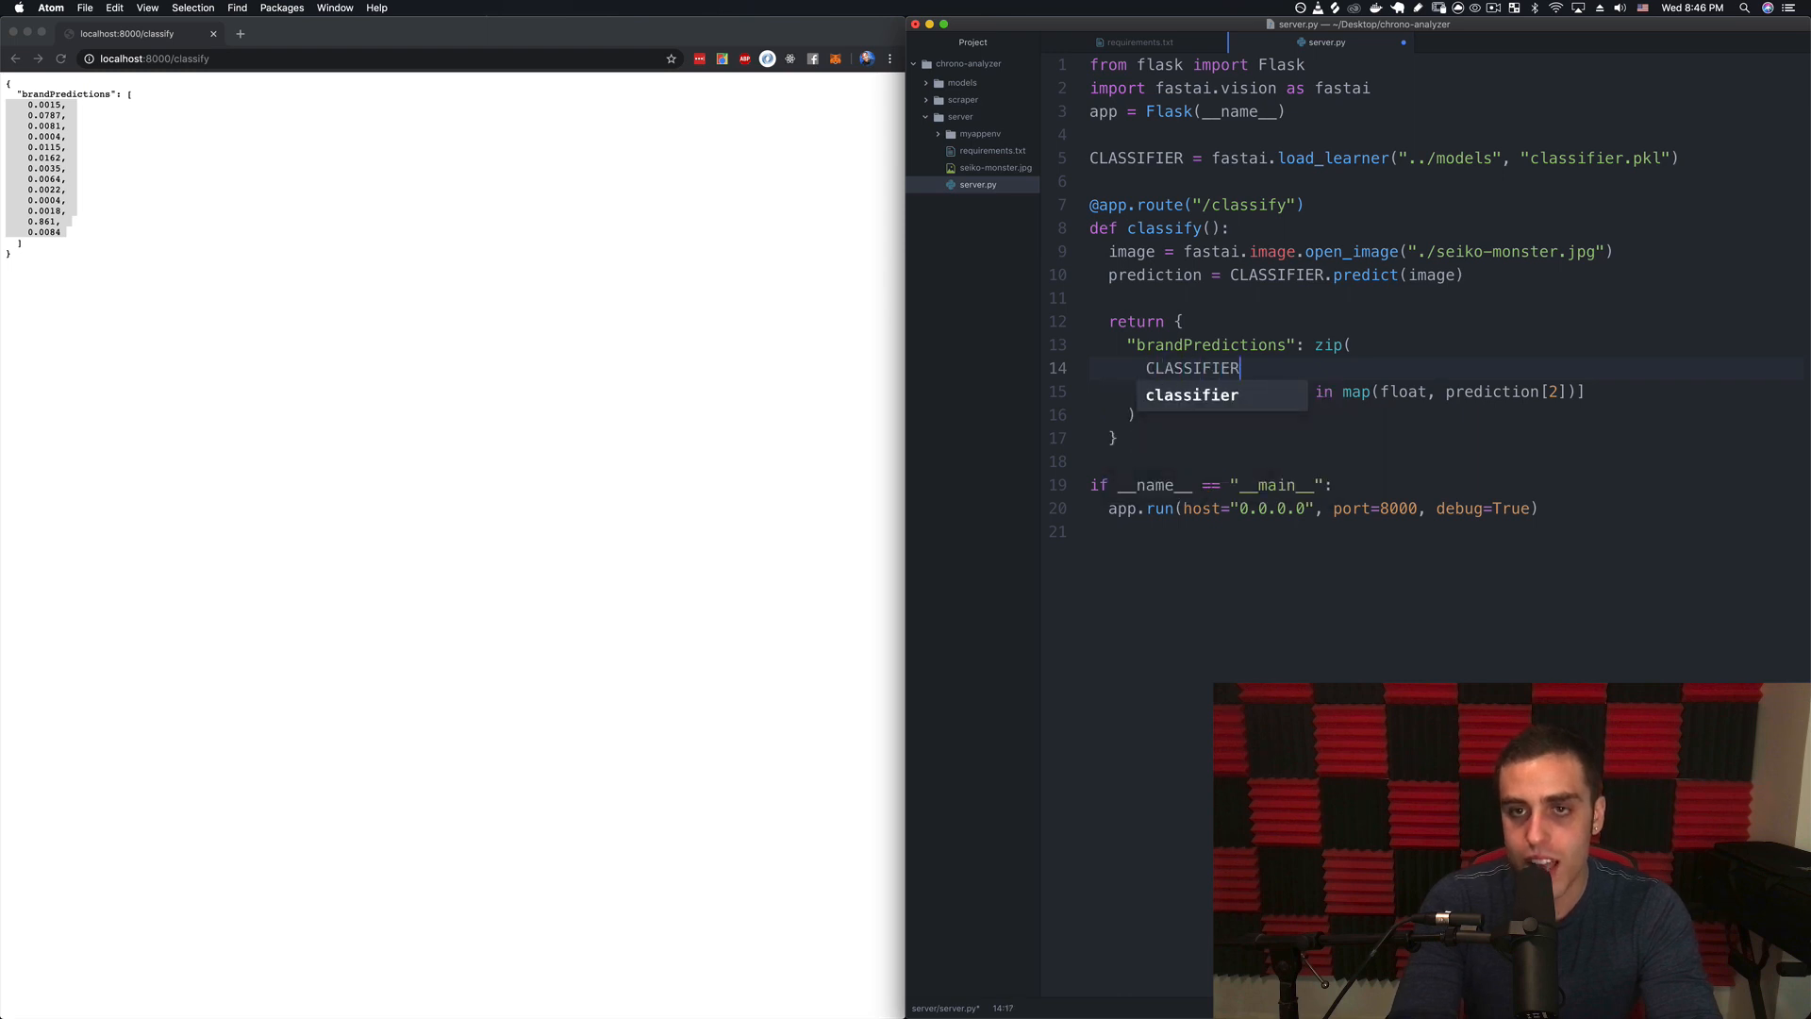
pyautogui.write('.data.classes,')
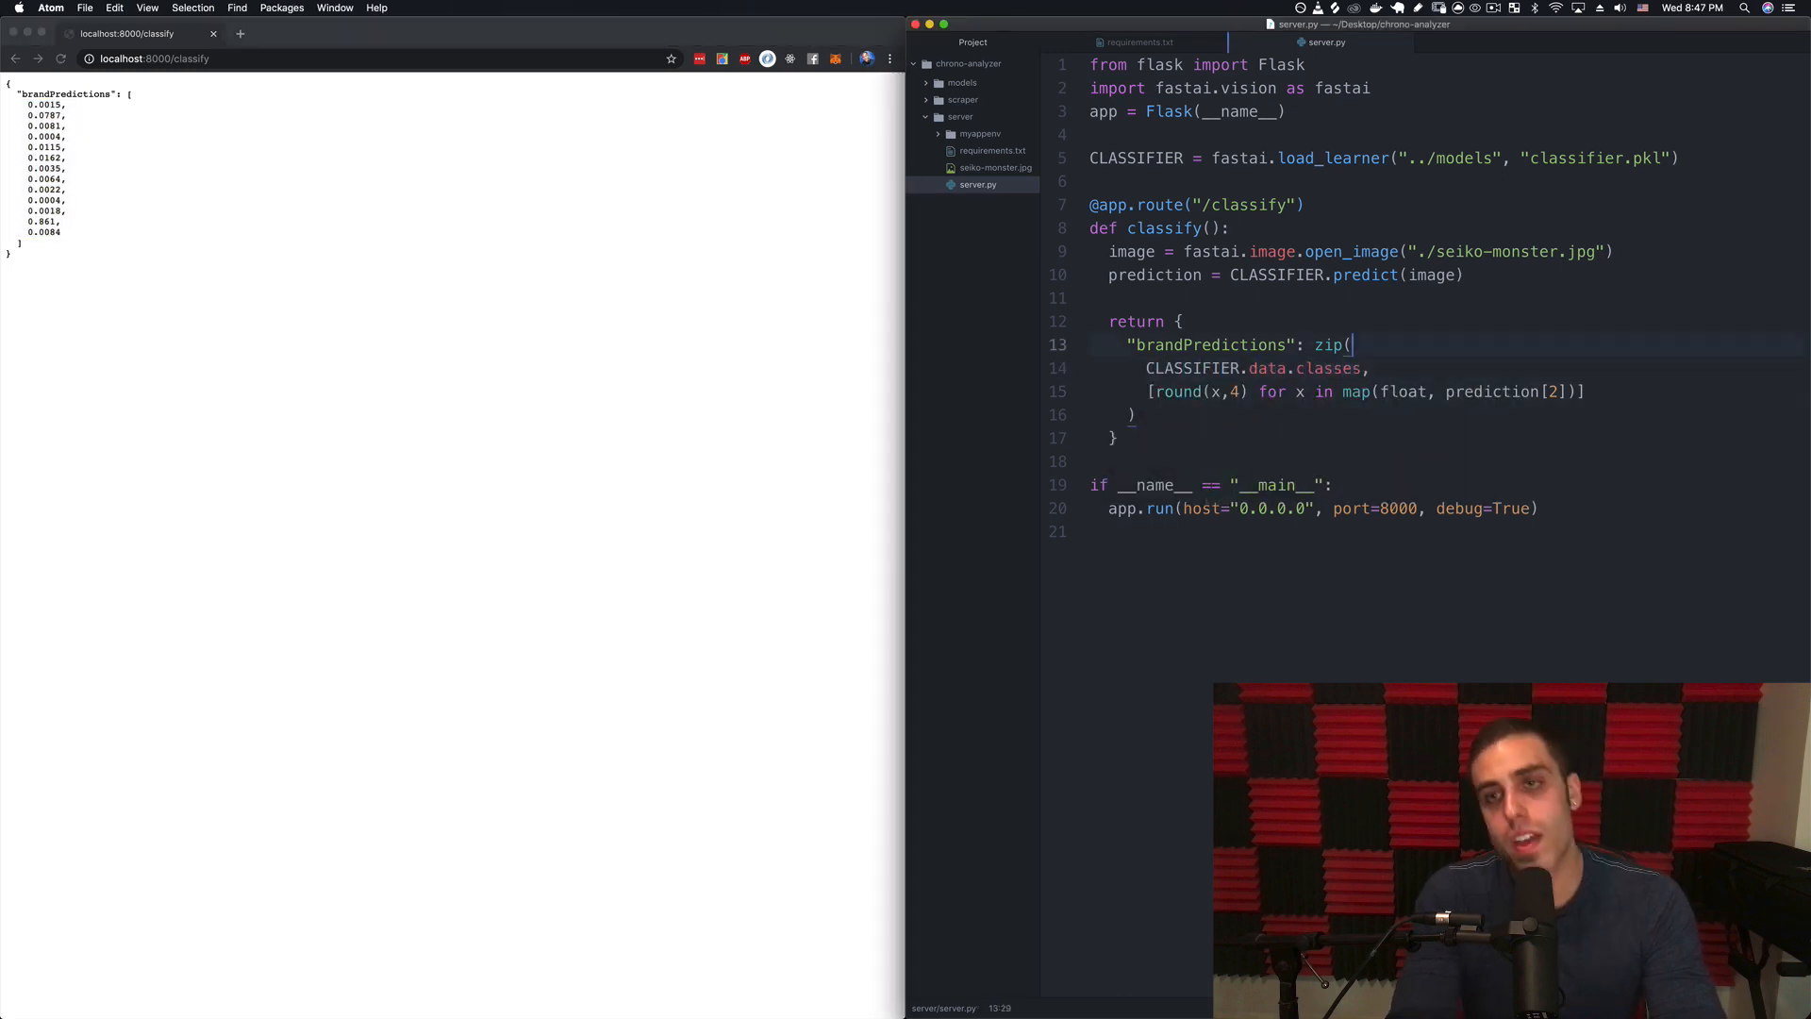
pyautogui.write('list(')
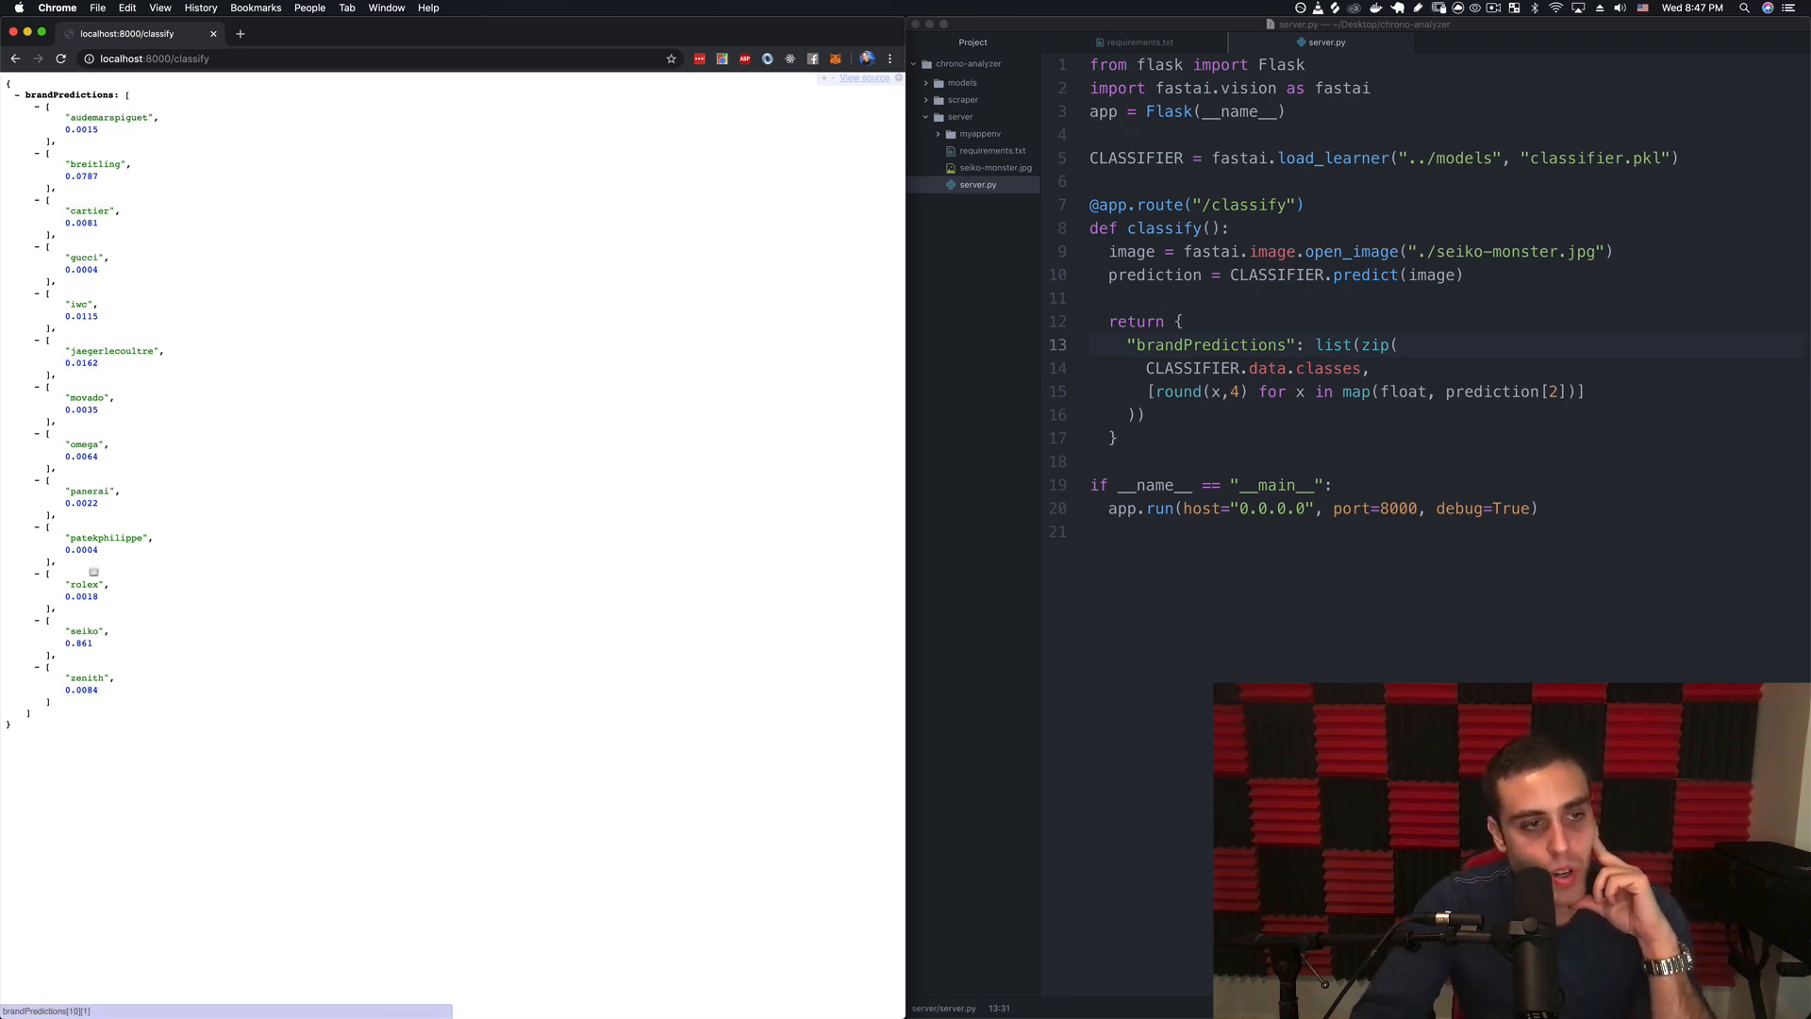
# Collapse the seiko pair in Chrome's JSON view and begin wrapping the list in sorted(
pyautogui.click(83, 630)
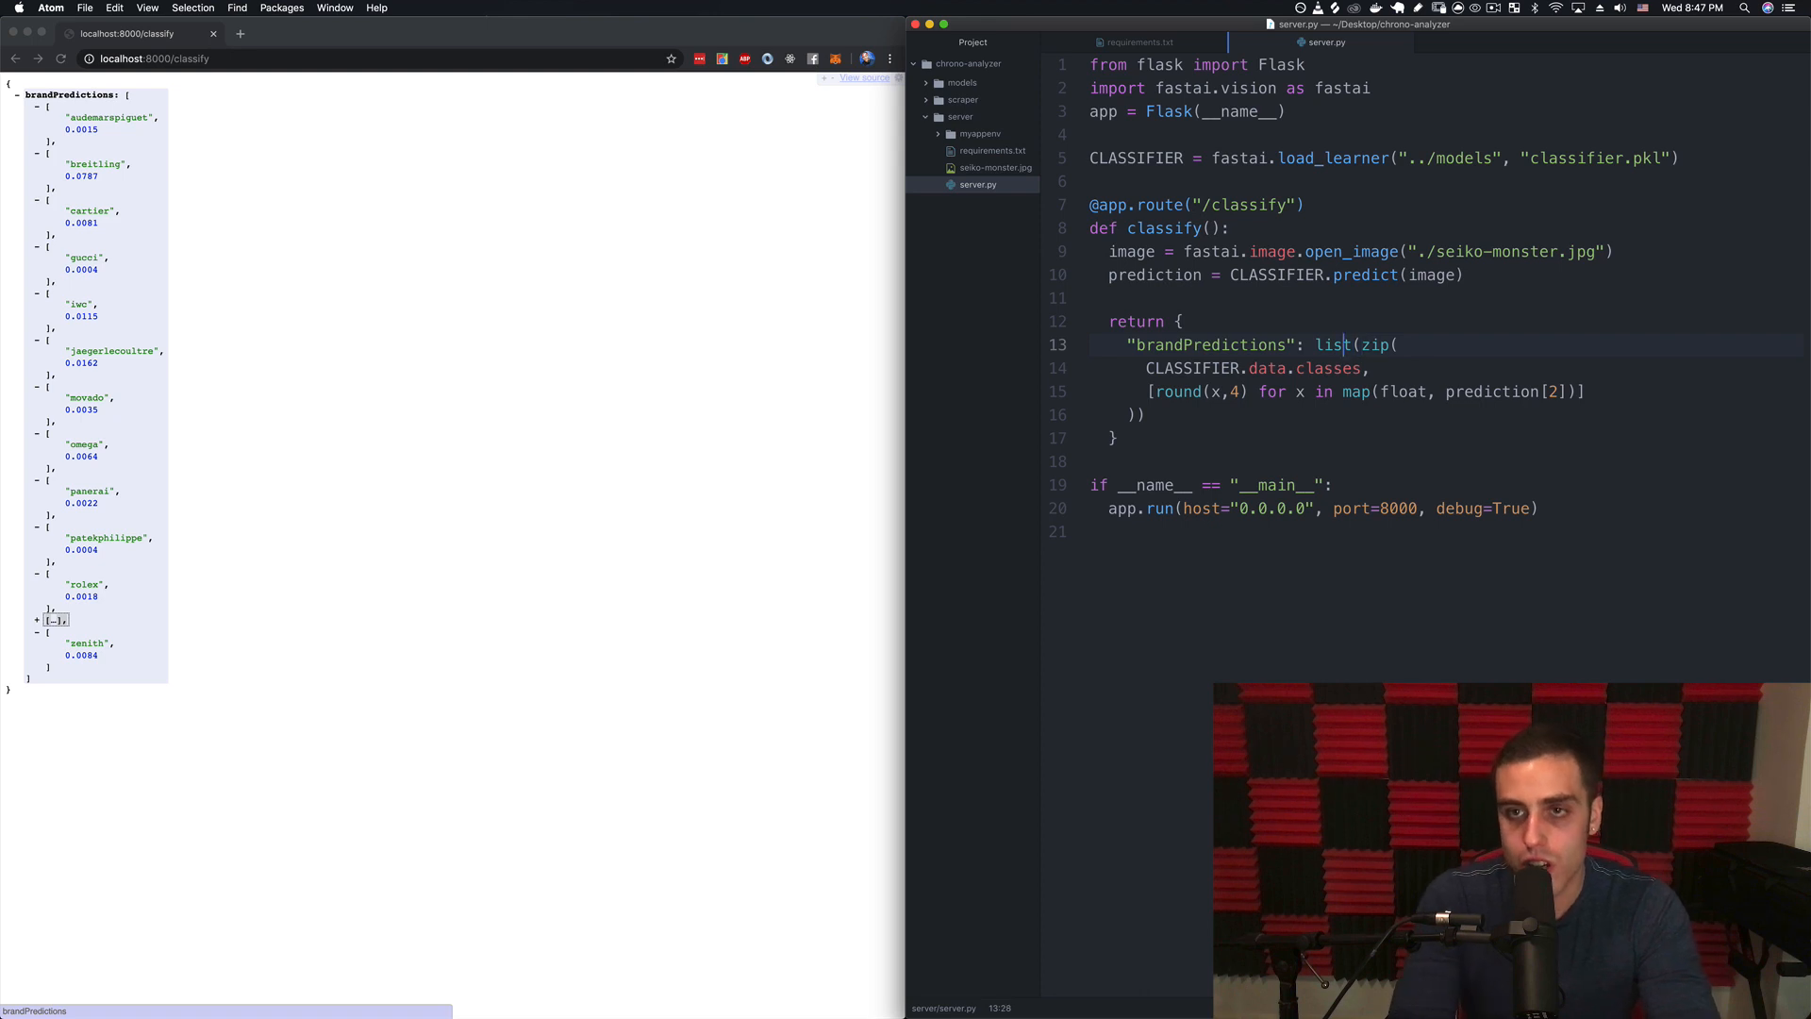
pyautogui.write('sorted(')
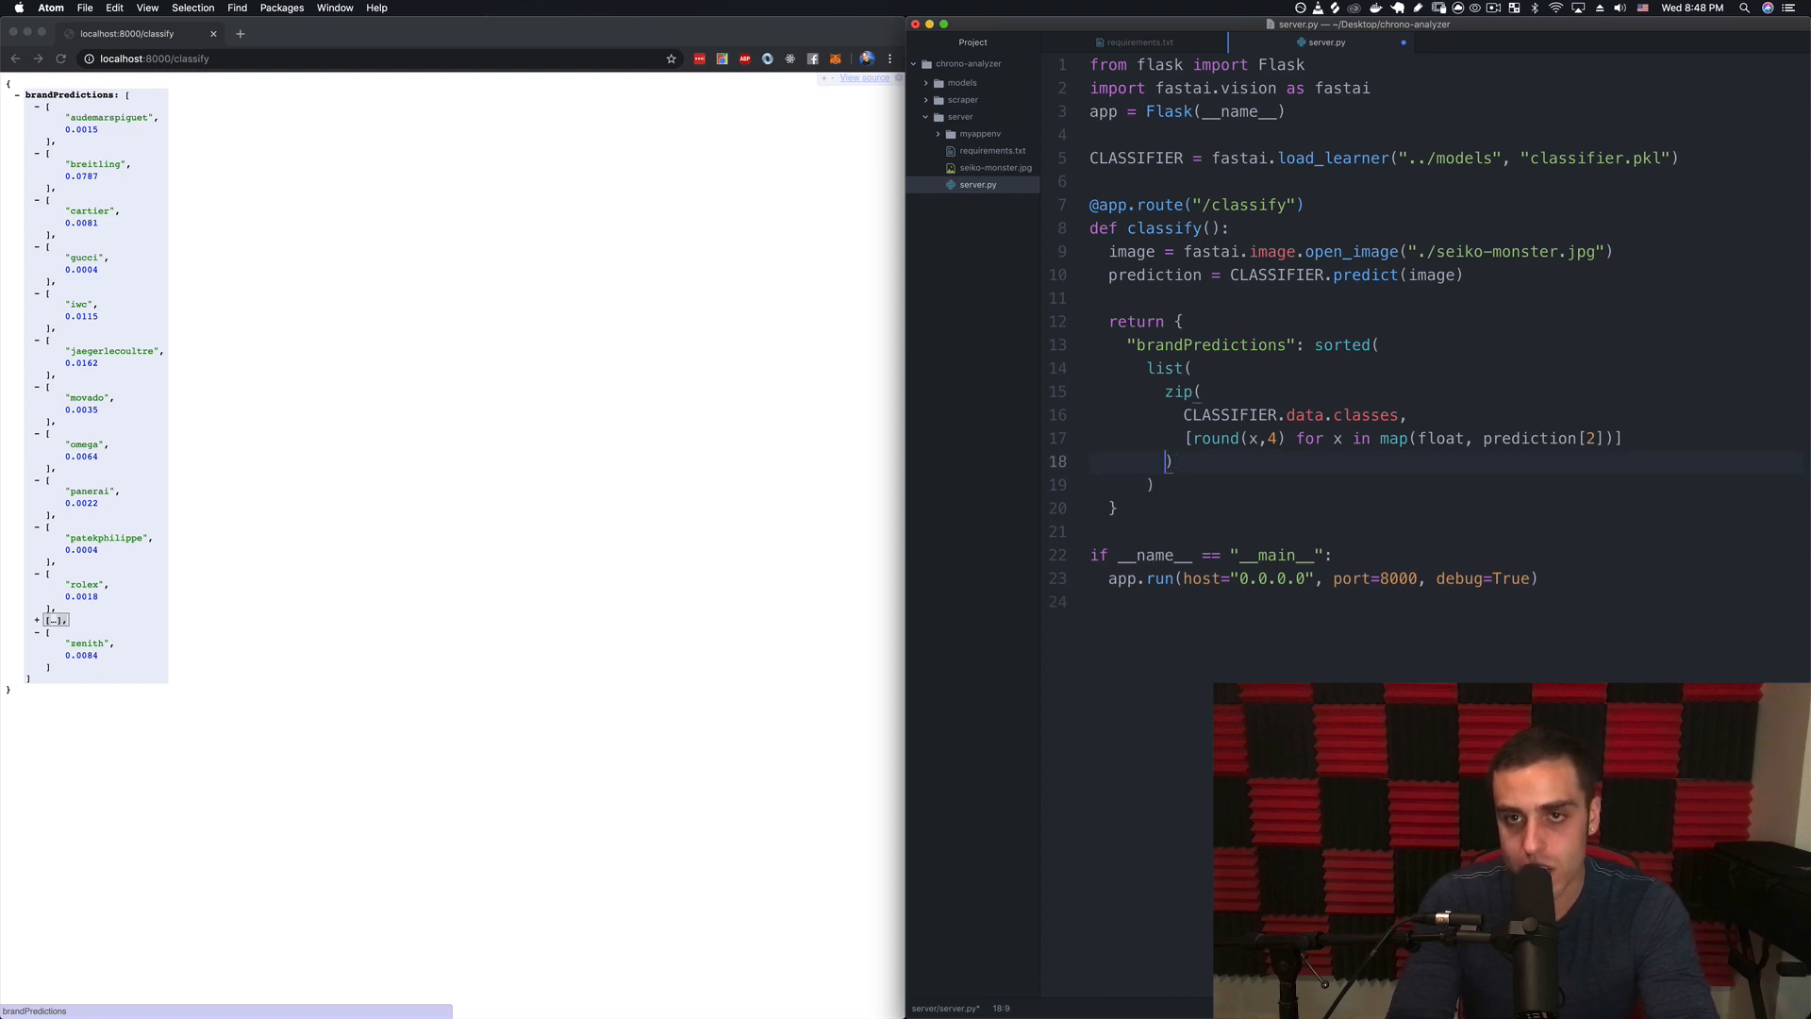
# Sort the brand pairs with key=lambda p: p[1] and reverse=True, each argument on its own line
pyautogui.press('enter')
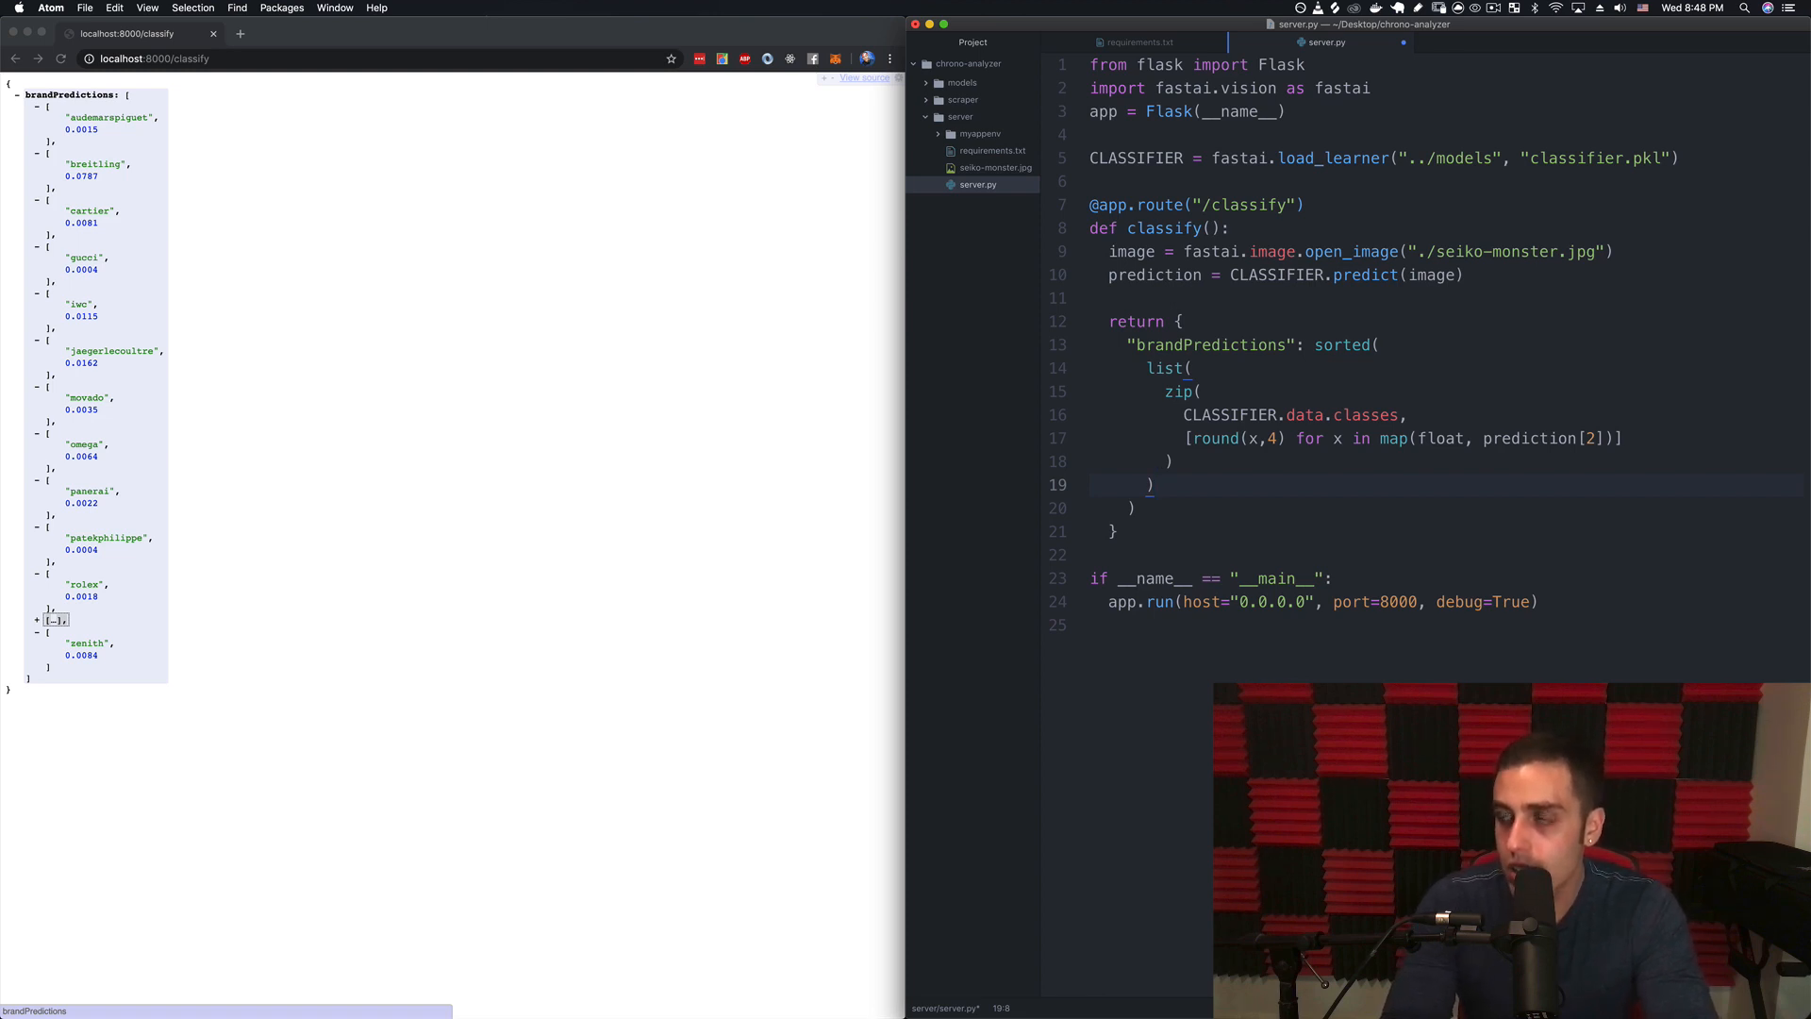
pyautogui.write('key')
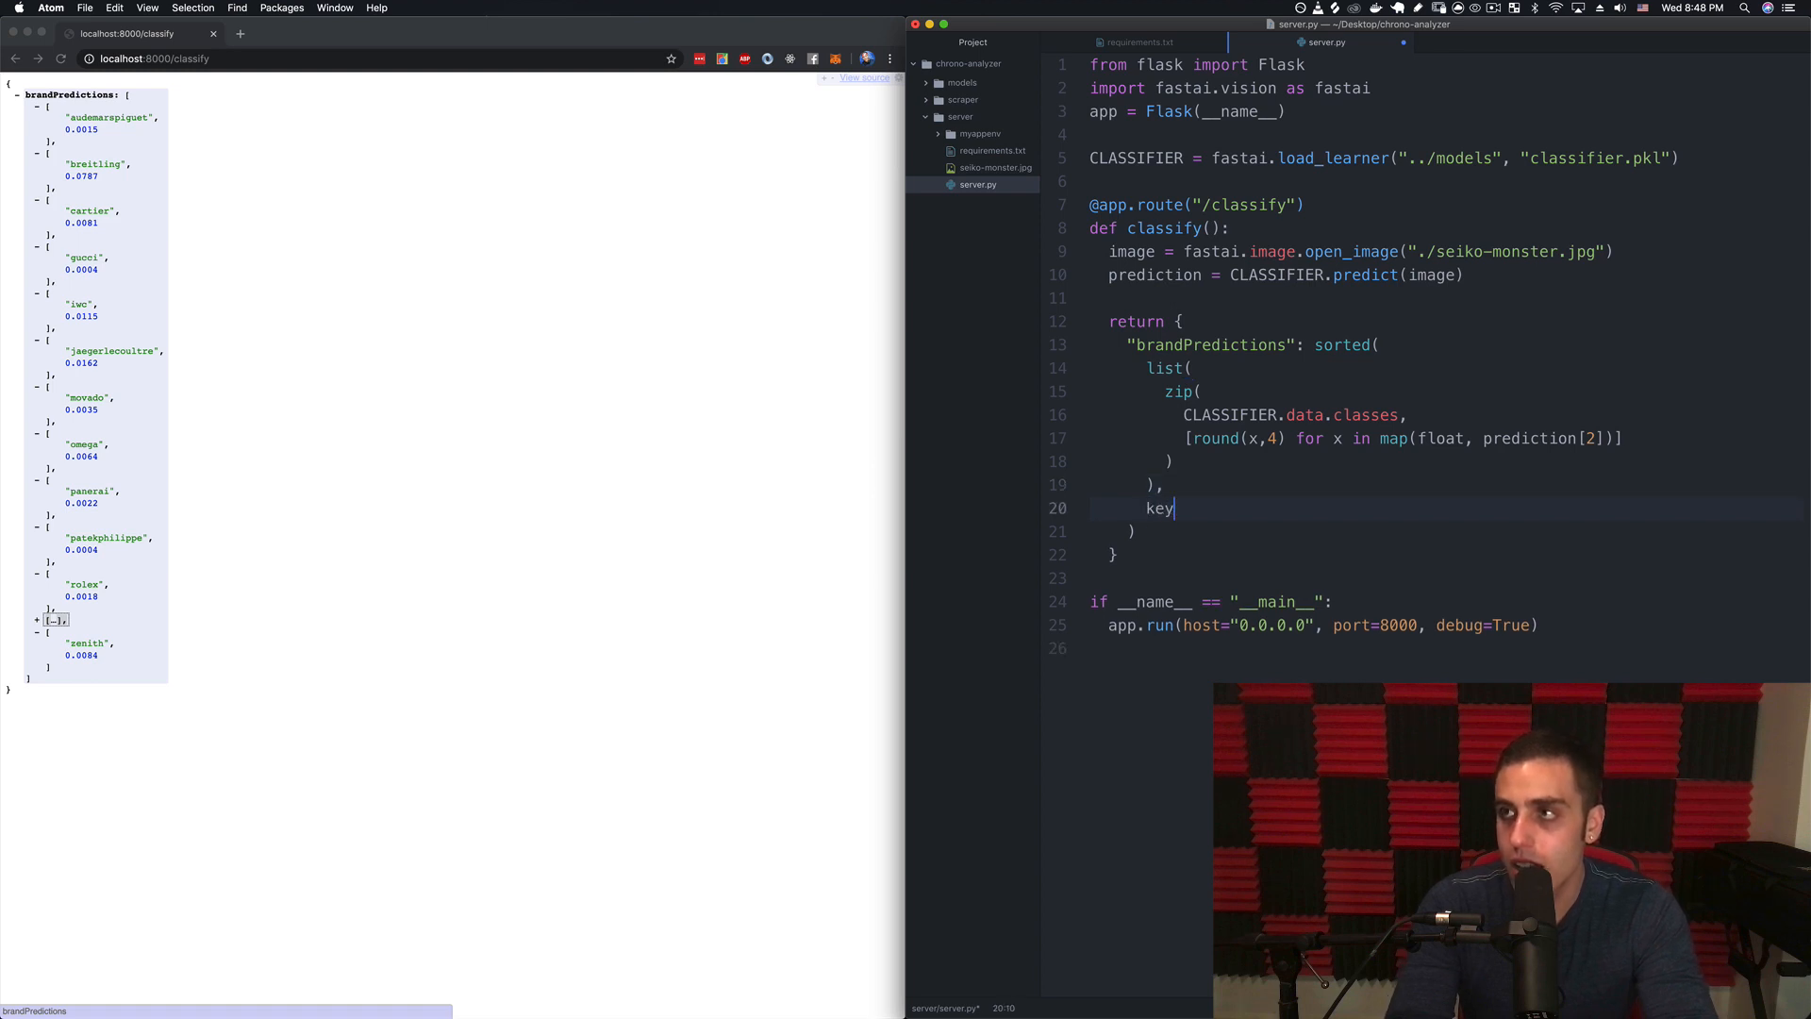
pyautogui.write('=lambda p')
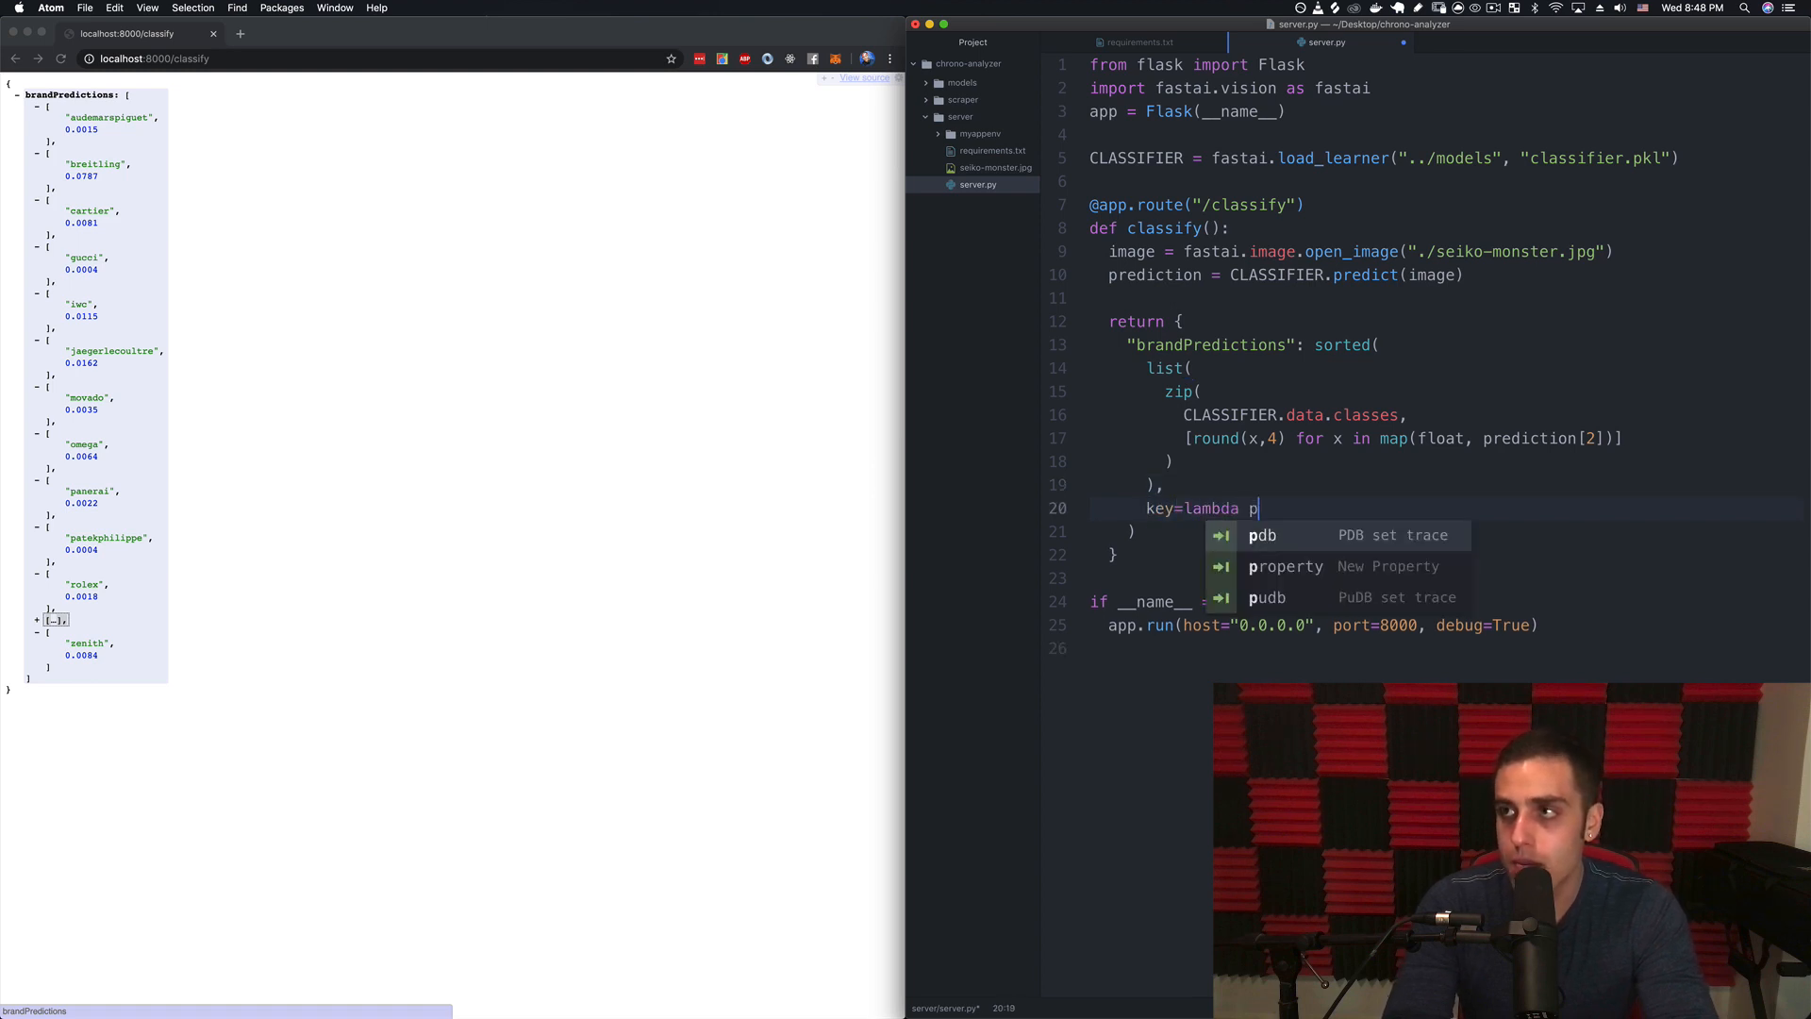
pyautogui.write(': p[1]')
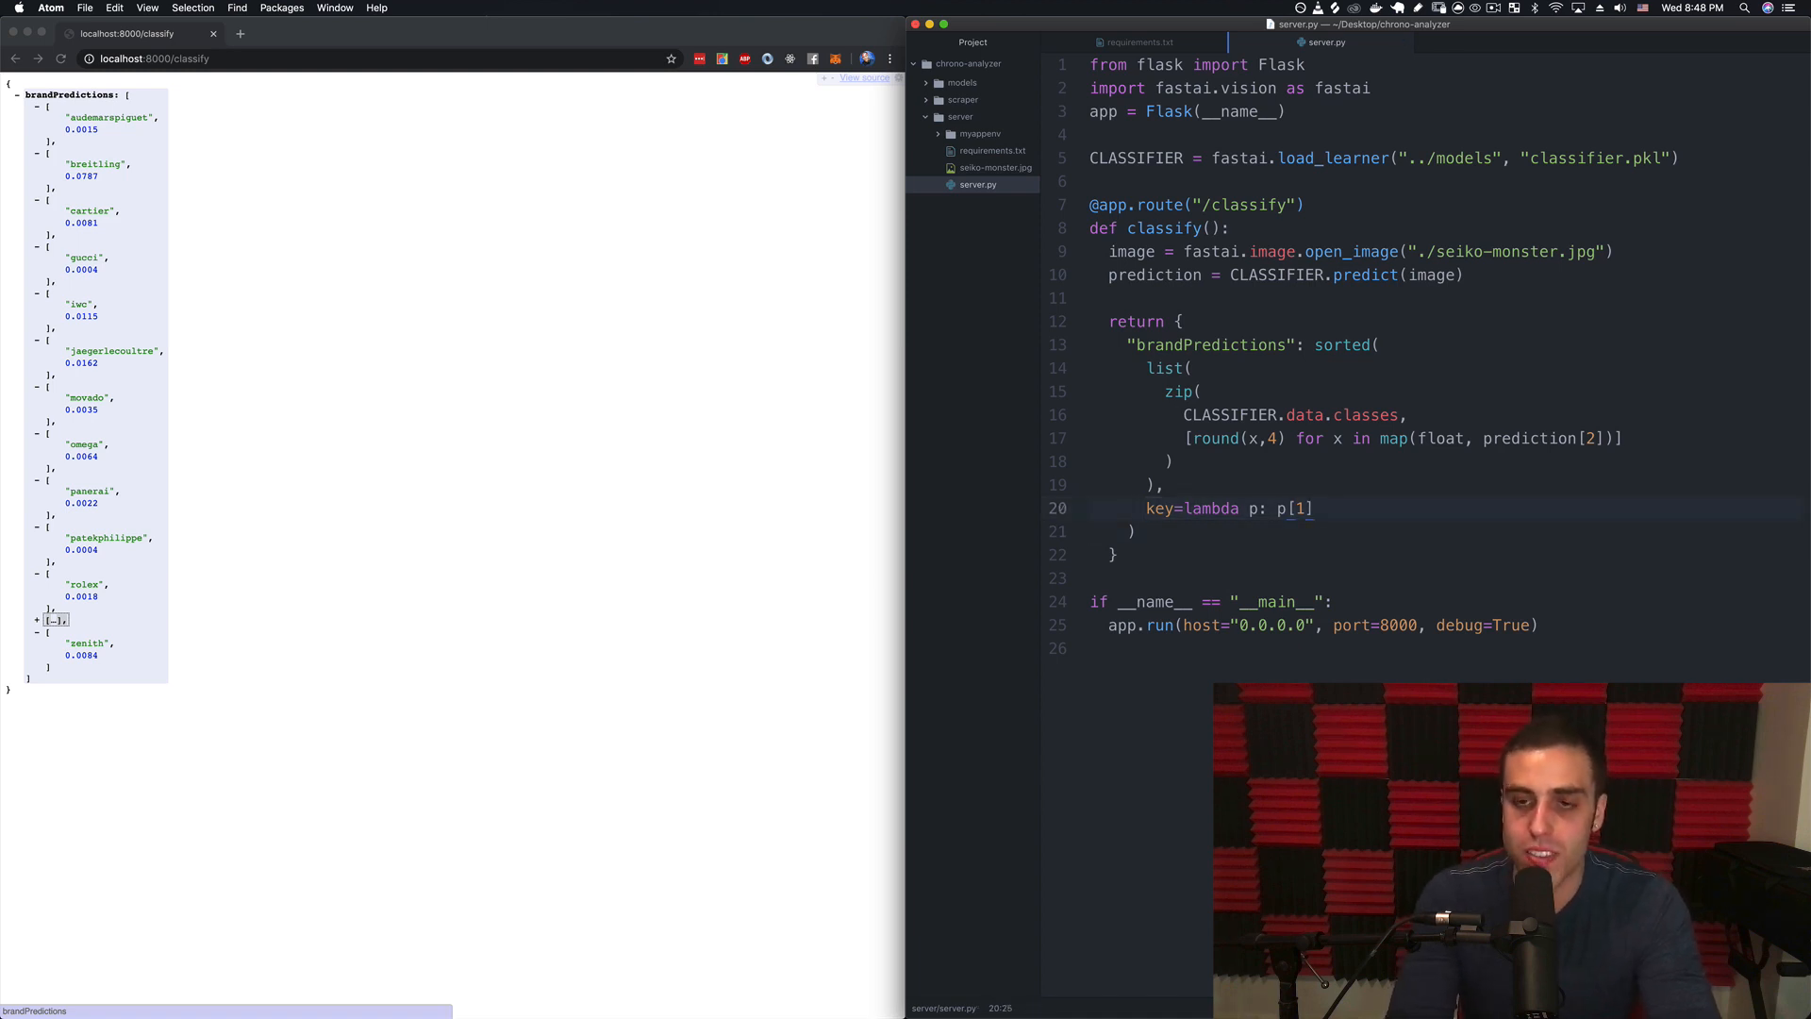
pyautogui.press('enter')
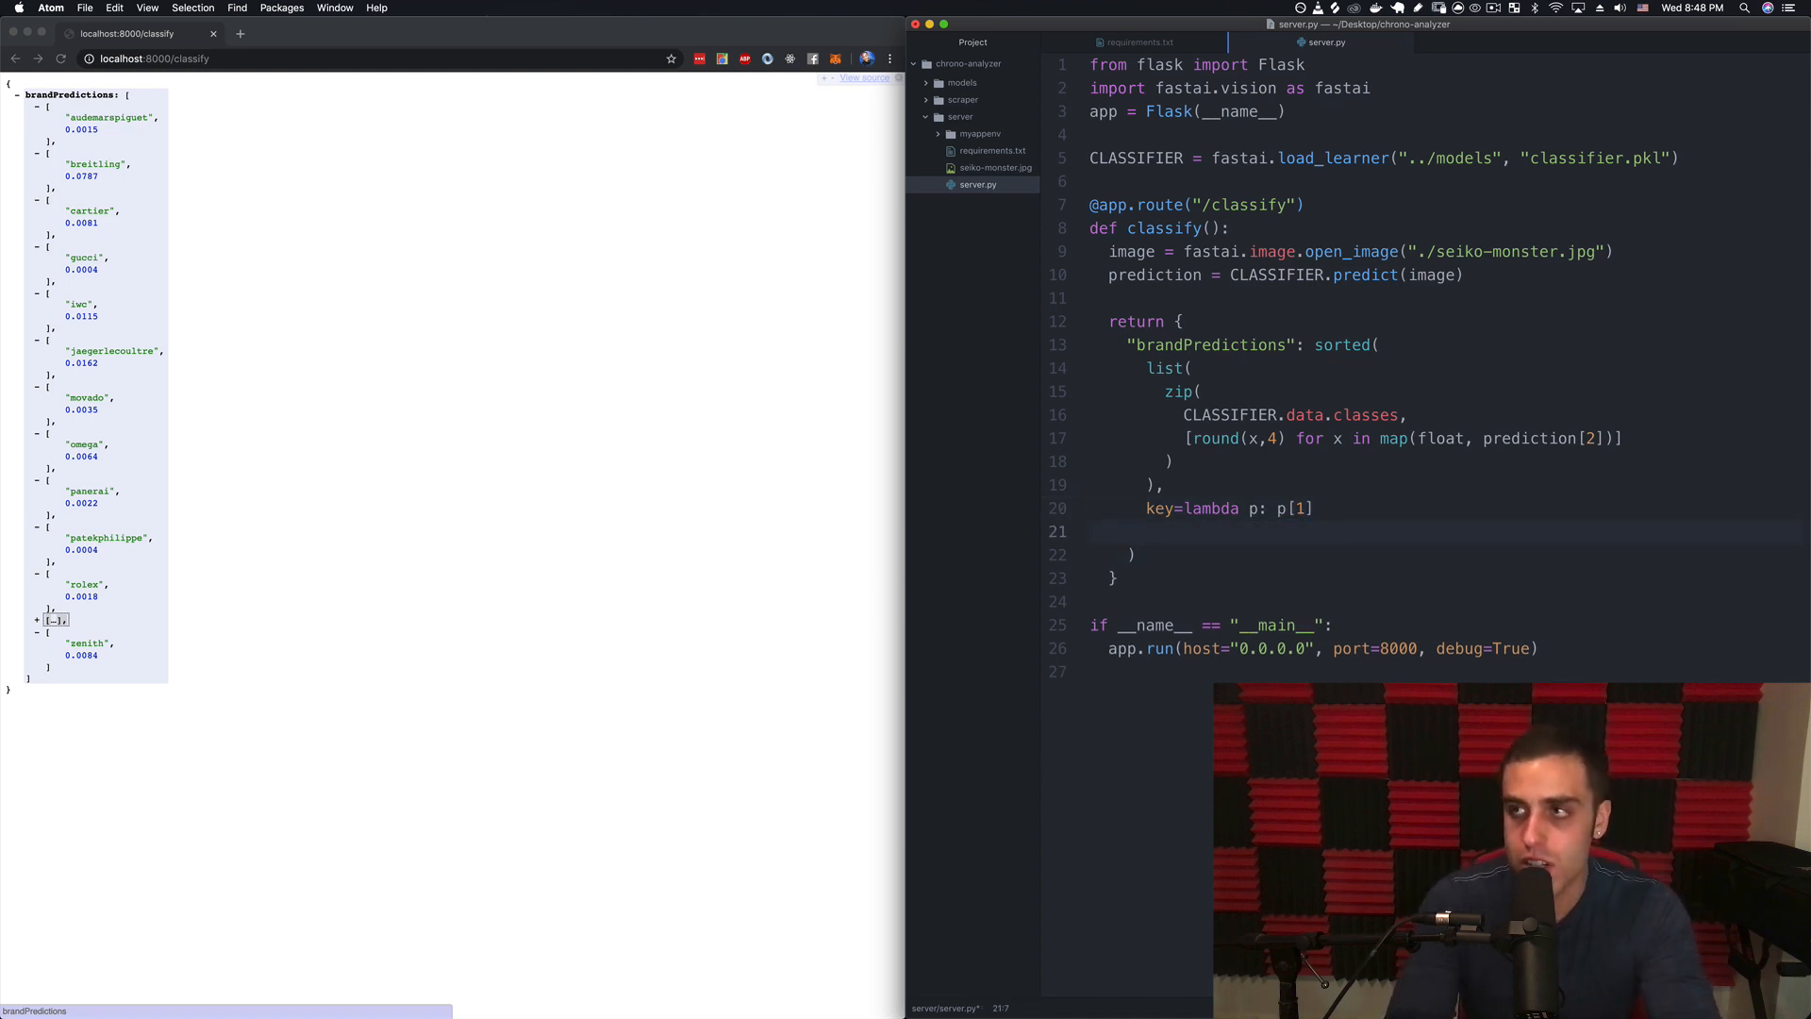
pyautogui.write('reverse=True')
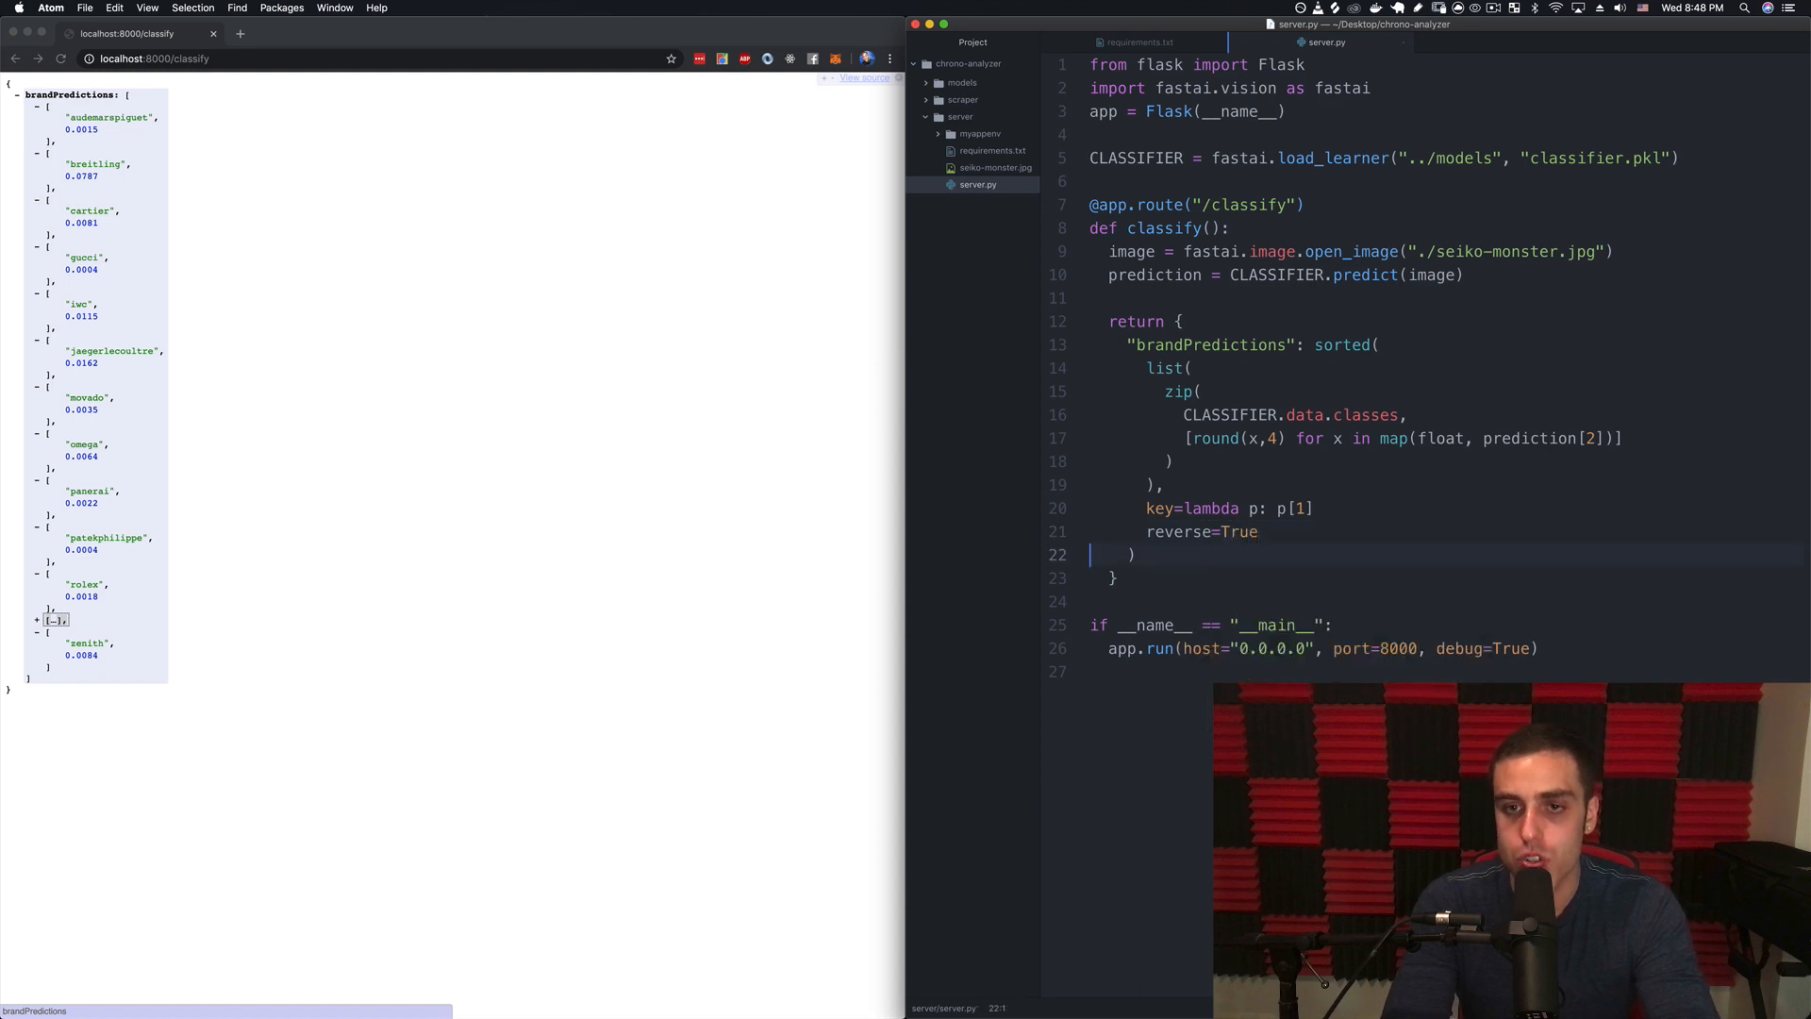